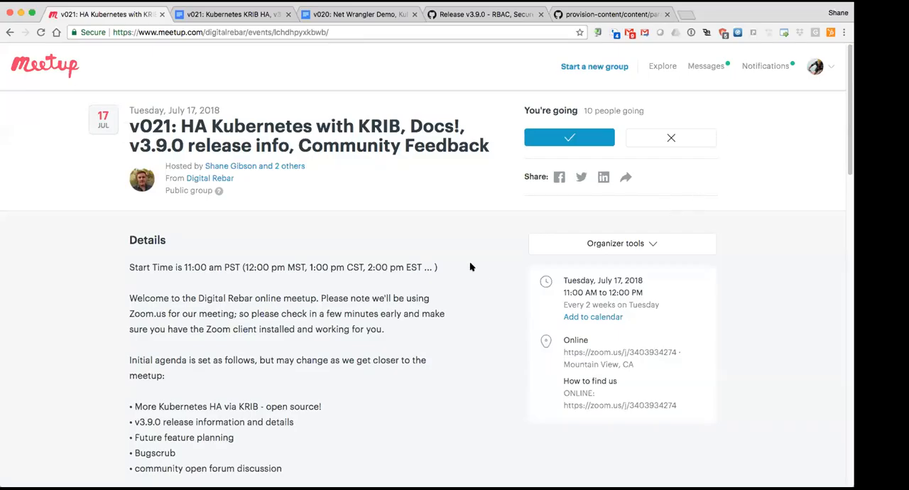
{"action": "mouse_move", "coordinate": [474, 224]}
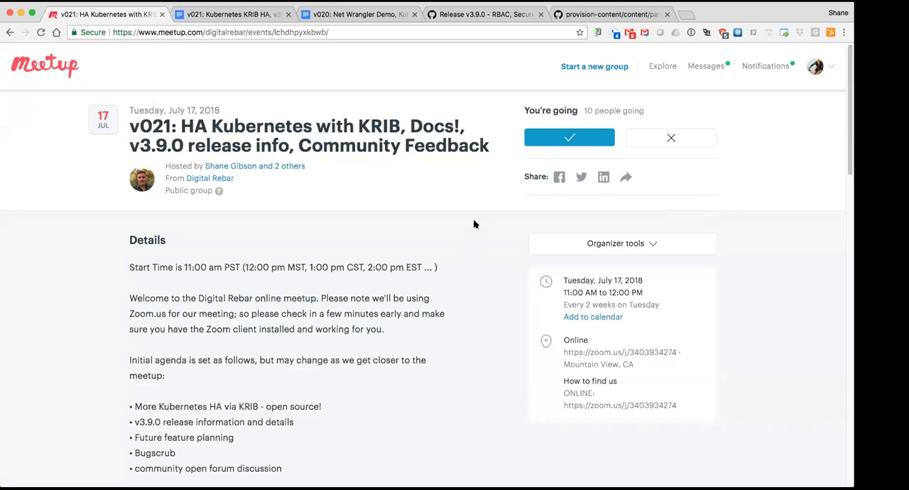
{"action": "mouse_move", "coordinate": [237, 227]}
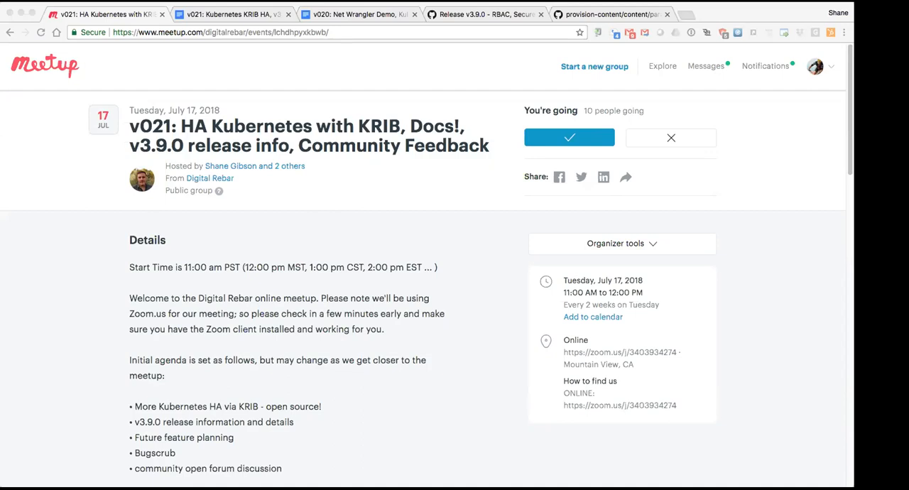
{"action": "mouse_move", "coordinate": [776, 10]}
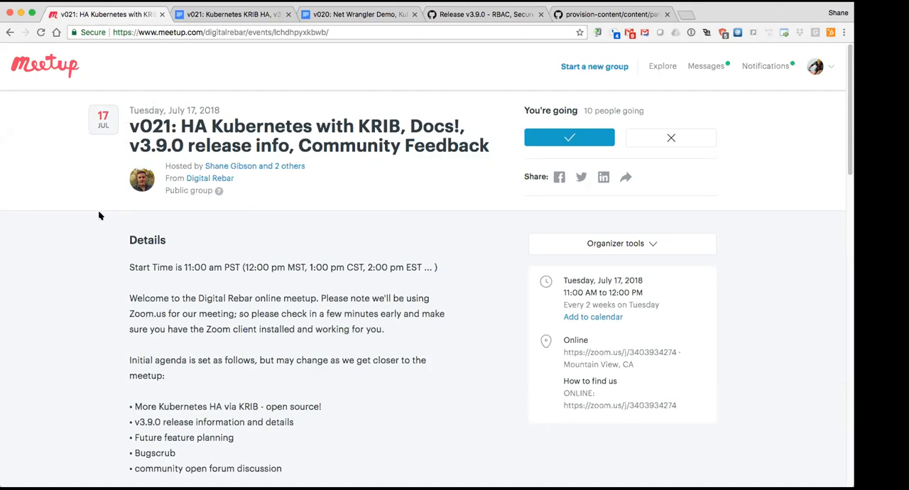
{"action": "mouse_move", "coordinate": [141, 56]}
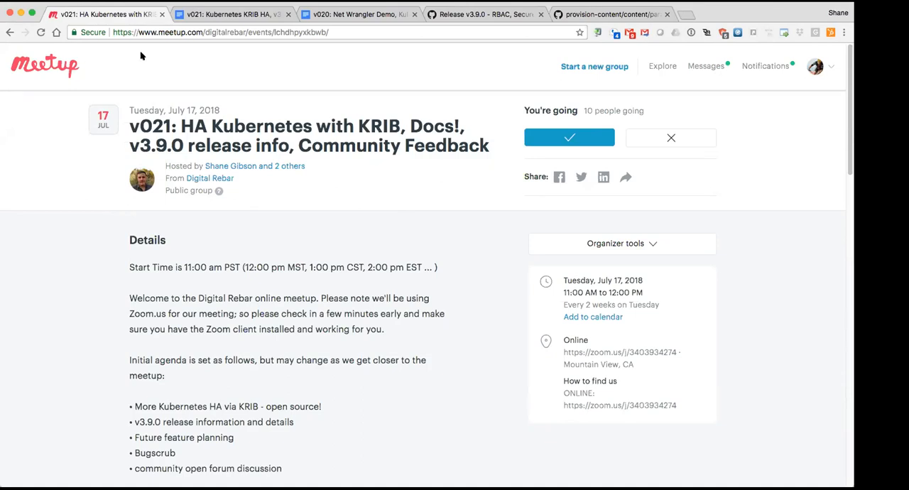
Switch to the 'Release v3.9.0' tab and scroll to the top of the release page.
{"action": "left_click", "coordinate": [482, 14]}
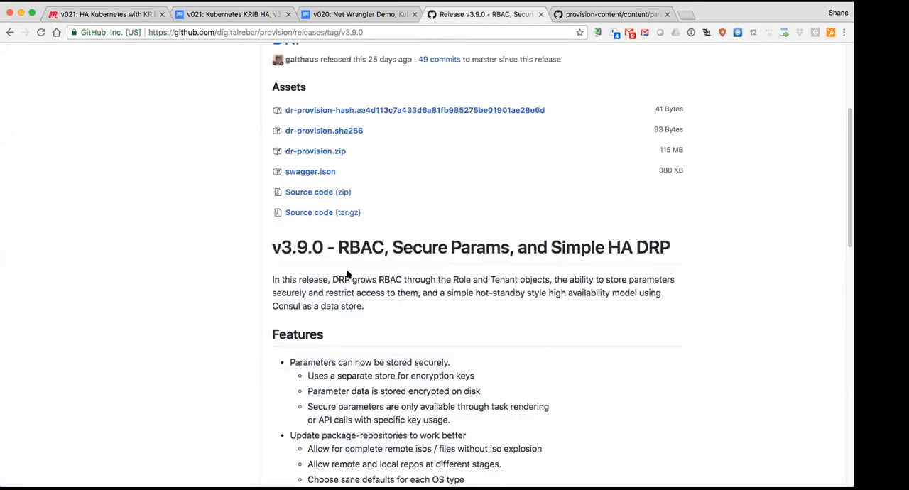
{"action": "scroll", "scroll_direction": "up", "scroll_amount": 3}
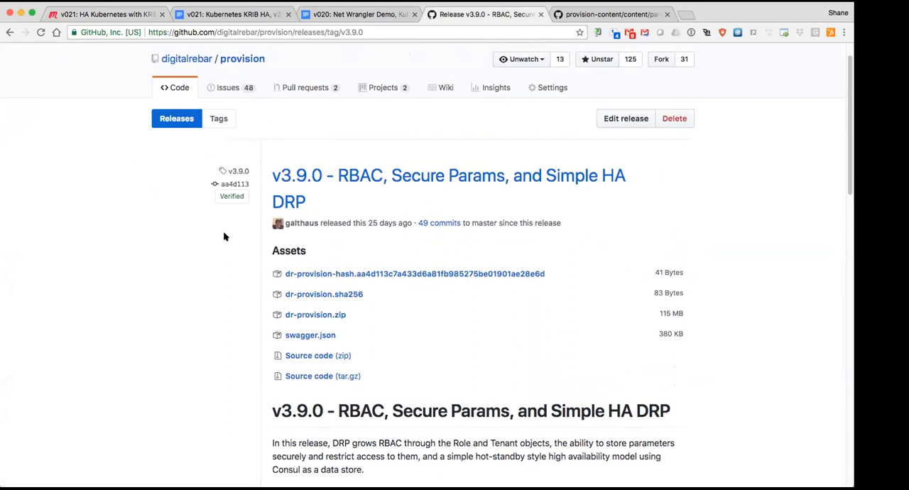
{"action": "mouse_move", "coordinate": [223, 249]}
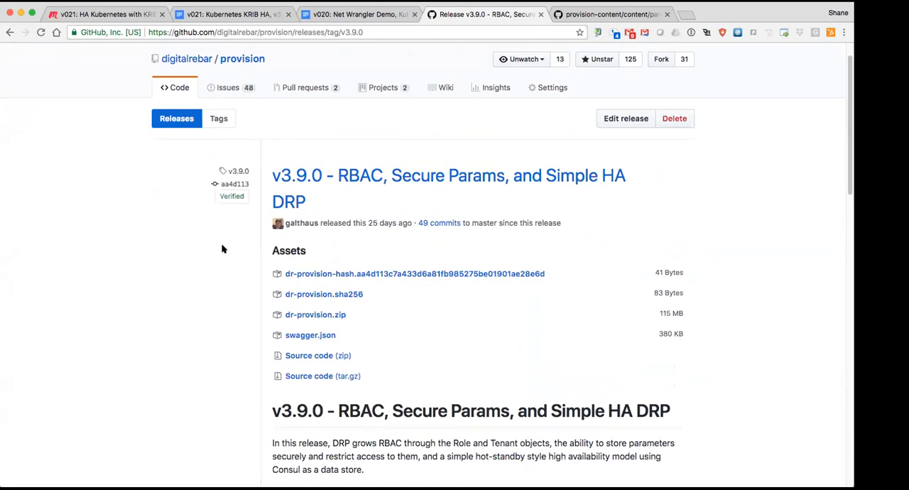
{"action": "mouse_move", "coordinate": [300, 222]}
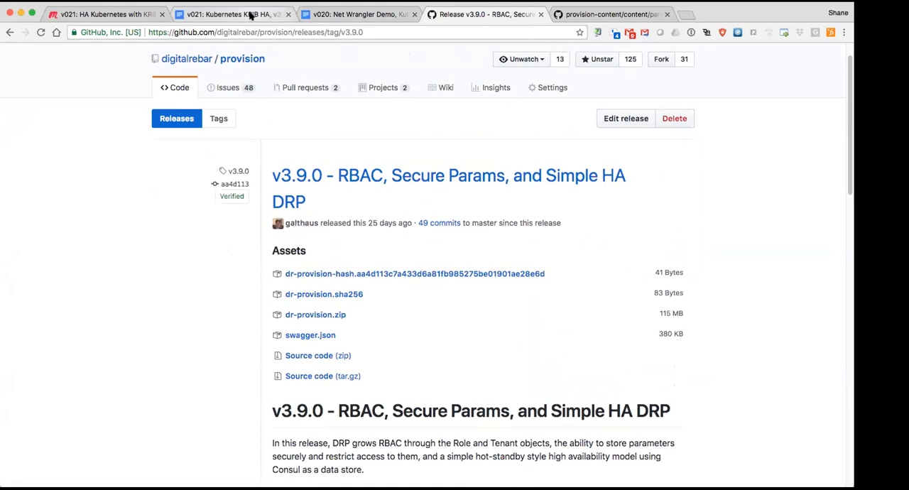
Switch to the 'v021: Kubernetes KRIB HA' meetup agenda document tab.
{"action": "left_click", "coordinate": [228, 14]}
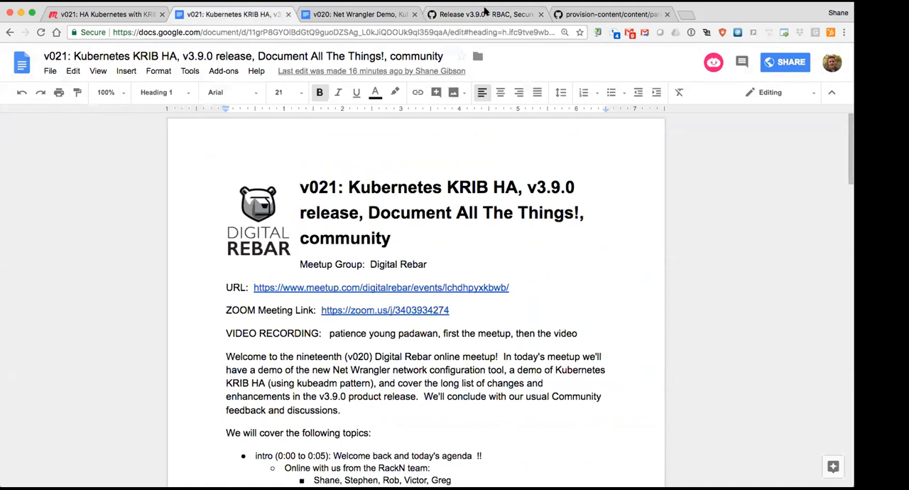
Go from the v3.9.0 release to the provision Releases list and scroll past the tip release.
{"action": "left_click", "coordinate": [485, 15]}
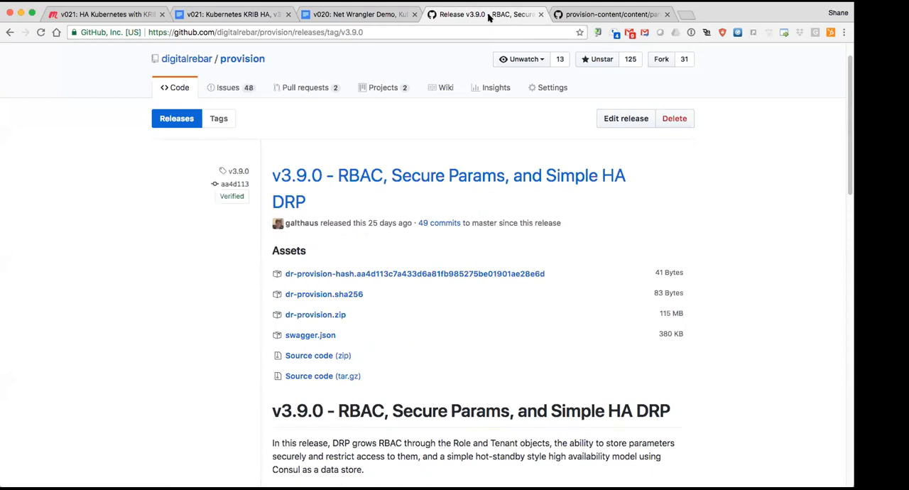
{"action": "mouse_move", "coordinate": [360, 206]}
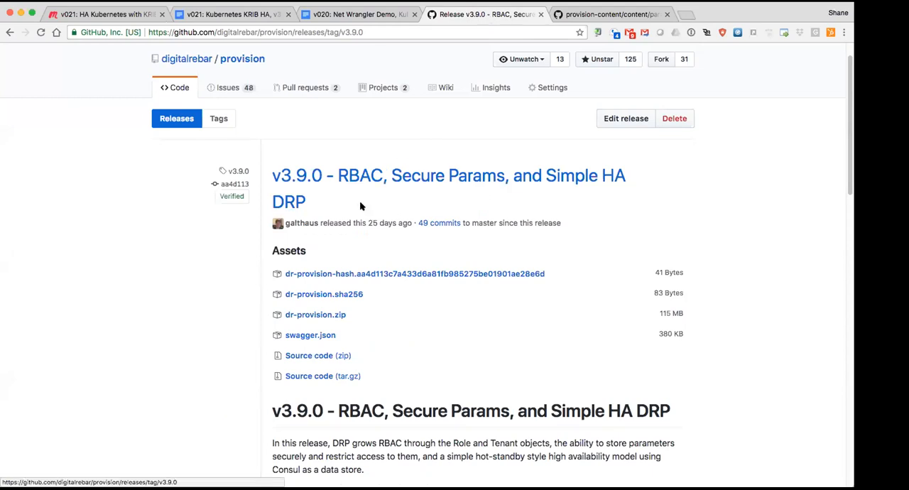
{"action": "mouse_move", "coordinate": [188, 308]}
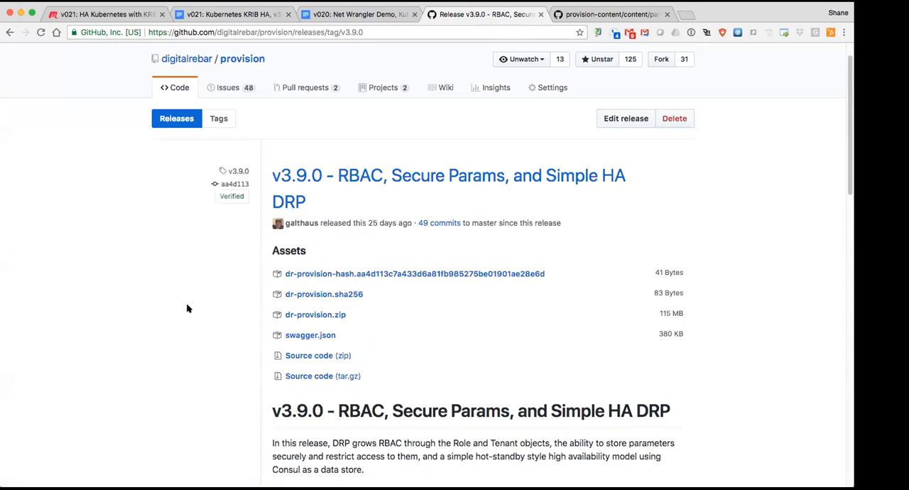
{"action": "mouse_move", "coordinate": [180, 292]}
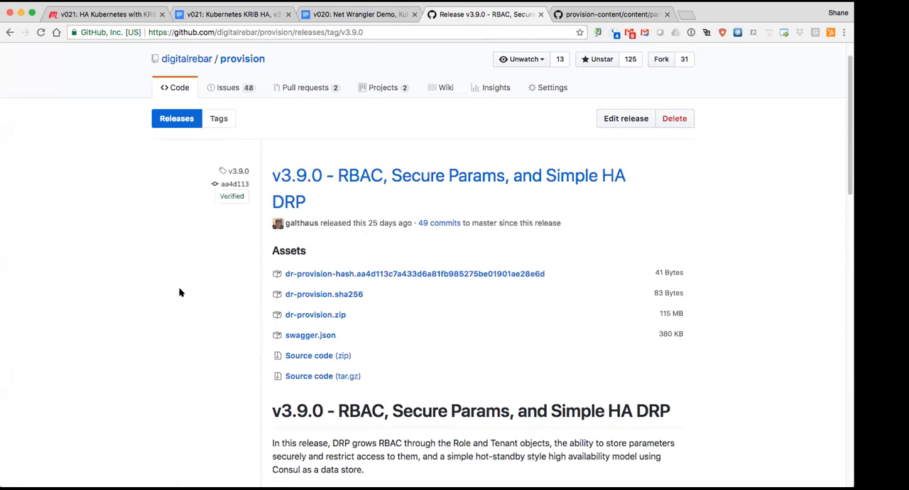
{"action": "mouse_move", "coordinate": [242, 58]}
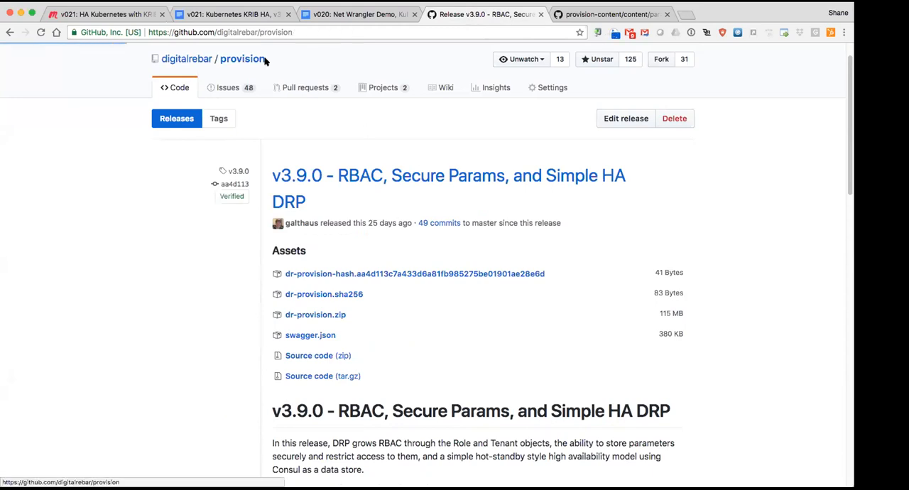
{"action": "left_click", "coordinate": [242, 58]}
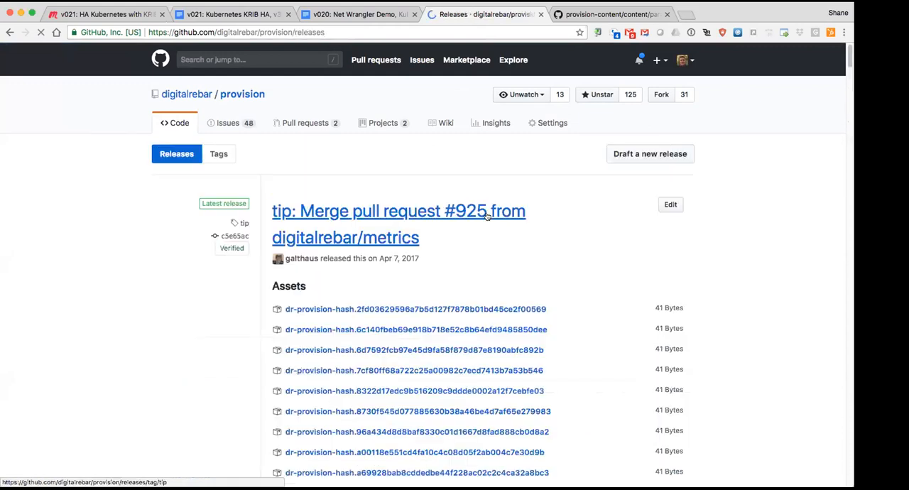
{"action": "scroll", "scroll_direction": "down", "scroll_amount": 3}
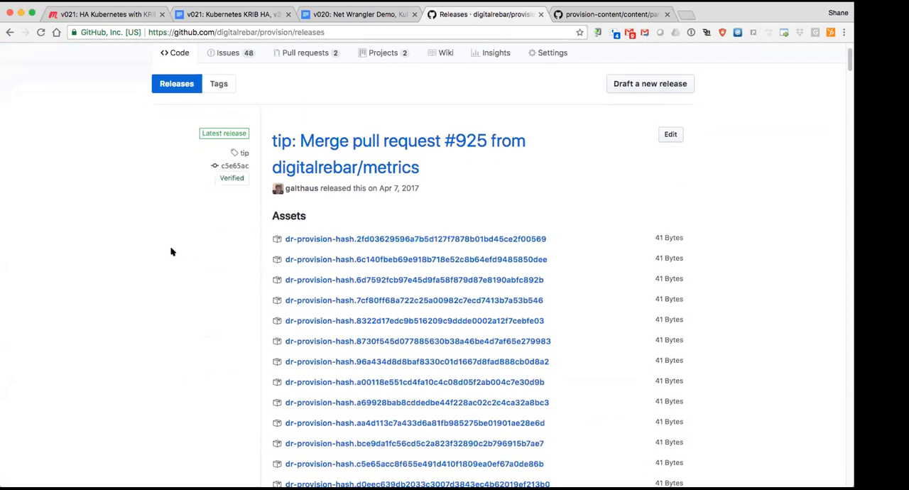
{"action": "mouse_move", "coordinate": [192, 290]}
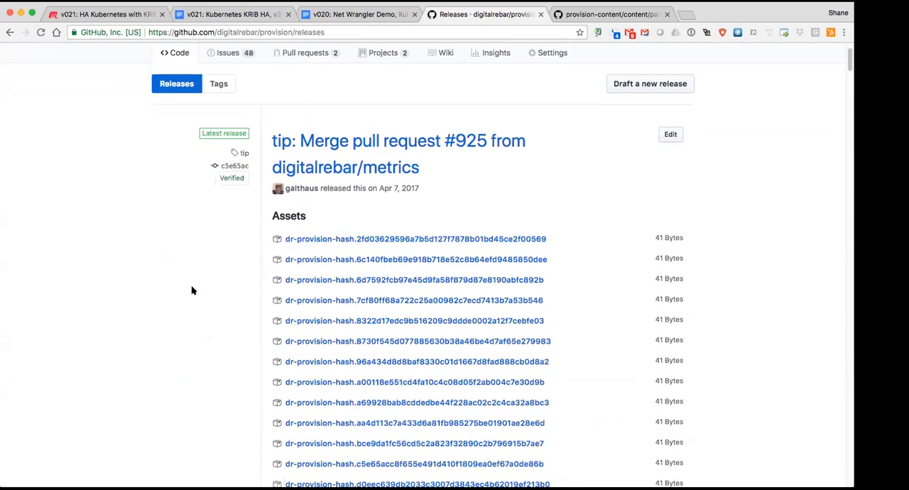
{"action": "scroll", "scroll_direction": "down", "scroll_amount": 3}
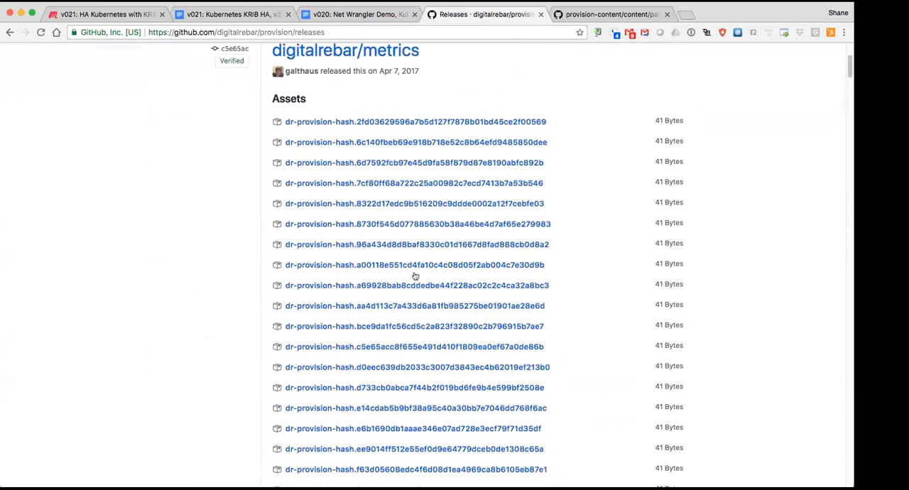
{"action": "scroll", "scroll_direction": "down", "scroll_amount": 3}
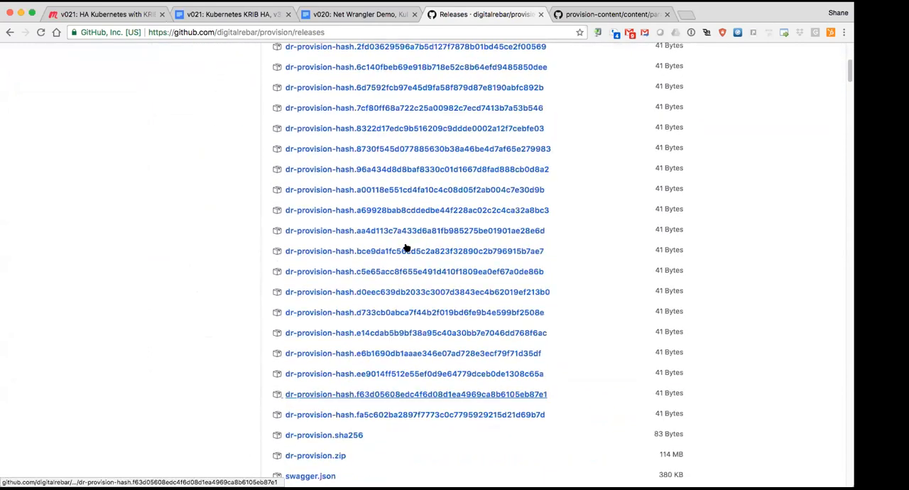
{"action": "scroll", "scroll_direction": "down", "scroll_amount": 3}
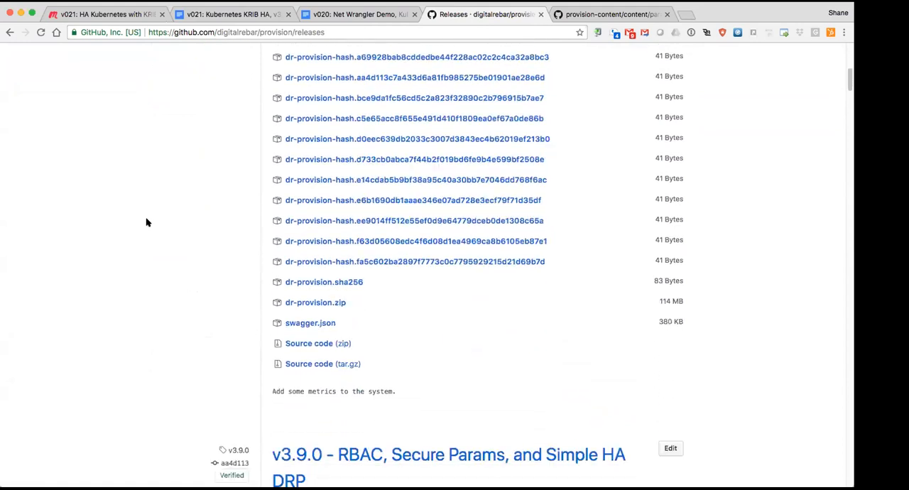
{"action": "scroll", "scroll_direction": "down", "scroll_amount": 3}
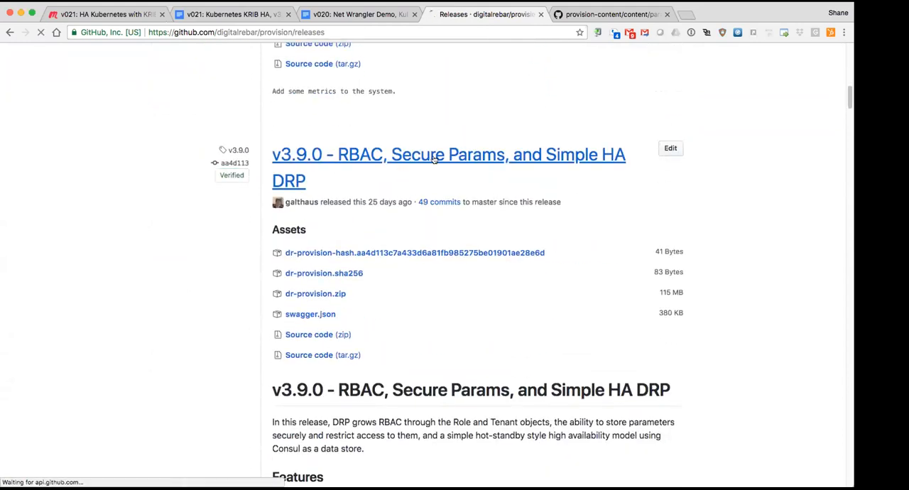
Open 'v3.9.0 - RBAC, Secure Params, and Simple HA DRP' and scroll to its Features section.
{"action": "left_click", "coordinate": [448, 154]}
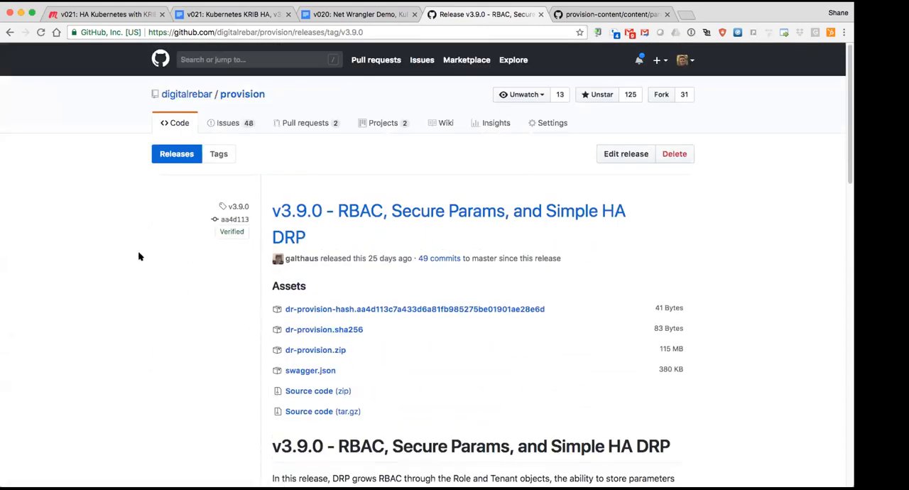
{"action": "scroll", "scroll_direction": "down", "scroll_amount": 3}
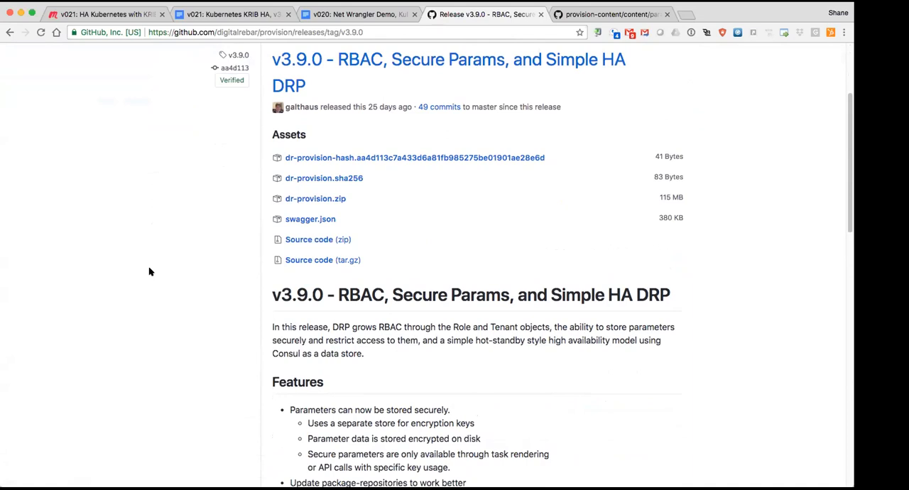
{"action": "scroll", "scroll_direction": "down", "scroll_amount": 3}
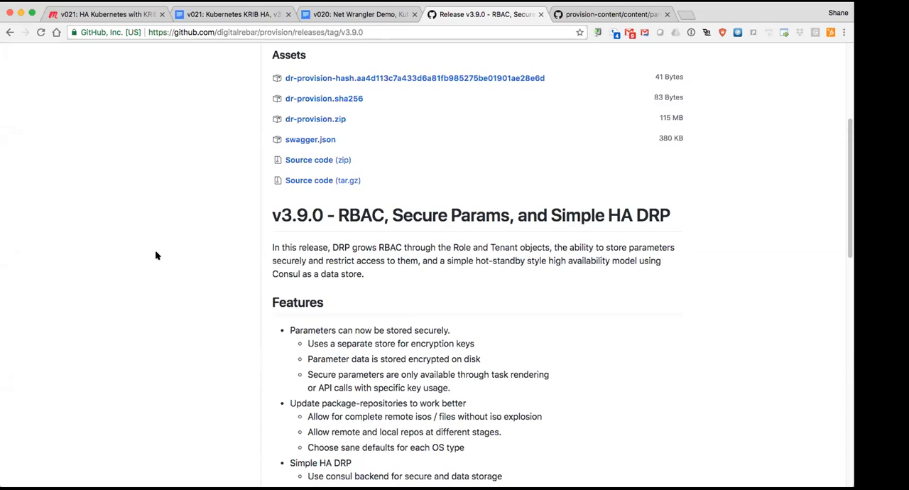
{"action": "mouse_move", "coordinate": [159, 256]}
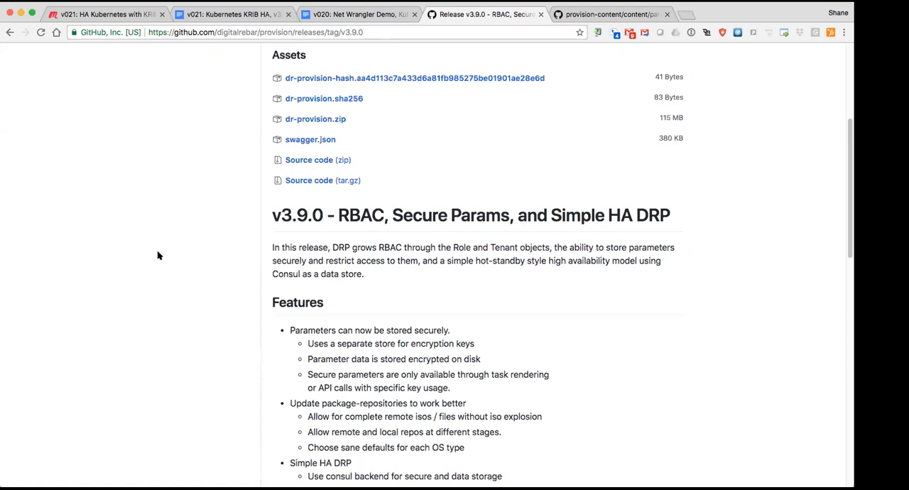
{"action": "mouse_move", "coordinate": [163, 256]}
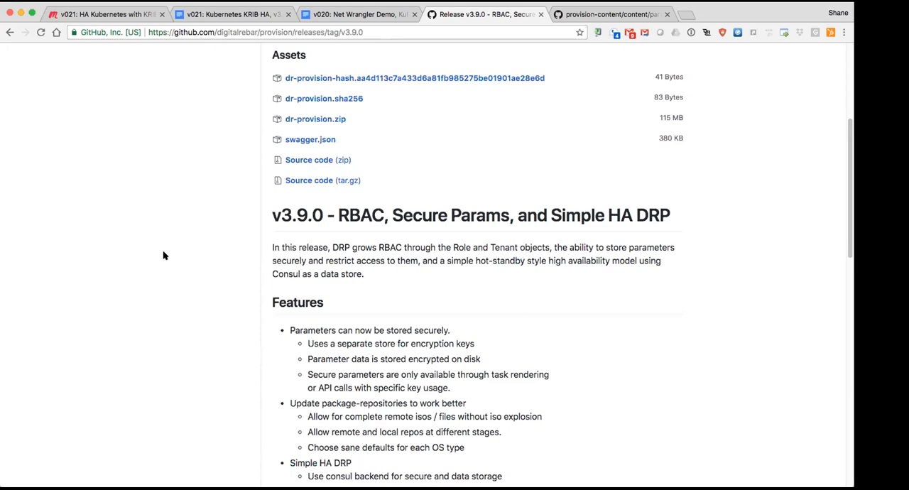
{"action": "mouse_move", "coordinate": [171, 241]}
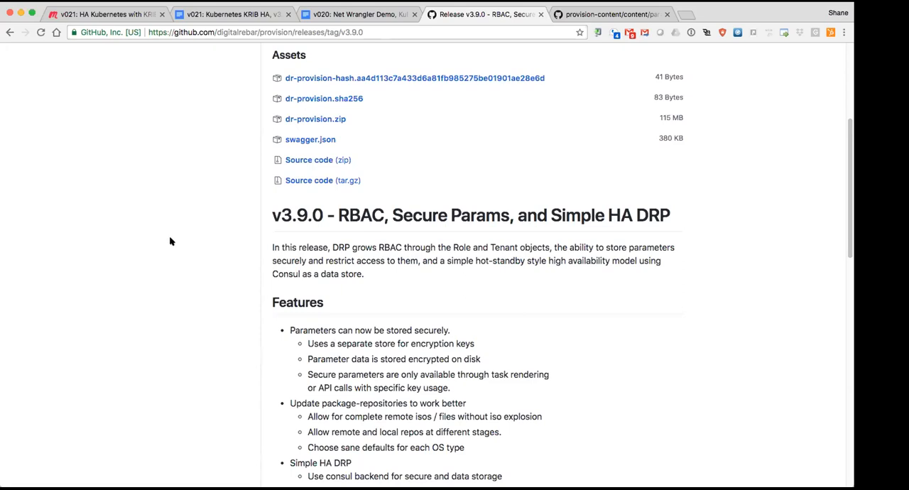
{"action": "scroll", "scroll_direction": "down", "scroll_amount": 3}
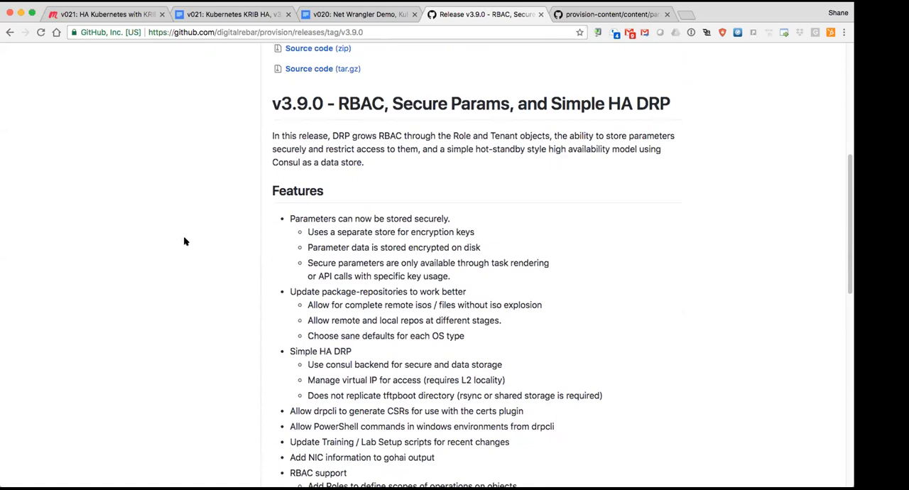
{"action": "mouse_move", "coordinate": [192, 238]}
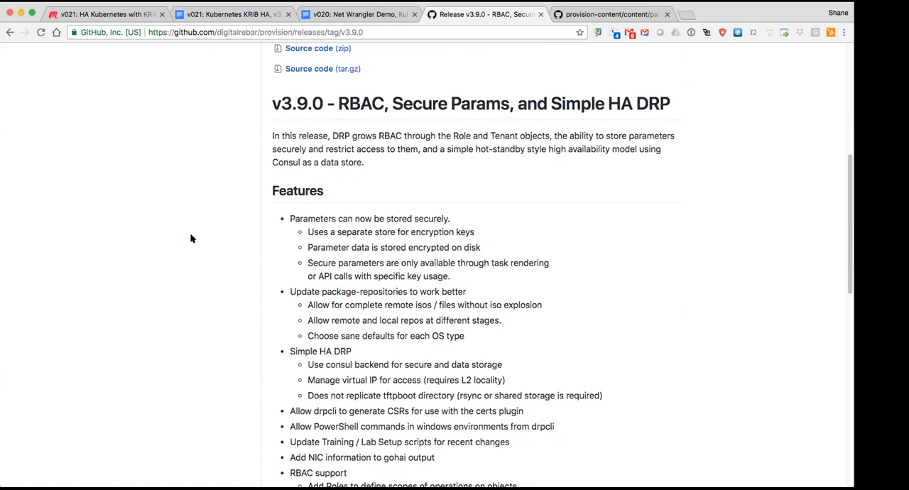
{"action": "scroll", "scroll_direction": "down", "scroll_amount": 3}
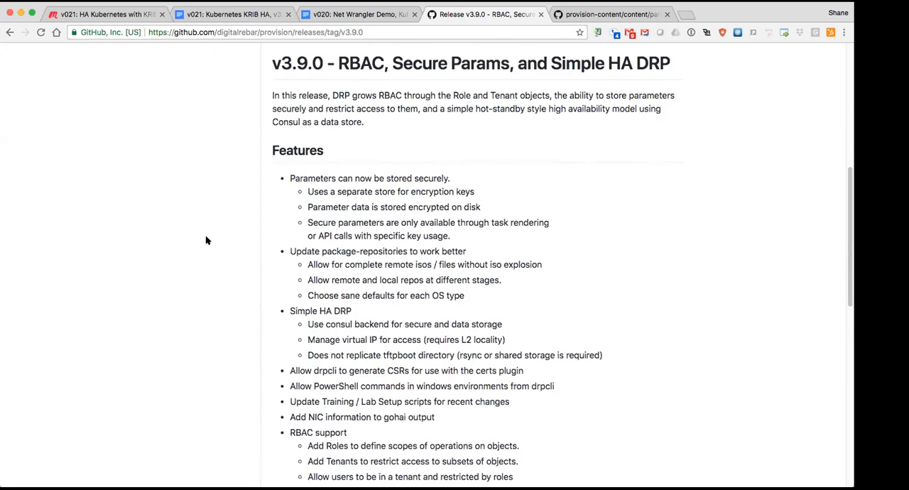
{"action": "mouse_move", "coordinate": [195, 210]}
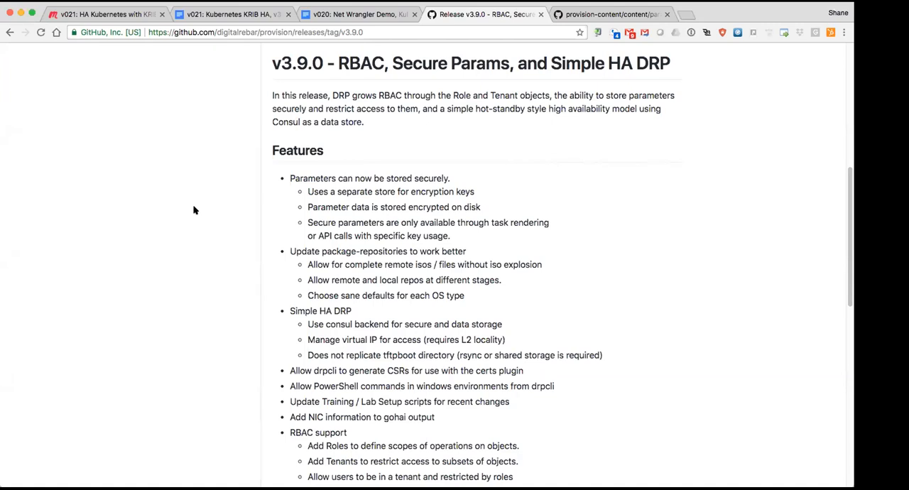
{"action": "mouse_move", "coordinate": [209, 263]}
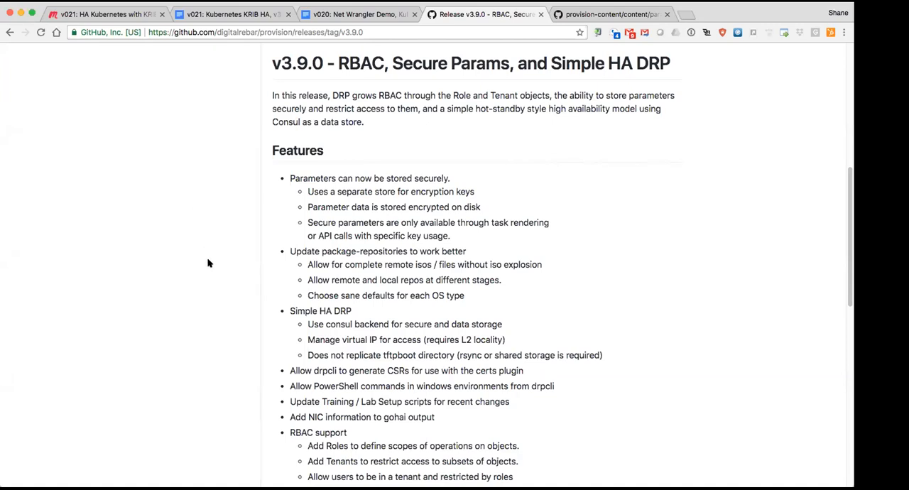
{"action": "scroll", "scroll_direction": "down", "scroll_amount": 3}
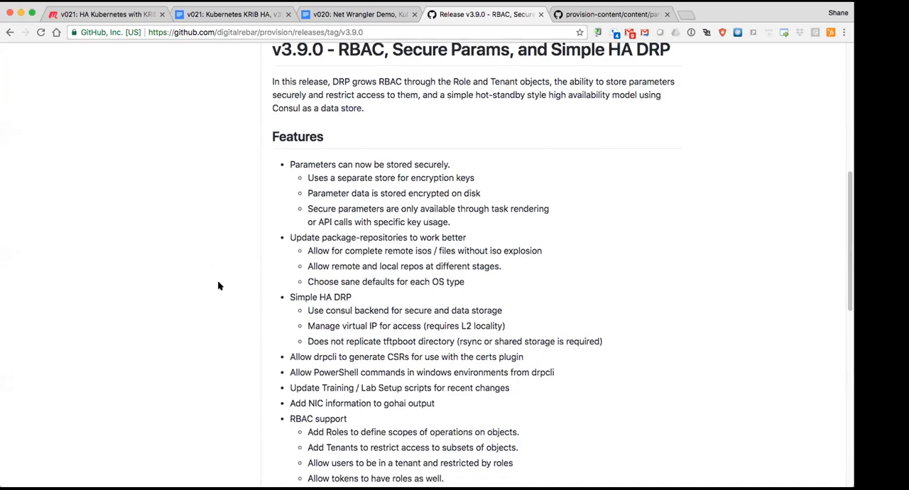
{"action": "mouse_move", "coordinate": [223, 286]}
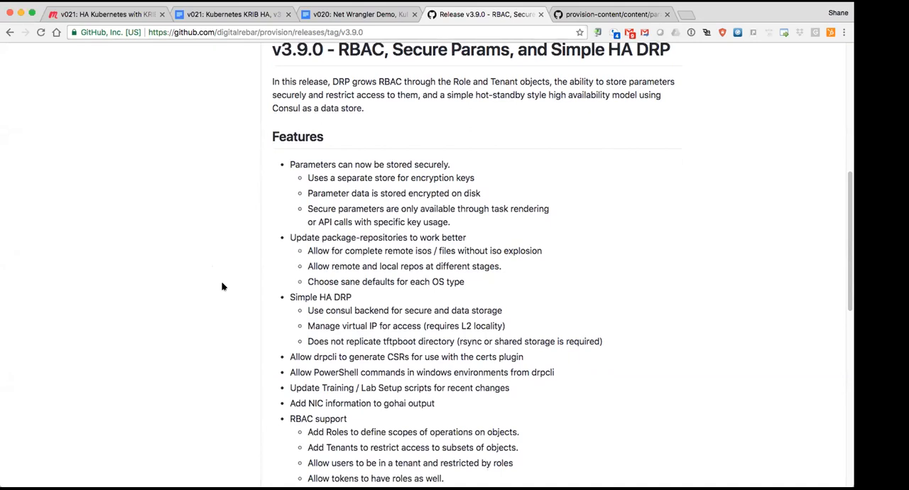
{"action": "mouse_move", "coordinate": [227, 260]}
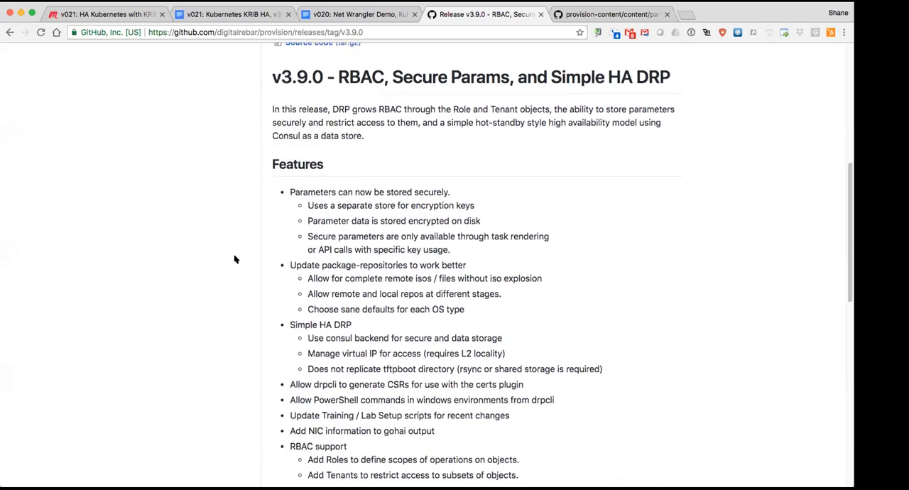
{"action": "scroll", "scroll_direction": "down", "scroll_amount": 3}
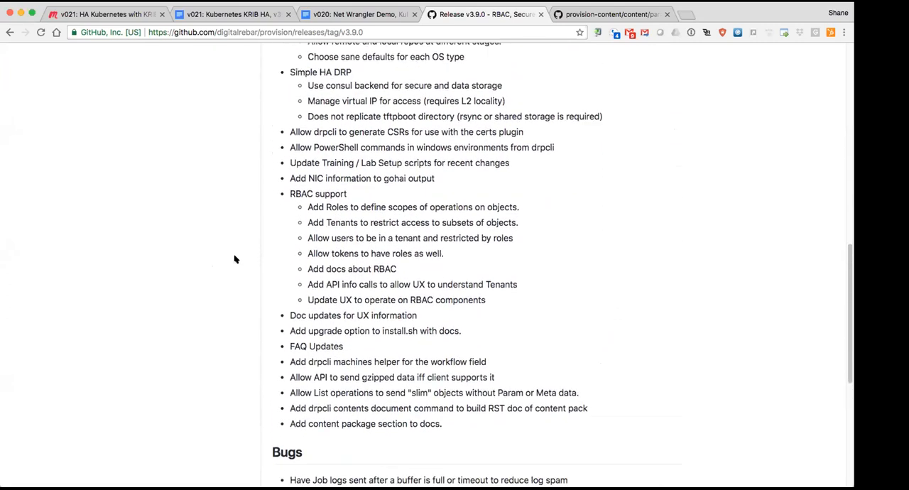
{"action": "scroll", "scroll_direction": "up", "scroll_amount": 3}
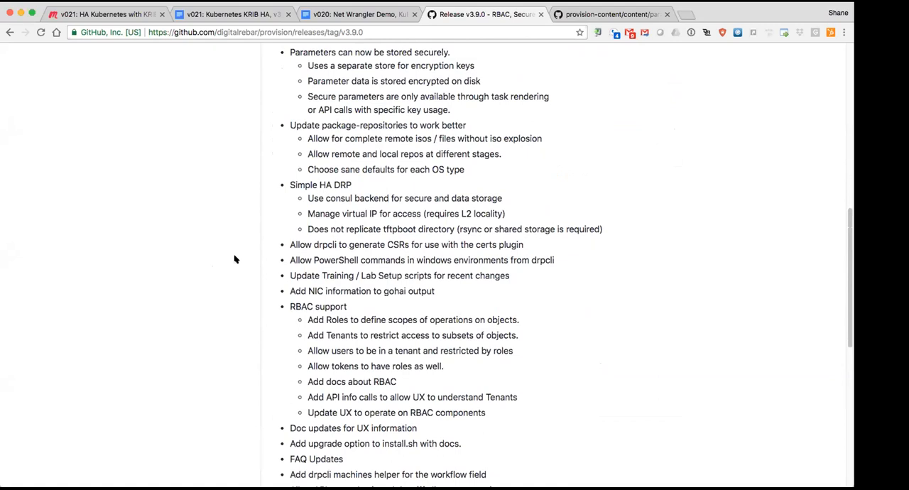
{"action": "mouse_move", "coordinate": [238, 233]}
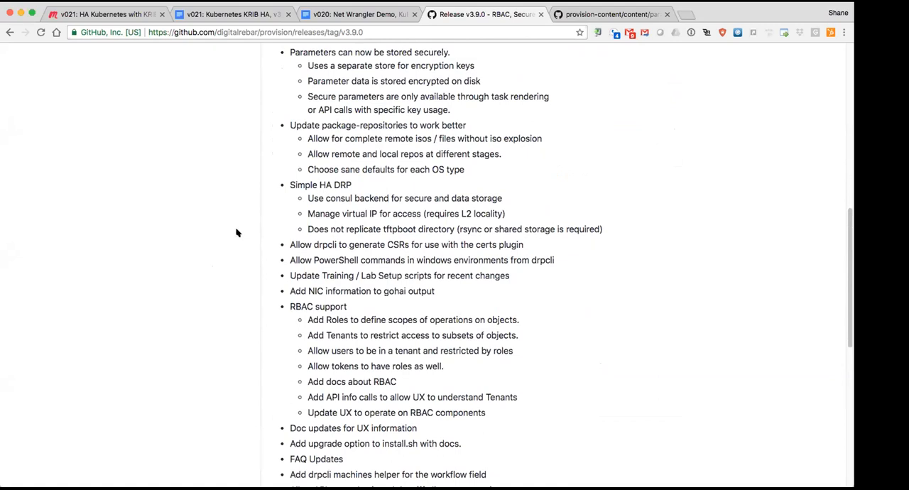
{"action": "scroll", "scroll_direction": "down", "scroll_amount": 3}
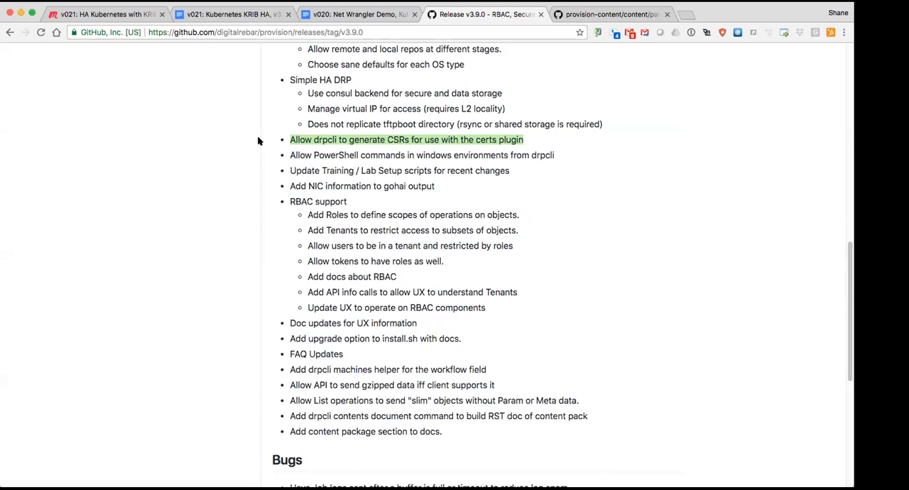
{"action": "mouse_move", "coordinate": [268, 365]}
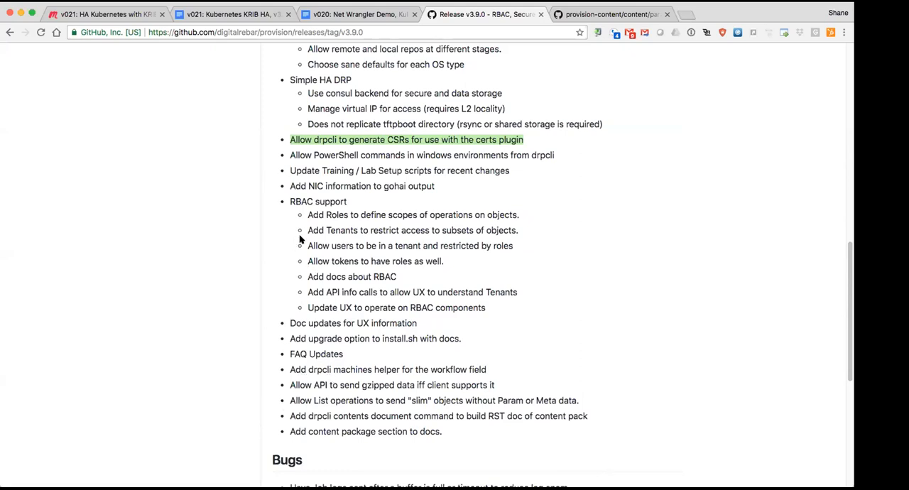
{"action": "mouse_move", "coordinate": [502, 433]}
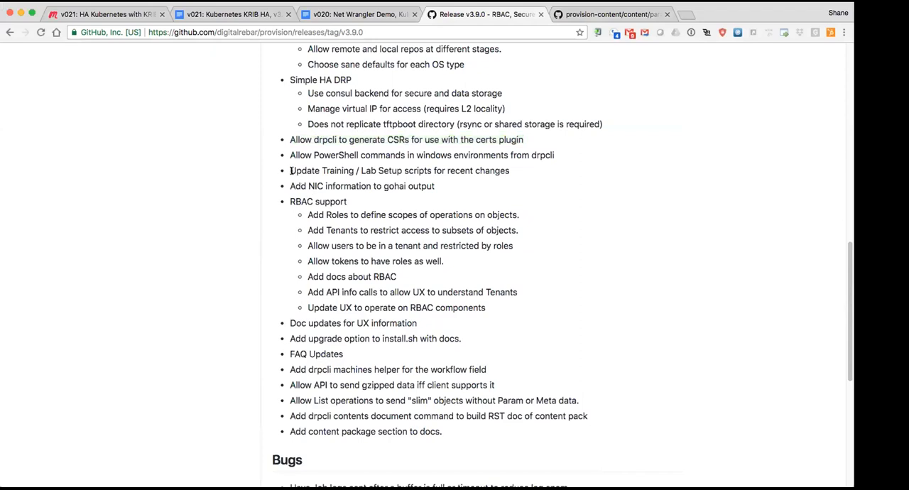
Select the 'Update Training / Lab Setup scripts for recent changes' feature line.
{"action": "triple_click", "coordinate": [399, 170]}
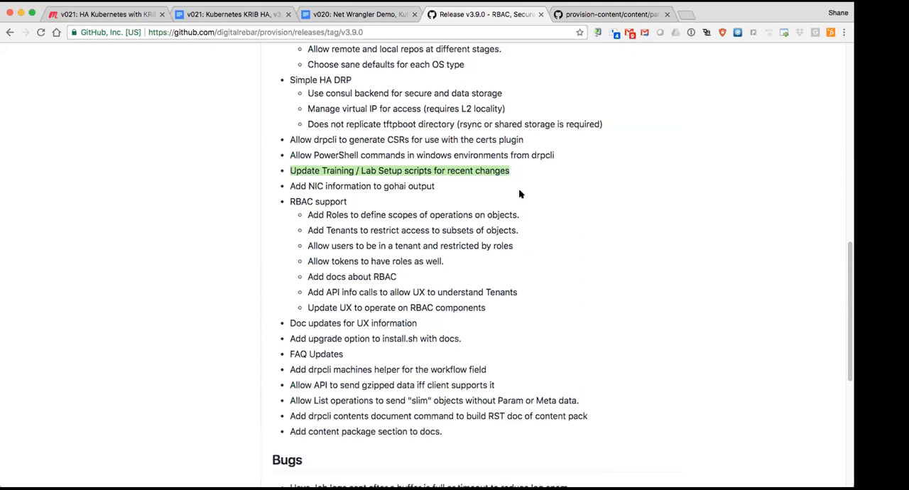
{"action": "scroll", "scroll_direction": "down", "scroll_amount": 3}
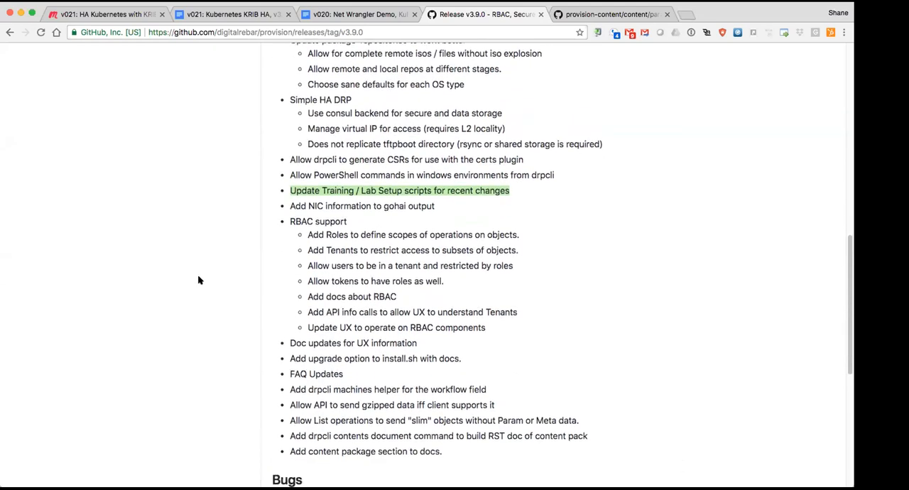
{"action": "scroll", "scroll_direction": "down", "scroll_amount": 3}
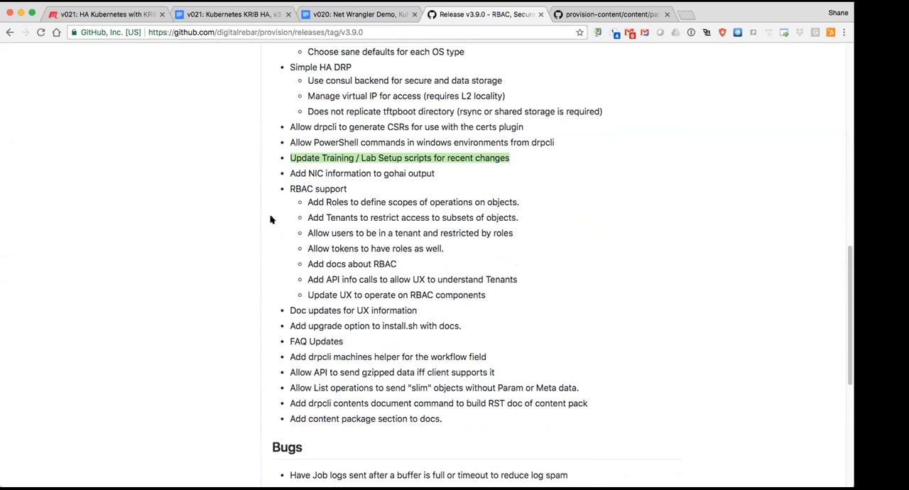
{"action": "scroll", "scroll_direction": "down", "scroll_amount": 3}
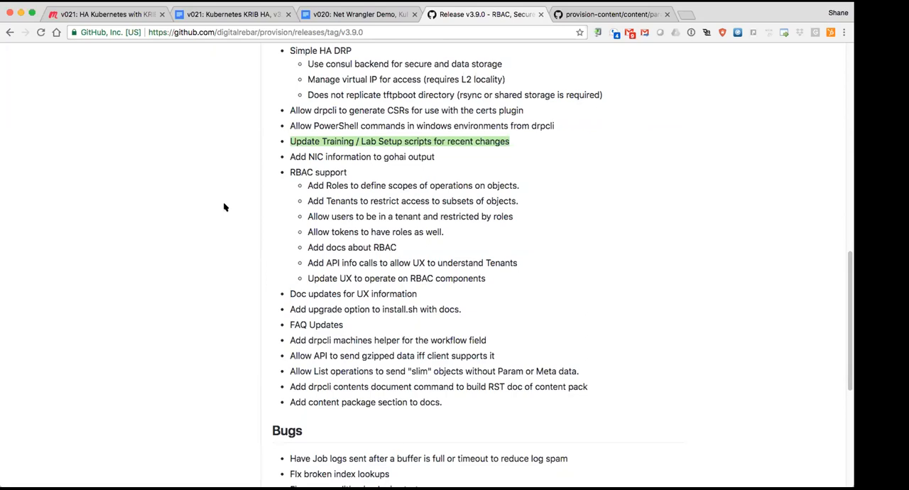
{"action": "mouse_move", "coordinate": [267, 199]}
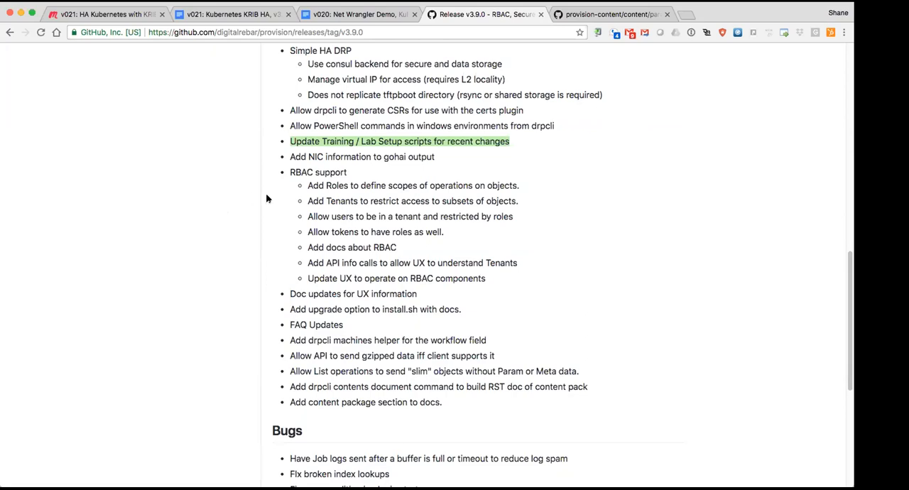
{"action": "mouse_move", "coordinate": [289, 179]}
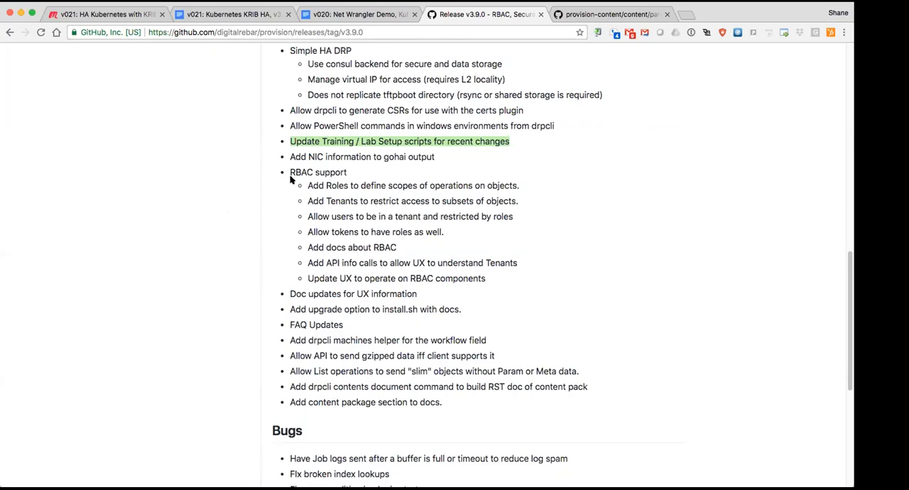
{"action": "scroll", "scroll_direction": "down", "scroll_amount": 3}
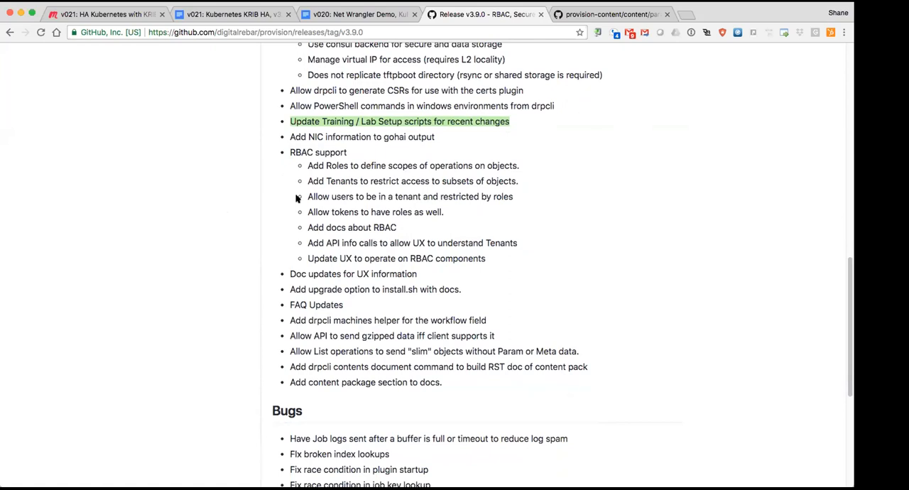
{"action": "mouse_move", "coordinate": [284, 210]}
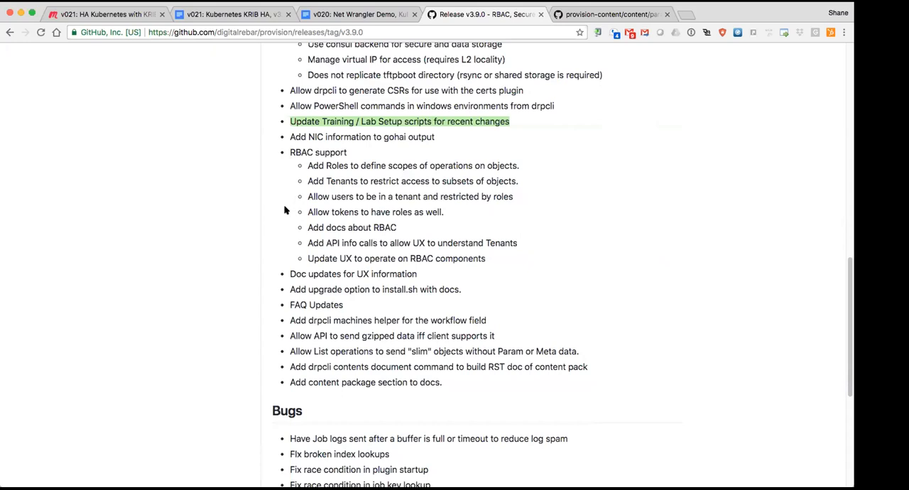
{"action": "scroll", "scroll_direction": "down", "scroll_amount": 3}
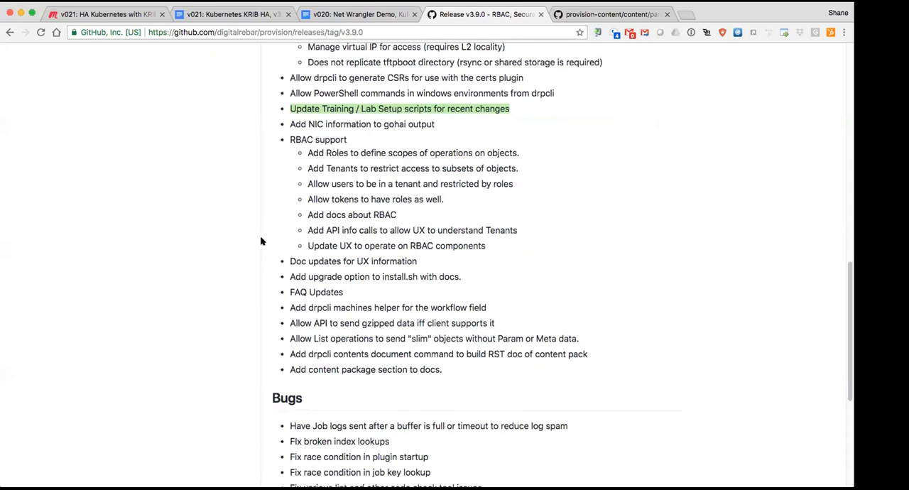
{"action": "mouse_move", "coordinate": [264, 252]}
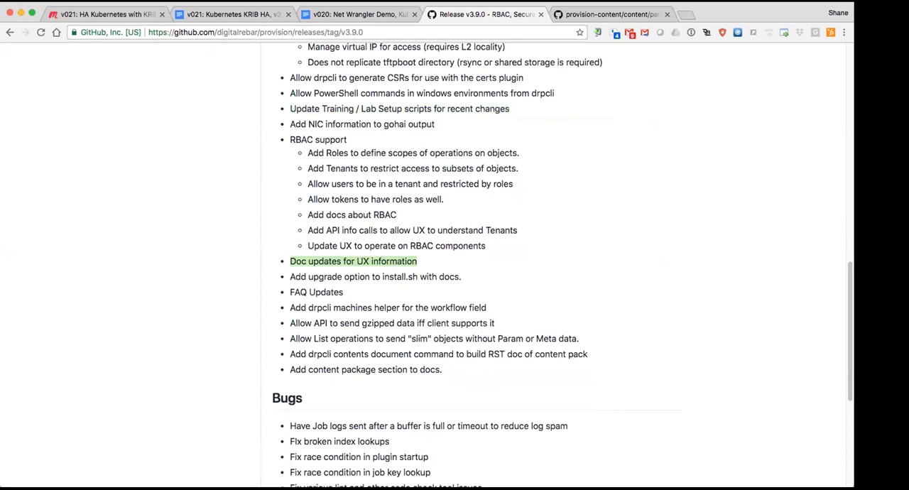
{"action": "mouse_move", "coordinate": [518, 90]}
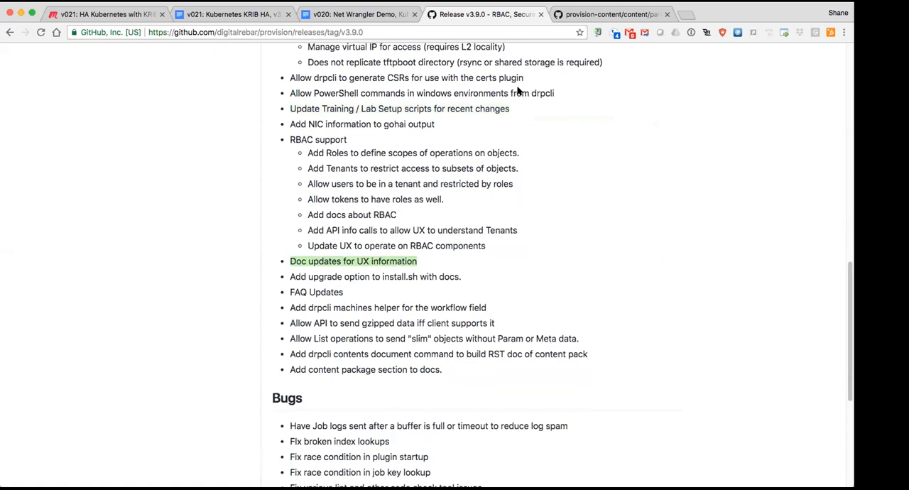
{"action": "mouse_move", "coordinate": [517, 91]}
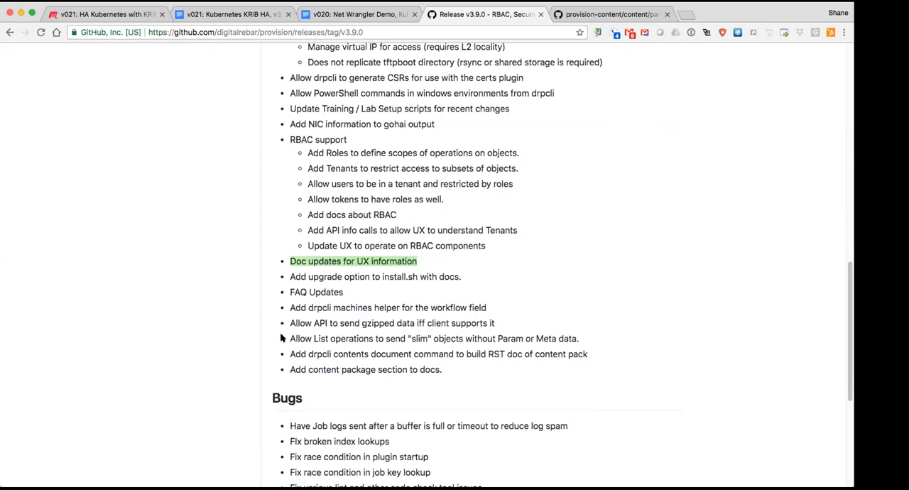
{"action": "mouse_move", "coordinate": [282, 338]}
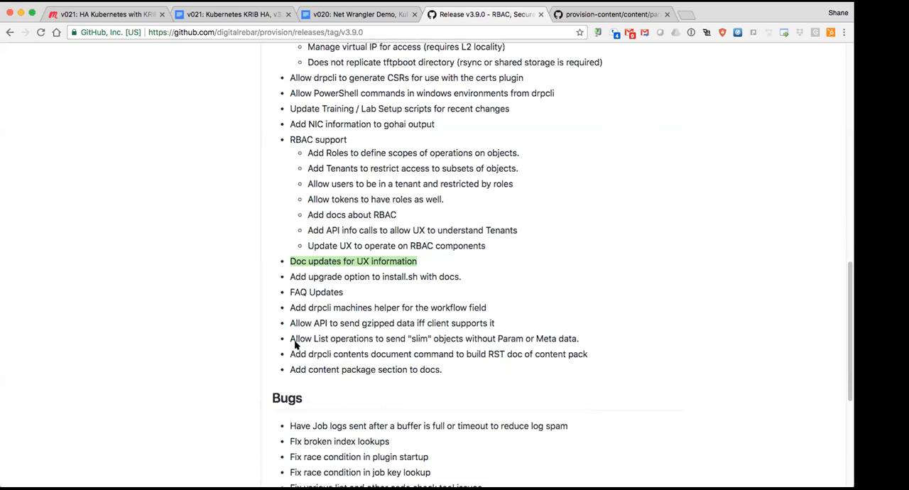
{"action": "mouse_move", "coordinate": [289, 328]}
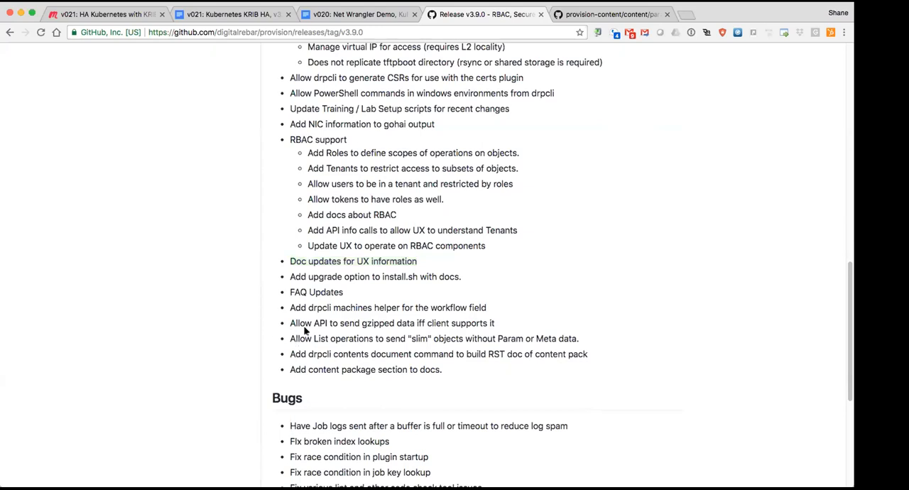
Select the 'slim' List objects feature line, then scroll down through the Bugs list to Links.
{"action": "double_click", "coordinate": [390, 338]}
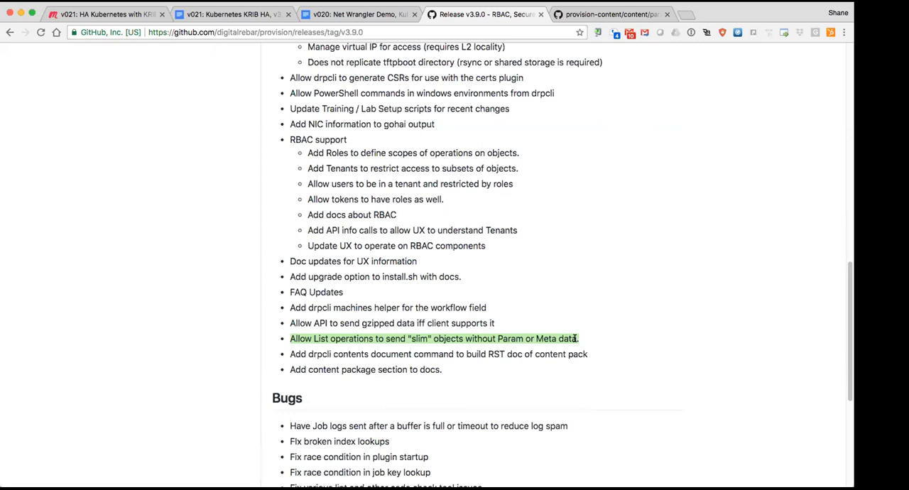
{"action": "scroll", "scroll_direction": "down", "scroll_amount": 3}
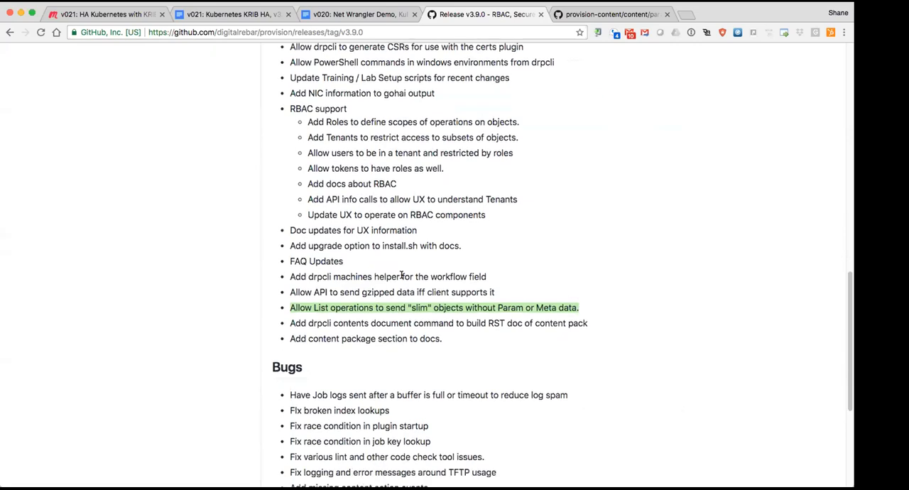
{"action": "scroll", "scroll_direction": "down", "scroll_amount": 3}
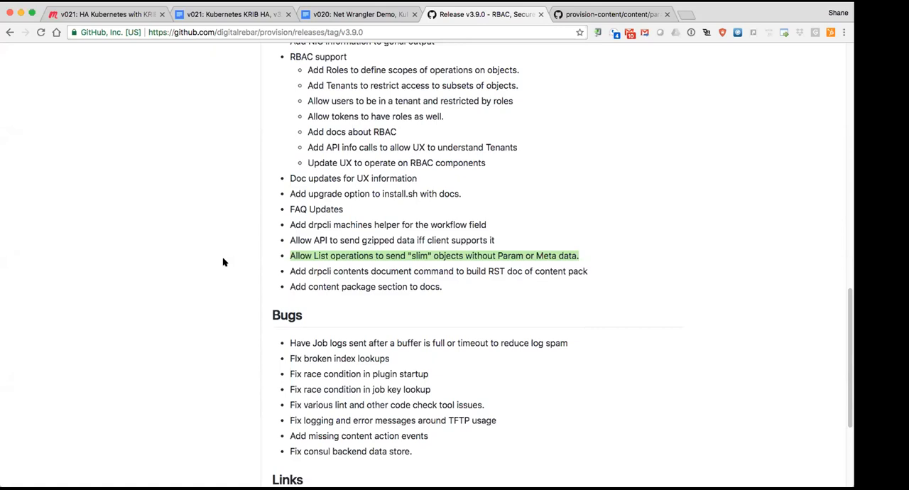
{"action": "mouse_move", "coordinate": [291, 344]}
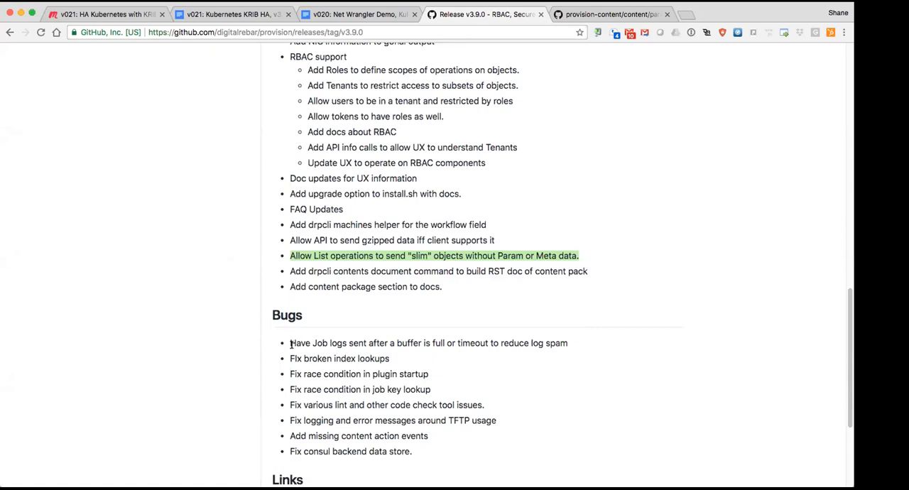
Scroll through the v3.9.0 notes past the job-logs buffering fix to the Links entries.
{"action": "scroll", "scroll_direction": "down", "scroll_amount": 3}
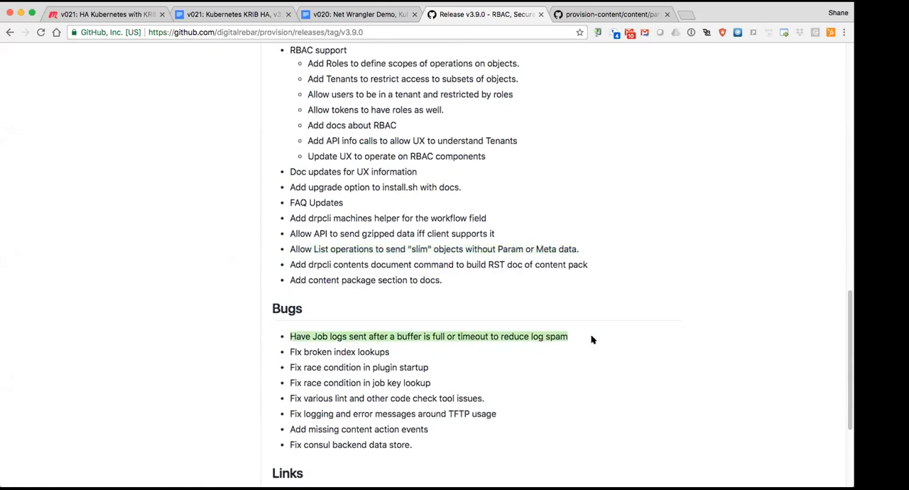
{"action": "scroll", "scroll_direction": "down", "scroll_amount": 3}
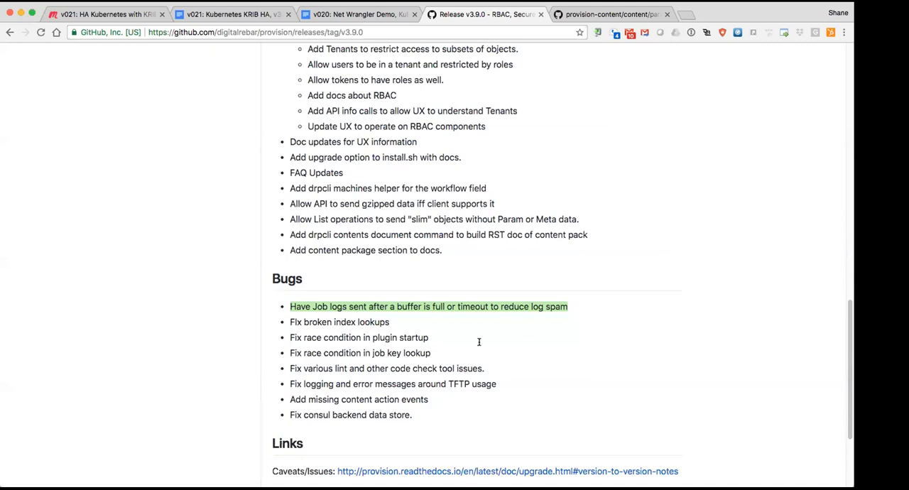
{"action": "scroll", "scroll_direction": "down", "scroll_amount": 3}
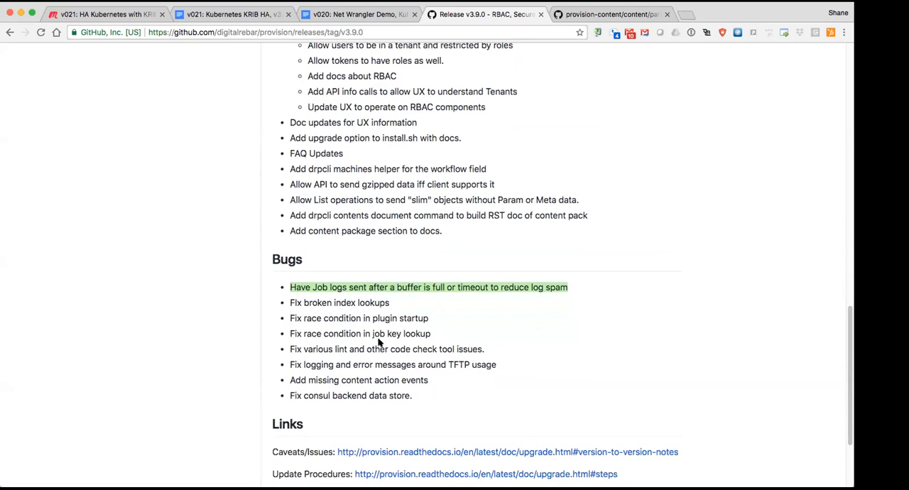
{"action": "mouse_move", "coordinate": [377, 339]}
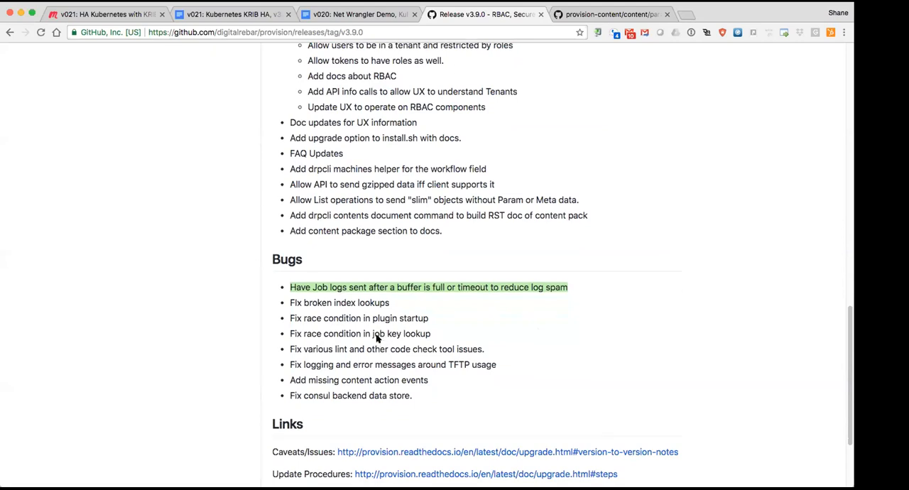
{"action": "scroll", "scroll_direction": "down", "scroll_amount": 3}
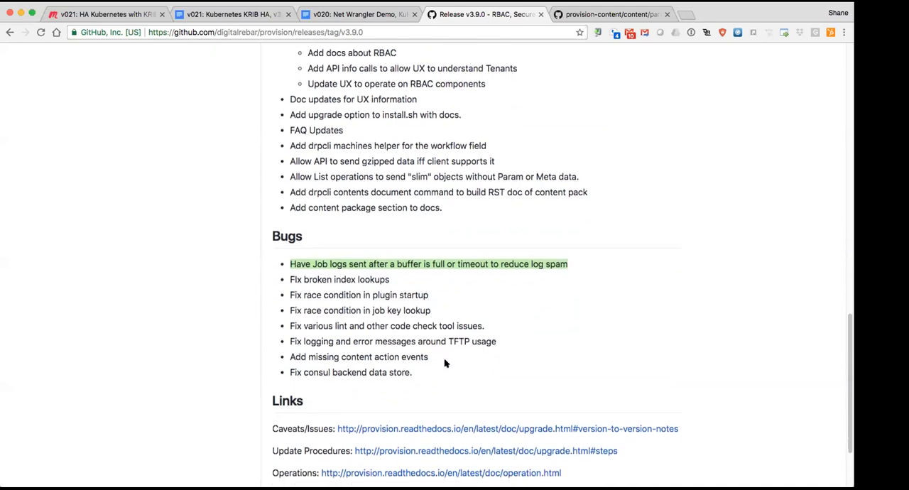
{"action": "scroll", "scroll_direction": "down", "scroll_amount": 3}
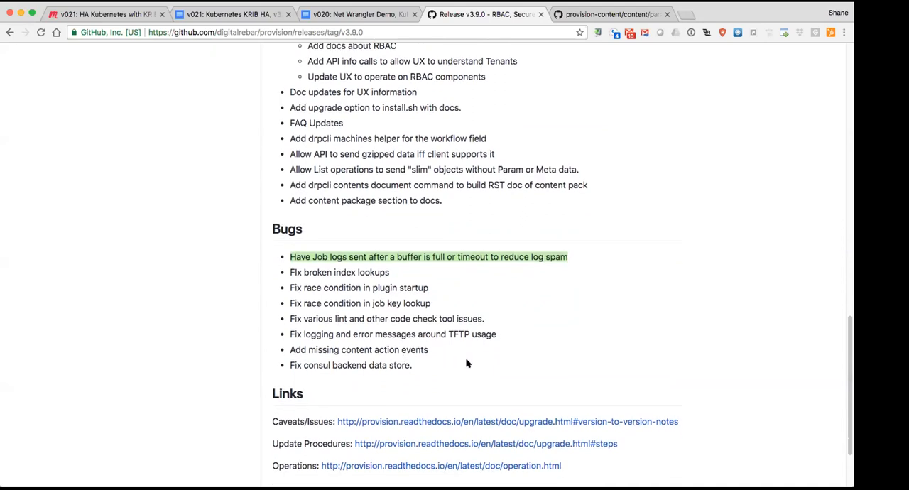
{"action": "mouse_move", "coordinate": [445, 353]}
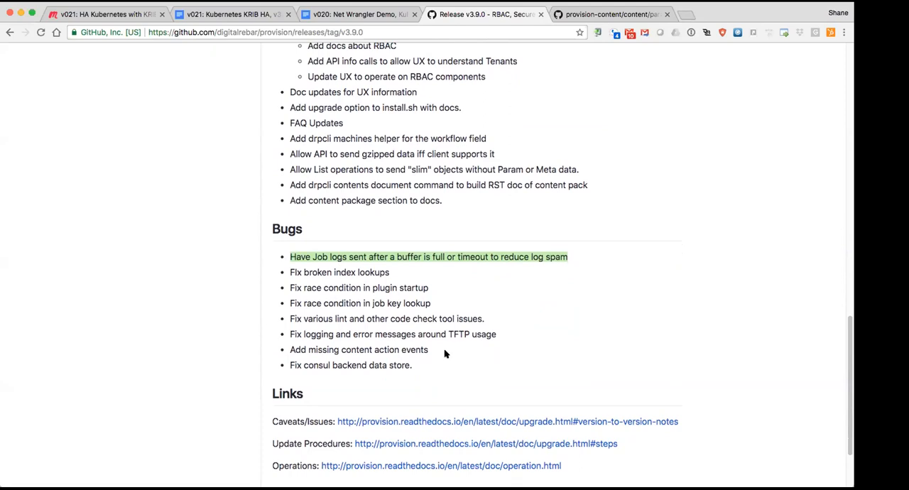
{"action": "mouse_move", "coordinate": [423, 379]}
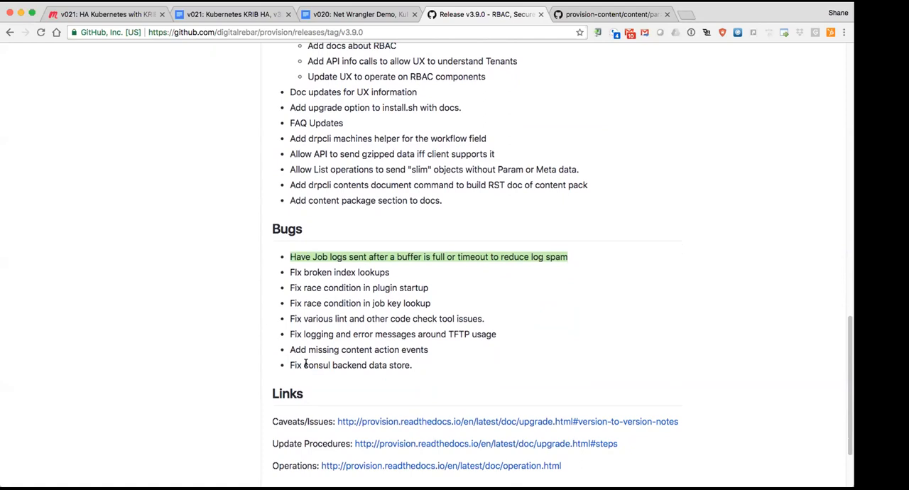
{"action": "mouse_move", "coordinate": [323, 333]}
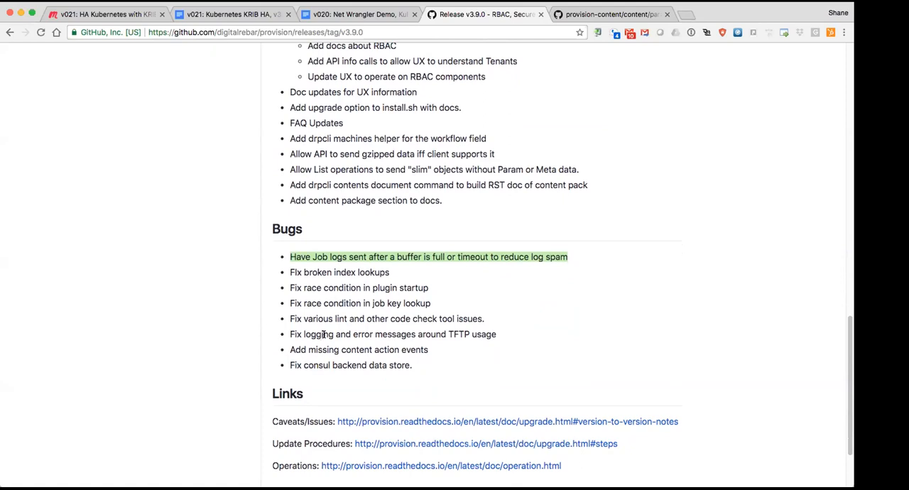
{"action": "scroll", "scroll_direction": "down", "scroll_amount": 3}
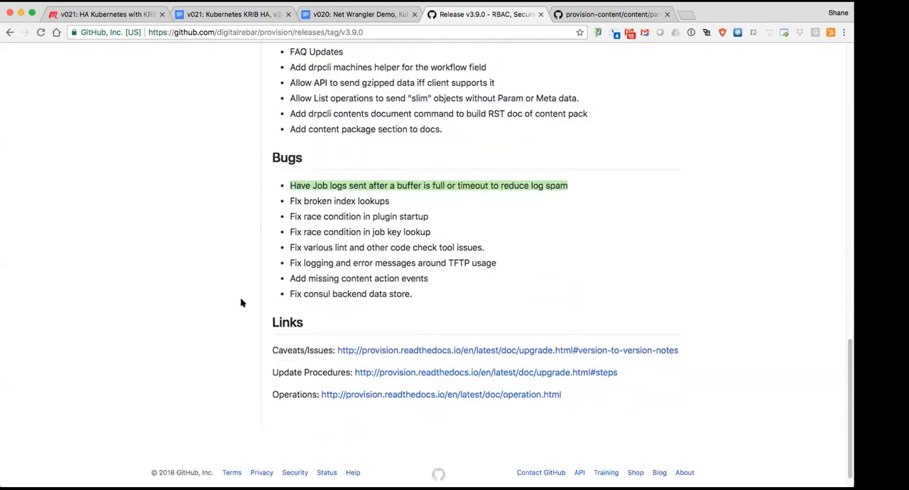
Scroll back up to the top of the v3.9.0 release page.
{"action": "scroll", "scroll_direction": "up", "scroll_amount": 3}
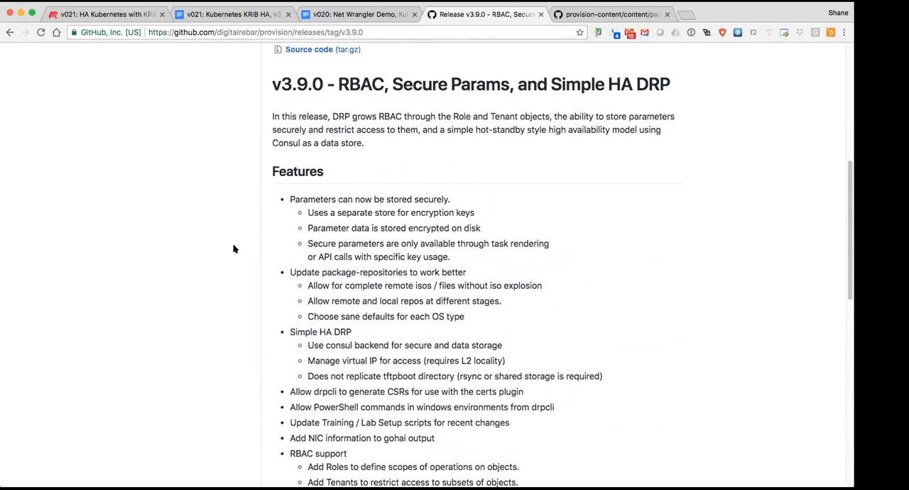
{"action": "mouse_move", "coordinate": [268, 196]}
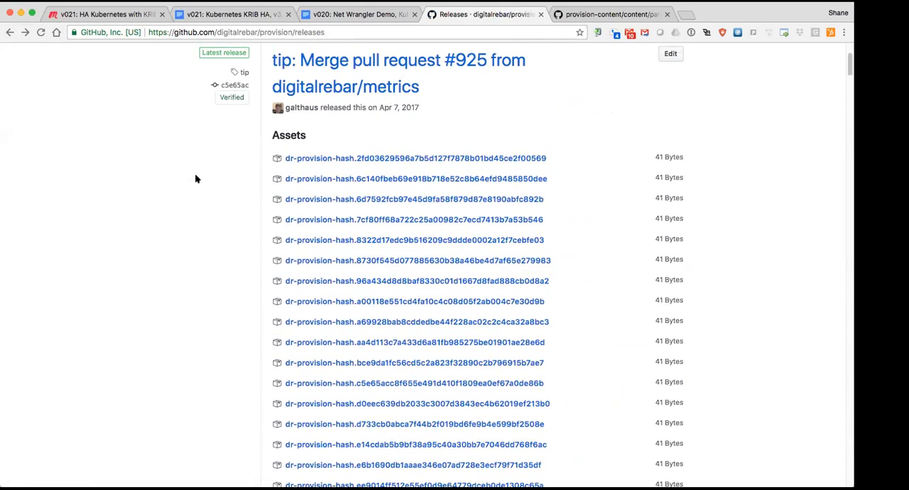
{"action": "mouse_move", "coordinate": [218, 185]}
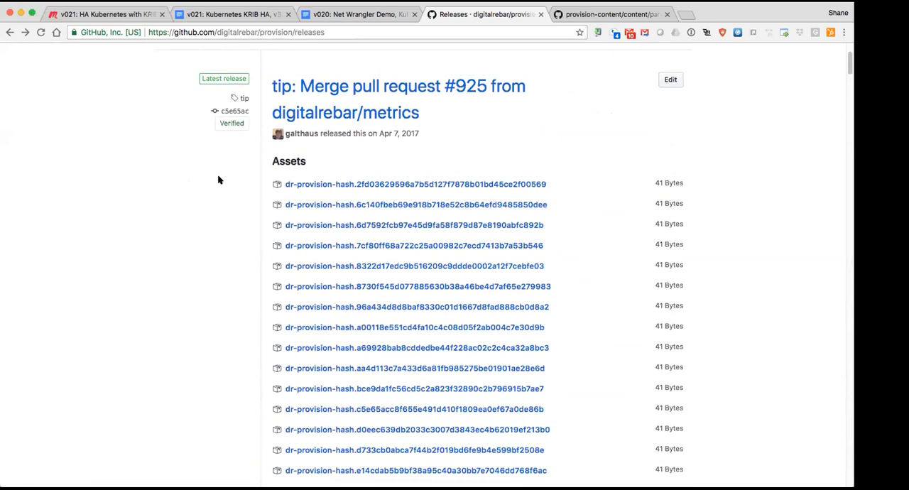
{"action": "mouse_move", "coordinate": [220, 176]}
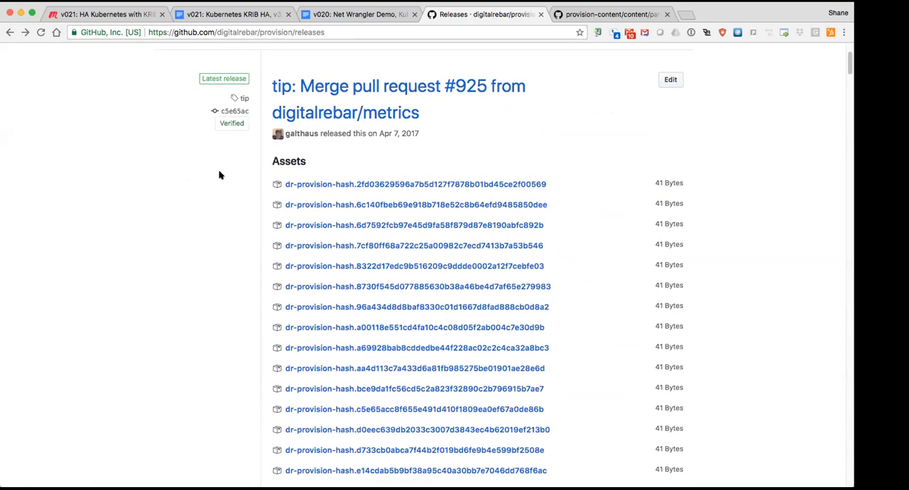
{"action": "mouse_move", "coordinate": [224, 197]}
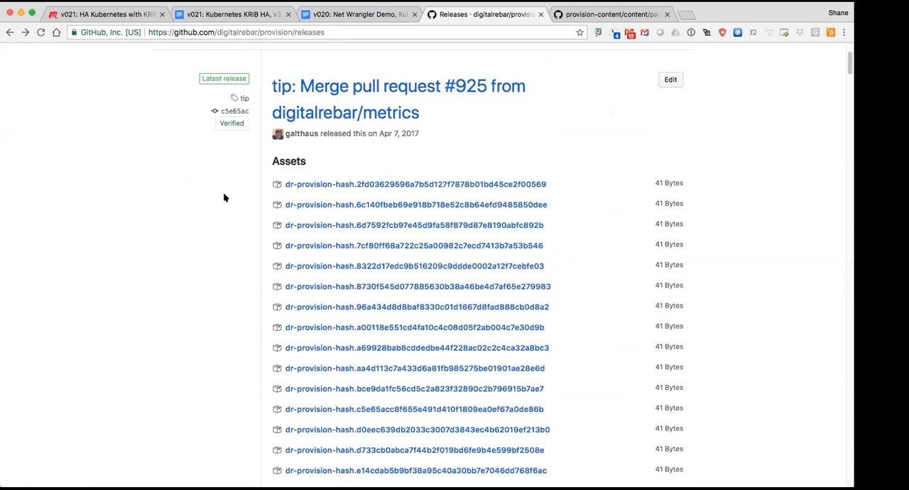
{"action": "mouse_move", "coordinate": [543, 125]}
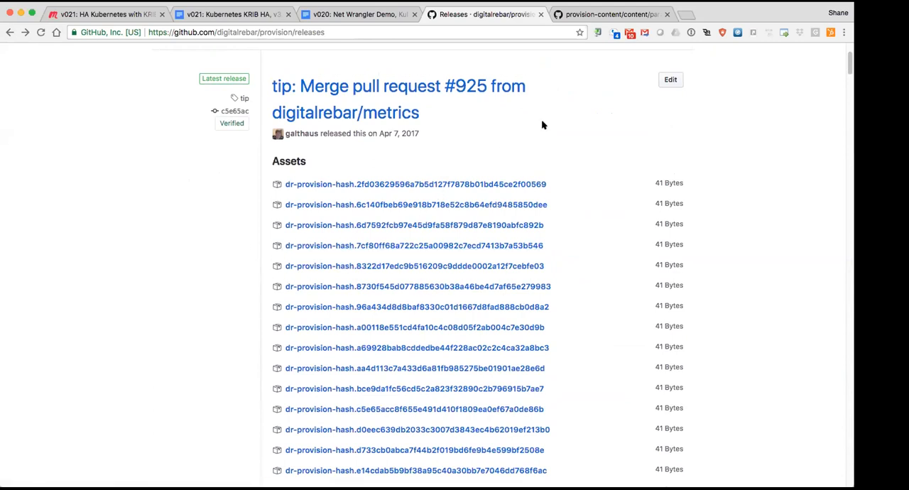
{"action": "mouse_move", "coordinate": [584, 100]}
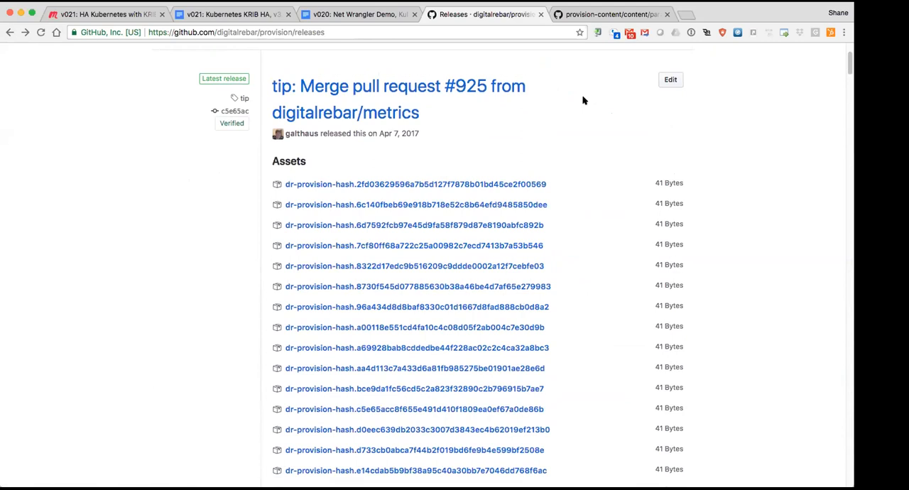
{"action": "mouse_move", "coordinate": [604, 32]}
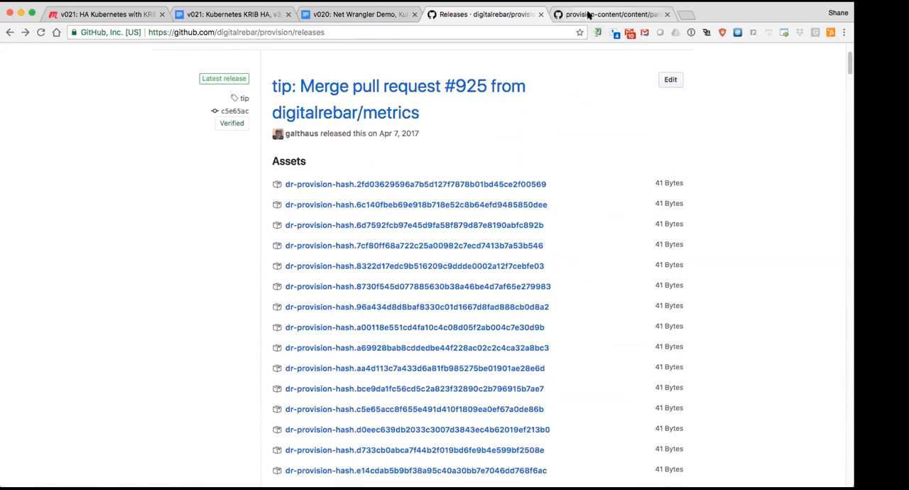
{"action": "mouse_move", "coordinate": [609, 14]}
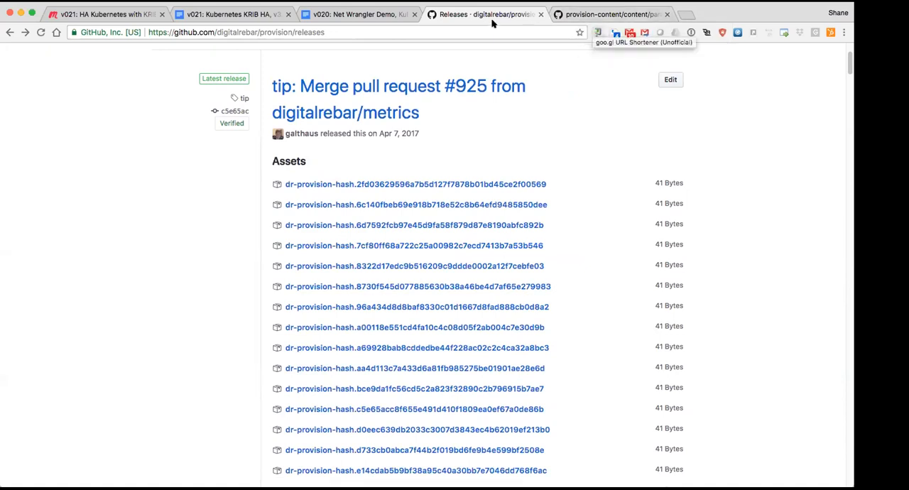
{"action": "mouse_move", "coordinate": [273, 13]}
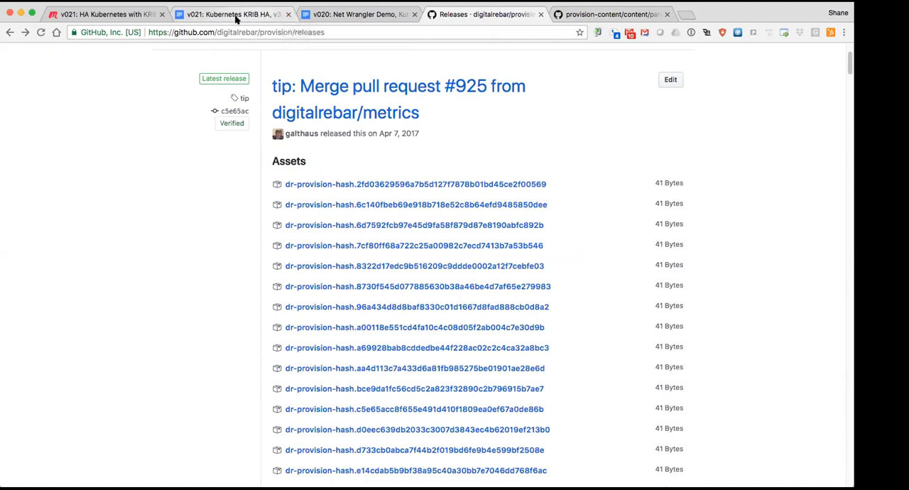
{"action": "mouse_move", "coordinate": [561, 28]}
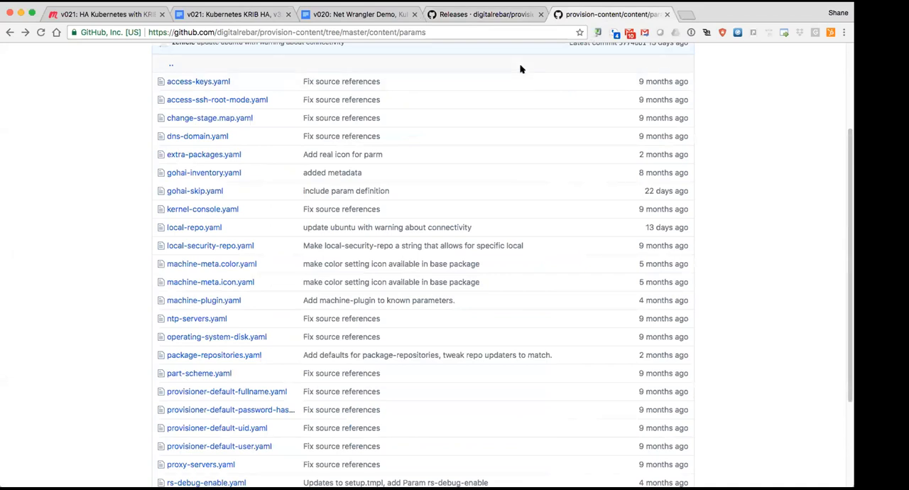
{"action": "mouse_move", "coordinate": [488, 22]}
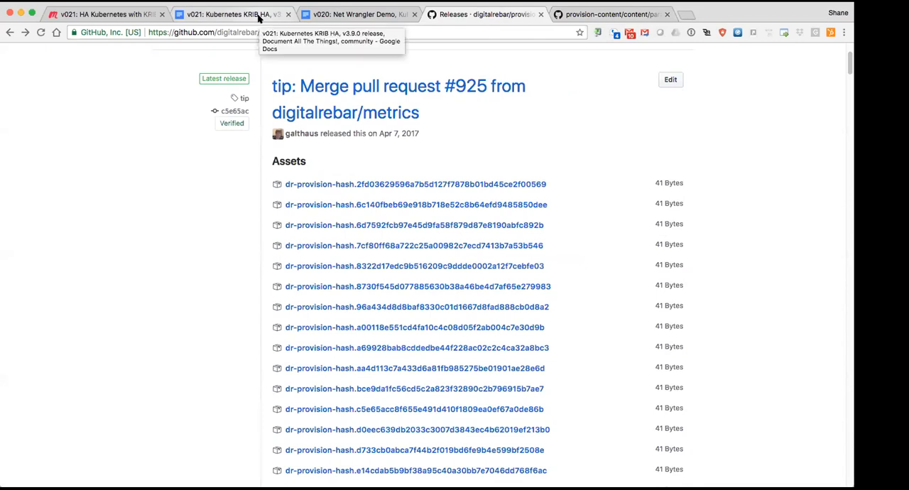
{"action": "mouse_move", "coordinate": [600, 14]}
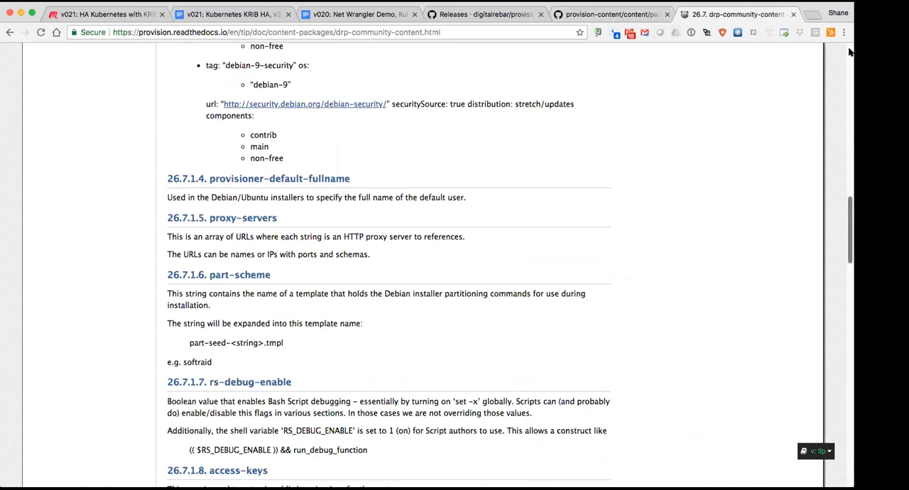
Scroll the drp-community-content v1.9.0-tip page to its params section, starting with select-kickseed.
{"action": "scroll", "scroll_direction": "up", "scroll_amount": 3}
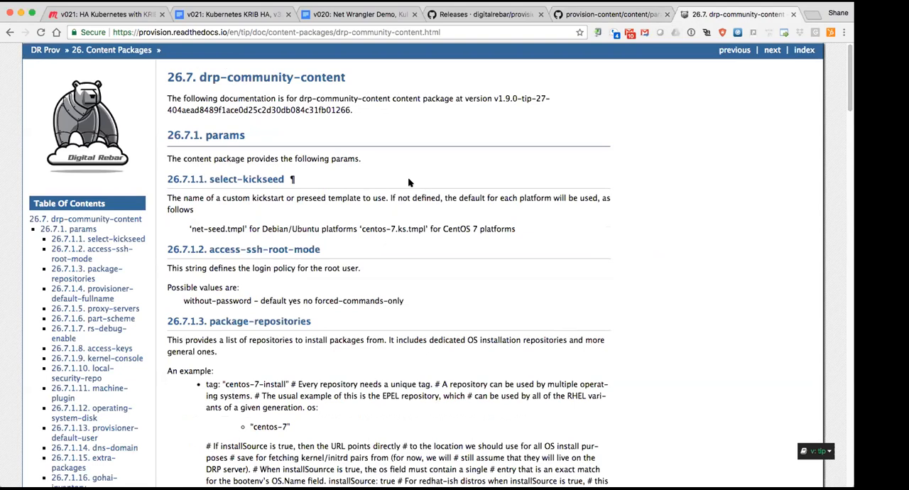
{"action": "mouse_move", "coordinate": [408, 184]}
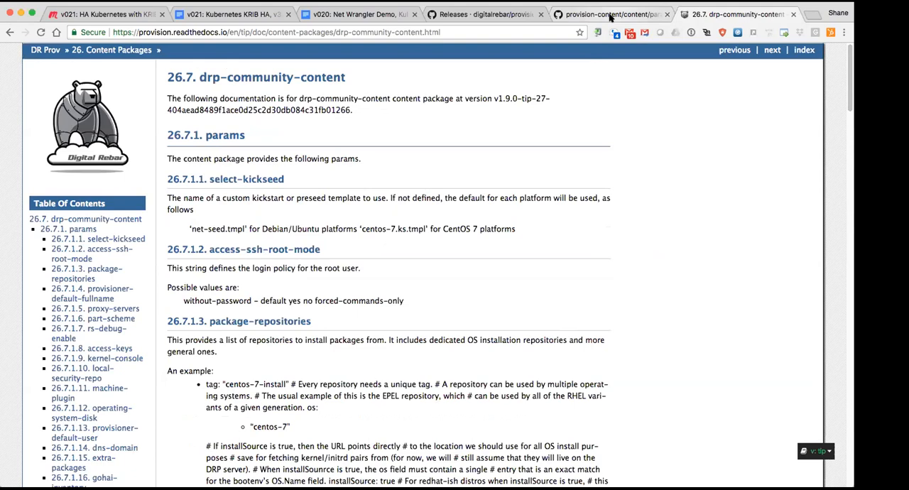
{"action": "mouse_move", "coordinate": [610, 14]}
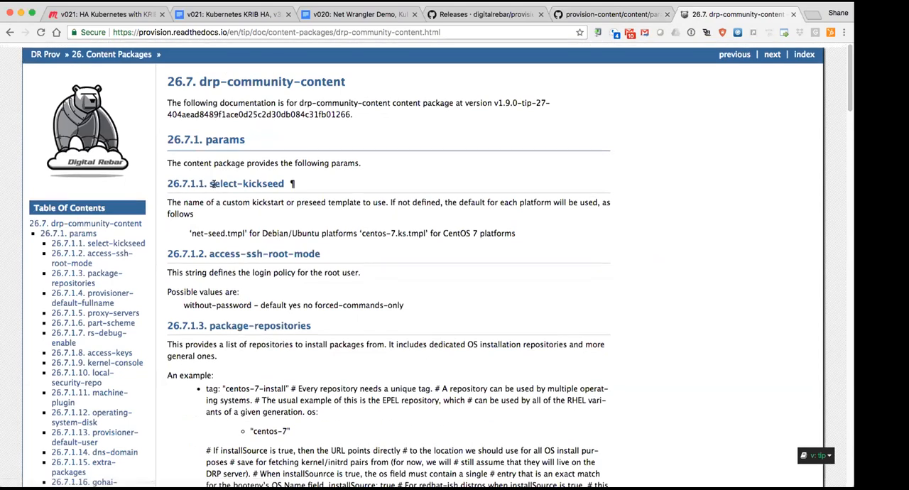
{"action": "scroll", "scroll_direction": "down", "scroll_amount": 3}
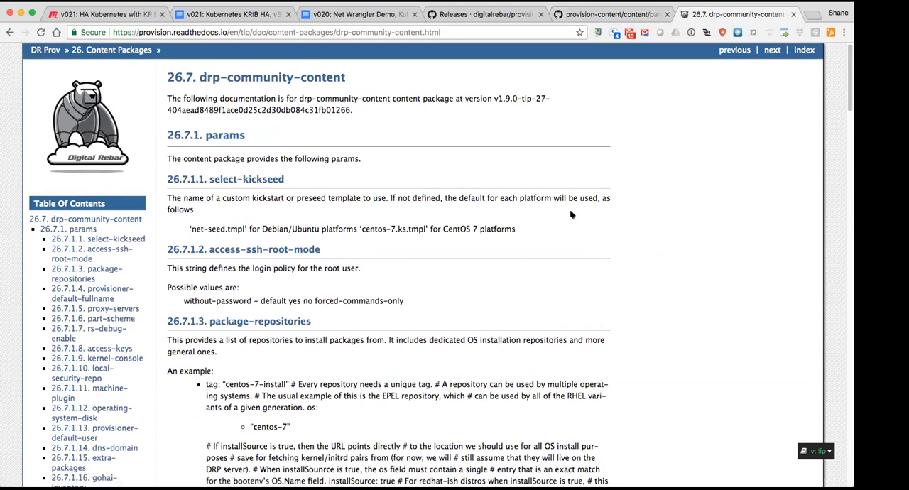
{"action": "mouse_move", "coordinate": [593, 82]}
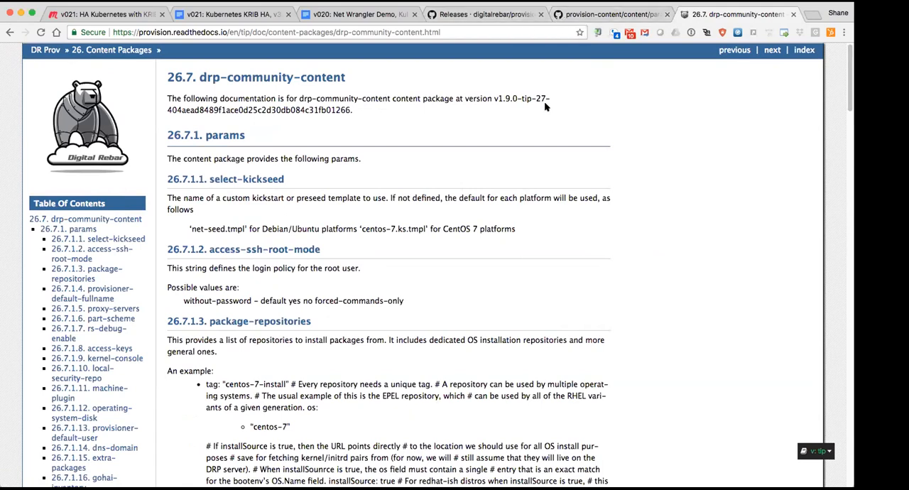
{"action": "mouse_move", "coordinate": [550, 106]}
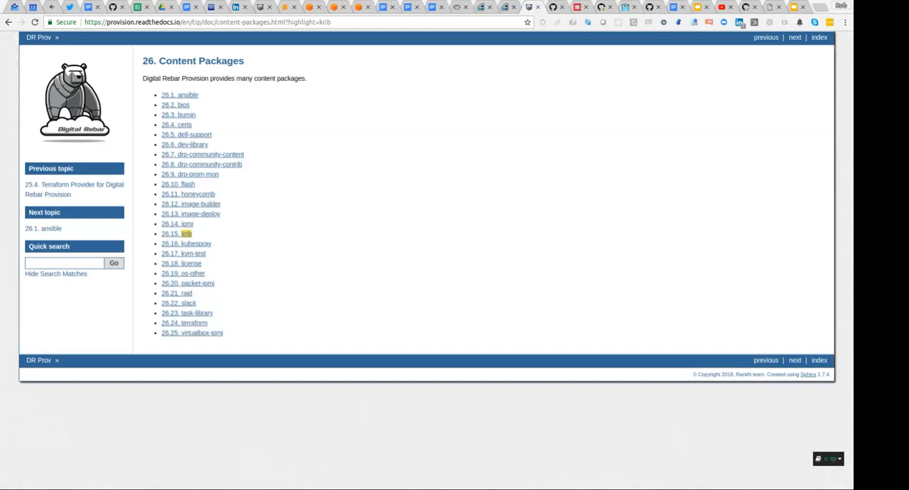
{"action": "mouse_move", "coordinate": [199, 212]}
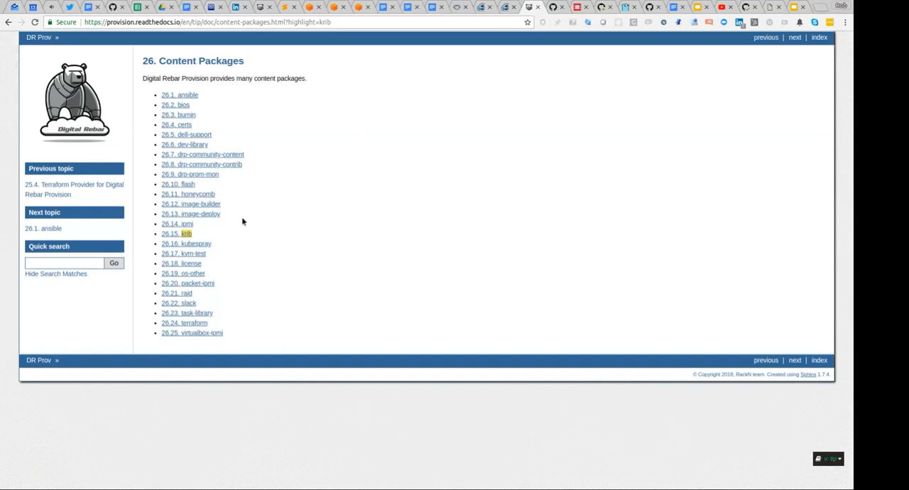
{"action": "mouse_move", "coordinate": [271, 254]}
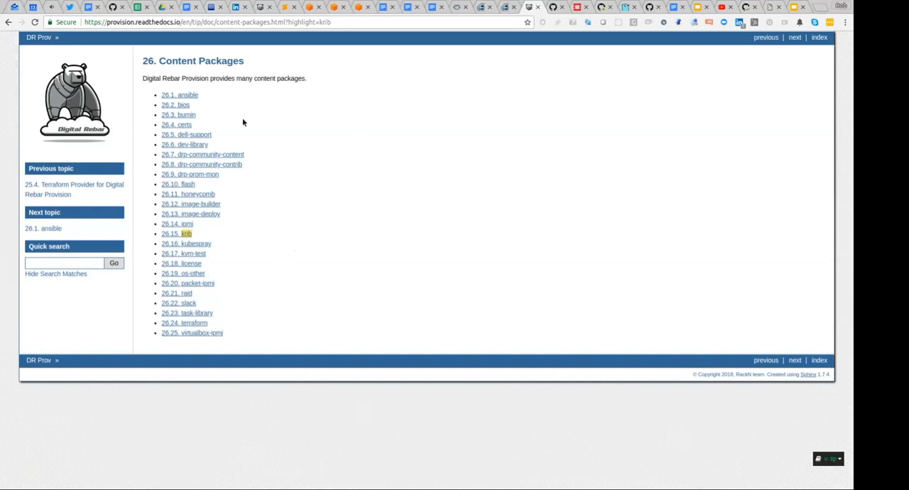
{"action": "mouse_move", "coordinate": [294, 169]}
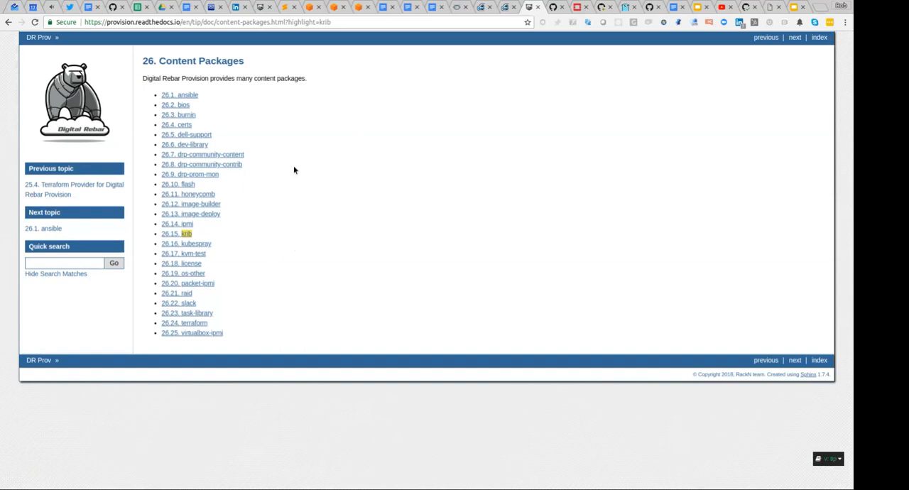
{"action": "mouse_move", "coordinate": [227, 249]}
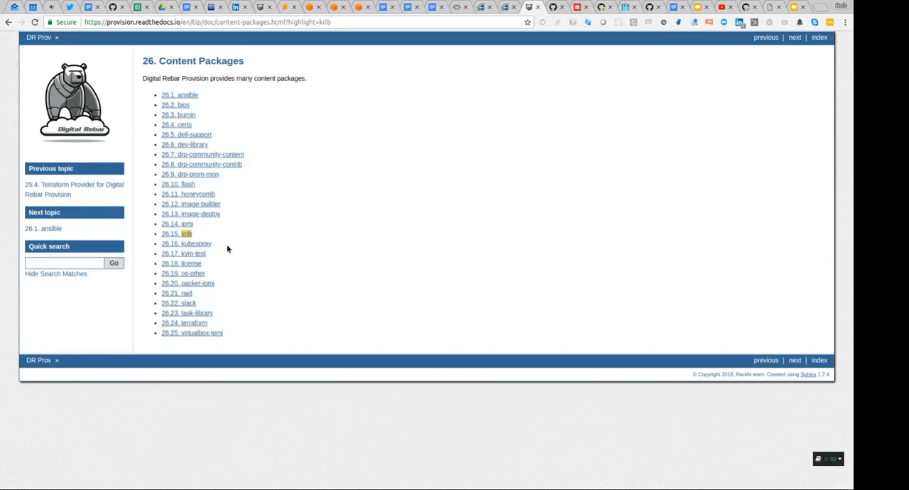
{"action": "mouse_move", "coordinate": [297, 219]}
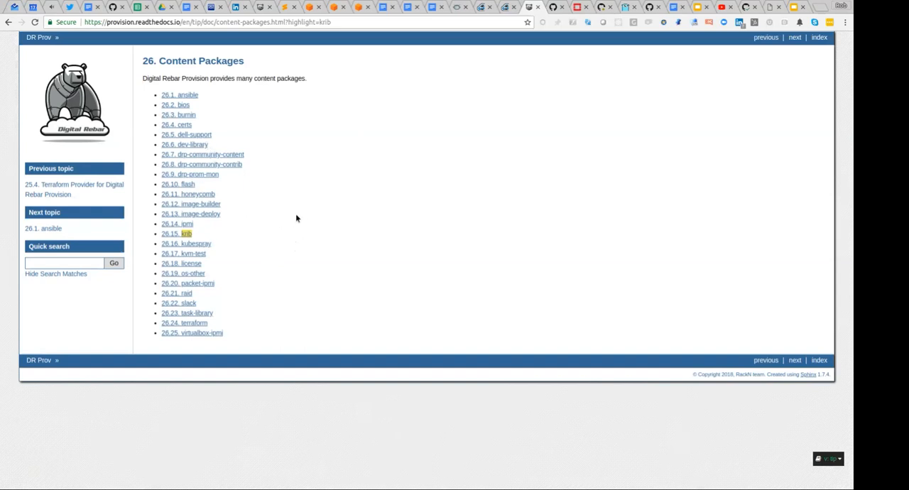
{"action": "mouse_move", "coordinate": [328, 206]}
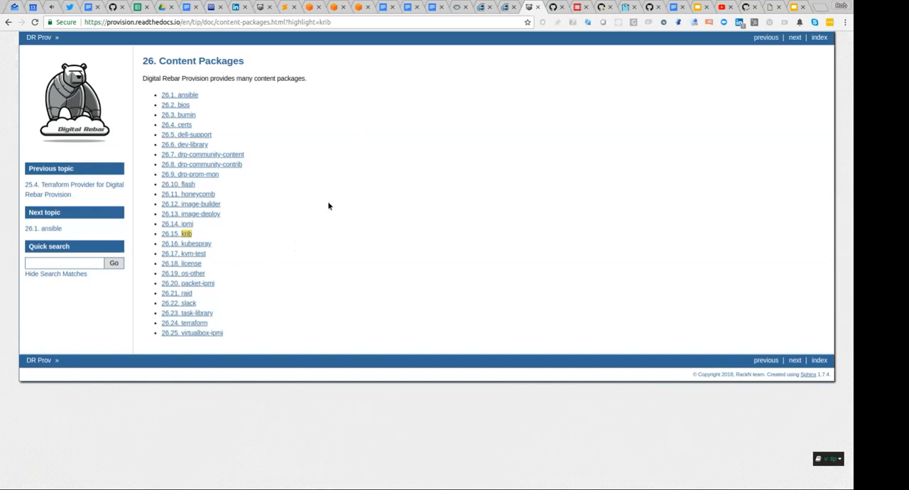
{"action": "mouse_move", "coordinate": [174, 237]}
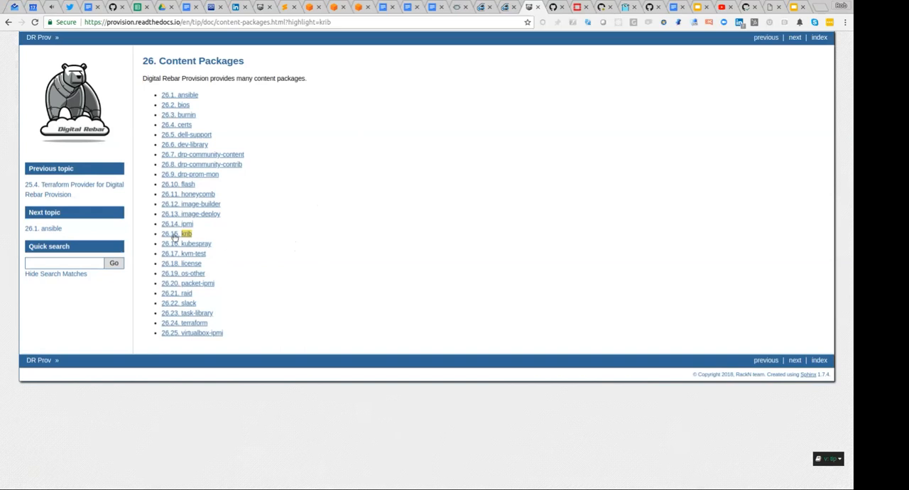
Open the 26.15 krib docs and scroll through its params and drain/uncordon/operate stages.
{"action": "left_click", "coordinate": [186, 233]}
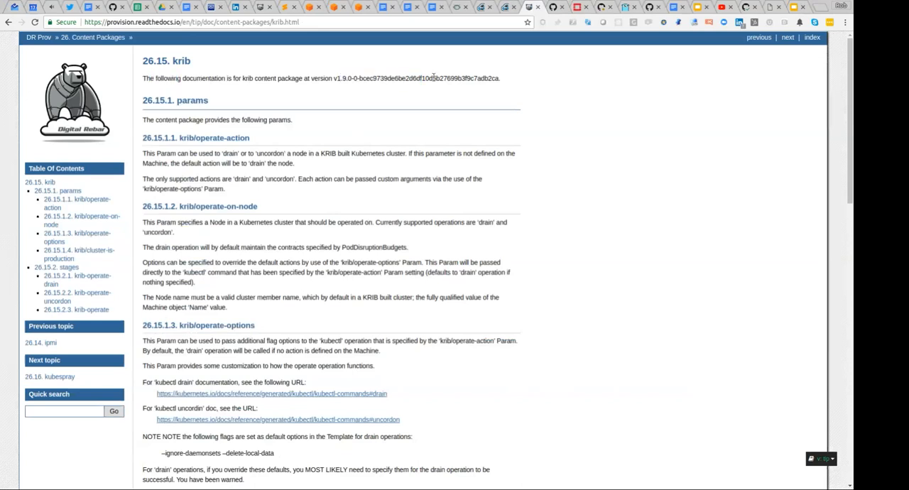
{"action": "mouse_move", "coordinate": [131, 133]}
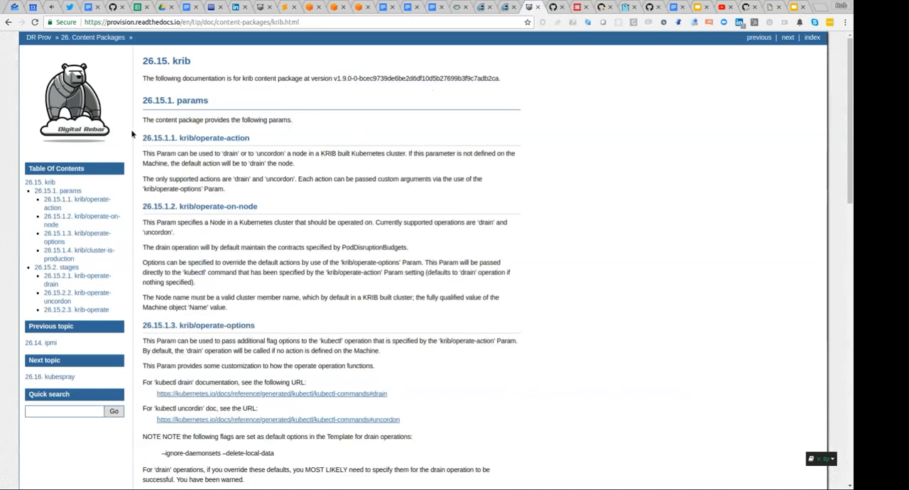
{"action": "scroll", "scroll_direction": "down", "scroll_amount": 3}
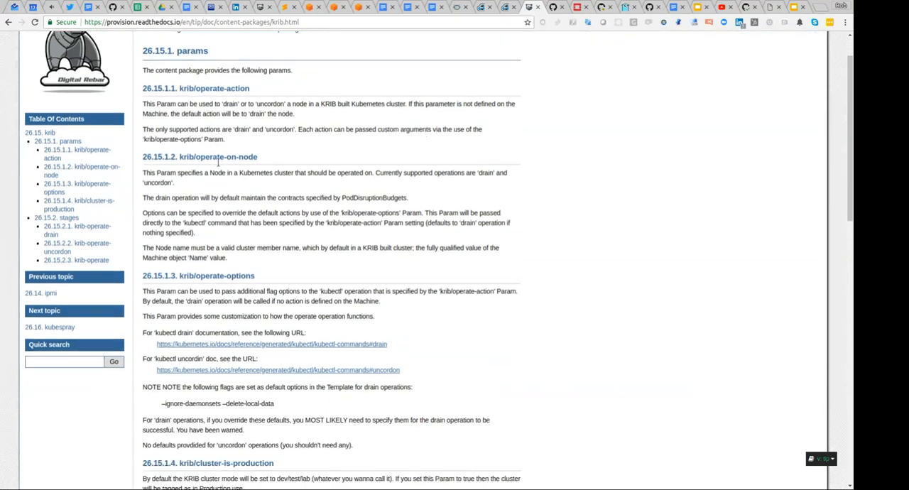
{"action": "scroll", "scroll_direction": "down", "scroll_amount": 3}
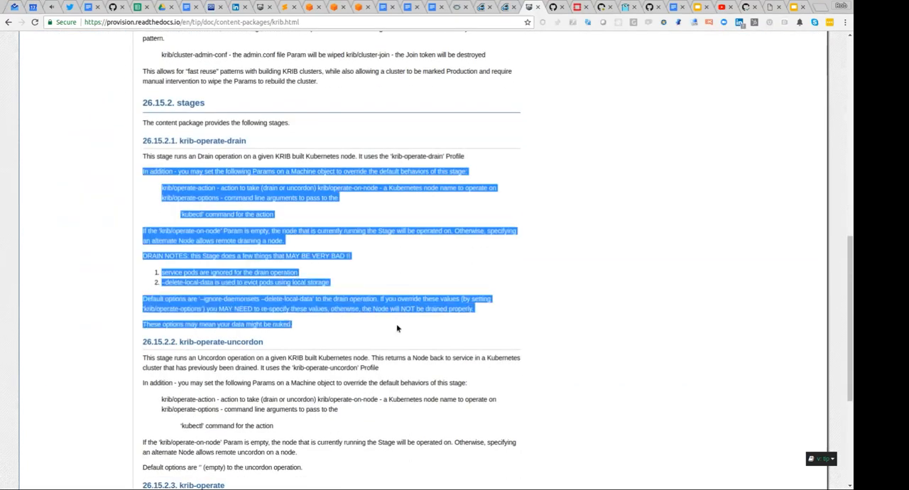
{"action": "scroll", "scroll_direction": "down", "scroll_amount": 3}
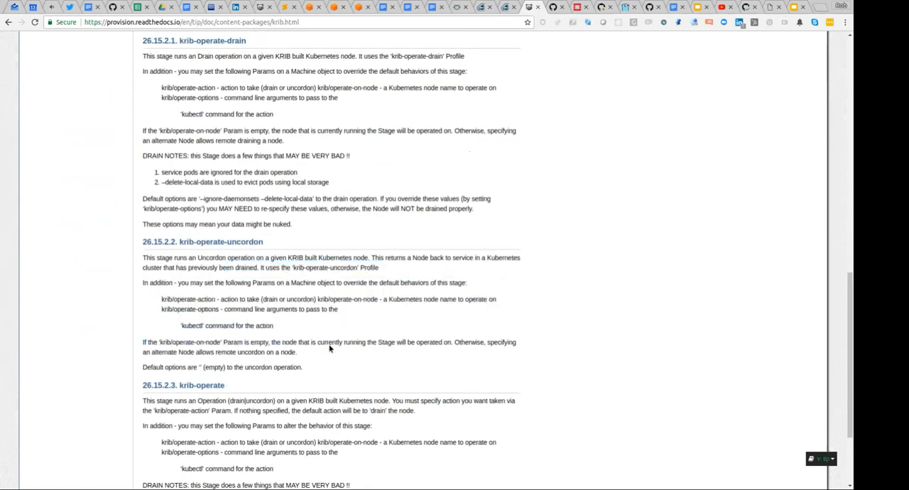
{"action": "scroll", "scroll_direction": "up", "scroll_amount": 3}
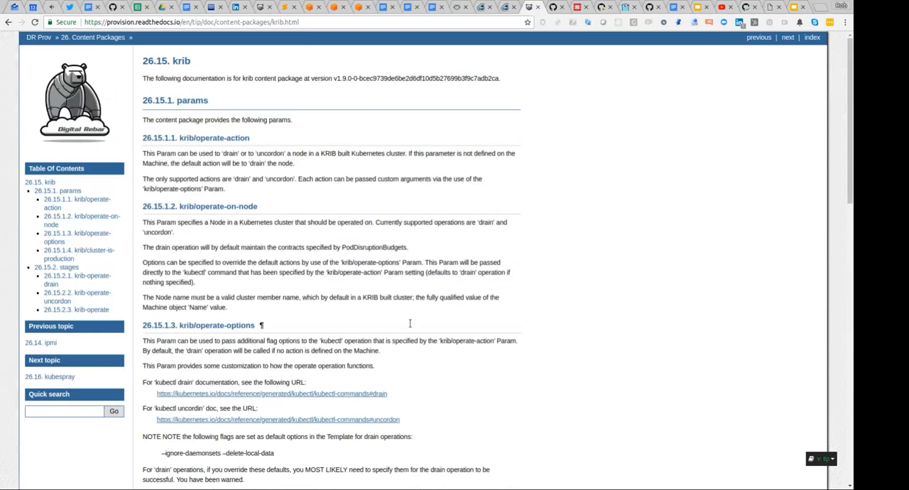
{"action": "mouse_move", "coordinate": [410, 326]}
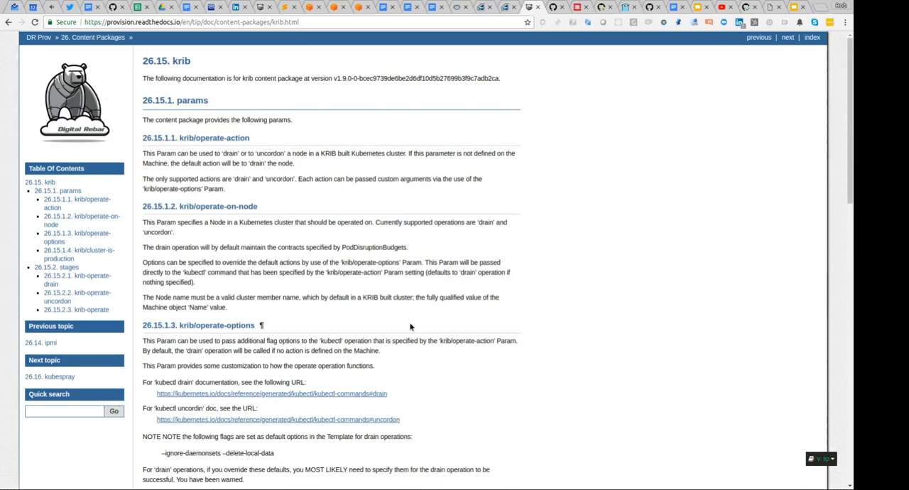
{"action": "mouse_move", "coordinate": [154, 41]}
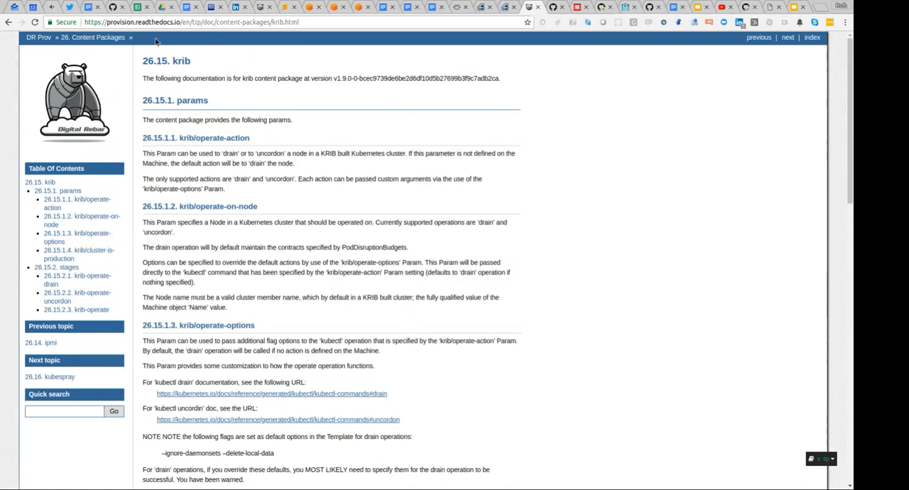
{"action": "mouse_move", "coordinate": [62, 373]}
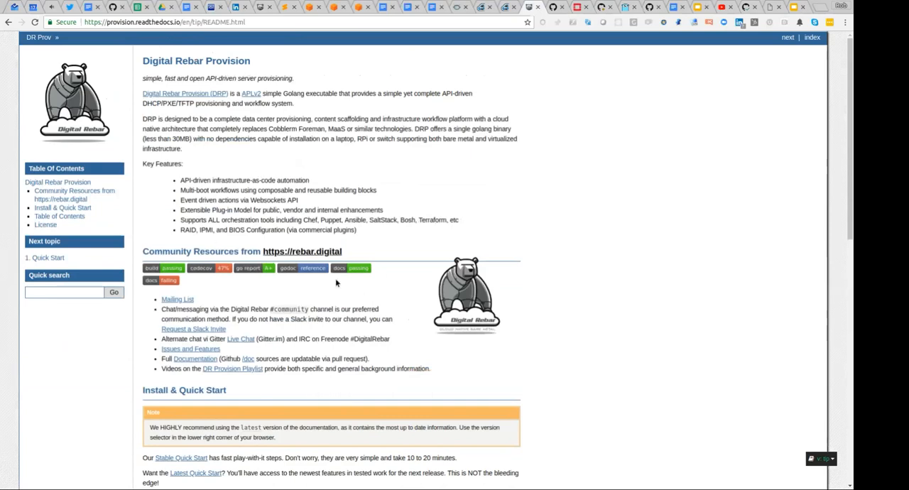
Search the documentation for 'krib' in Quick search to list the five matching pages.
{"action": "scroll", "scroll_direction": "down", "scroll_amount": 3}
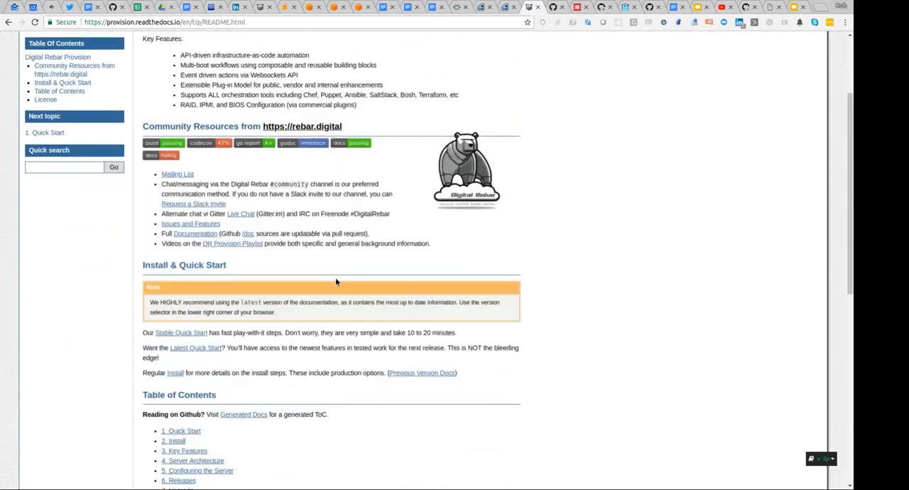
{"action": "scroll", "scroll_direction": "up", "scroll_amount": 3}
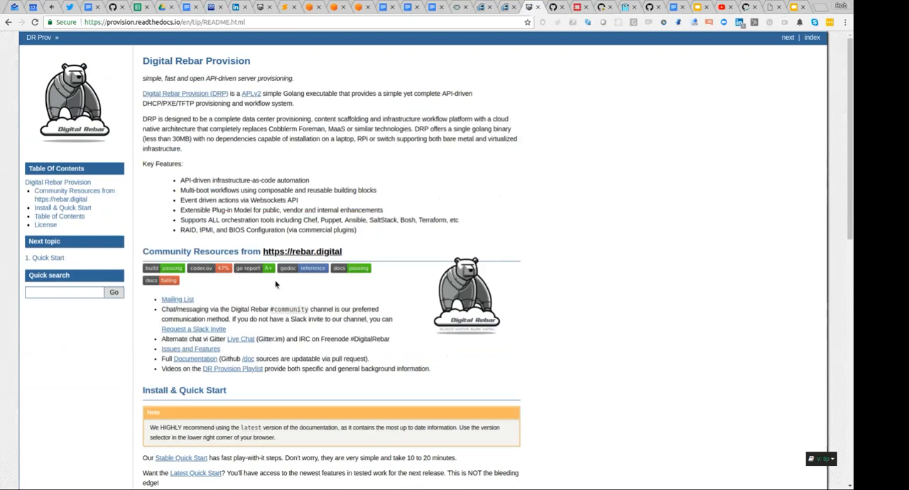
{"action": "scroll", "scroll_direction": "down", "scroll_amount": 3}
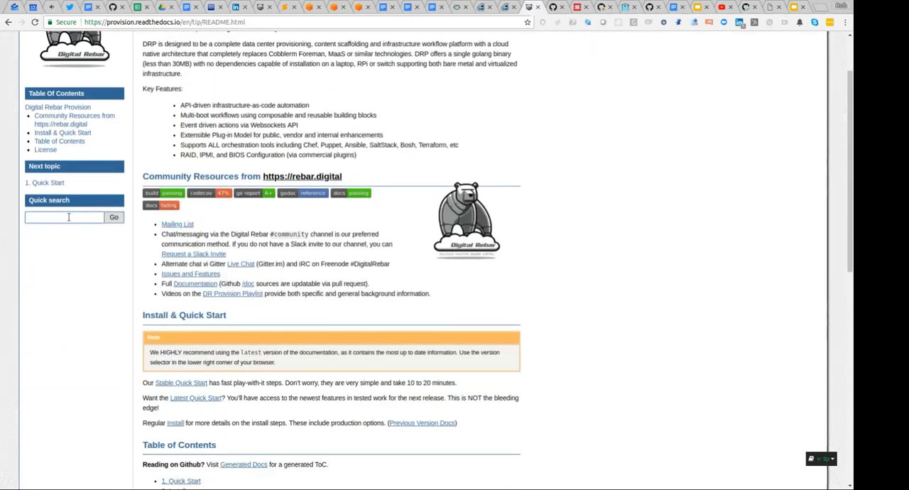
{"action": "type", "text": "krib"}
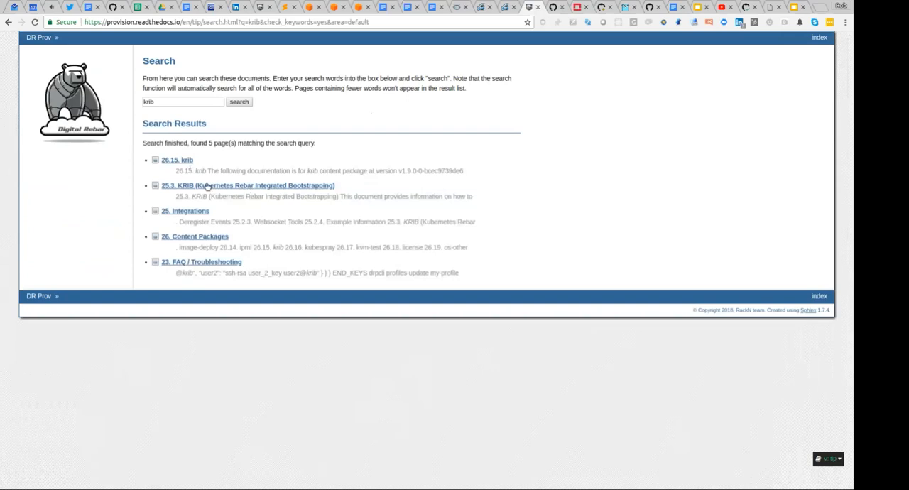
Open the KRIB Kubernetes Rebar Integrated Bootstrapping page and scroll through it.
{"action": "left_click", "coordinate": [247, 186]}
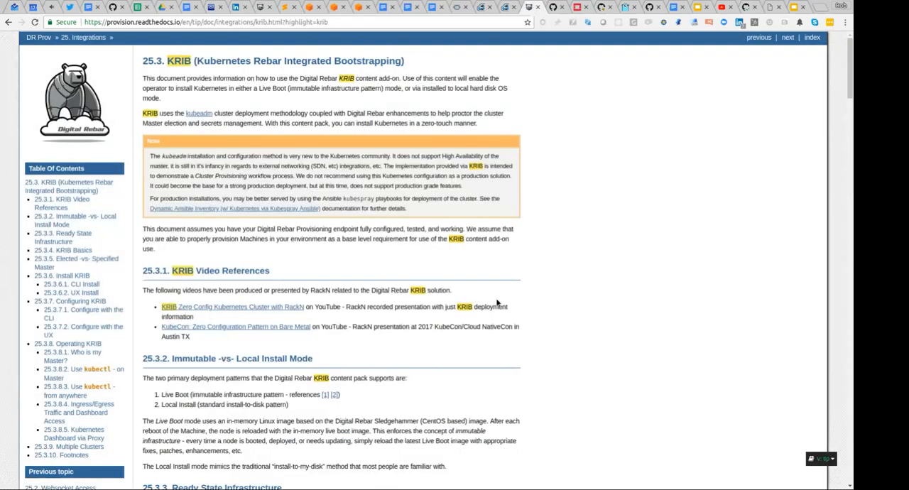
{"action": "mouse_move", "coordinate": [649, 175]}
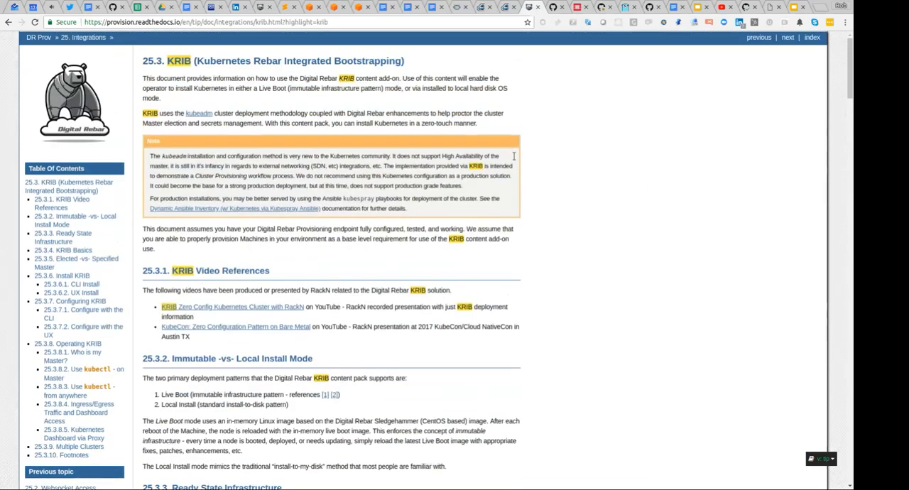
{"action": "mouse_move", "coordinate": [751, 195]}
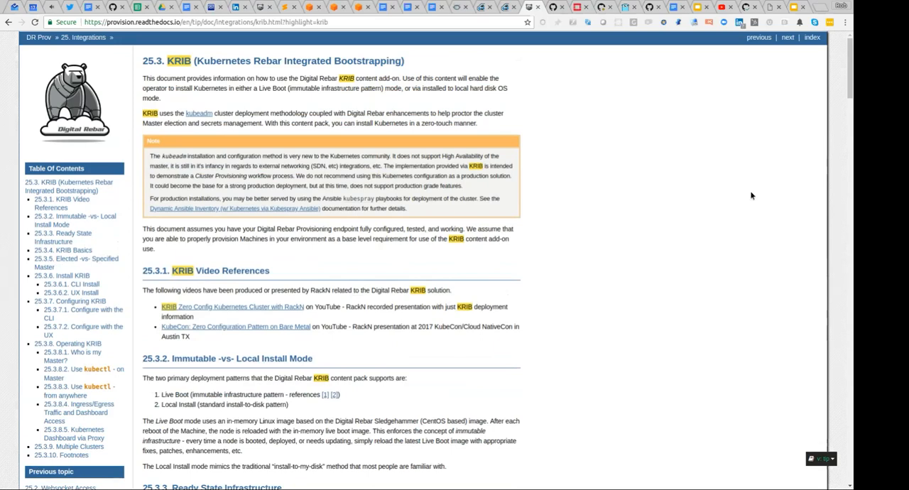
{"action": "mouse_move", "coordinate": [548, 269]}
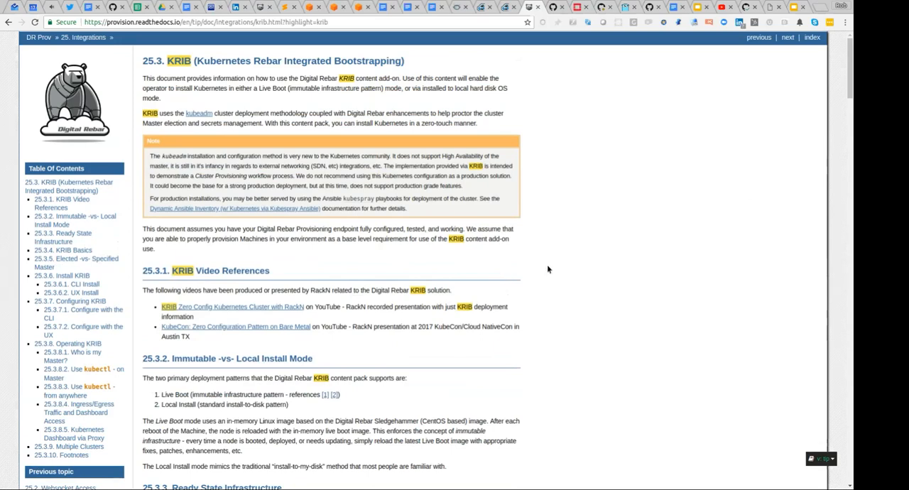
{"action": "scroll", "scroll_direction": "down", "scroll_amount": 3}
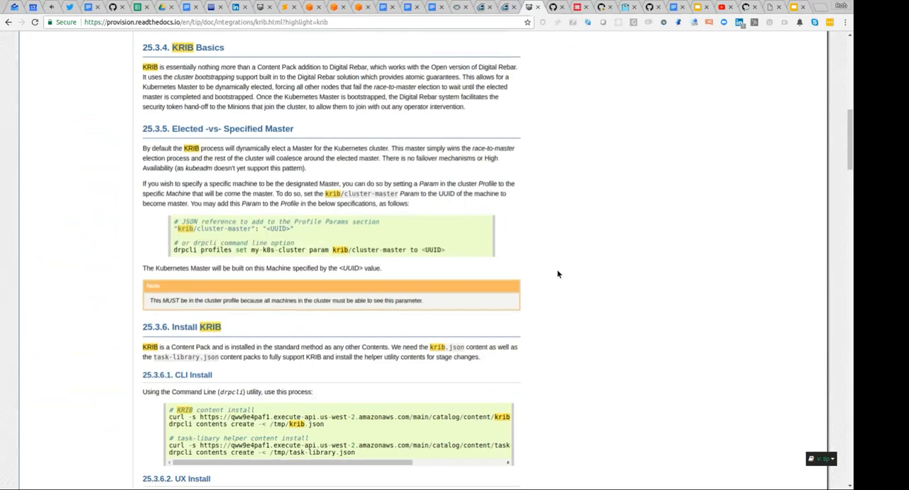
{"action": "scroll", "scroll_direction": "up", "scroll_amount": 3}
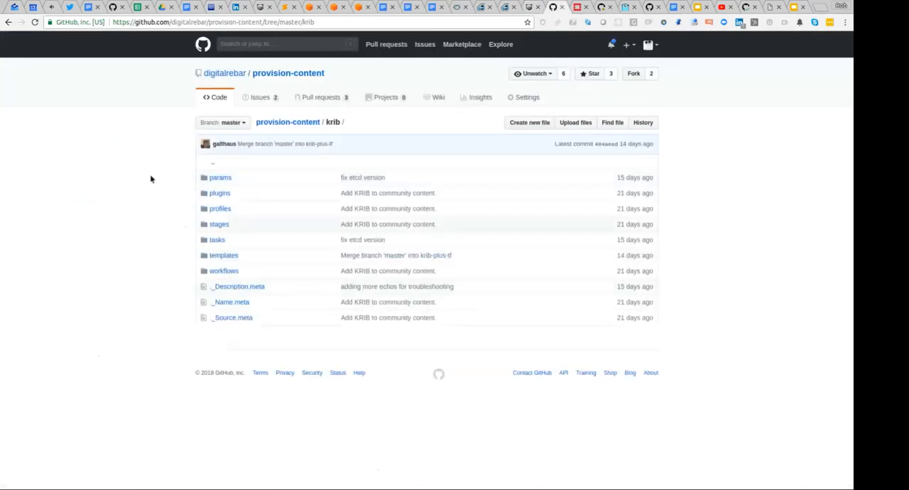
Open krib-operate-drain.yaml from the krib profiles folder and read its documentation paragraphs.
{"action": "left_click", "coordinate": [219, 208]}
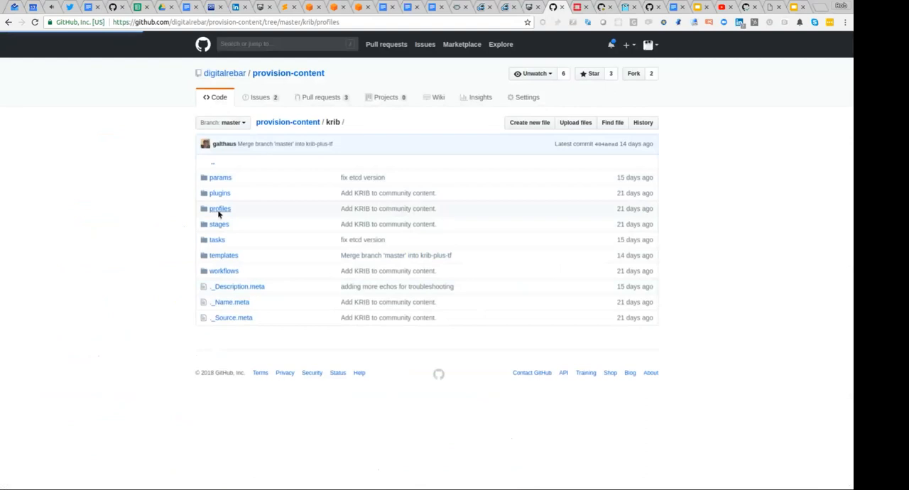
{"action": "left_click", "coordinate": [219, 208]}
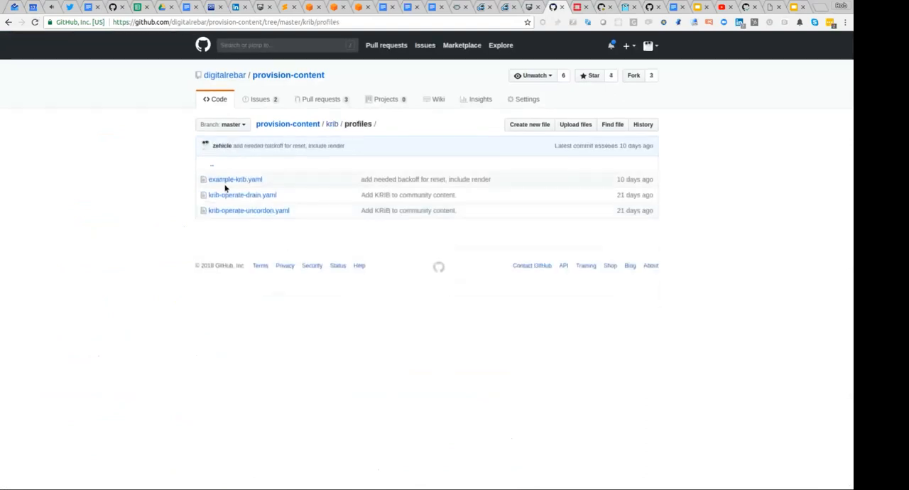
{"action": "left_click", "coordinate": [243, 194]}
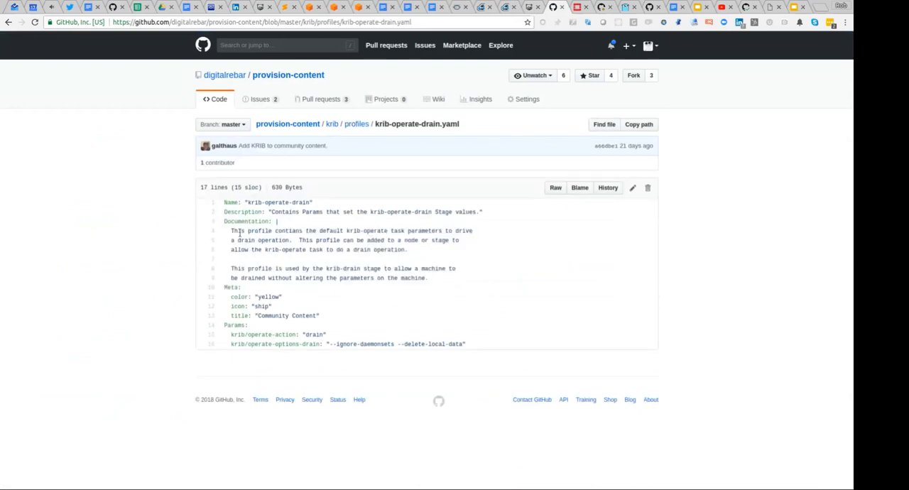
{"action": "mouse_move", "coordinate": [236, 233]}
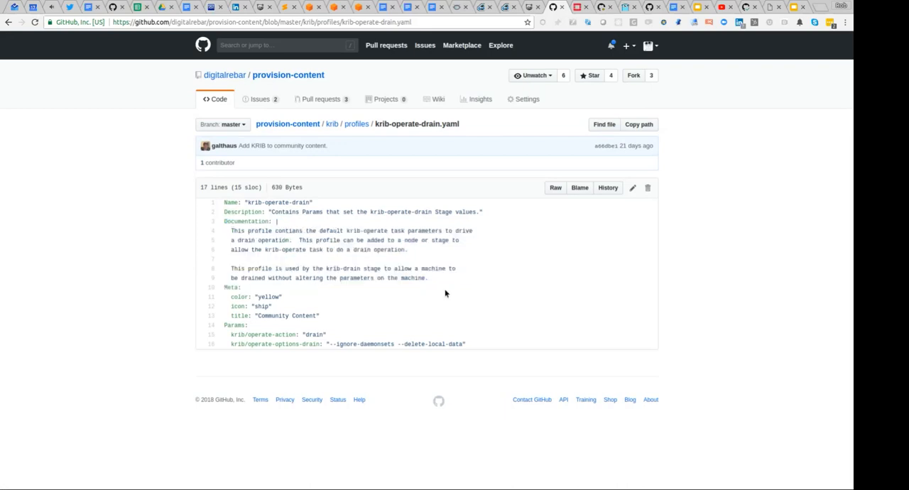
{"action": "mouse_move", "coordinate": [602, 348]}
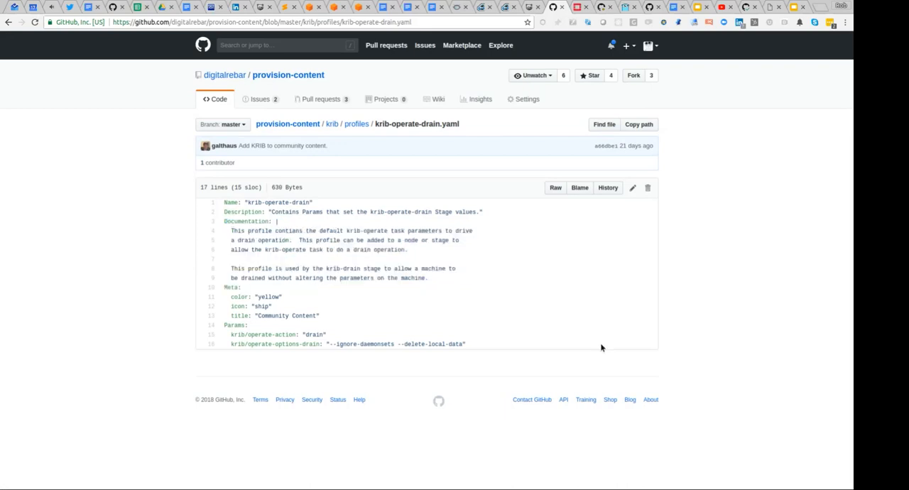
{"action": "mouse_move", "coordinate": [706, 358]}
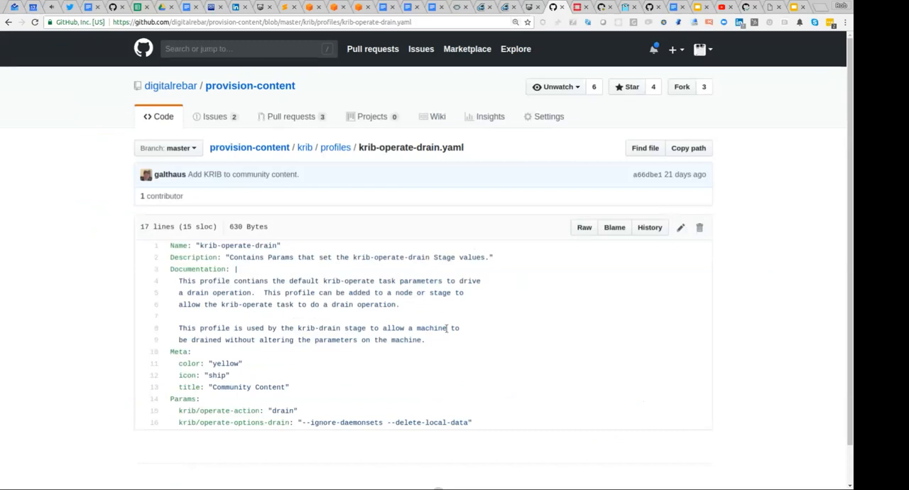
{"action": "mouse_move", "coordinate": [498, 353]}
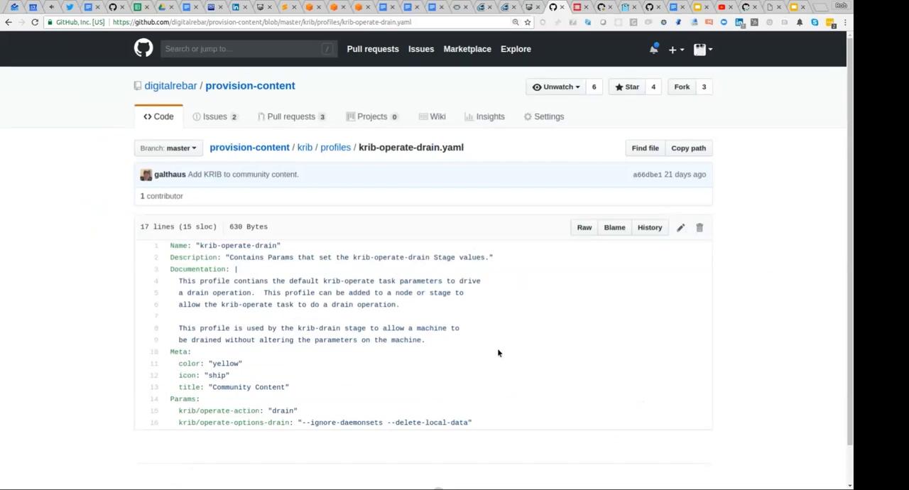
{"action": "mouse_move", "coordinate": [305, 232]}
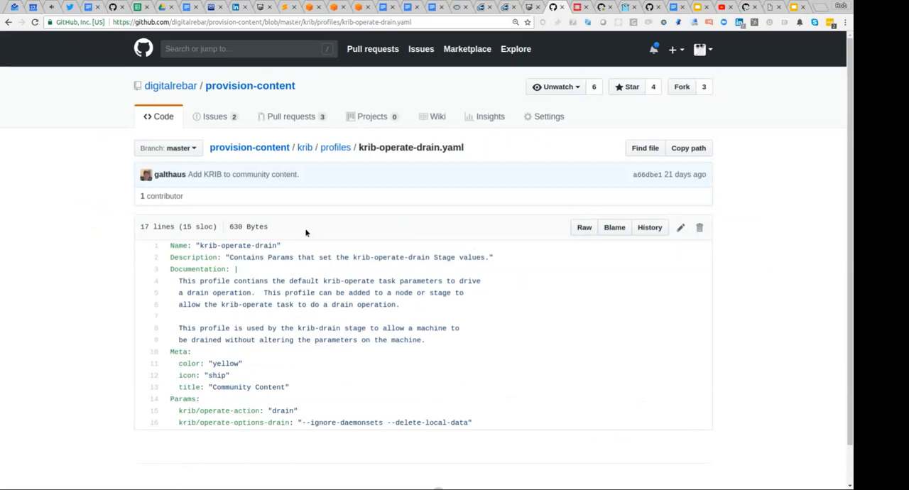
{"action": "left_click_drag", "start_coordinate": [169, 269], "coordinate": [424, 339]}
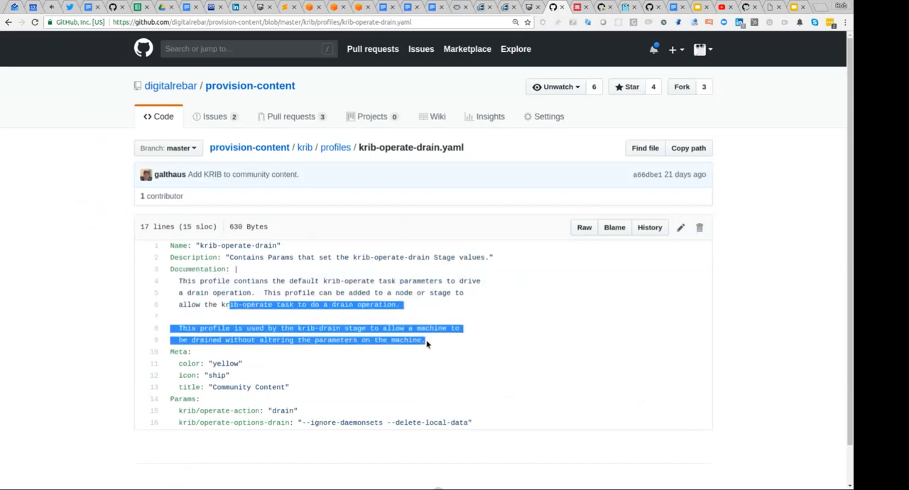
{"action": "left_click", "coordinate": [284, 280]}
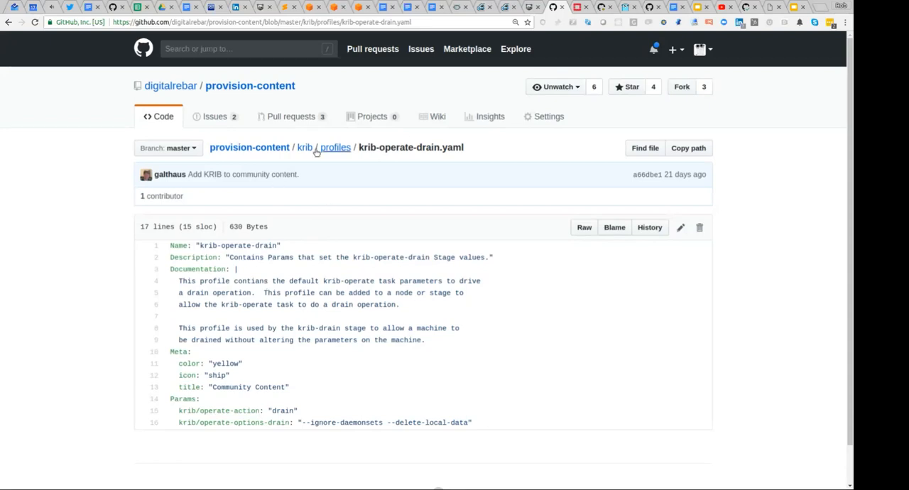
{"action": "mouse_move", "coordinate": [293, 150]}
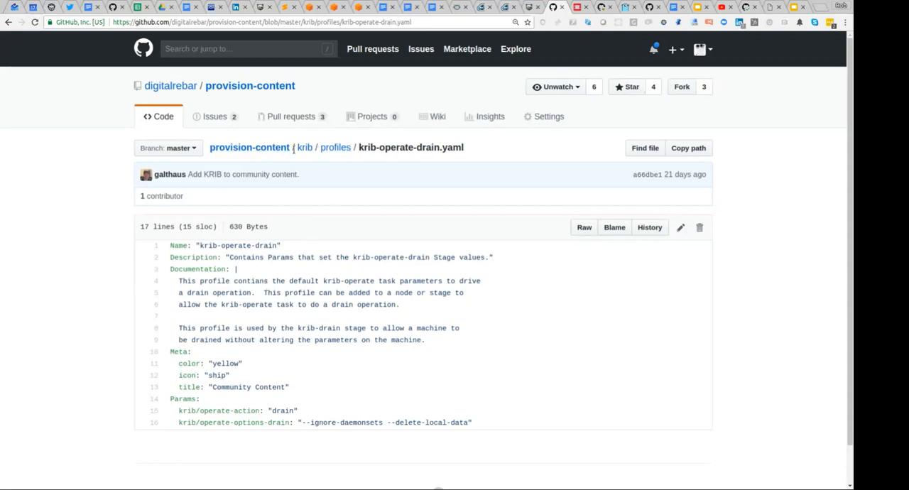
Look over the krib stages folder, then return to the krib folder listing.
{"action": "left_click", "coordinate": [304, 147]}
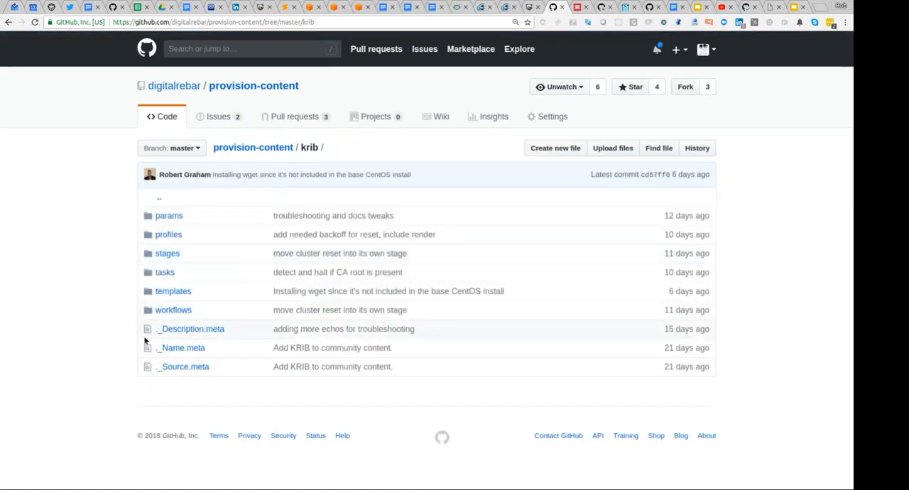
{"action": "mouse_move", "coordinate": [161, 388]}
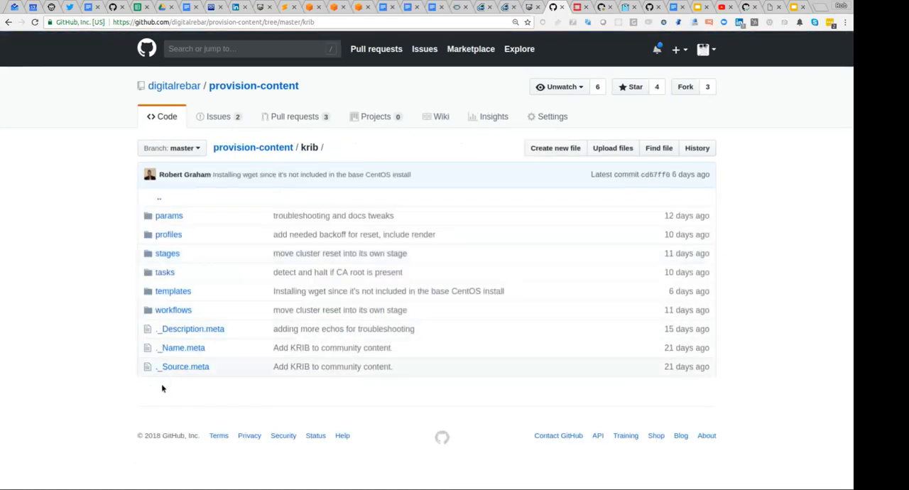
{"action": "mouse_move", "coordinate": [214, 373]}
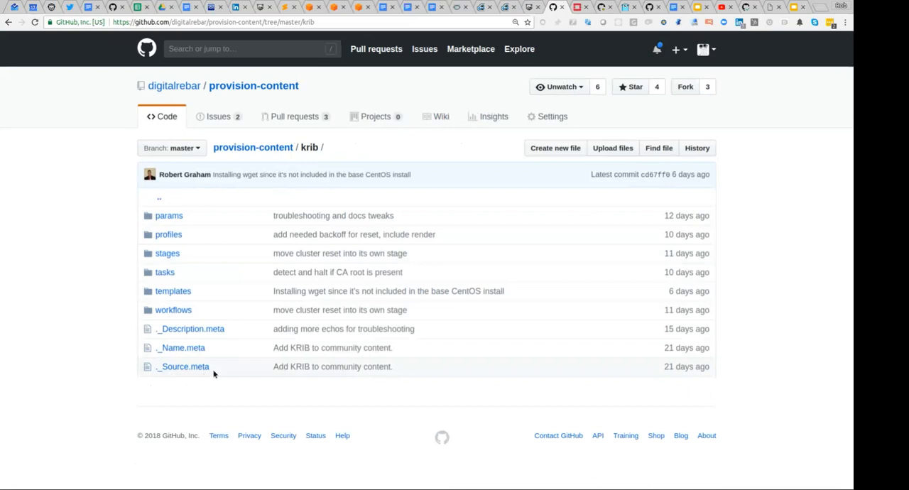
{"action": "mouse_move", "coordinate": [181, 347]}
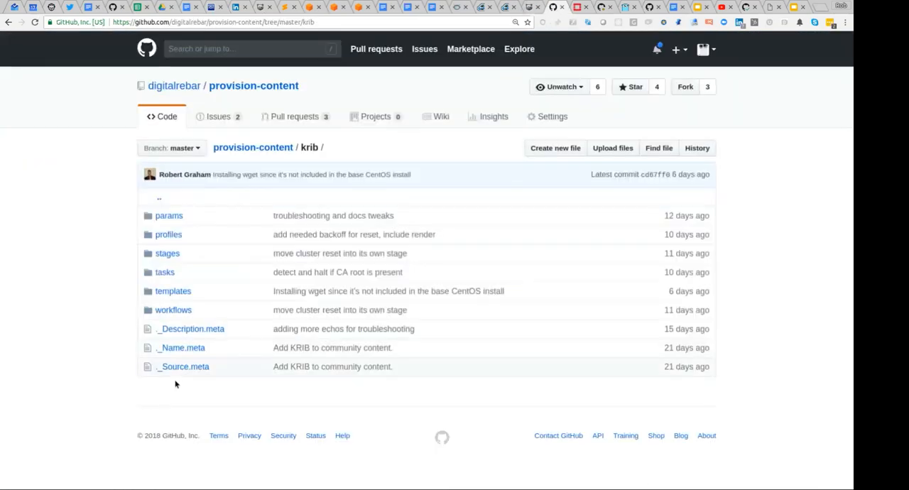
{"action": "mouse_move", "coordinate": [196, 383]}
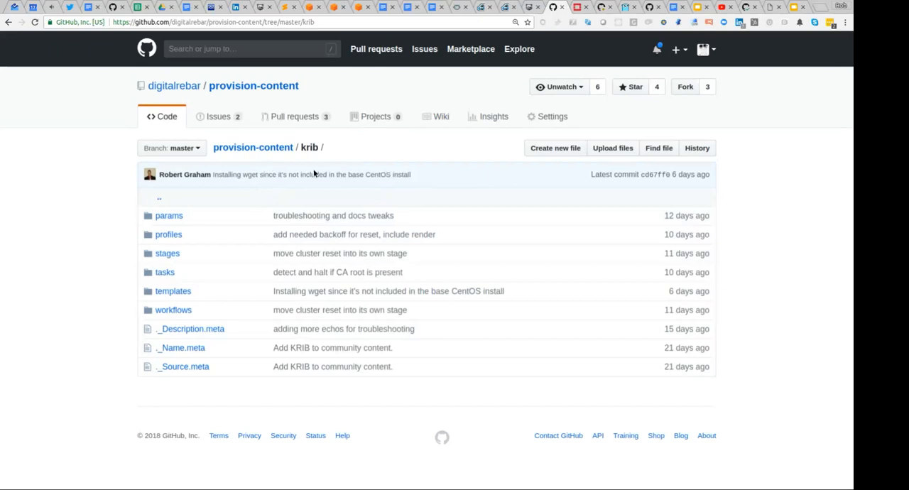
{"action": "mouse_move", "coordinate": [198, 392]}
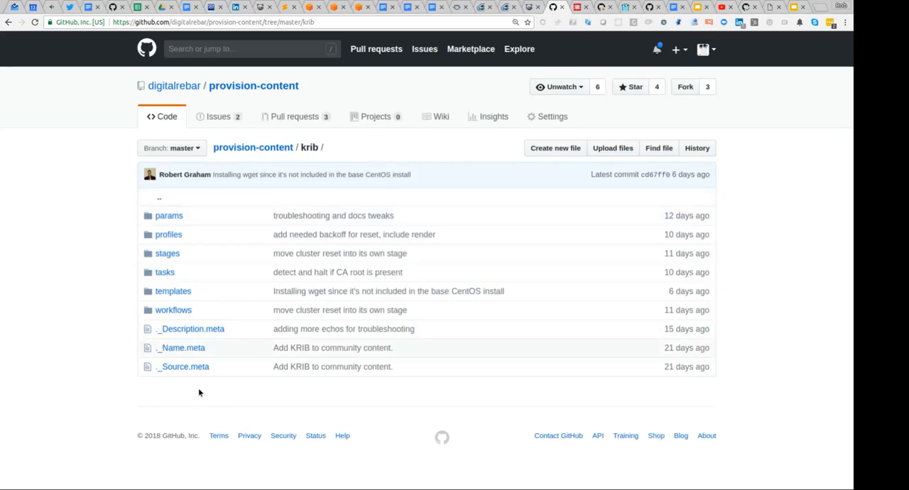
{"action": "mouse_move", "coordinate": [291, 272]}
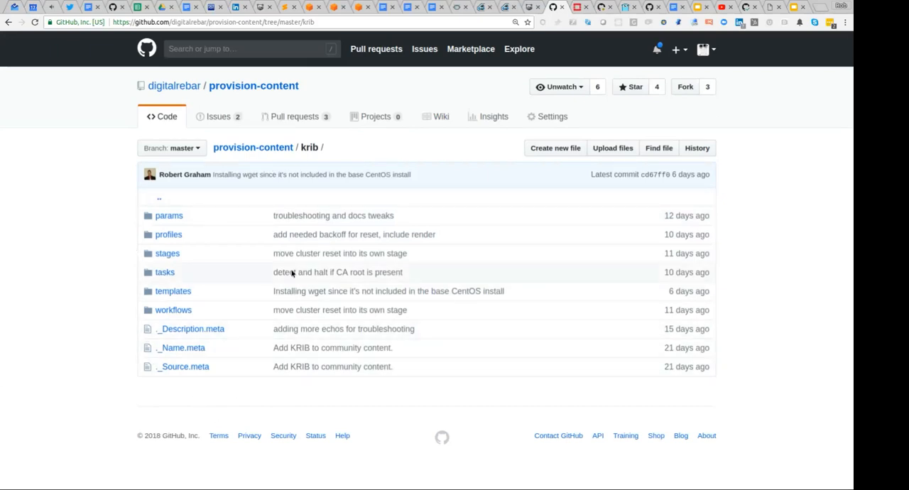
{"action": "mouse_move", "coordinate": [339, 310]}
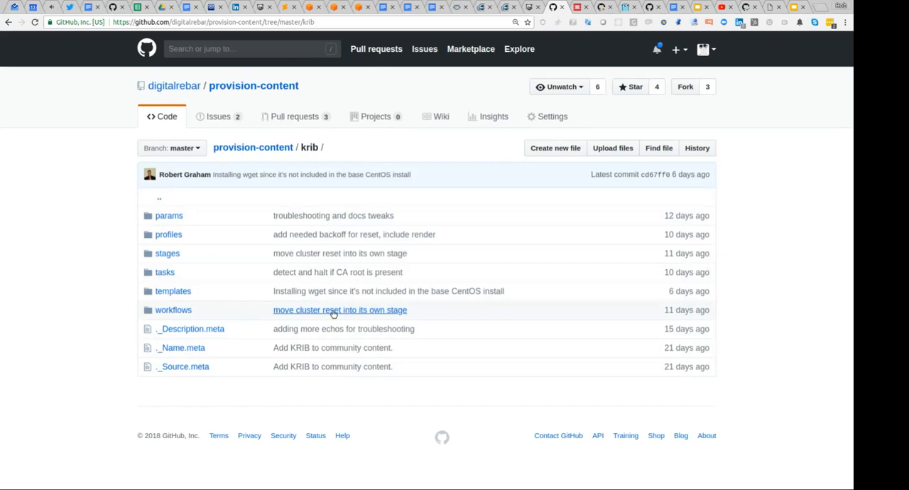
{"action": "mouse_move", "coordinate": [167, 253]}
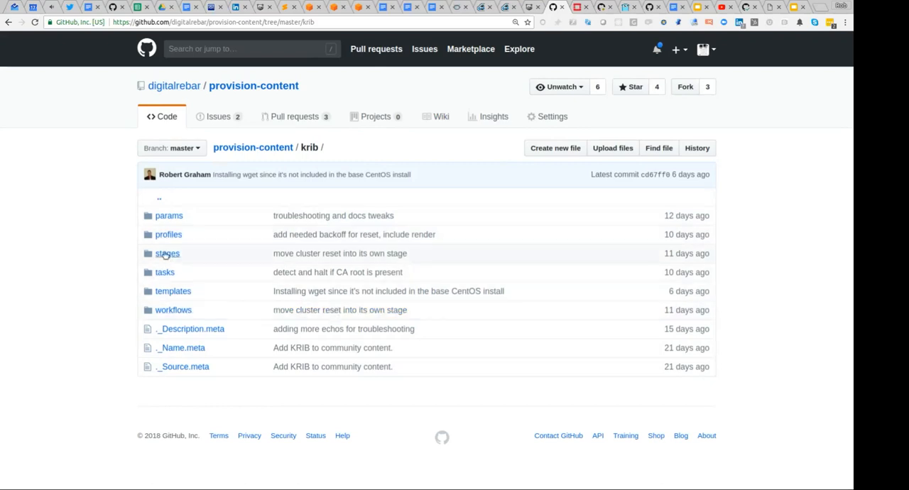
{"action": "left_click", "coordinate": [167, 252]}
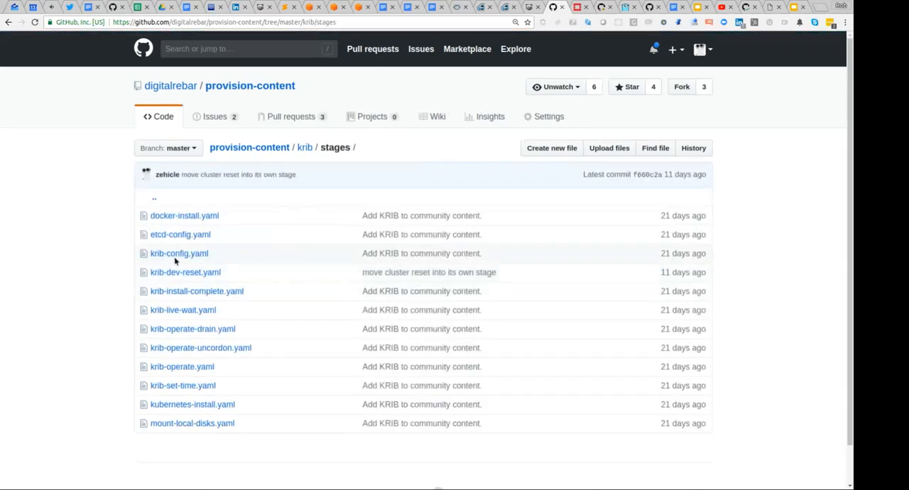
{"action": "left_click", "coordinate": [178, 252]}
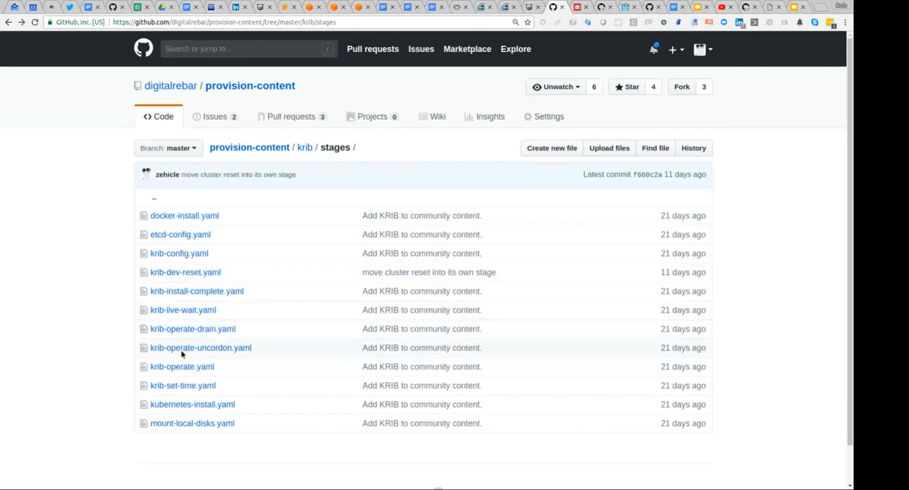
{"action": "mouse_move", "coordinate": [223, 220]}
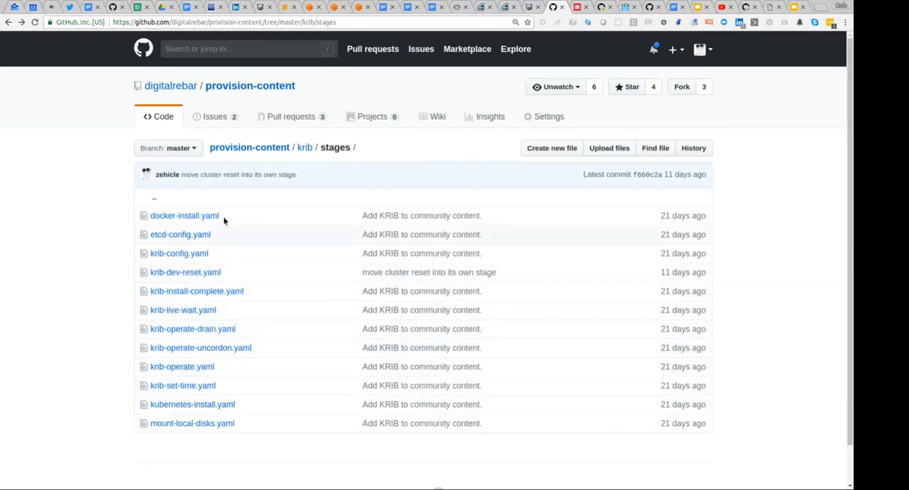
{"action": "left_click", "coordinate": [305, 147]}
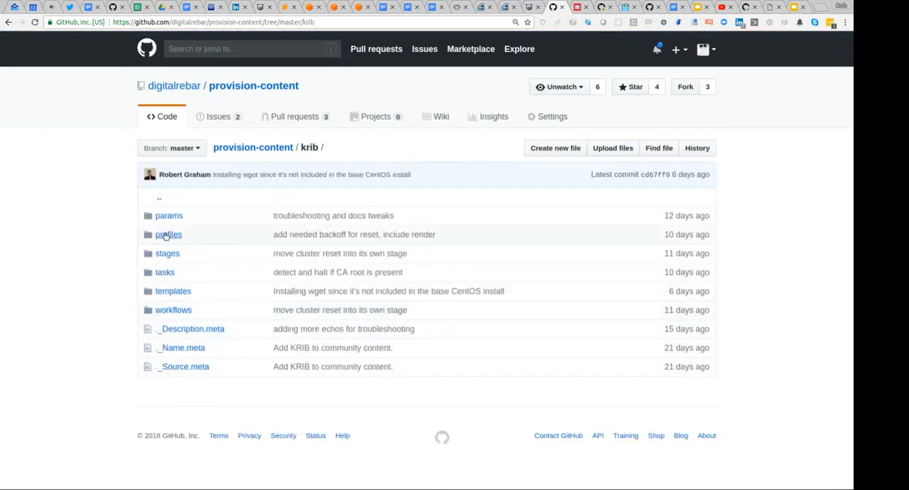
{"action": "left_click", "coordinate": [168, 215]}
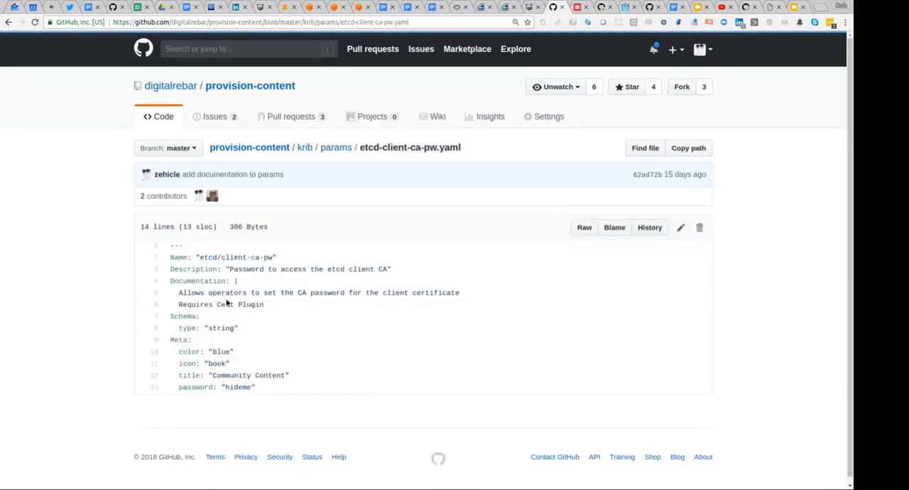
Review the color and icon metadata lines of etcd-client-ca-pw.yaml.
{"action": "double_click", "coordinate": [255, 304]}
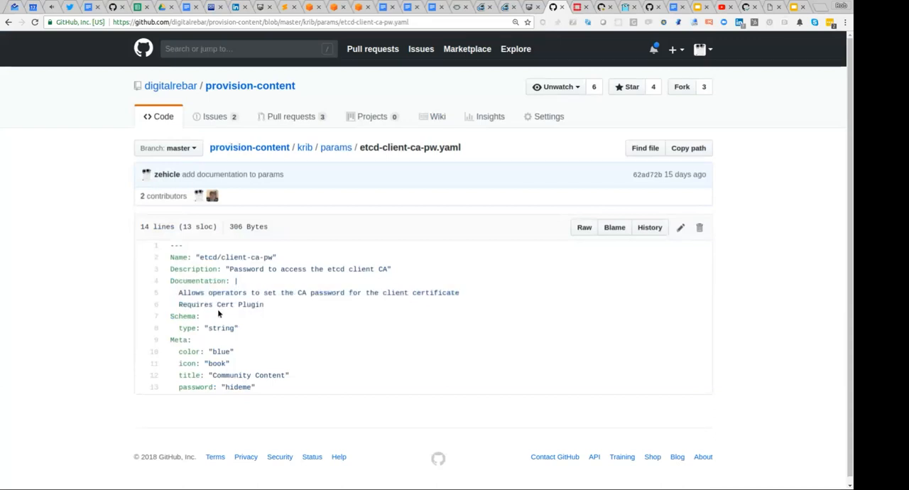
{"action": "left_click_drag", "start_coordinate": [180, 351], "coordinate": [229, 362]}
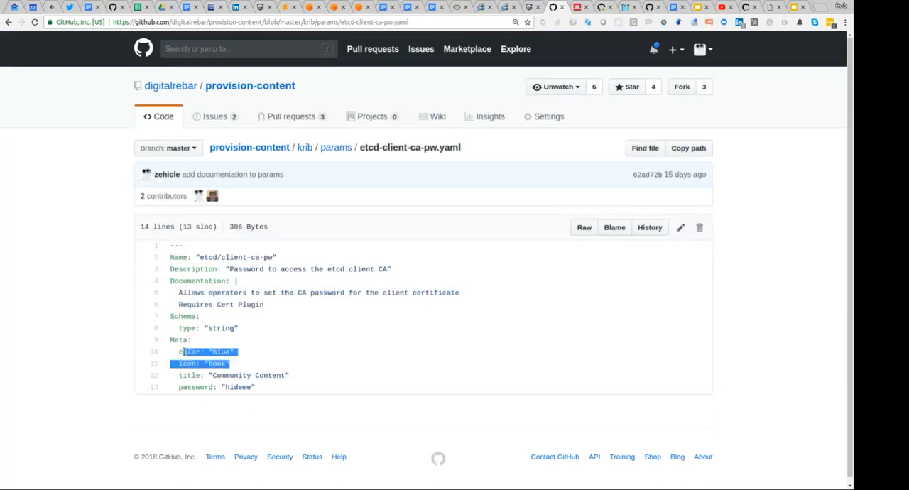
{"action": "left_click", "coordinate": [318, 383]}
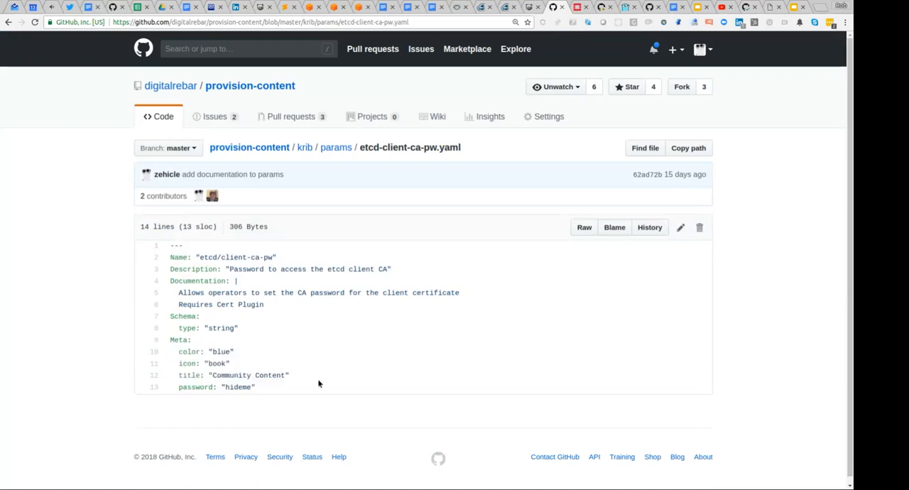
Open krib-cluster-masters.yaml from the params folder and highlight its machines-map render value.
{"action": "left_click", "coordinate": [335, 147]}
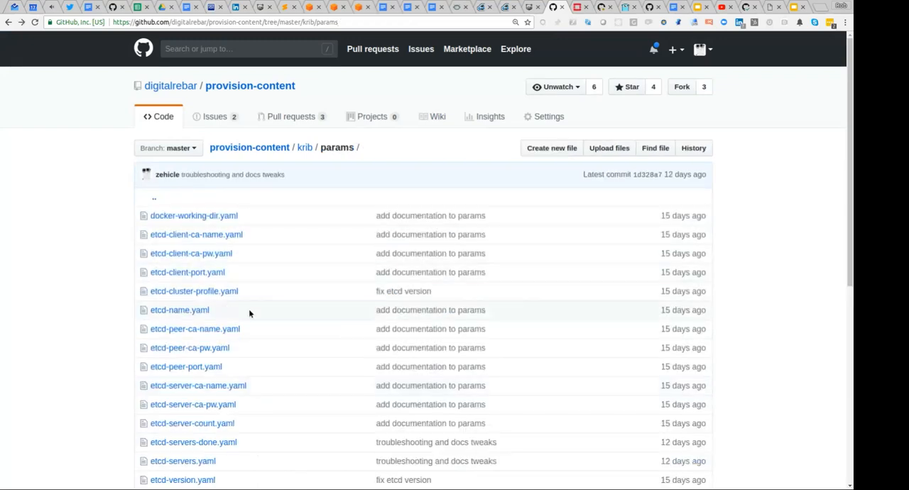
{"action": "mouse_move", "coordinate": [256, 417]}
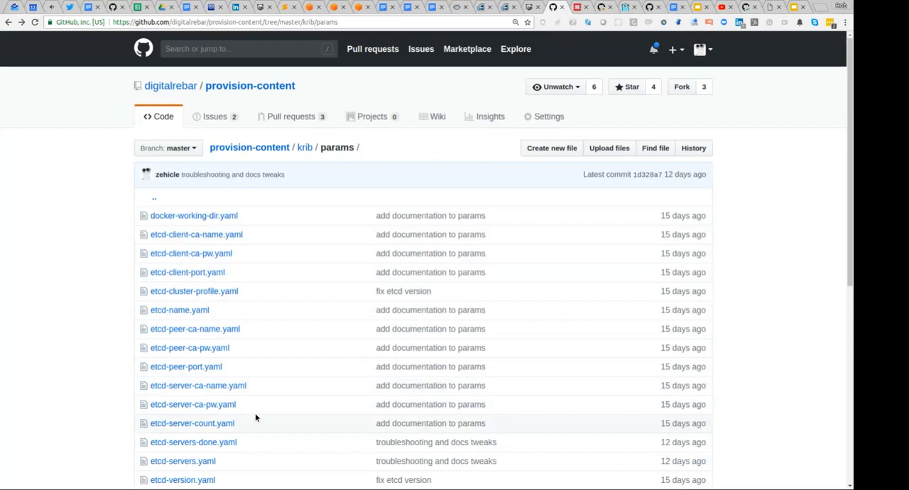
{"action": "scroll", "scroll_direction": "down", "scroll_amount": 3}
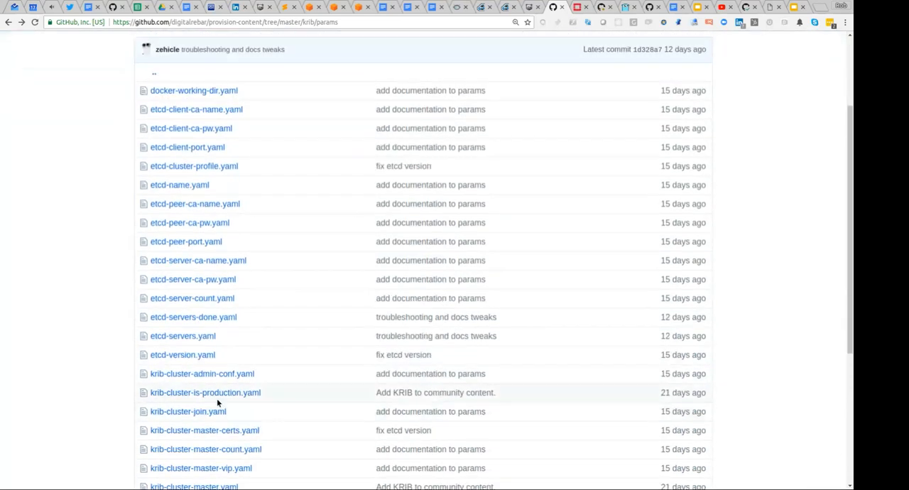
{"action": "scroll", "scroll_direction": "down", "scroll_amount": 3}
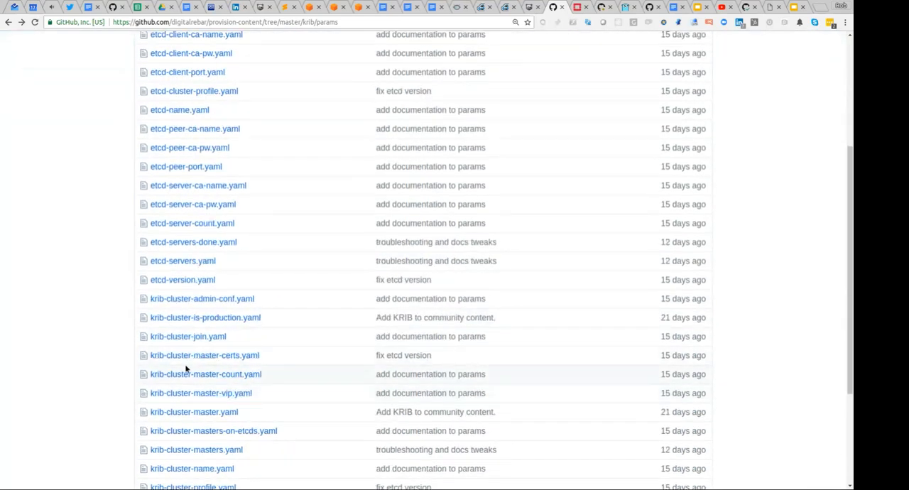
{"action": "scroll", "scroll_direction": "down", "scroll_amount": 3}
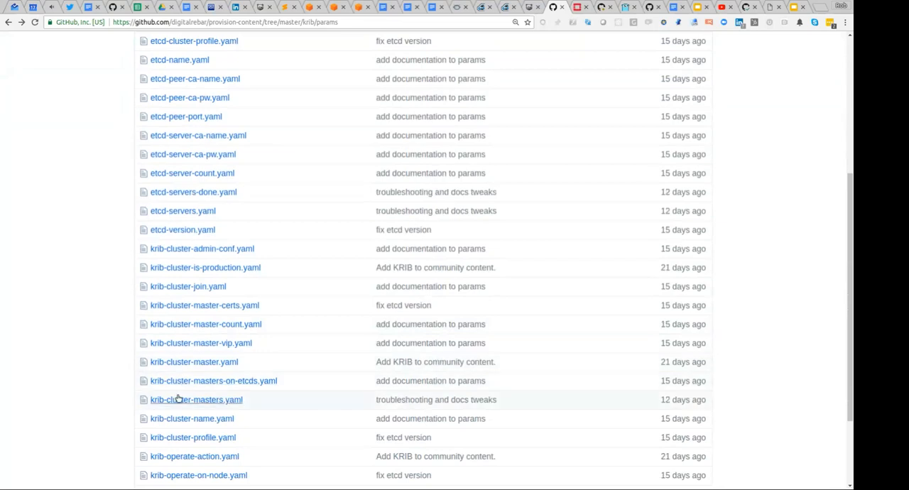
{"action": "left_click", "coordinate": [195, 399]}
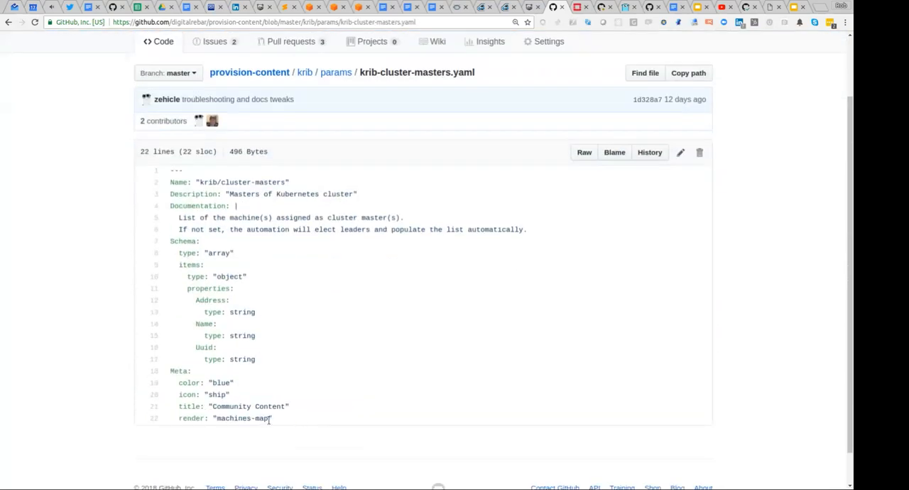
{"action": "double_click", "coordinate": [232, 417]}
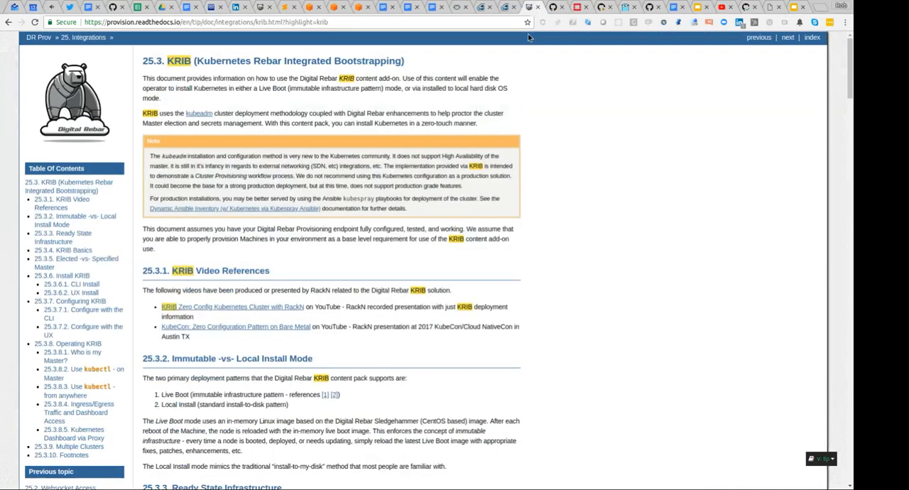
{"action": "mouse_move", "coordinate": [321, 299]}
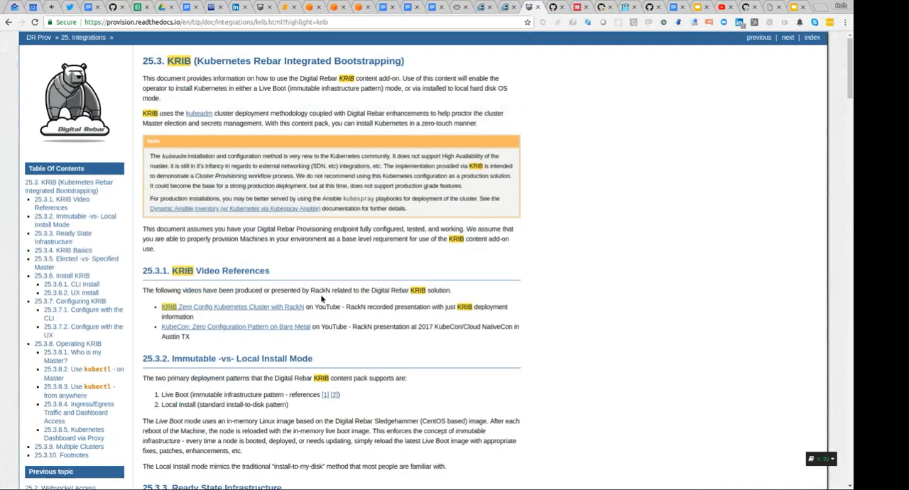
{"action": "mouse_move", "coordinate": [353, 417]}
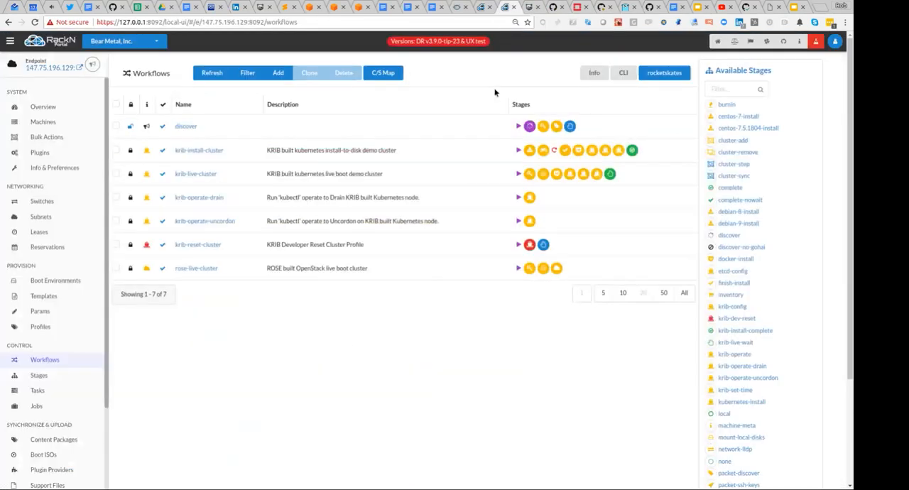
{"action": "mouse_move", "coordinate": [456, 103]}
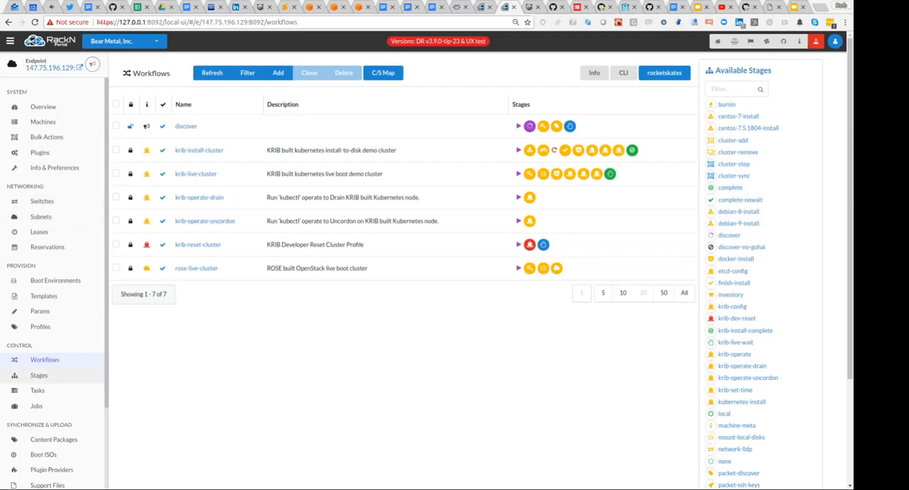
Open the Params page from the Provision navigation.
{"action": "left_click", "coordinate": [734, 175]}
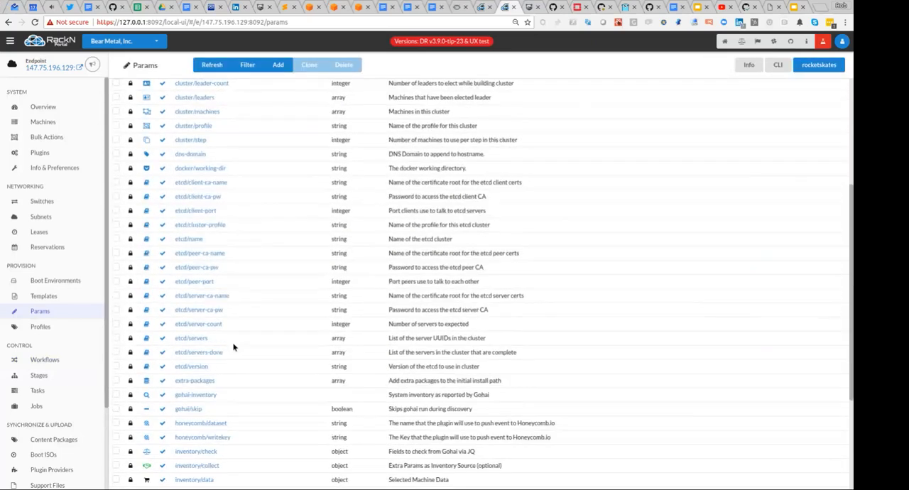
{"action": "left_click", "coordinate": [189, 239]}
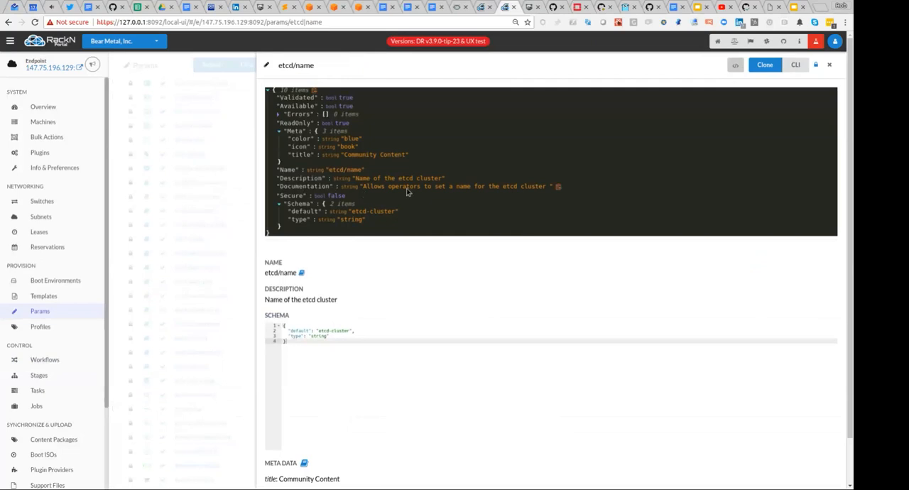
{"action": "mouse_move", "coordinate": [316, 193]}
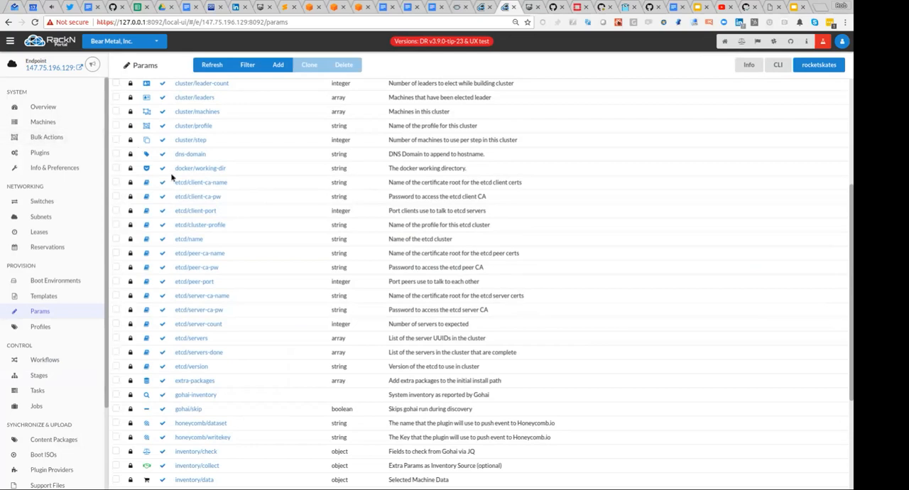
{"action": "mouse_move", "coordinate": [306, 206]}
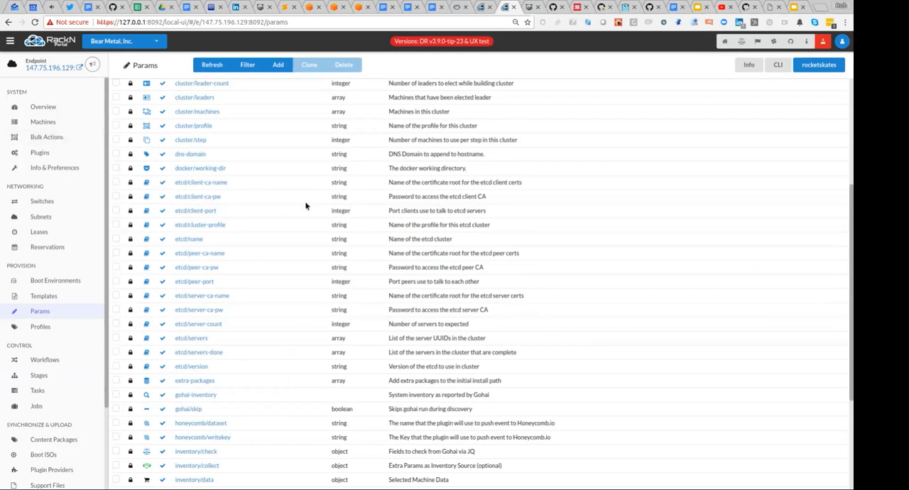
{"action": "mouse_move", "coordinate": [47, 261]}
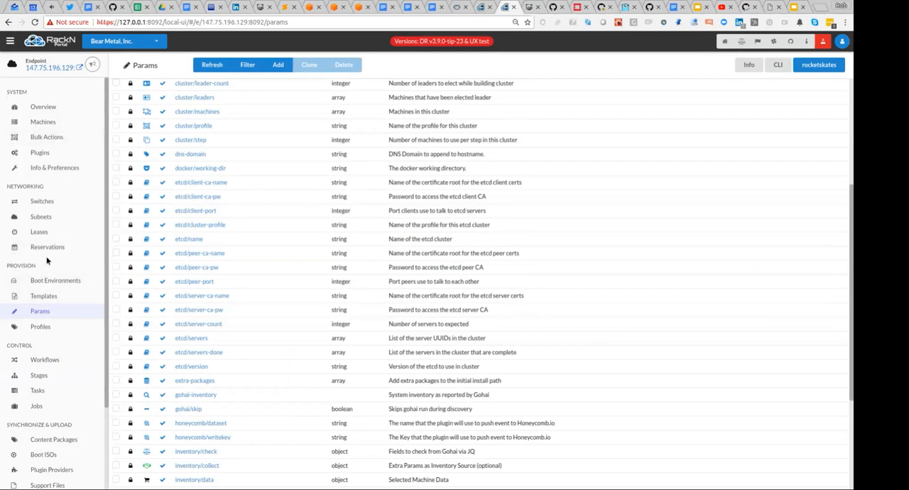
View the machines list, select krib4, then bring up the Workflows page.
{"action": "left_click", "coordinate": [46, 136]}
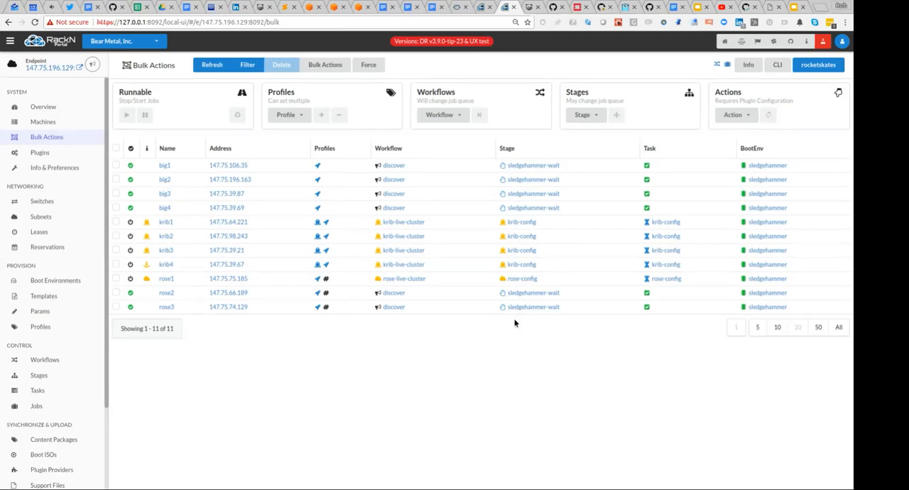
{"action": "mouse_move", "coordinate": [414, 353]}
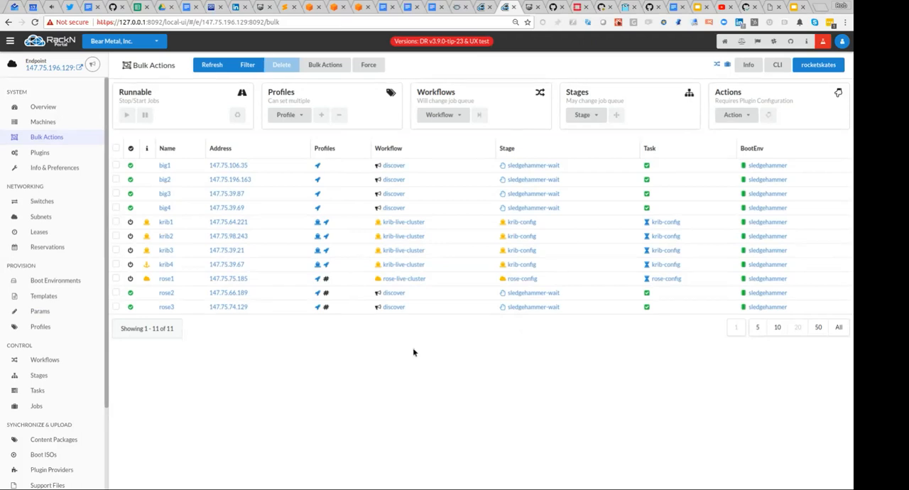
{"action": "mouse_move", "coordinate": [97, 316]}
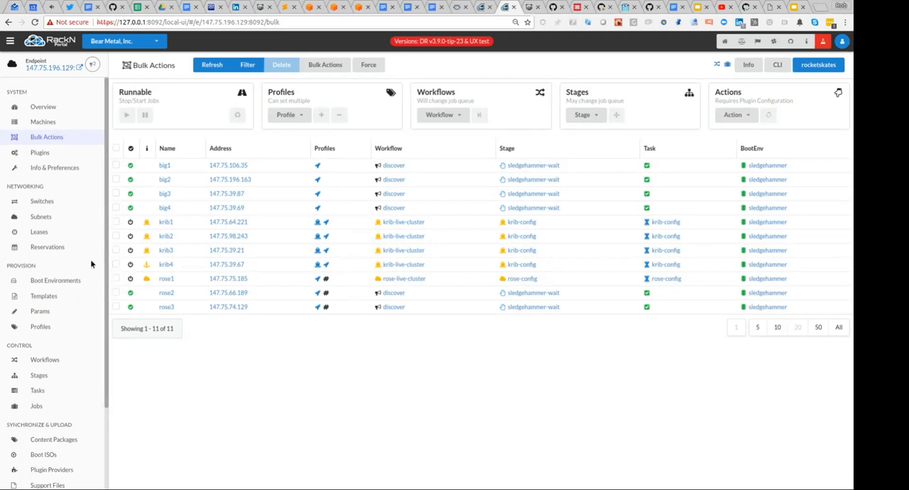
{"action": "mouse_move", "coordinate": [122, 229]}
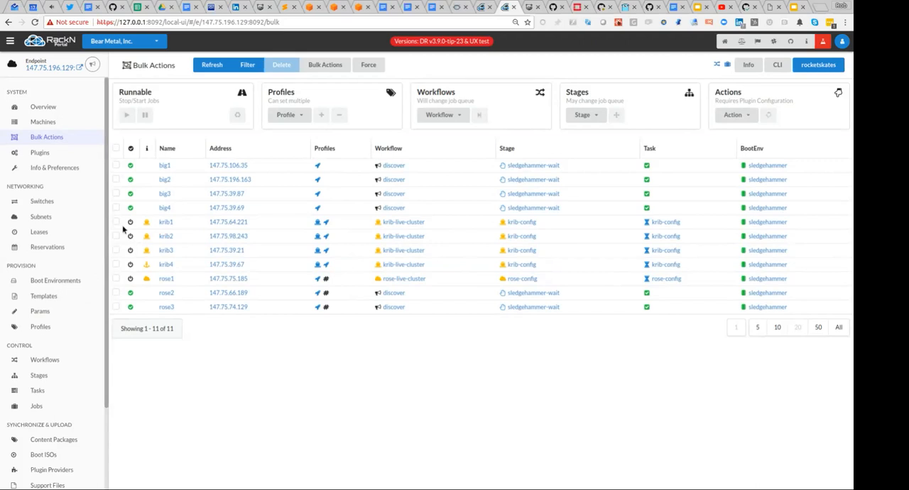
{"action": "mouse_move", "coordinate": [150, 246]}
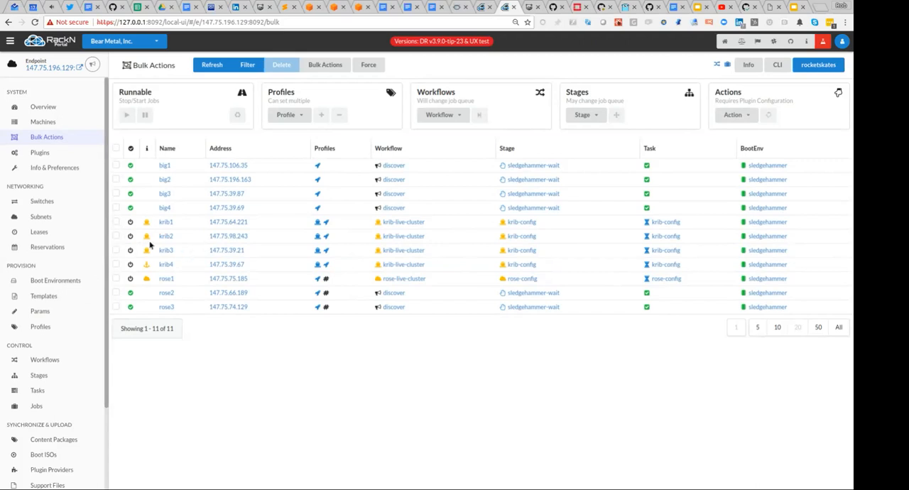
{"action": "mouse_move", "coordinate": [181, 266]}
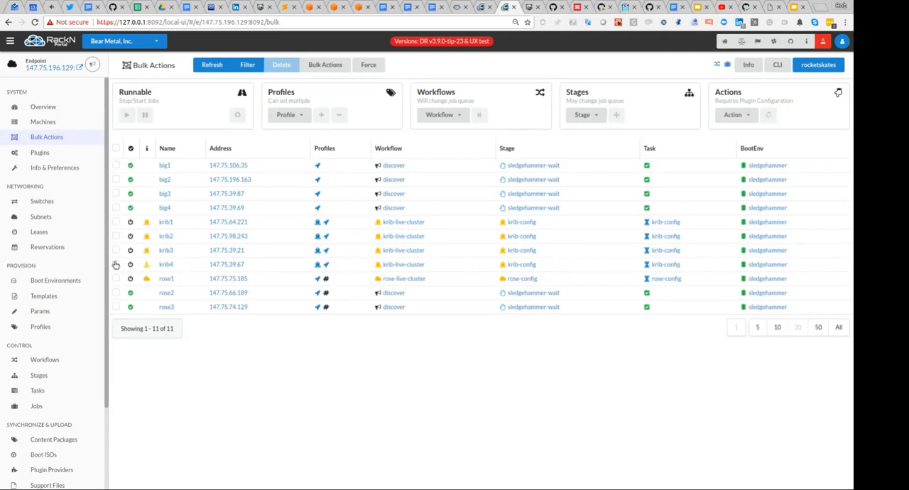
{"action": "left_click", "coordinate": [116, 264]}
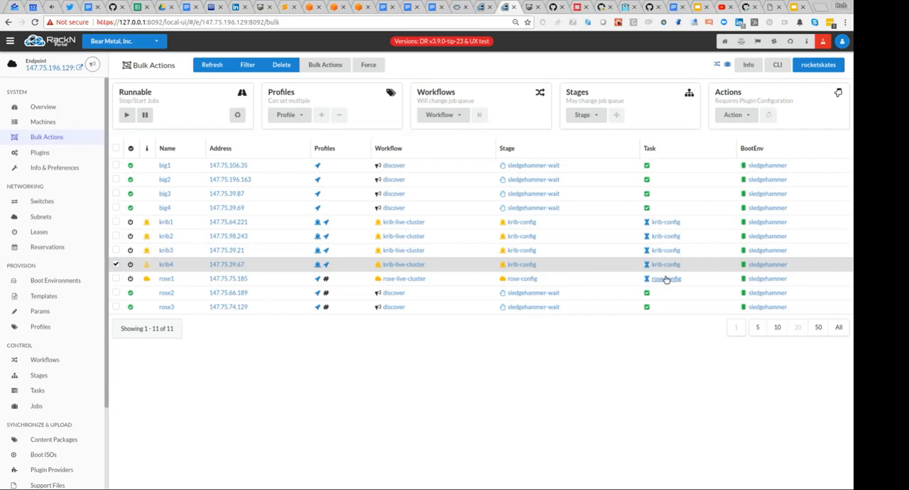
{"action": "mouse_move", "coordinate": [469, 274]}
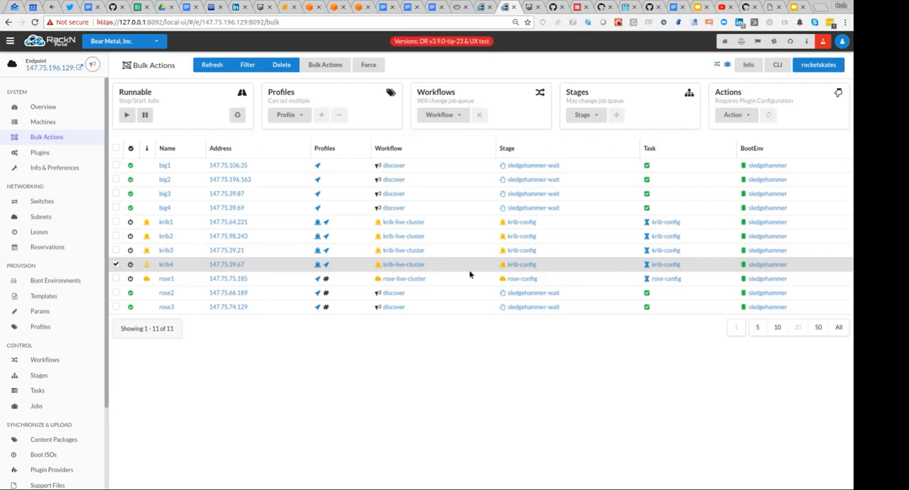
{"action": "mouse_move", "coordinate": [420, 273]}
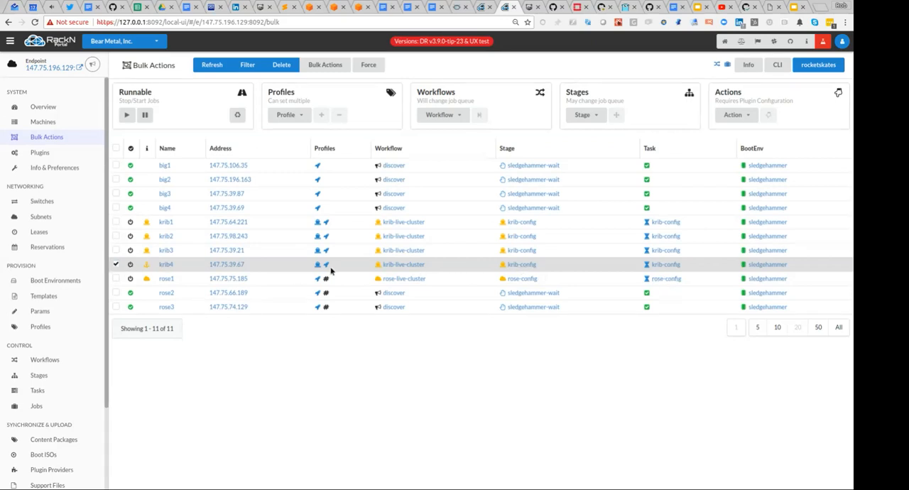
{"action": "mouse_move", "coordinate": [540, 265]}
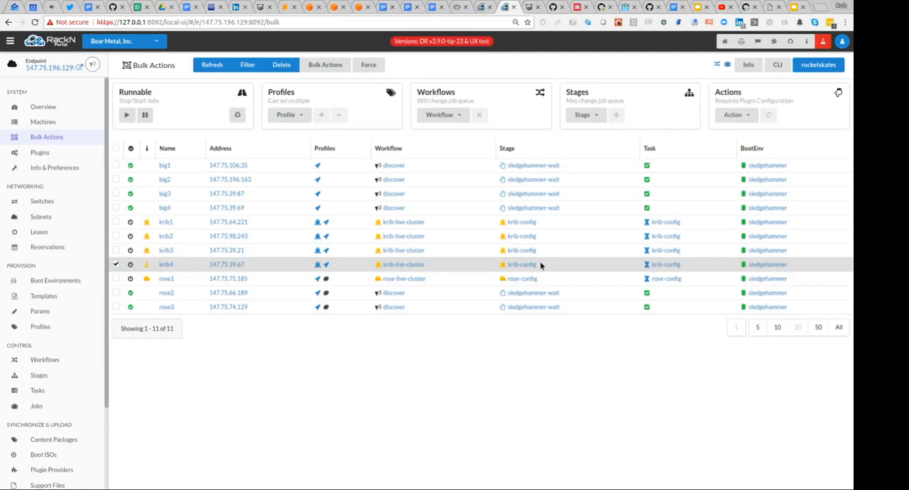
{"action": "mouse_move", "coordinate": [440, 278]}
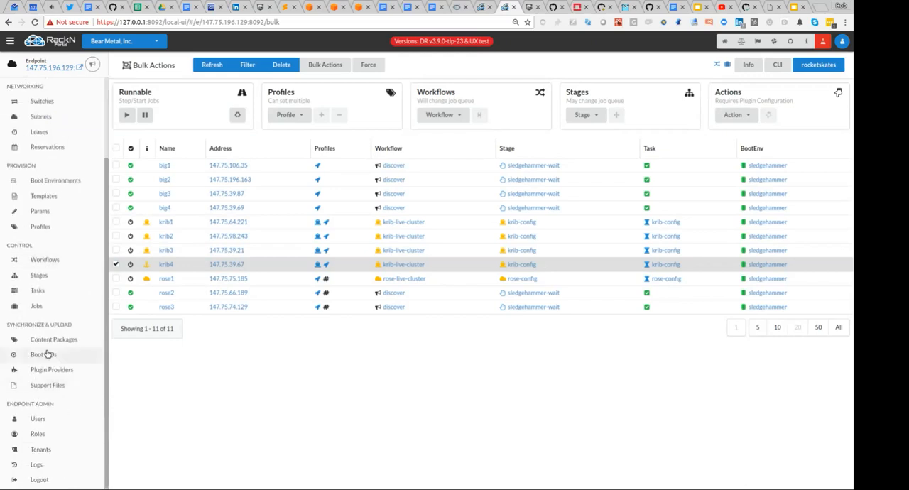
{"action": "left_click", "coordinate": [44, 257]}
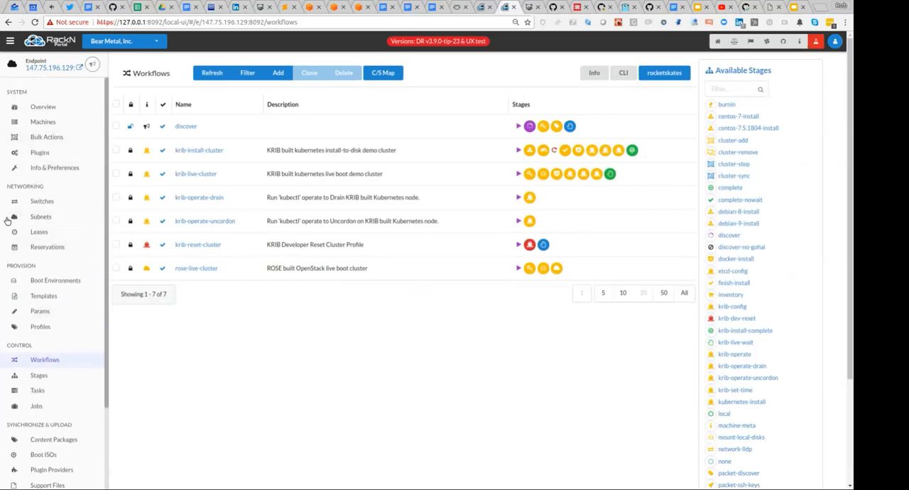
Assign krib4 the krib-reset-cluster workflow through Bulk Actions.
{"action": "left_click", "coordinate": [46, 136]}
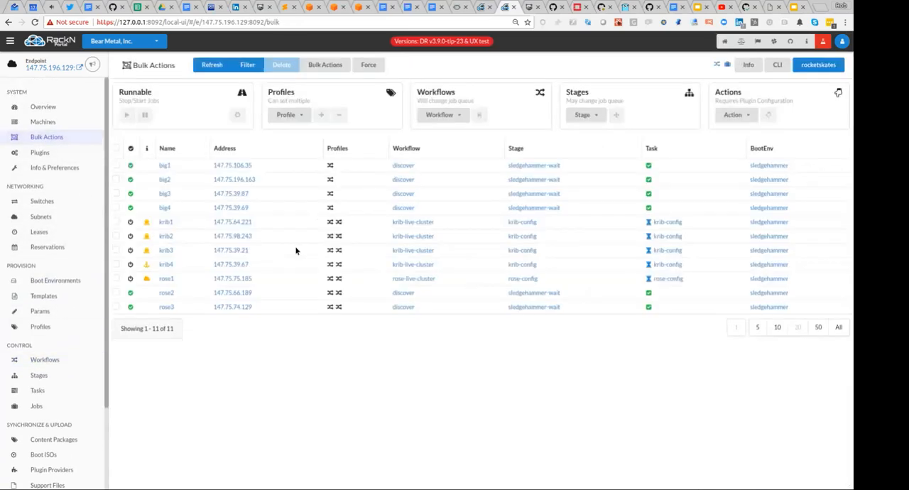
{"action": "left_click", "coordinate": [116, 264]}
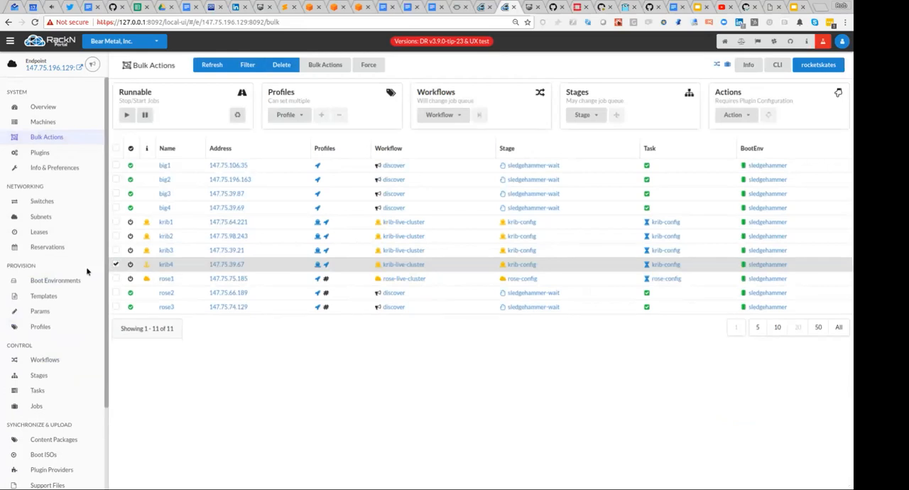
{"action": "left_click", "coordinate": [440, 114]}
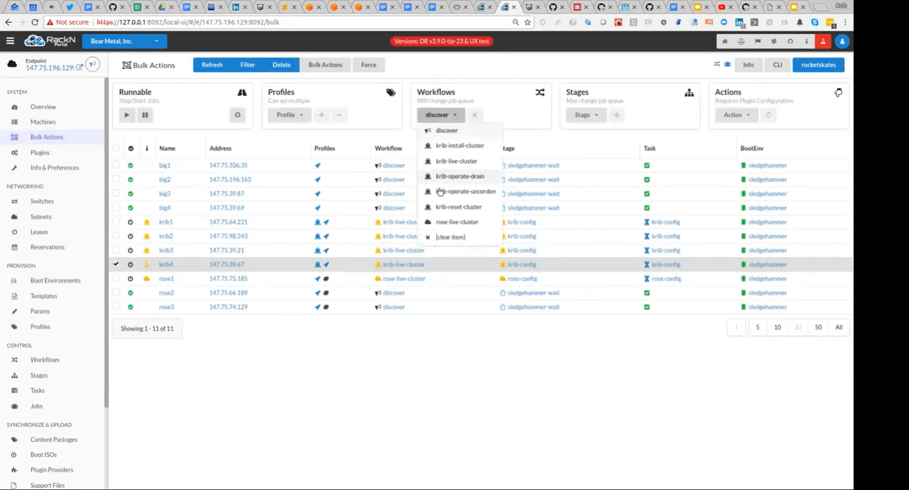
{"action": "left_click", "coordinate": [458, 206]}
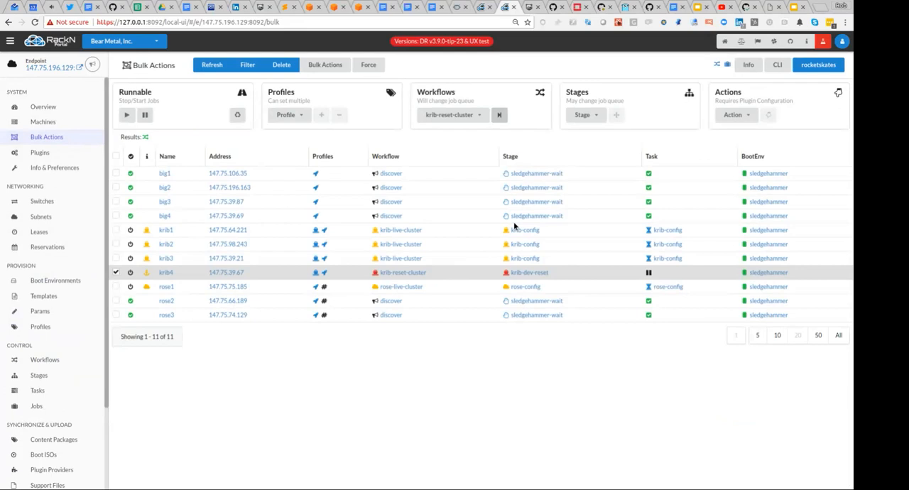
{"action": "mouse_move", "coordinate": [339, 166]}
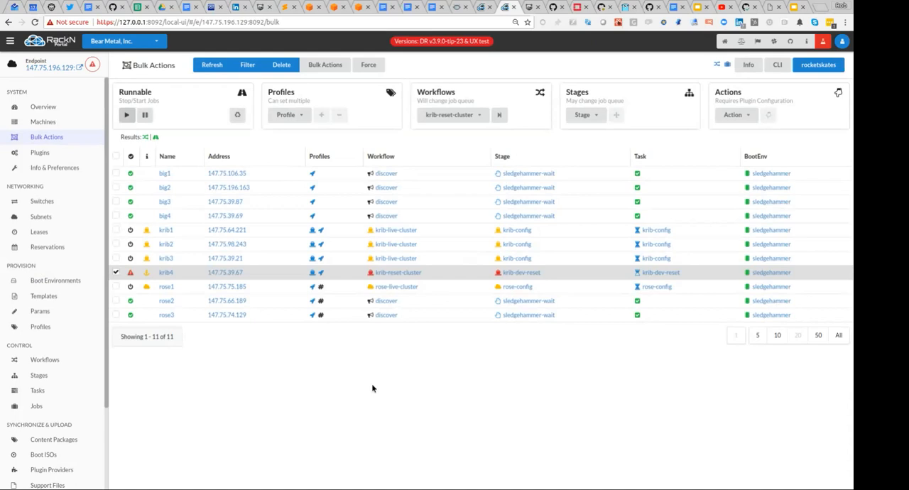
{"action": "mouse_move", "coordinate": [182, 283]}
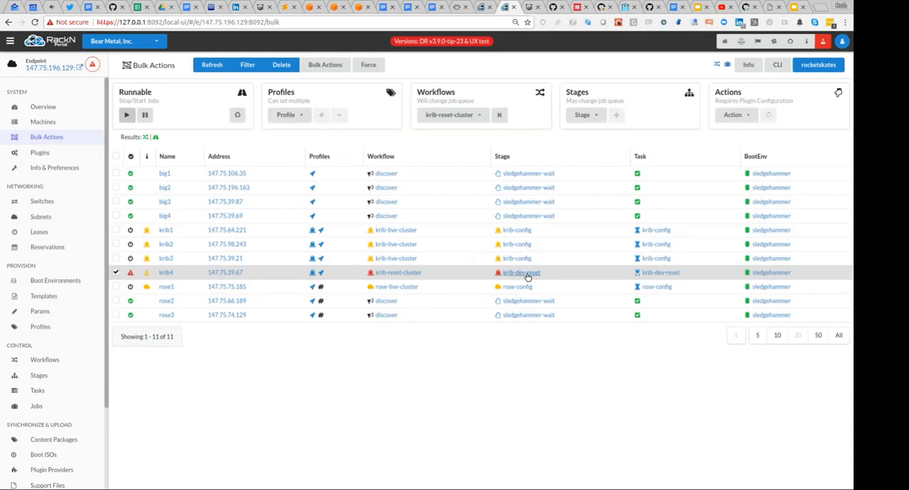
{"action": "mouse_move", "coordinate": [665, 271]}
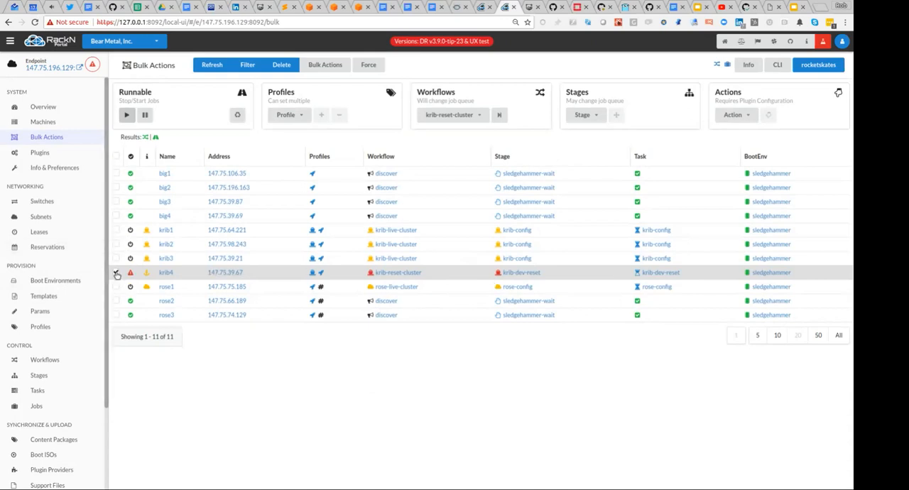
{"action": "left_click", "coordinate": [116, 272]}
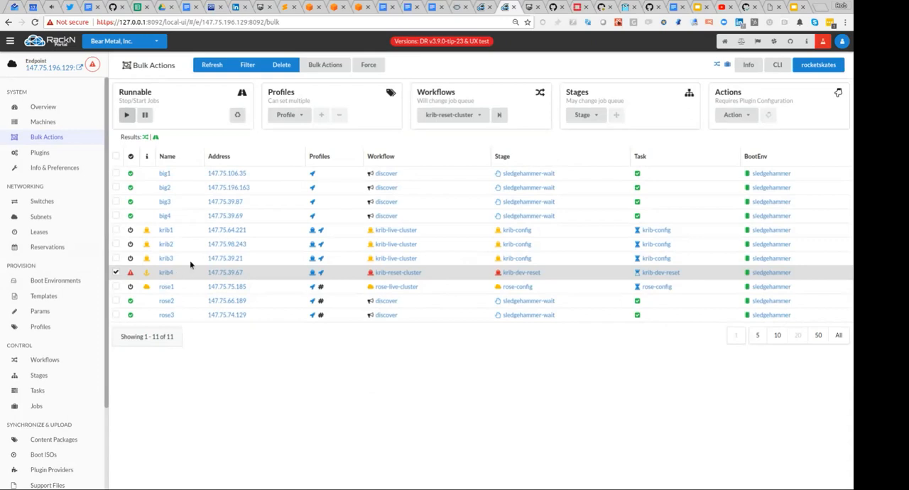
{"action": "mouse_move", "coordinate": [71, 269]}
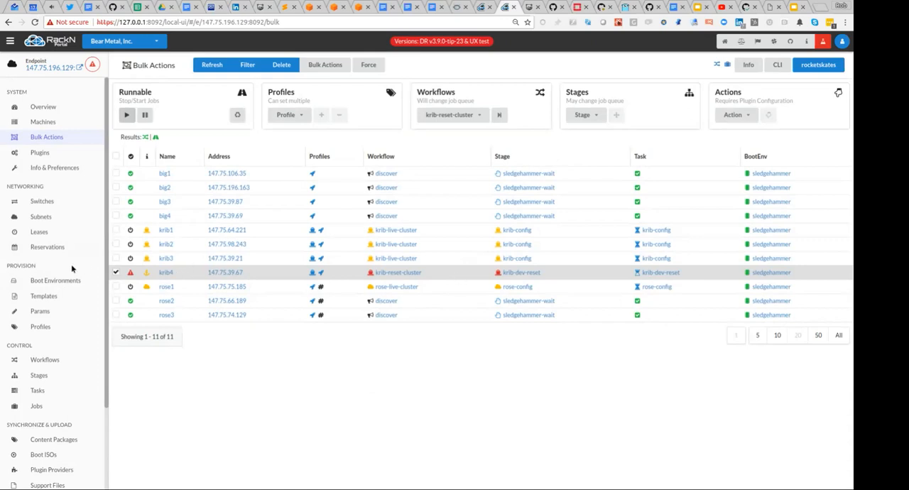
{"action": "mouse_move", "coordinate": [659, 272]}
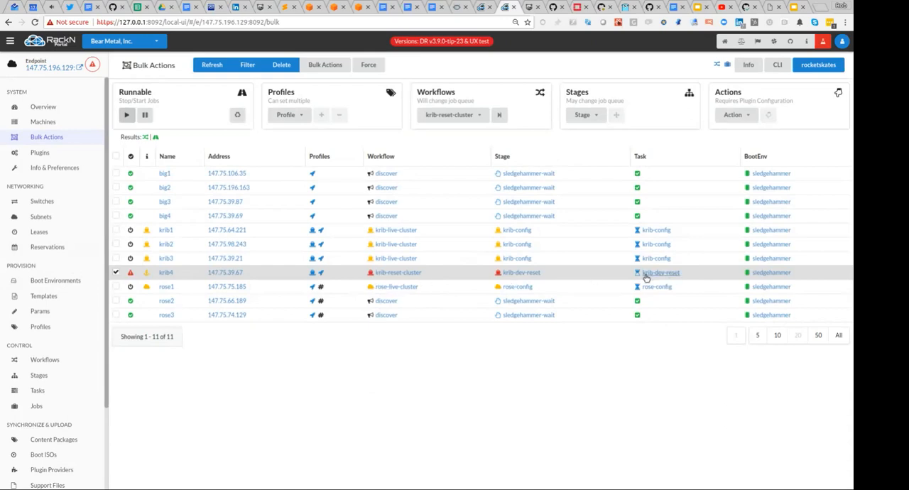
{"action": "mouse_move", "coordinate": [638, 269]}
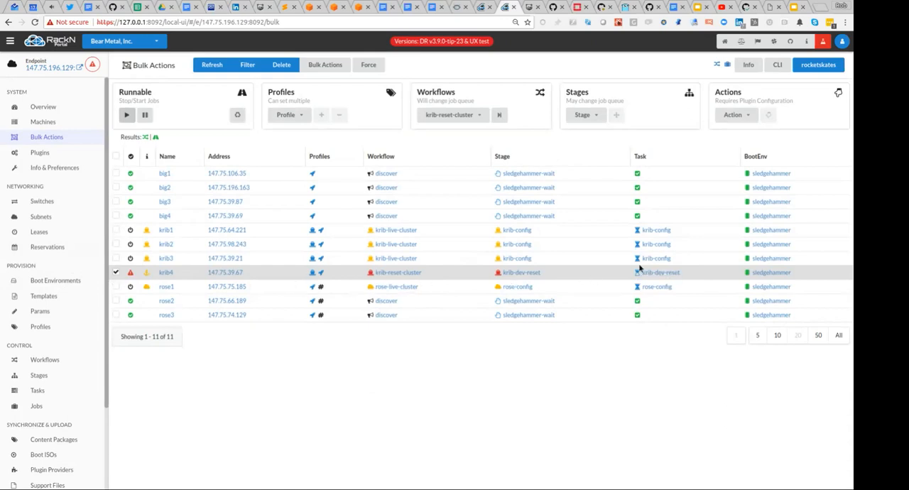
Read krib4's failed krib-dev-reset job log, then refresh the Jobs list.
{"action": "left_click", "coordinate": [657, 272]}
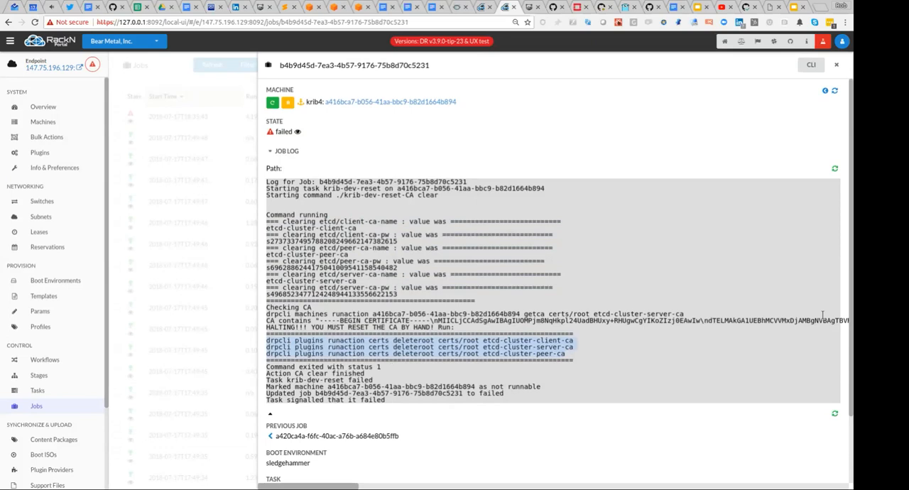
{"action": "mouse_move", "coordinate": [822, 315]}
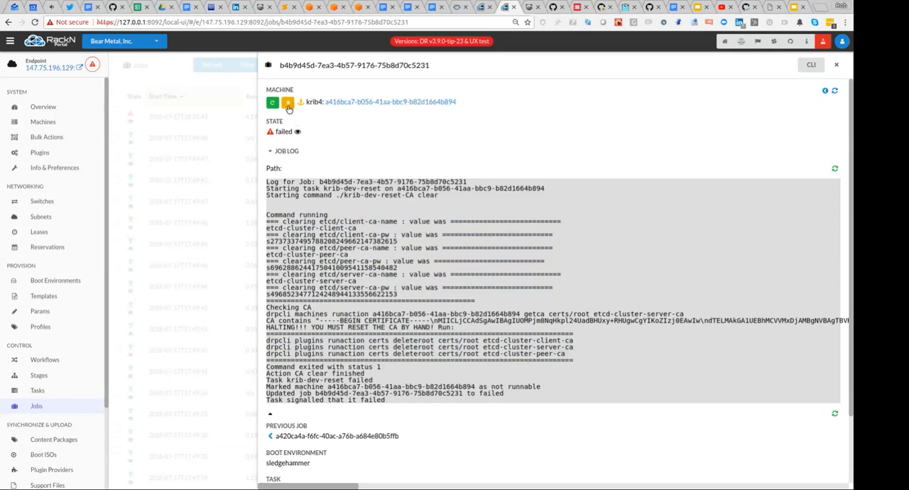
{"action": "mouse_move", "coordinate": [308, 114]}
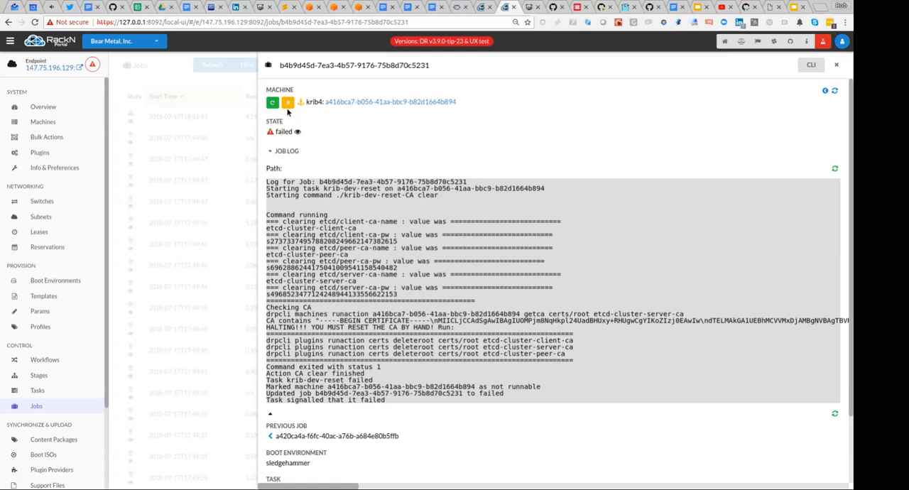
{"action": "mouse_move", "coordinate": [321, 114]}
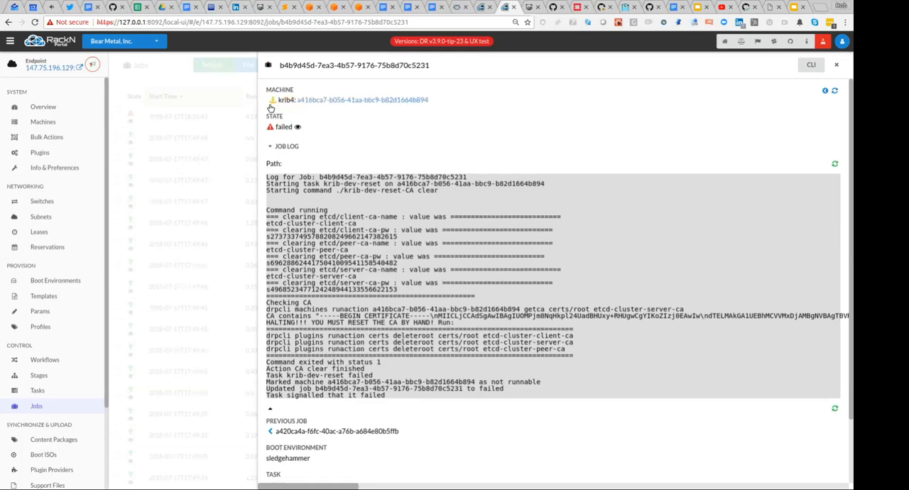
{"action": "mouse_move", "coordinate": [421, 245]}
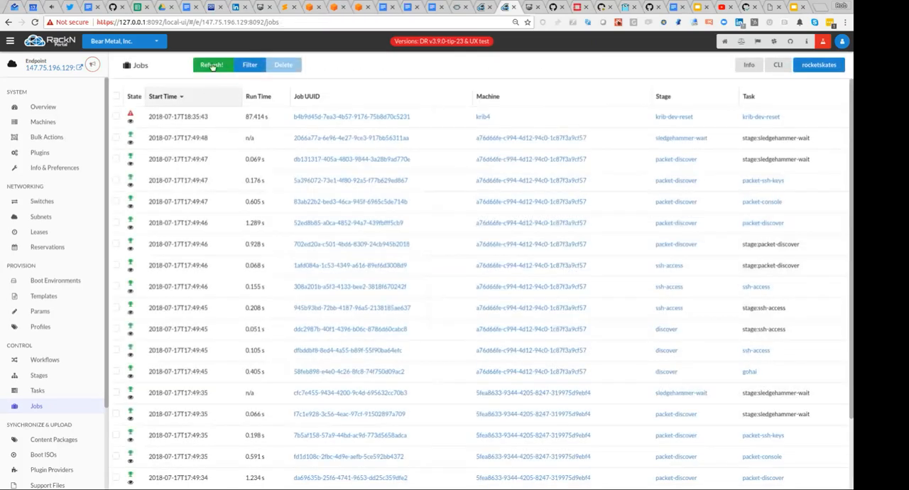
{"action": "left_click", "coordinate": [211, 65]}
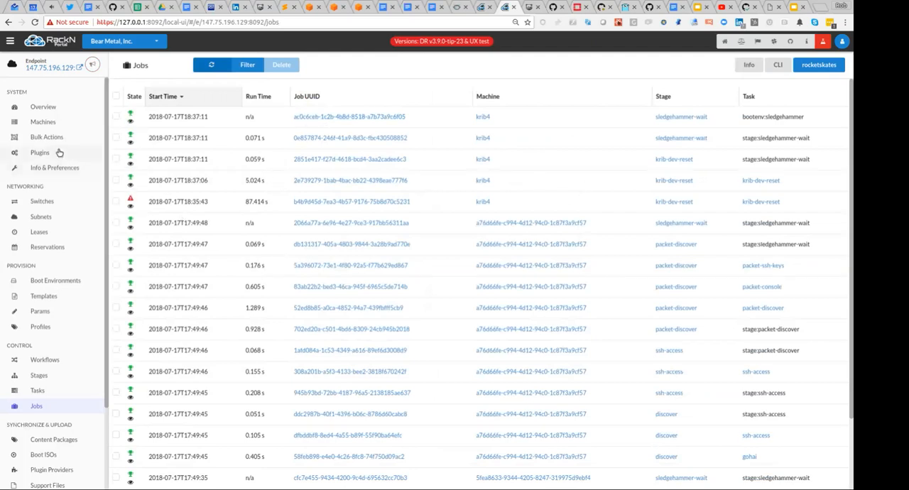
Apply the krib profile to the selected machines from Bulk Actions.
{"action": "left_click", "coordinate": [46, 137]}
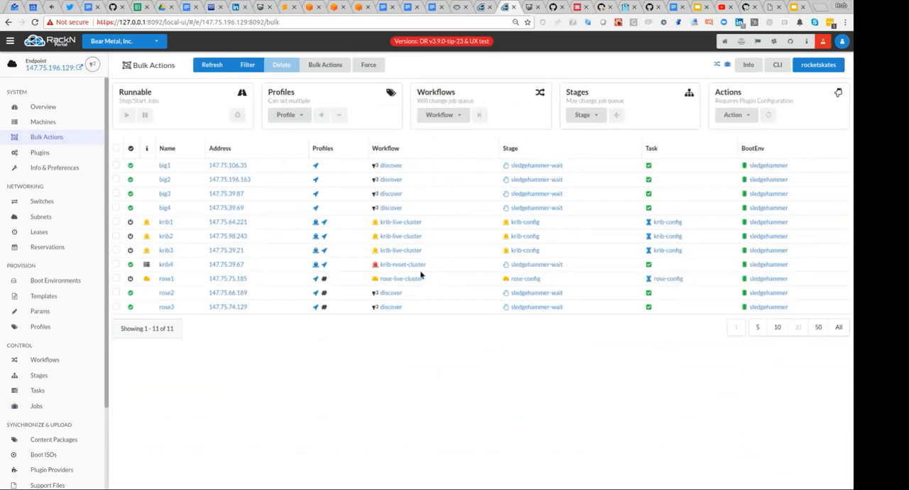
{"action": "mouse_move", "coordinate": [426, 271]}
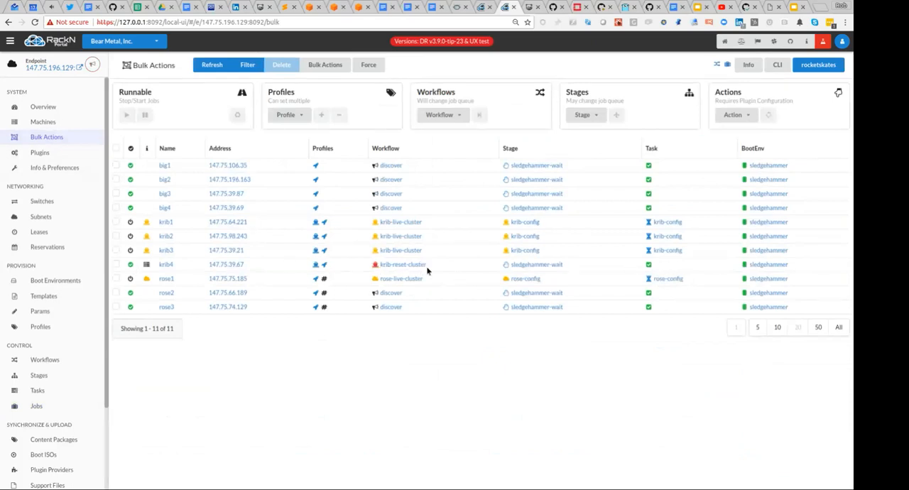
{"action": "mouse_move", "coordinate": [401, 264]}
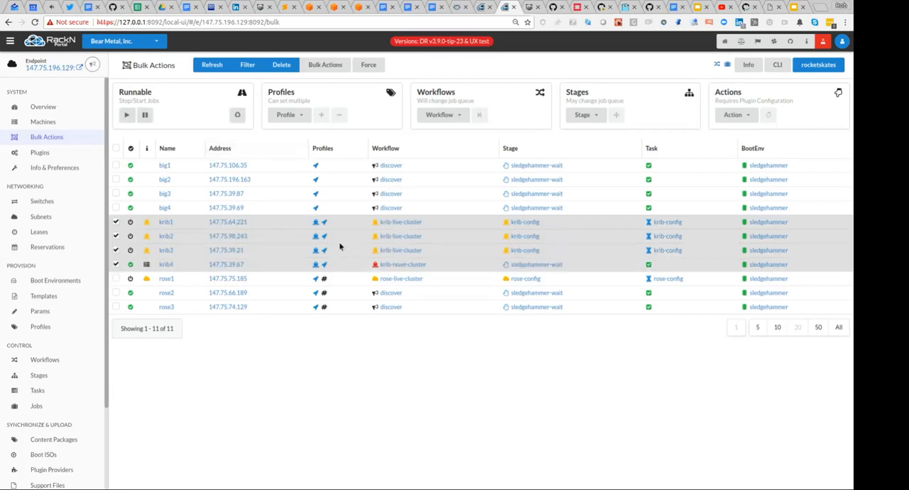
{"action": "left_click", "coordinate": [287, 114]}
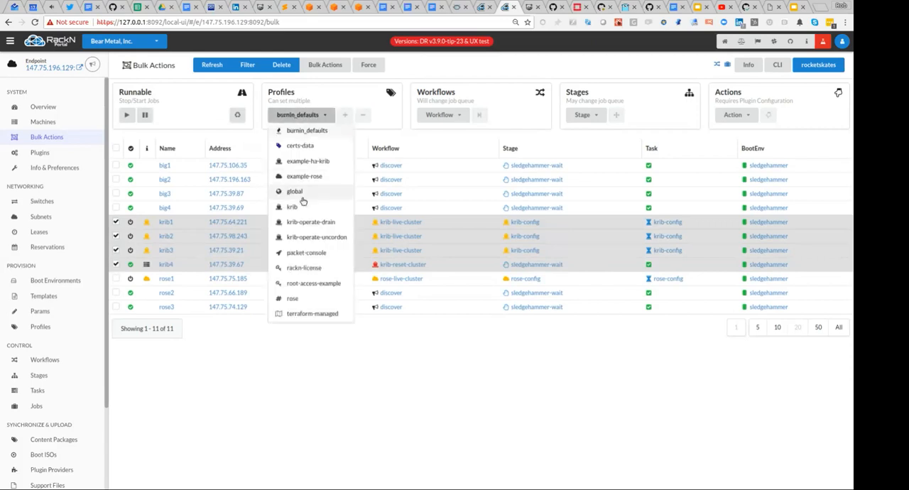
{"action": "left_click", "coordinate": [294, 191]}
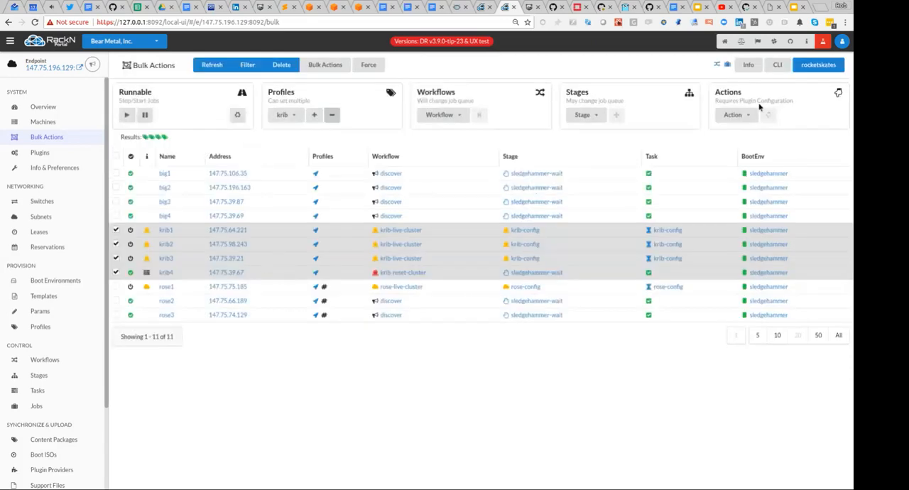
{"action": "left_click", "coordinate": [736, 115]}
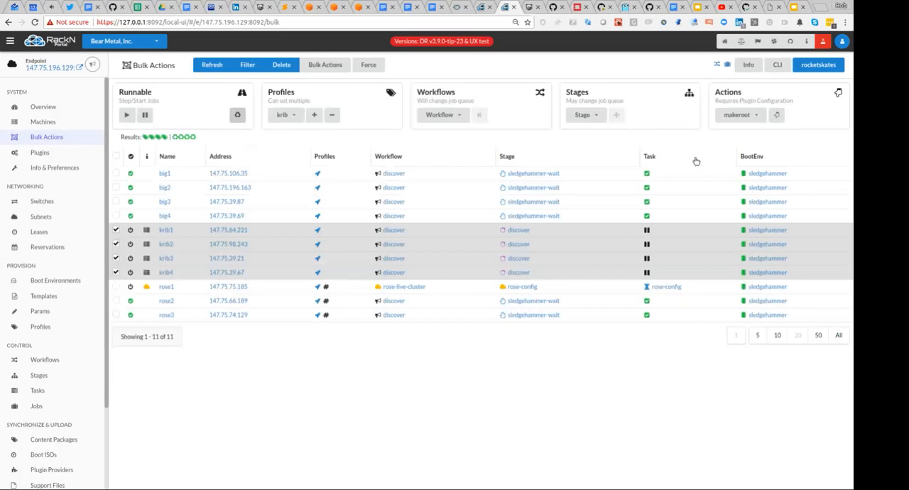
Power-cycle the four krib machines using the plugin actions list.
{"action": "left_click", "coordinate": [740, 114]}
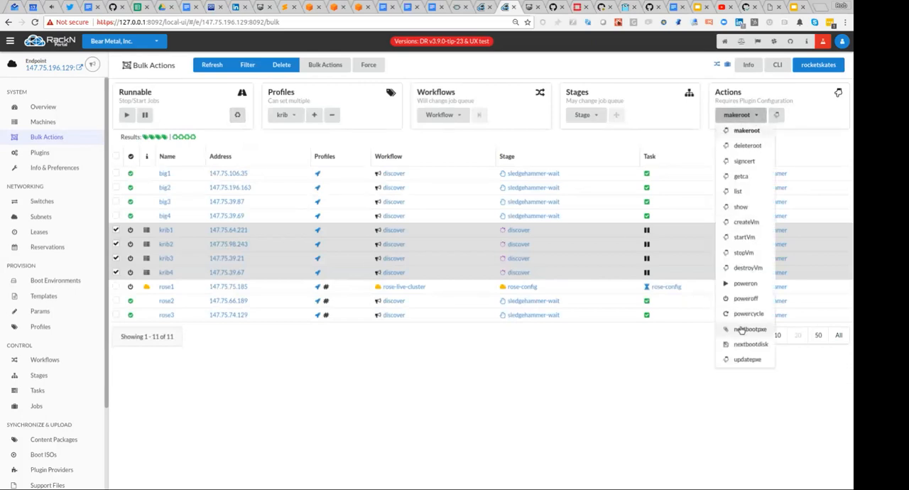
{"action": "left_click", "coordinate": [748, 313]}
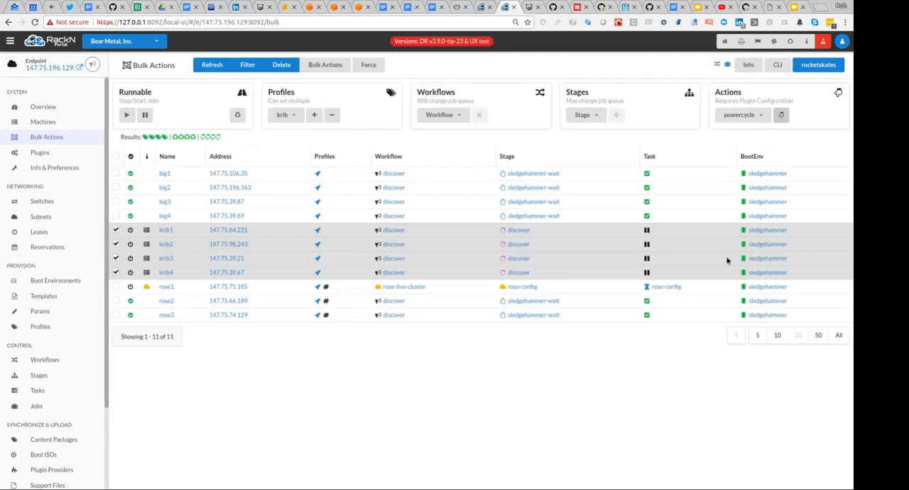
{"action": "mouse_move", "coordinate": [168, 220]}
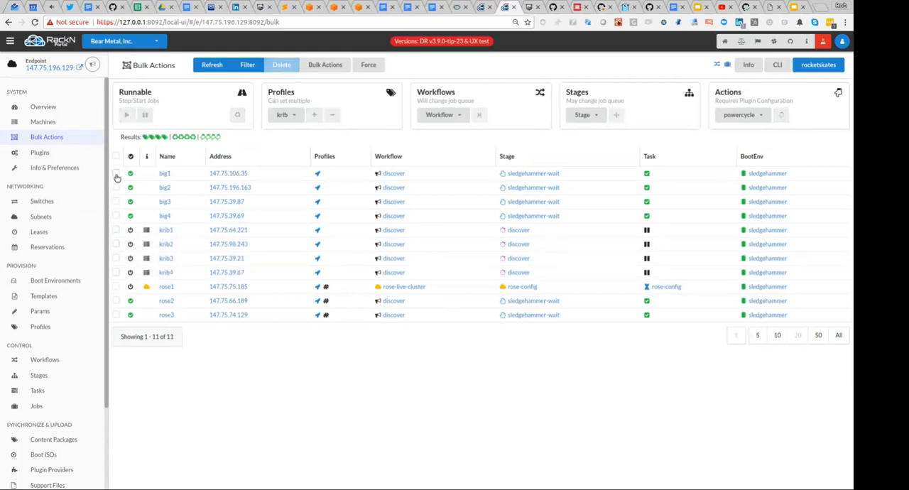
{"action": "left_click", "coordinate": [117, 176]}
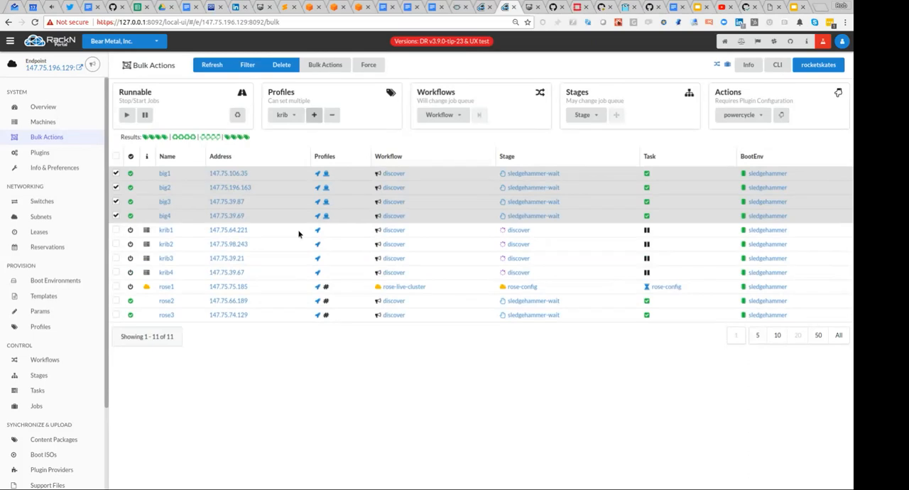
Open the krib profile and inspect its etcd and krib cluster-profile params, both set to krib.
{"action": "left_click", "coordinate": [39, 327]}
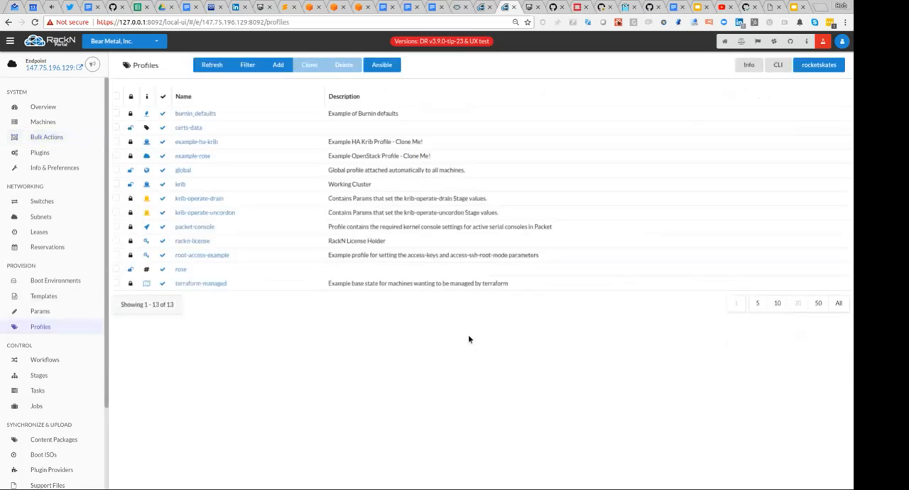
{"action": "mouse_move", "coordinate": [180, 191]}
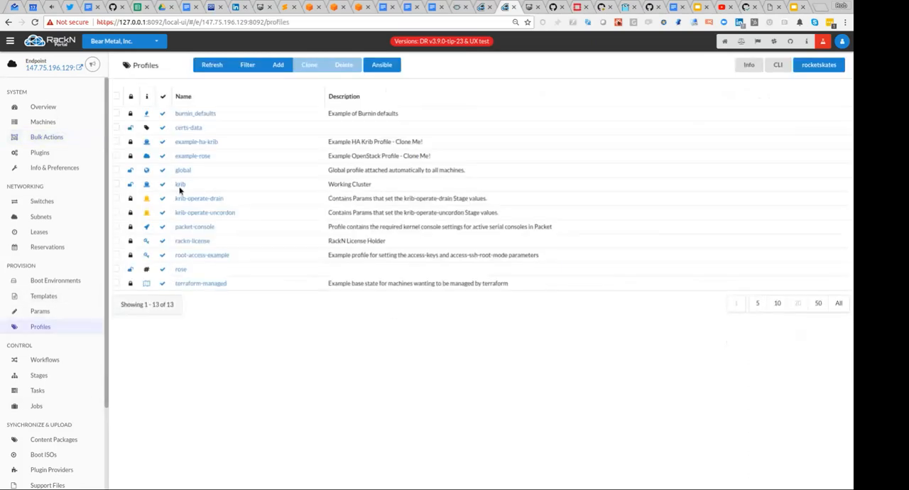
{"action": "left_click", "coordinate": [180, 184]}
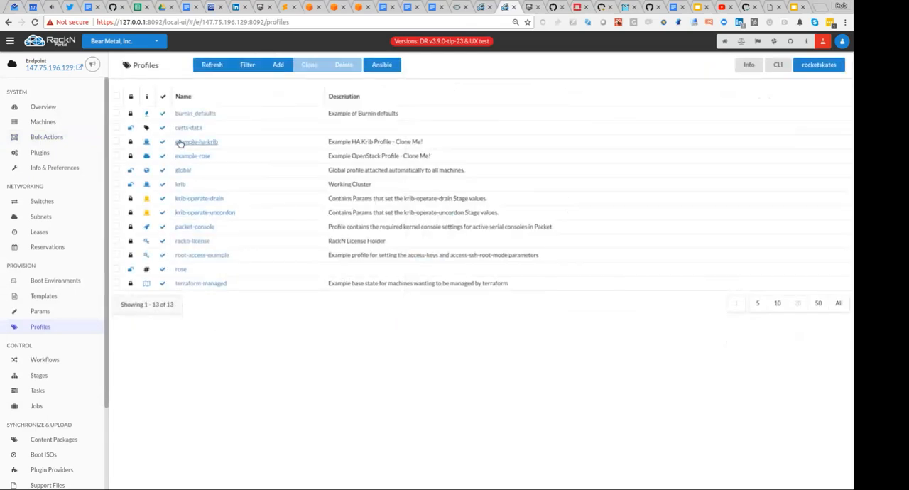
{"action": "left_click", "coordinate": [180, 184]}
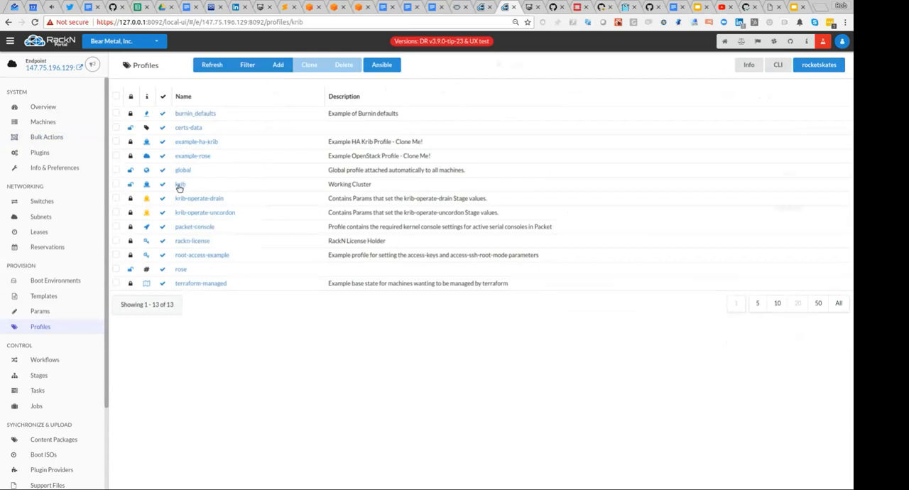
{"action": "left_click", "coordinate": [180, 184]}
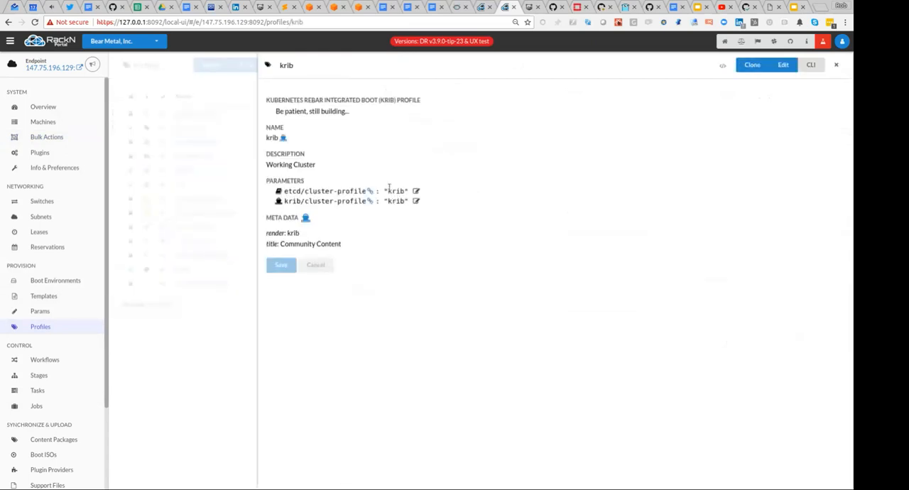
{"action": "double_click", "coordinate": [325, 191]}
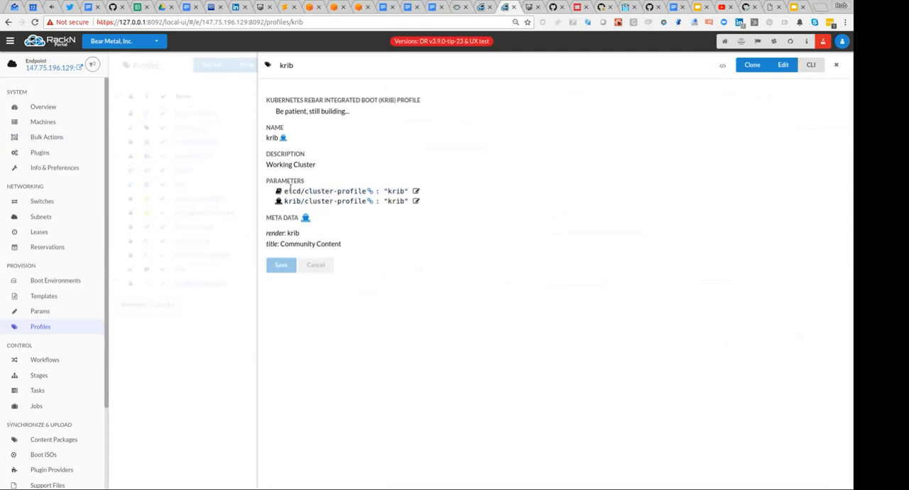
{"action": "mouse_move", "coordinate": [340, 215]}
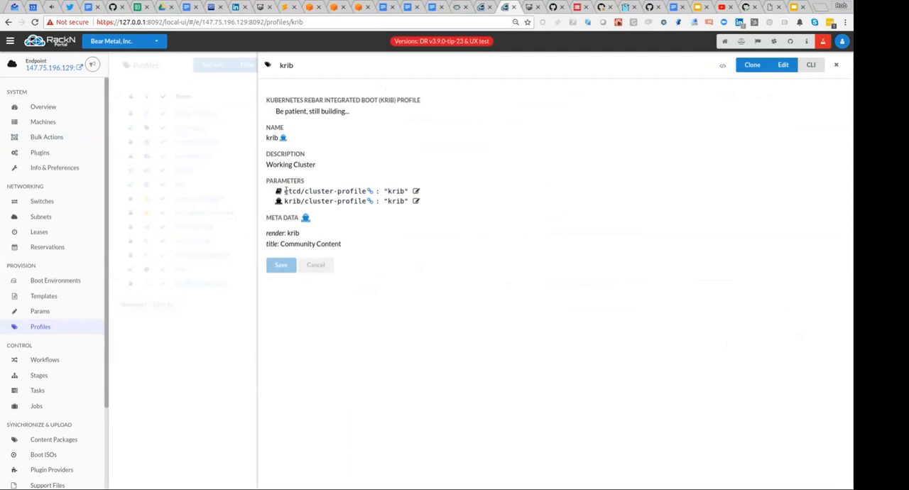
{"action": "double_click", "coordinate": [397, 191]}
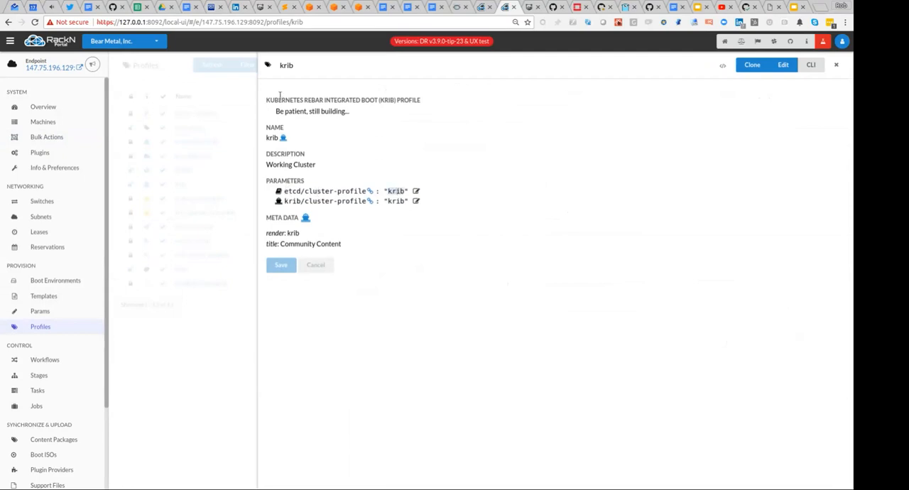
{"action": "mouse_move", "coordinate": [440, 211]}
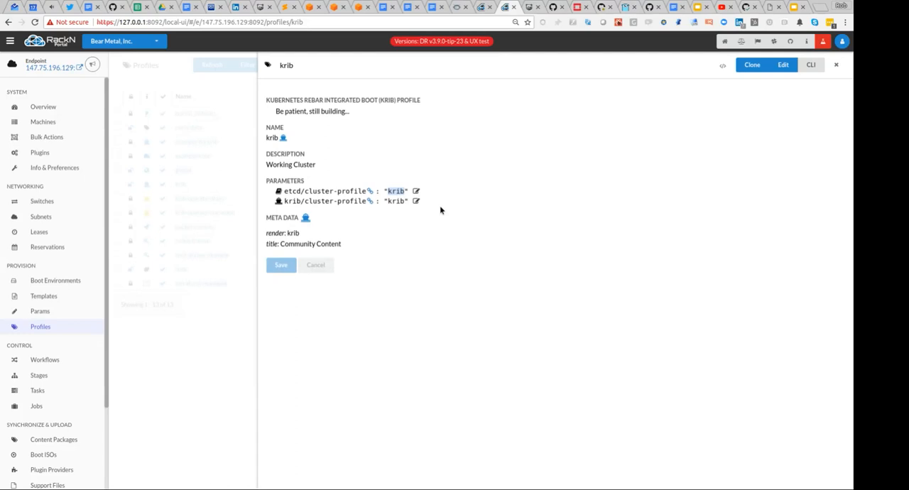
{"action": "mouse_move", "coordinate": [229, 352]}
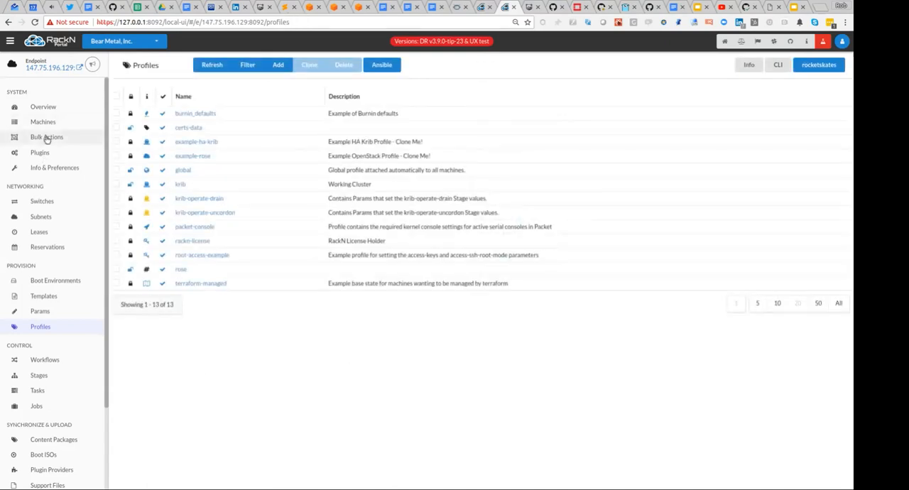
Apply the krib-live-cluster workflow to machines big1–big4 from Bulk Actions.
{"action": "left_click", "coordinate": [46, 136]}
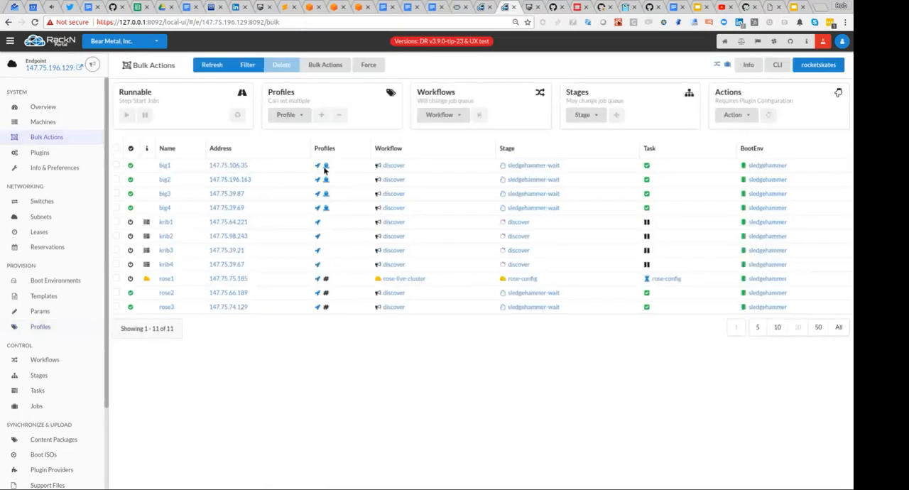
{"action": "left_click", "coordinate": [116, 165]}
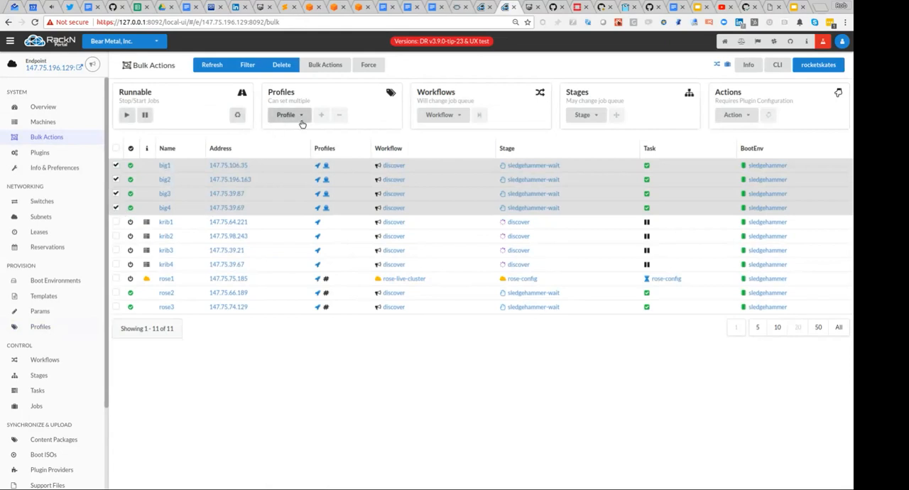
{"action": "left_click", "coordinate": [440, 115]}
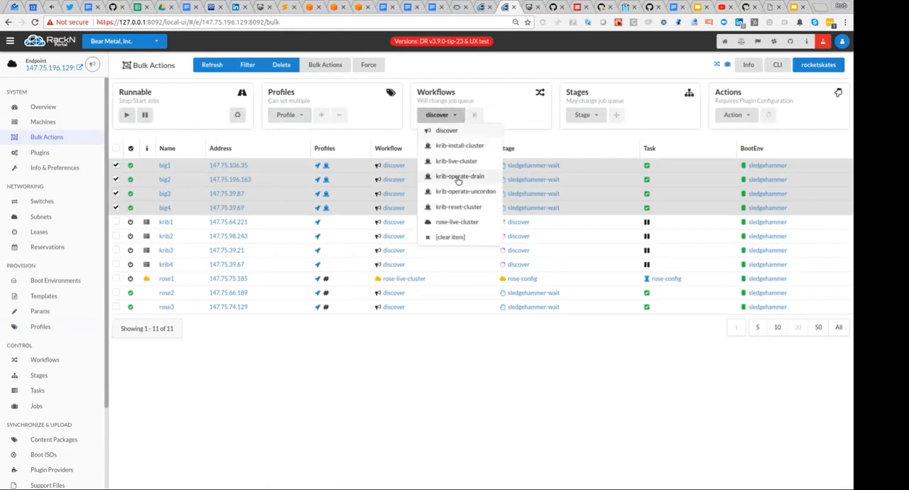
{"action": "left_click", "coordinate": [456, 161]}
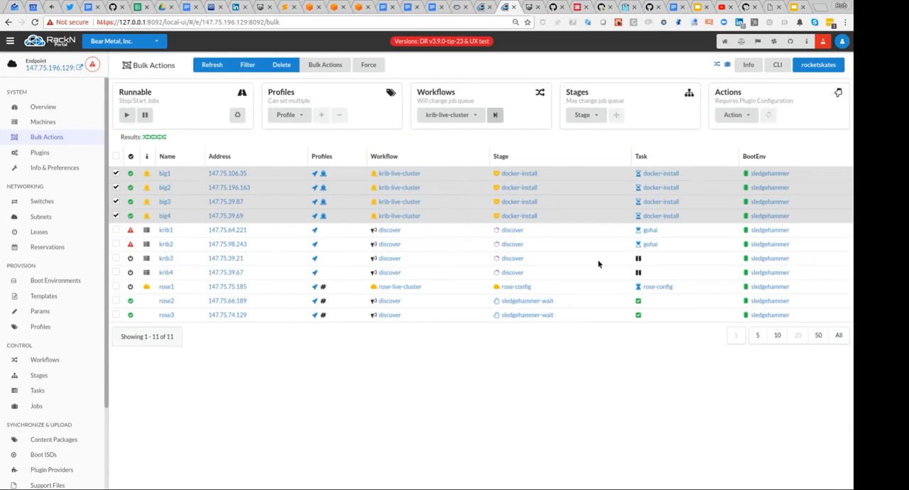
{"action": "mouse_move", "coordinate": [663, 278]}
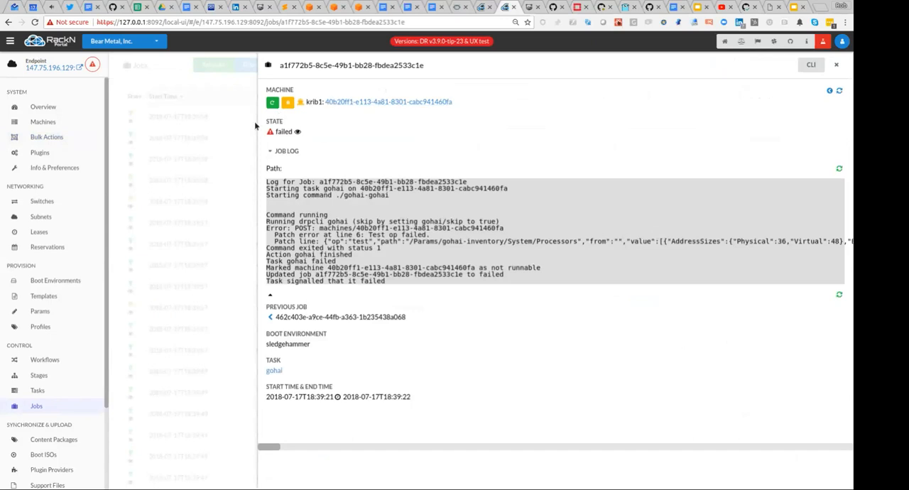
Close the gohai log and view big2's running krib-config job log from Bulk Actions.
{"action": "left_click", "coordinate": [836, 65]}
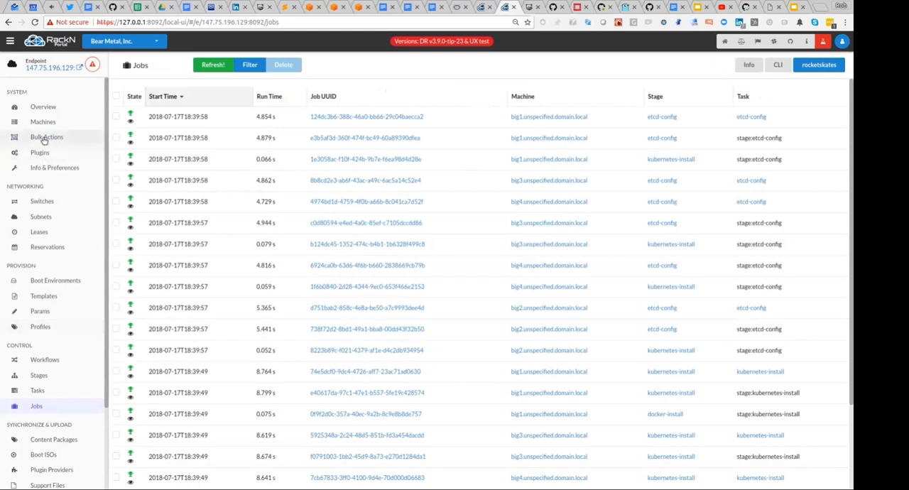
{"action": "left_click", "coordinate": [47, 136]}
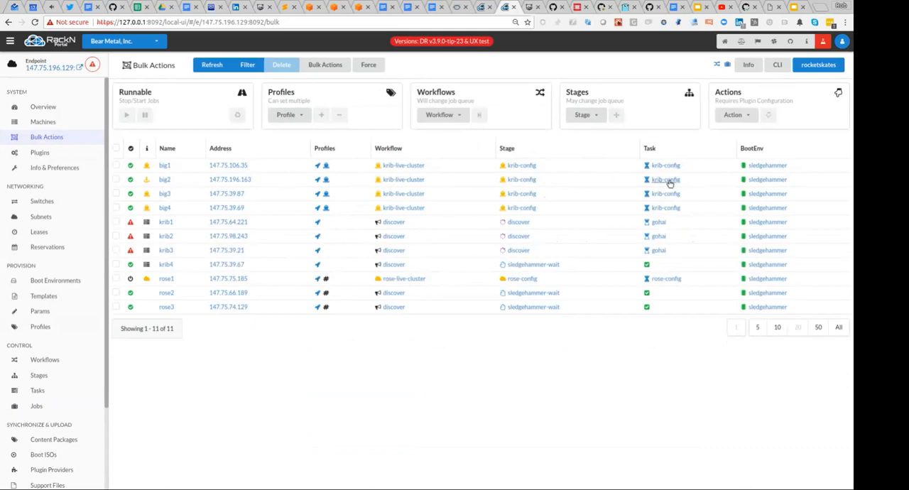
{"action": "left_click", "coordinate": [666, 178]}
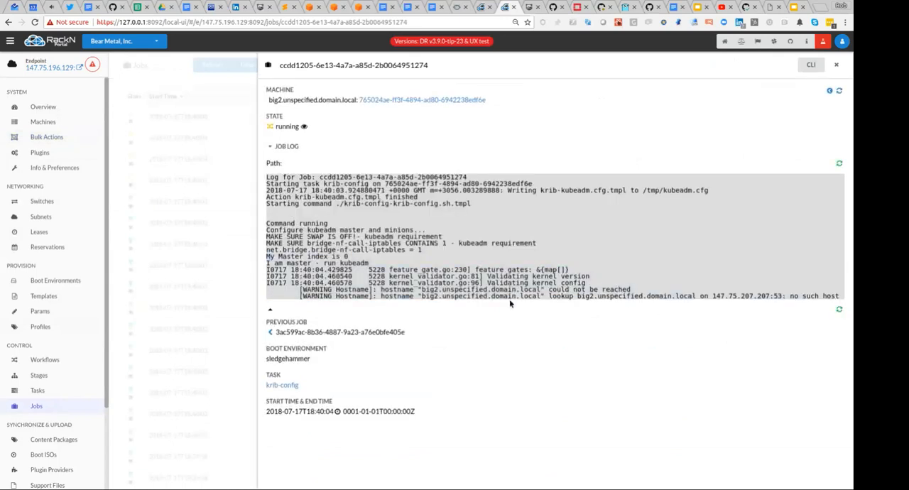
{"action": "mouse_move", "coordinate": [495, 261]}
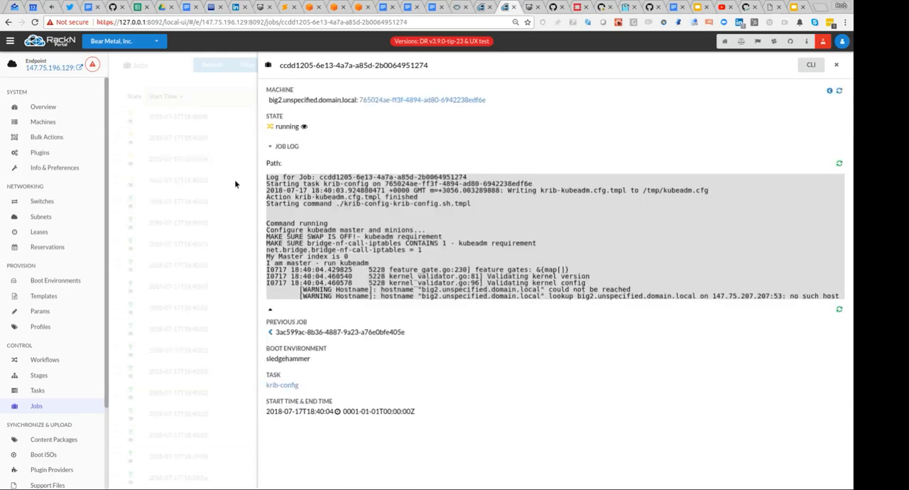
{"action": "left_click", "coordinate": [46, 136]}
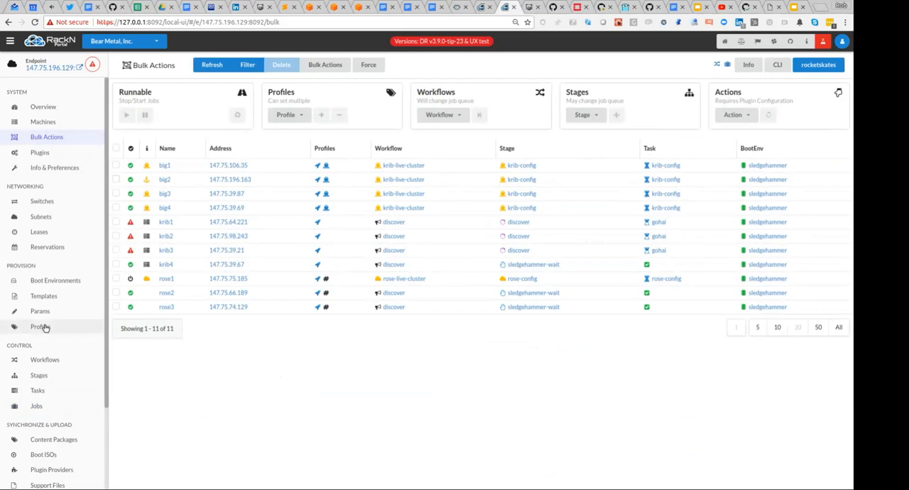
Reopen the krib profile and confirm etcd/servers lists big2 at 147.75.196.163.
{"action": "left_click", "coordinate": [41, 327]}
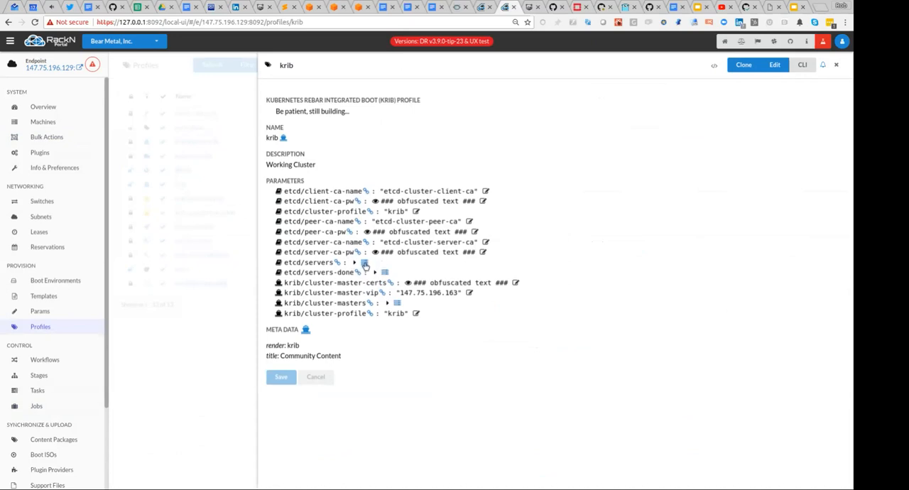
{"action": "left_click", "coordinate": [354, 262]}
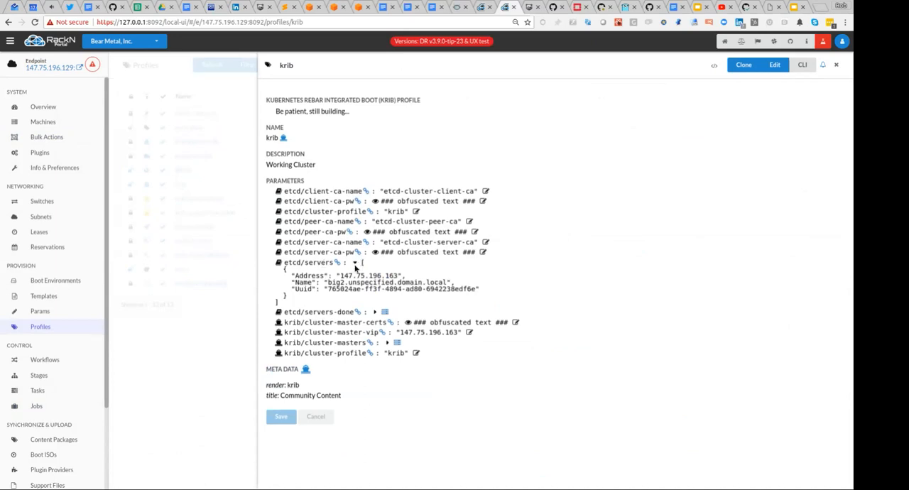
{"action": "left_click", "coordinate": [365, 264]}
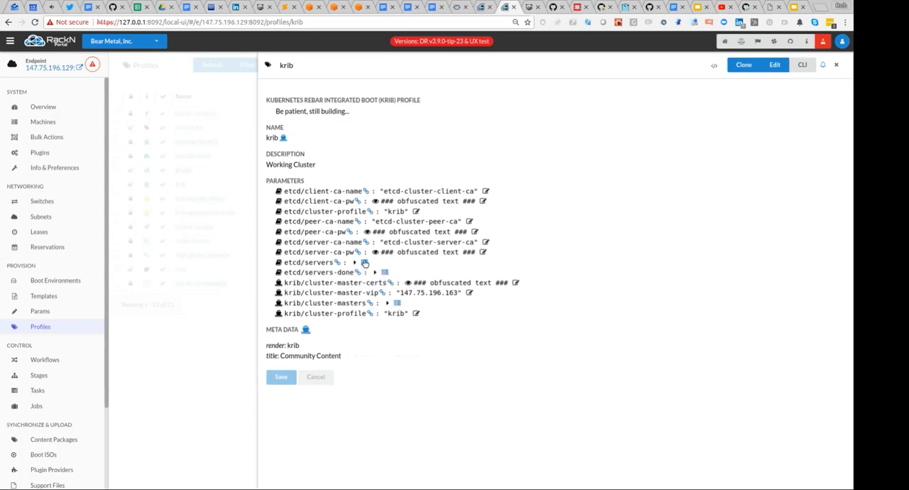
{"action": "mouse_move", "coordinate": [364, 266]}
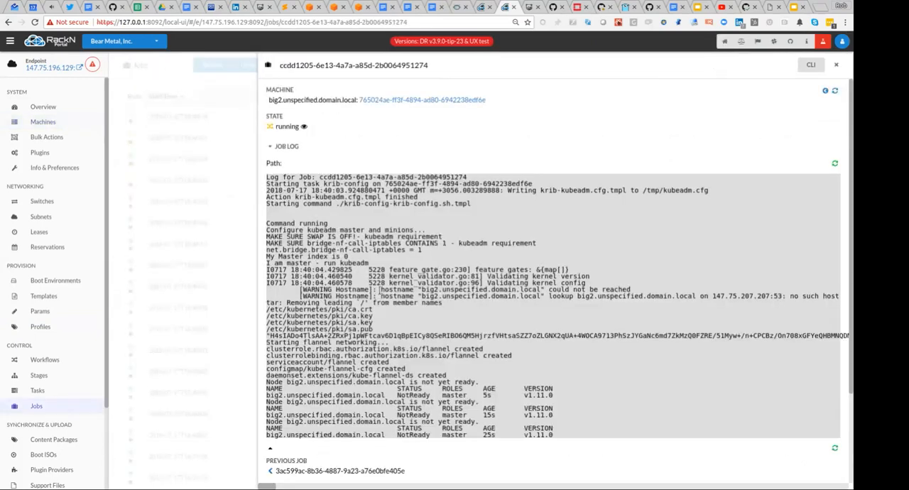
{"action": "scroll", "scroll_direction": "down", "scroll_amount": 3}
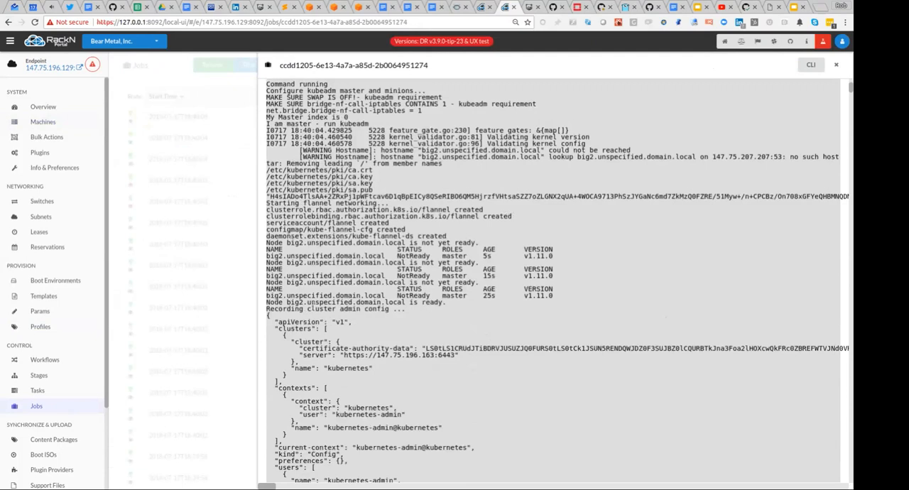
{"action": "scroll", "scroll_direction": "down", "scroll_amount": 3}
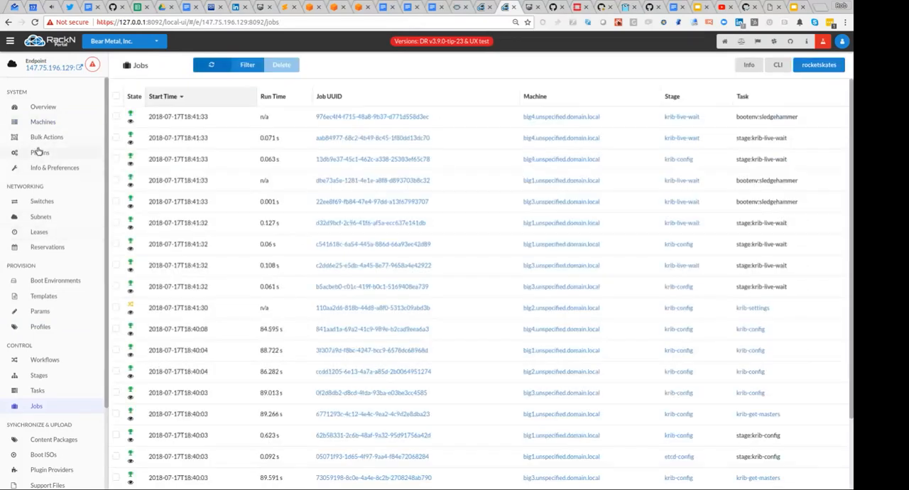
{"action": "left_click", "coordinate": [46, 136]}
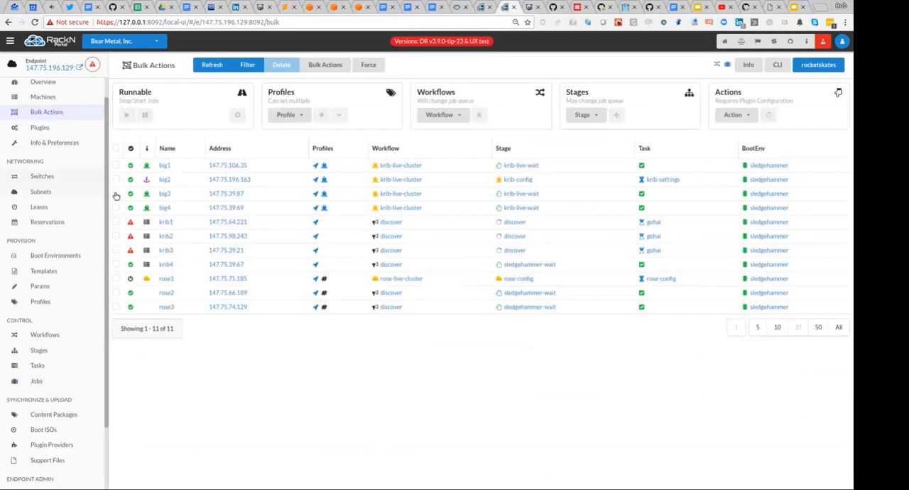
{"action": "mouse_move", "coordinate": [661, 190]}
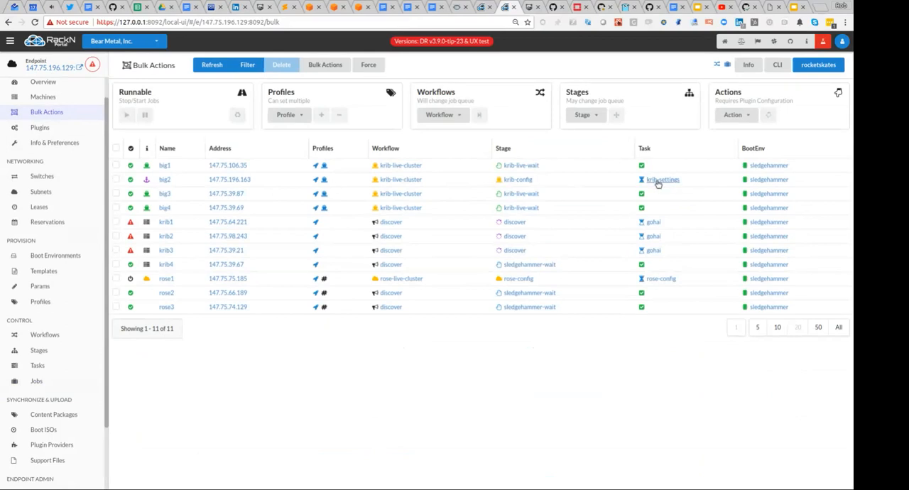
{"action": "mouse_move", "coordinate": [680, 179]}
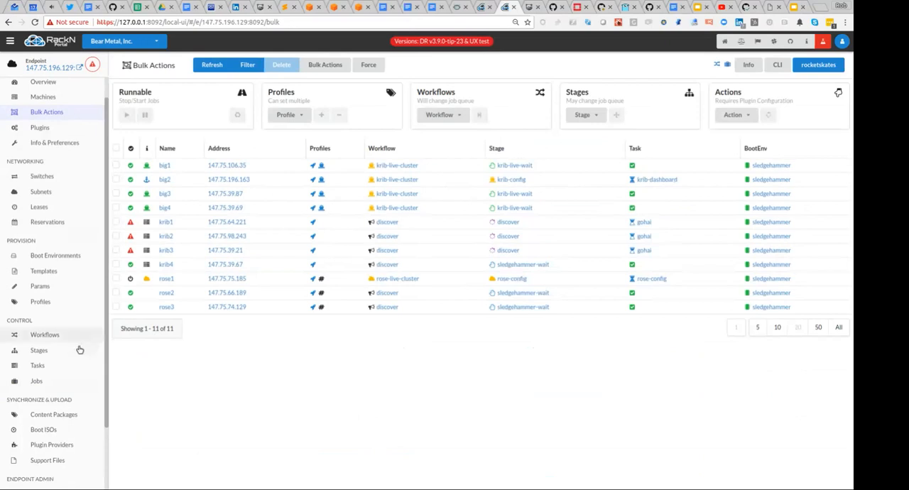
Download and open the krib profile's admin.conf kubeconfig, then show the seven-workflow list.
{"action": "left_click", "coordinate": [40, 301]}
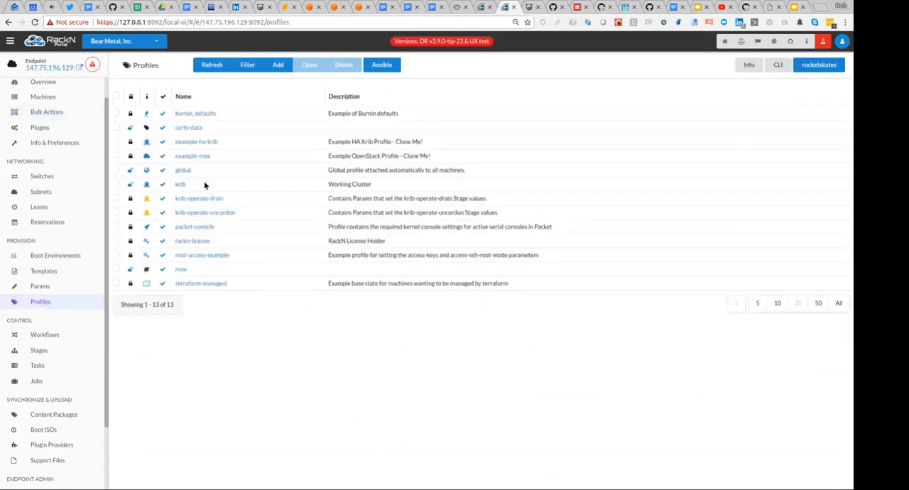
{"action": "left_click", "coordinate": [179, 183]}
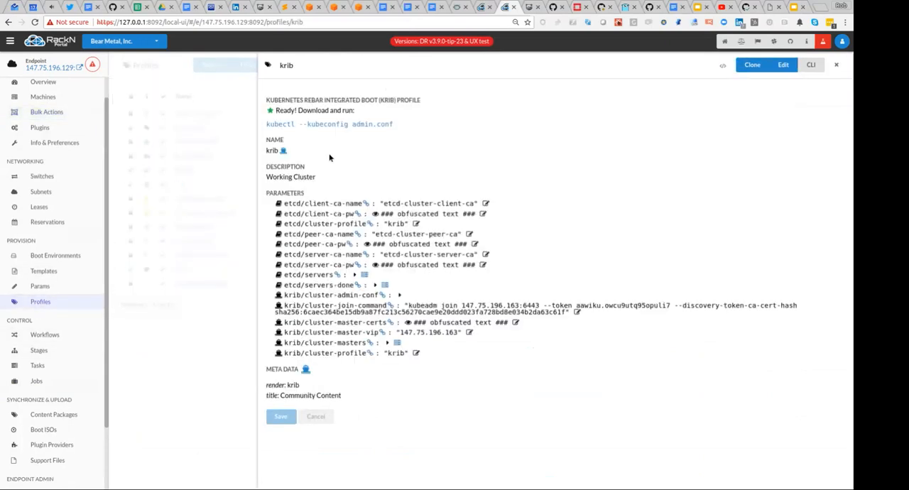
{"action": "mouse_move", "coordinate": [329, 123]}
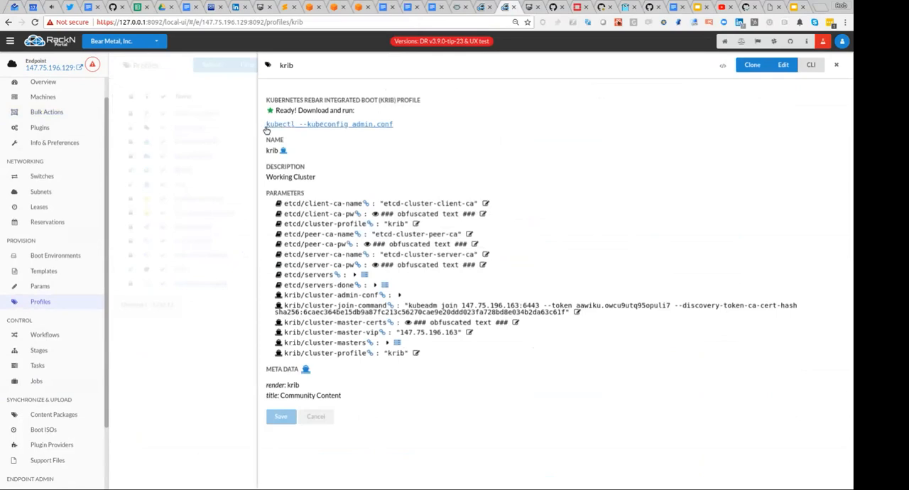
{"action": "mouse_move", "coordinate": [329, 126]}
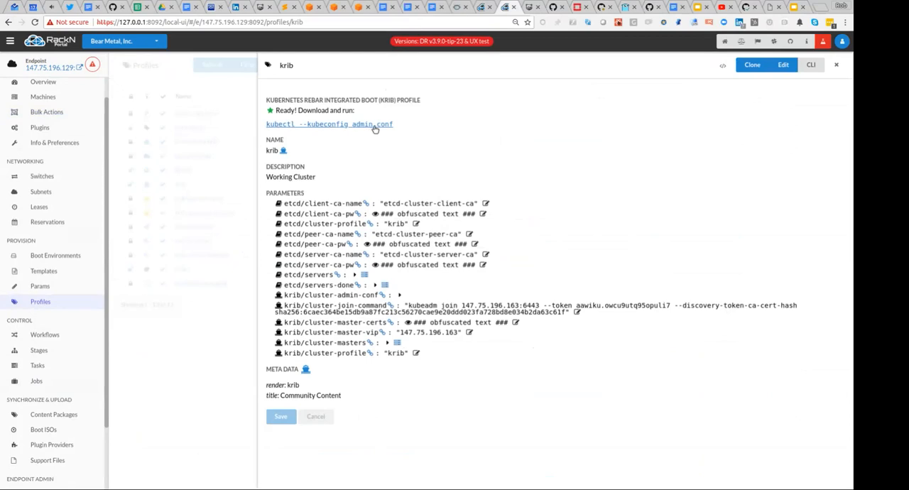
{"action": "left_click", "coordinate": [330, 124]}
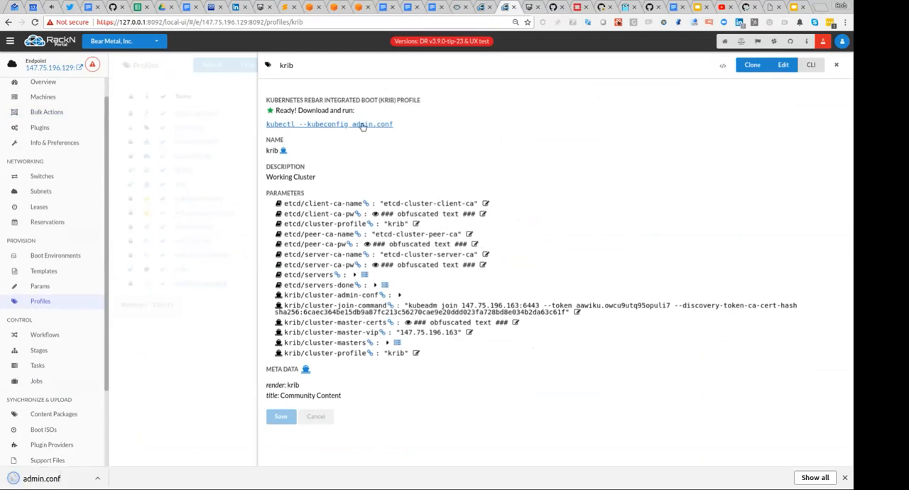
{"action": "left_click", "coordinate": [329, 124]}
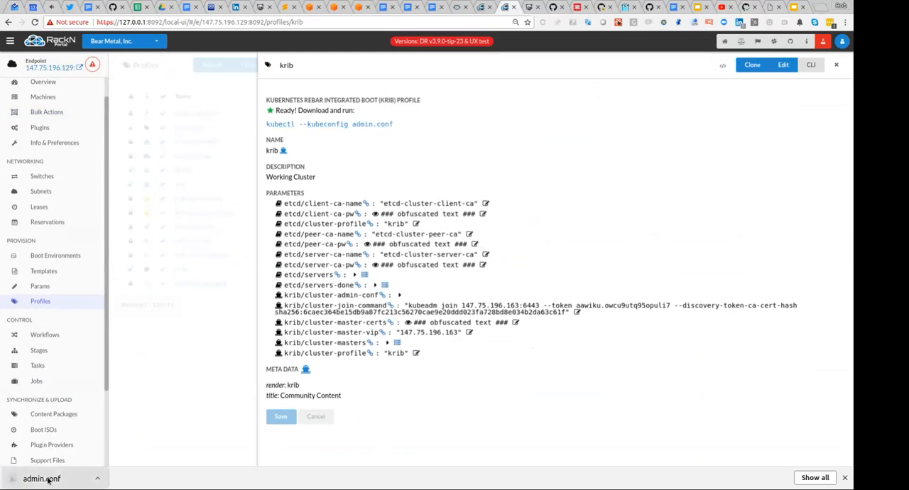
{"action": "mouse_move", "coordinate": [101, 456]}
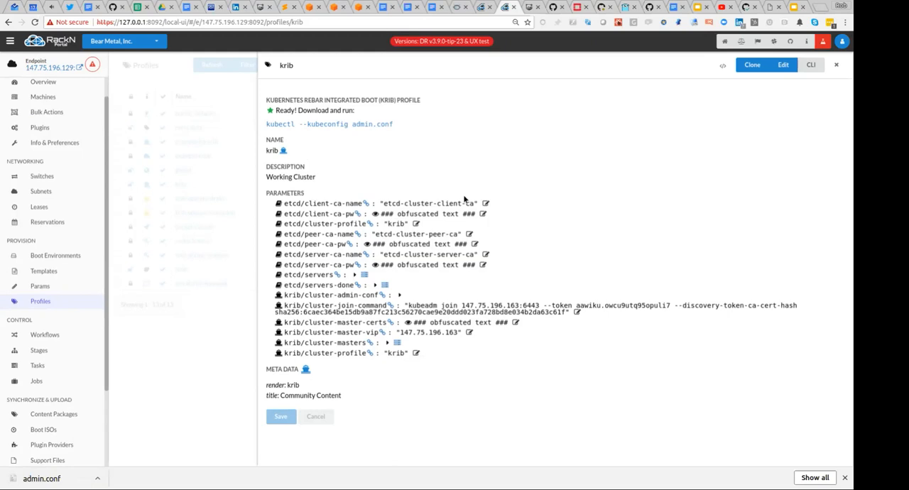
{"action": "mouse_move", "coordinate": [580, 321]}
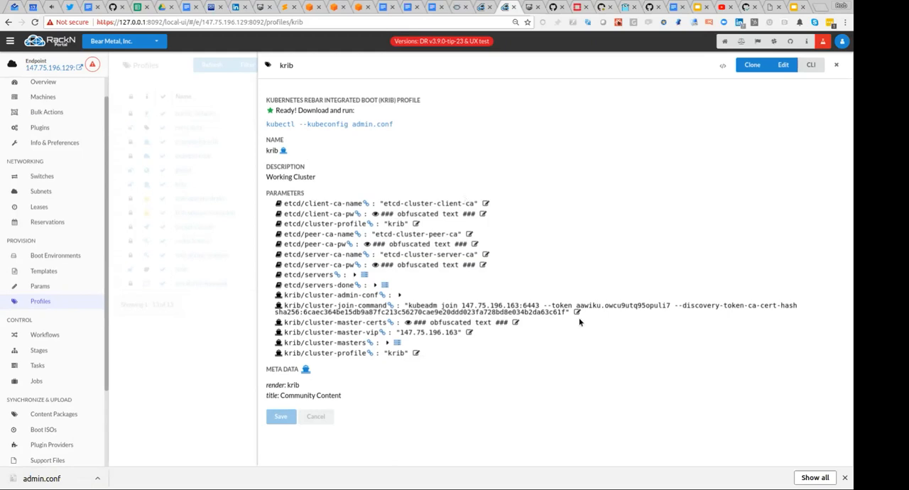
{"action": "mouse_move", "coordinate": [595, 314]}
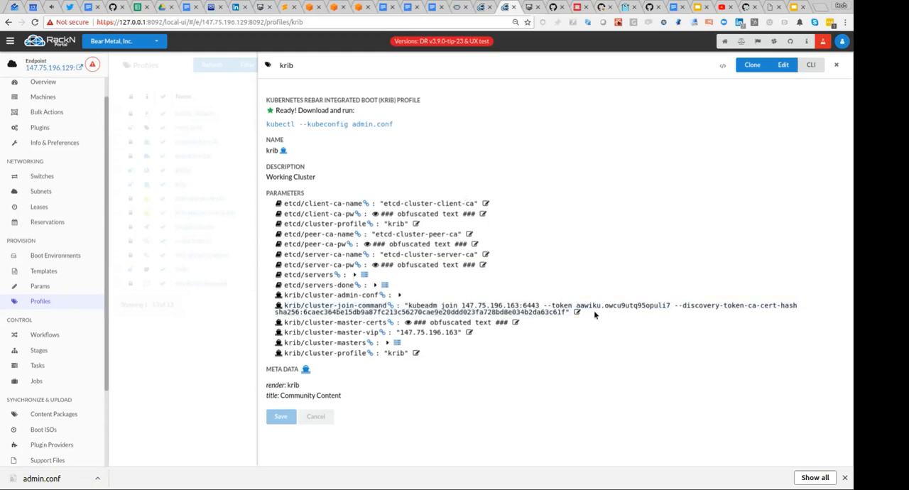
{"action": "mouse_move", "coordinate": [727, 317]}
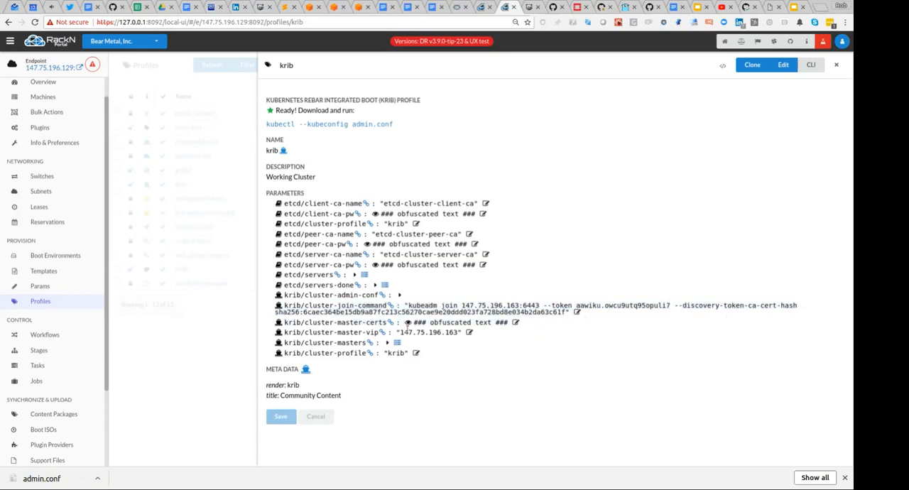
{"action": "mouse_move", "coordinate": [646, 329]}
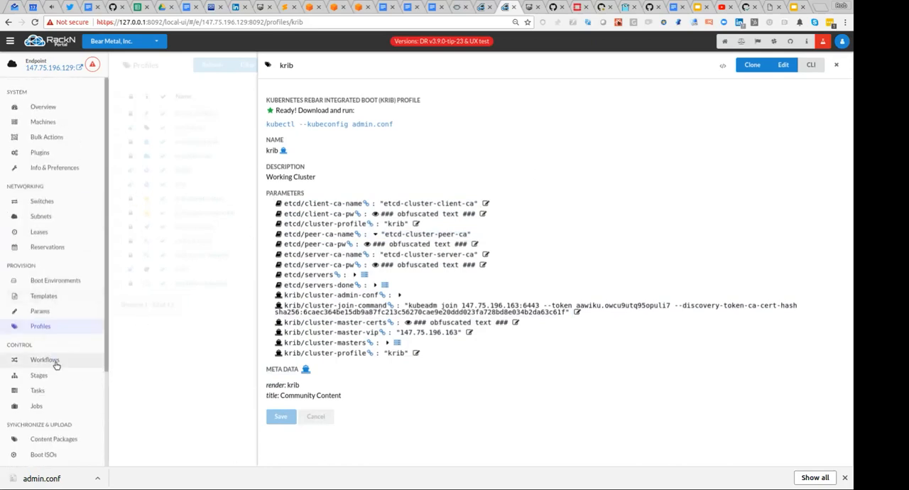
{"action": "left_click", "coordinate": [45, 359]}
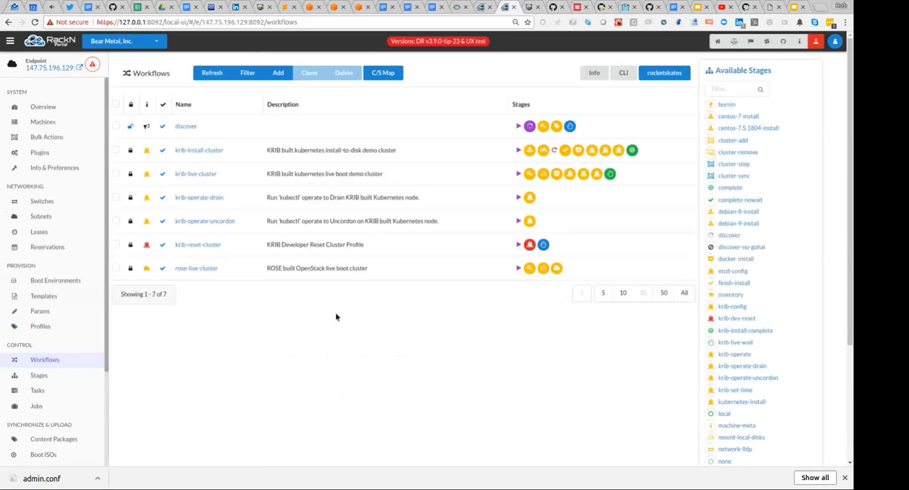
Power-cycle machines krib1, krib2 and krib3 from Bulk Actions.
{"action": "left_click", "coordinate": [46, 136]}
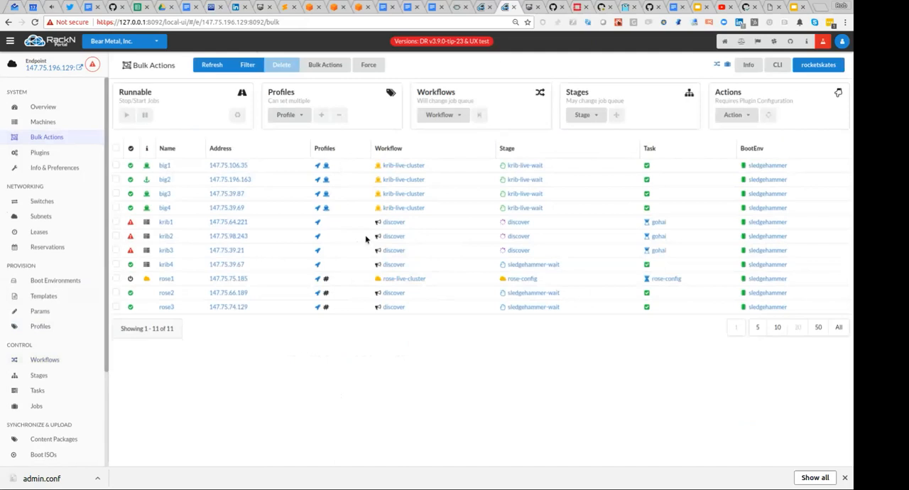
{"action": "mouse_move", "coordinate": [138, 193]}
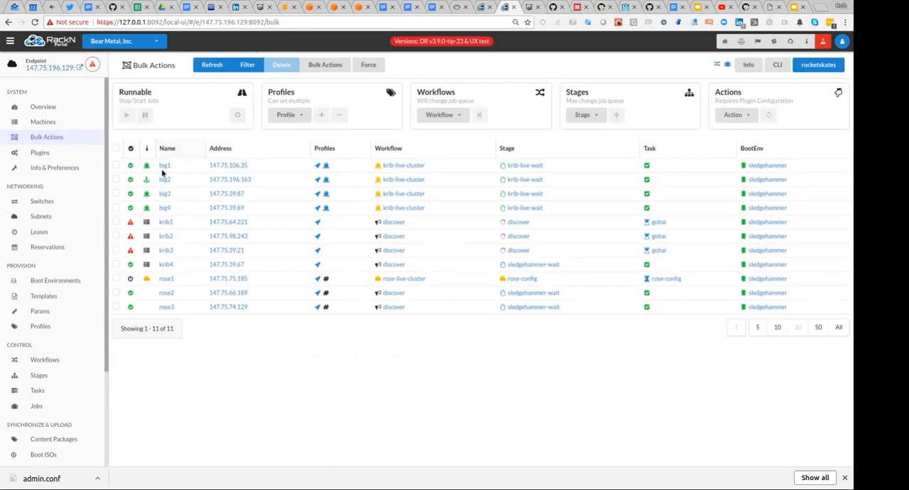
{"action": "mouse_move", "coordinate": [566, 213]}
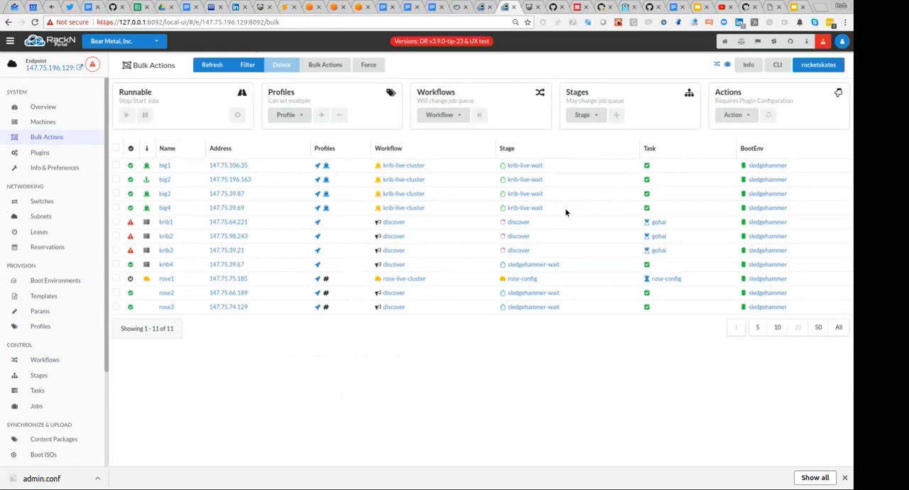
{"action": "mouse_move", "coordinate": [593, 260]}
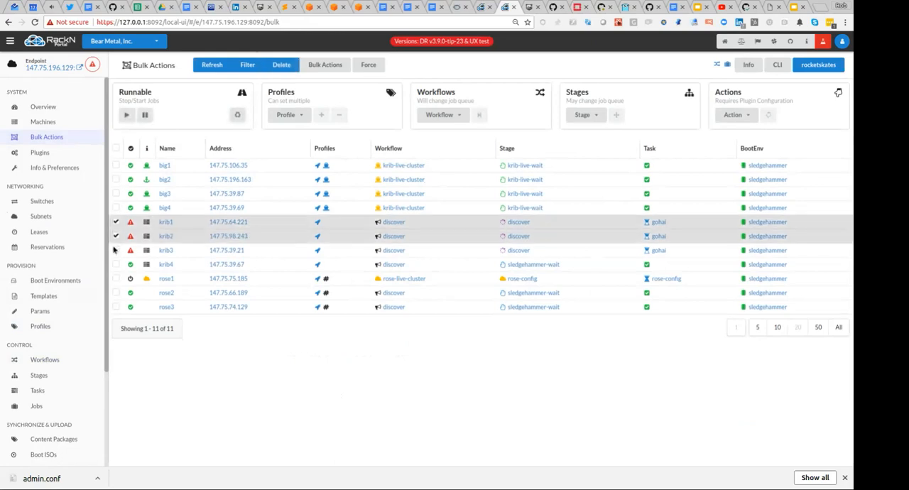
{"action": "left_click", "coordinate": [739, 115]}
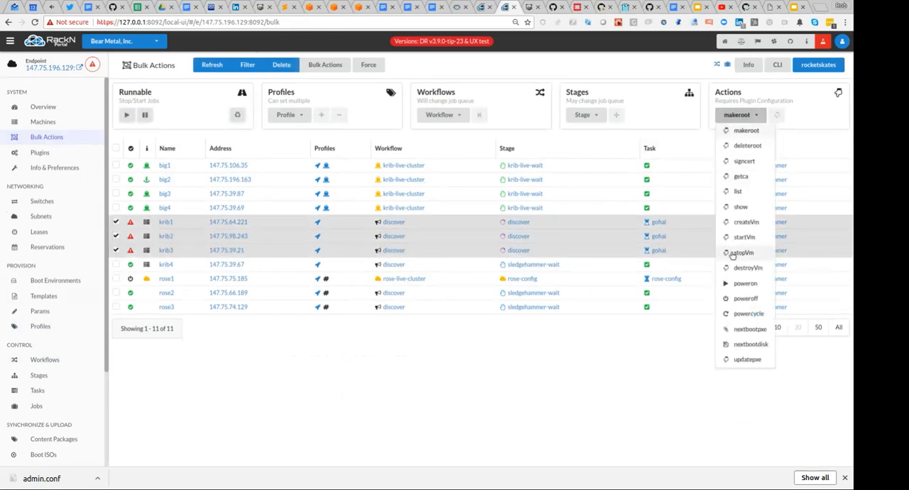
{"action": "left_click", "coordinate": [741, 252]}
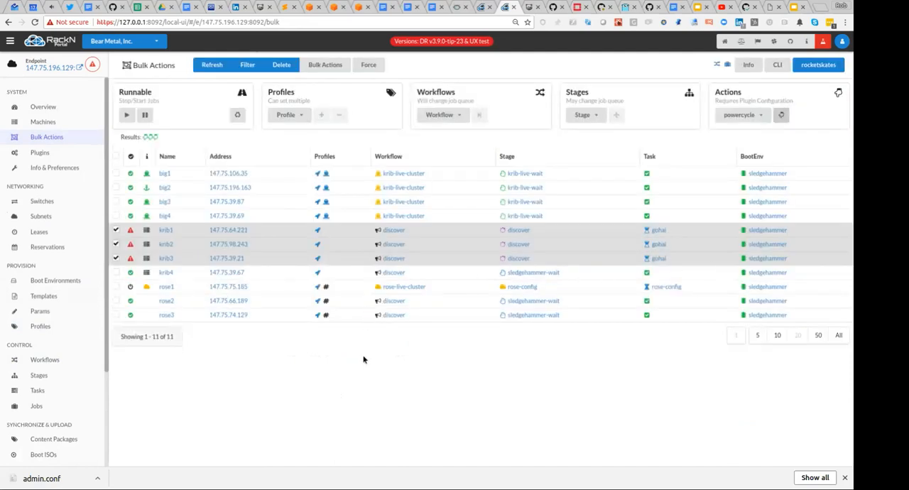
{"action": "mouse_move", "coordinate": [356, 343]}
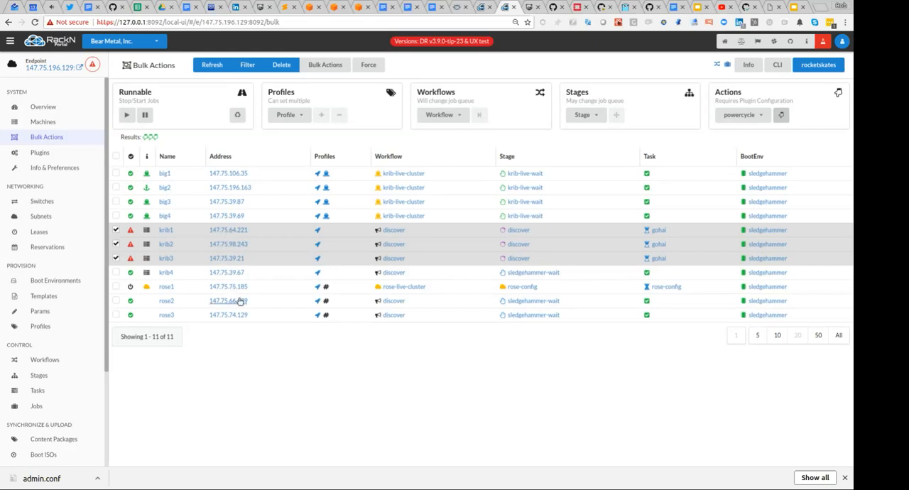
{"action": "mouse_move", "coordinate": [268, 253]}
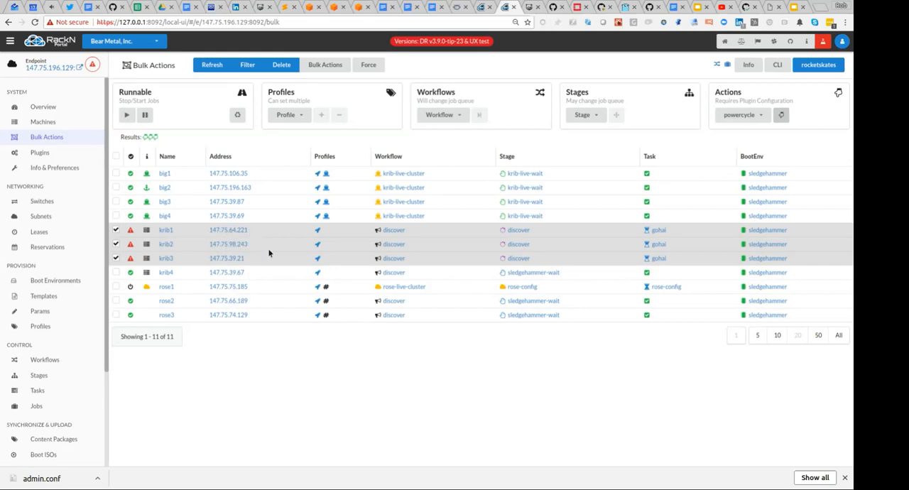
{"action": "mouse_move", "coordinate": [227, 273]}
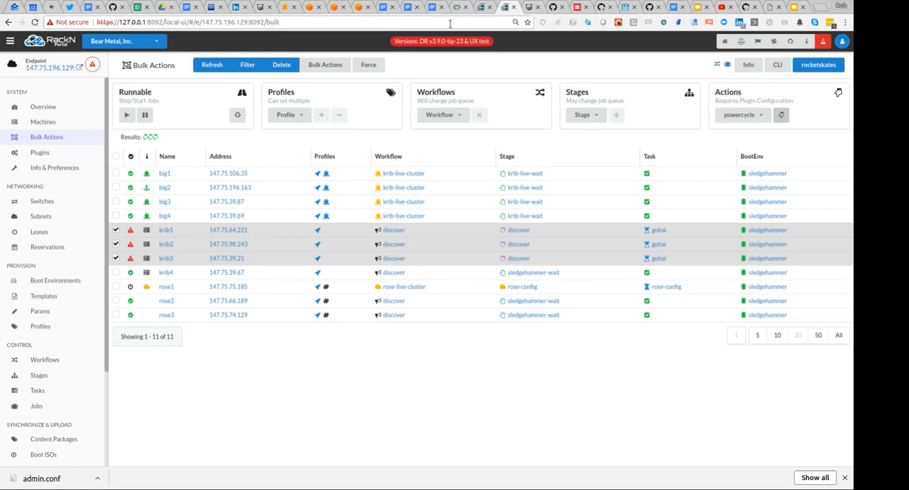
Browse up from krib/params to the provision-content krib folder on GitHub.
{"action": "left_click", "coordinate": [554, 6]}
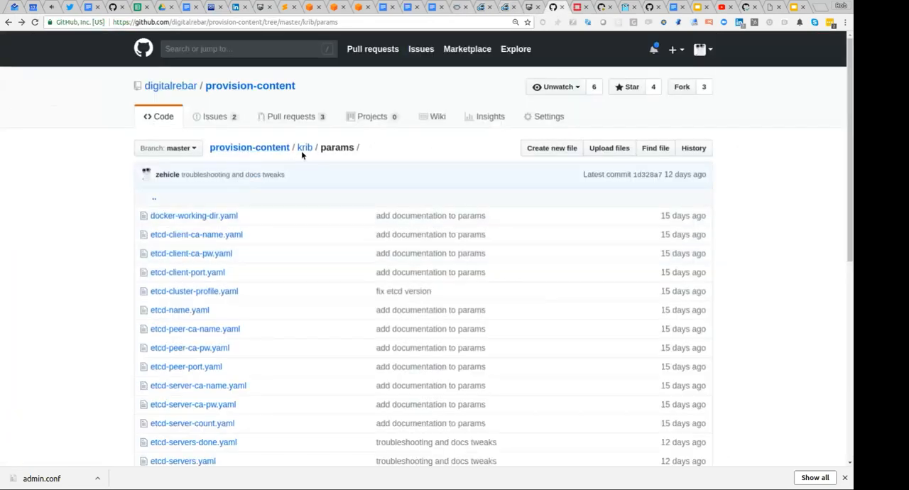
{"action": "left_click", "coordinate": [305, 147]}
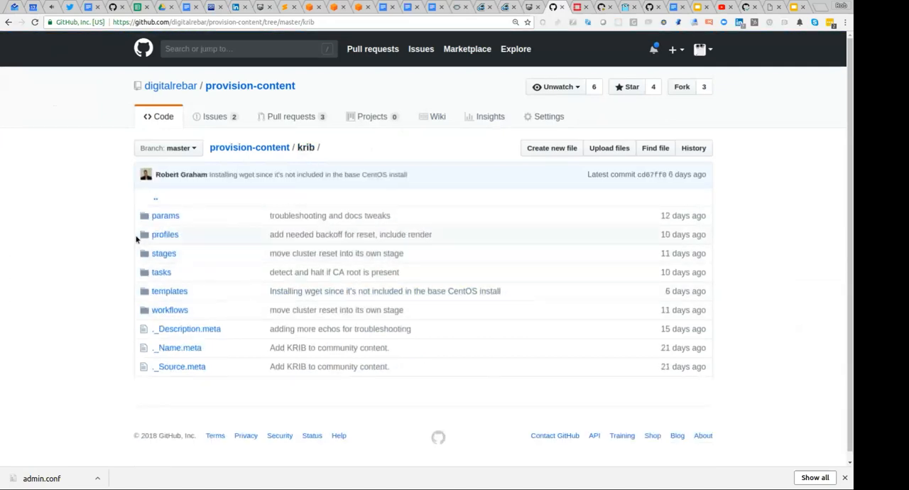
{"action": "mouse_move", "coordinate": [179, 261]}
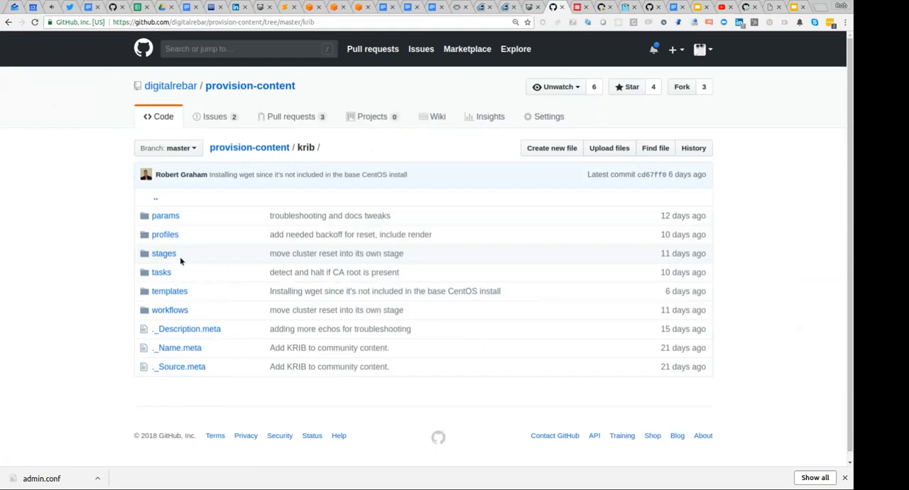
{"action": "left_click", "coordinate": [461, 6]}
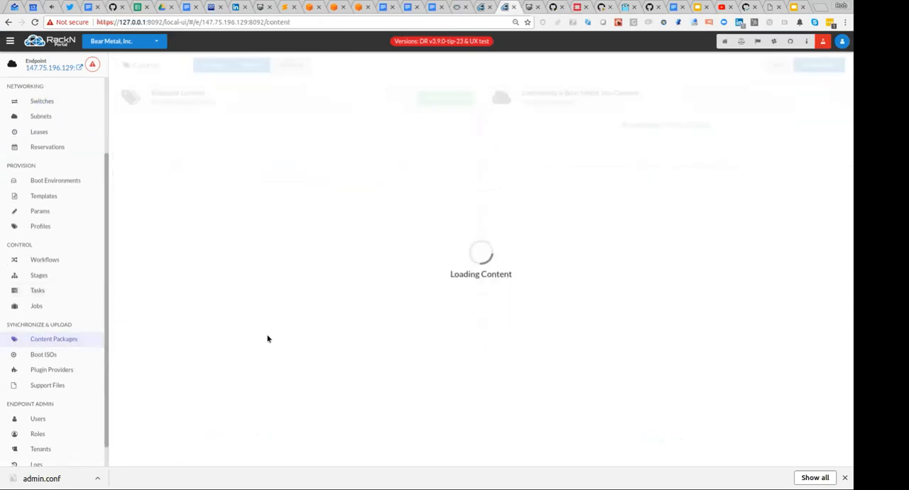
{"action": "mouse_move", "coordinate": [341, 328]}
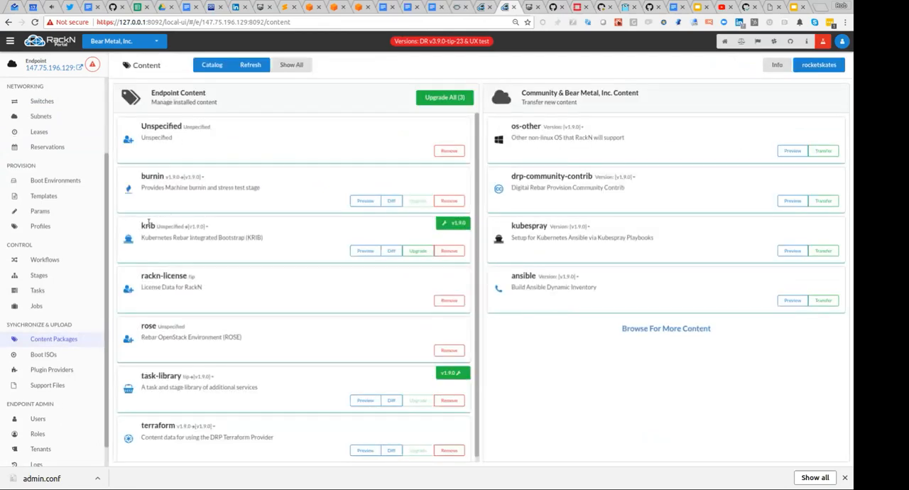
Show Content Packages, listing installed krib with a v1.9.0 upgrade available.
{"action": "left_click", "coordinate": [196, 226]}
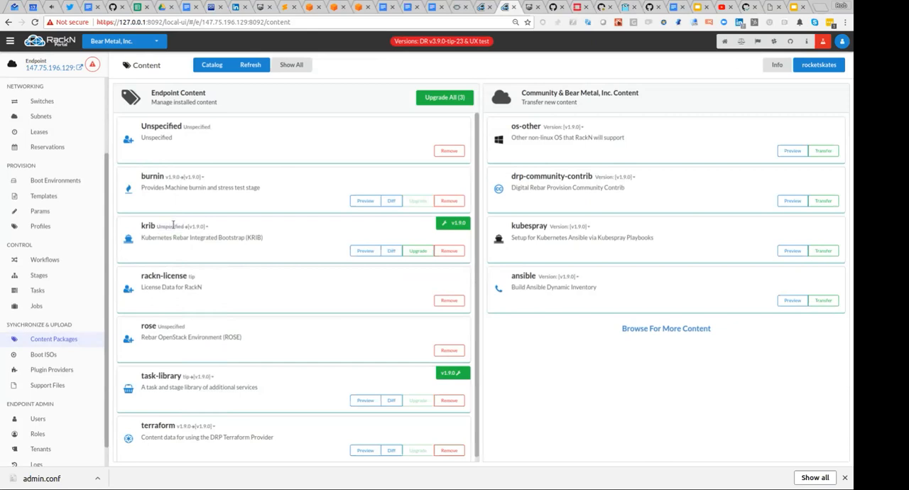
{"action": "mouse_move", "coordinate": [213, 237]}
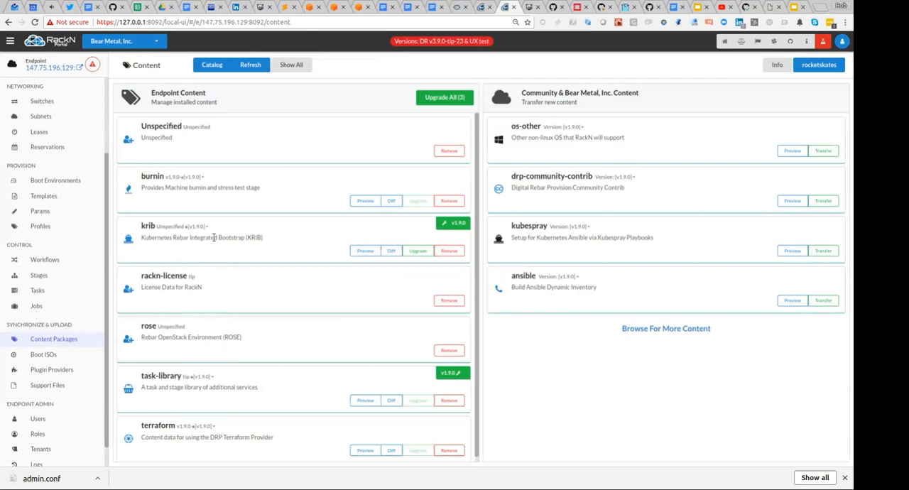
{"action": "mouse_move", "coordinate": [162, 225]}
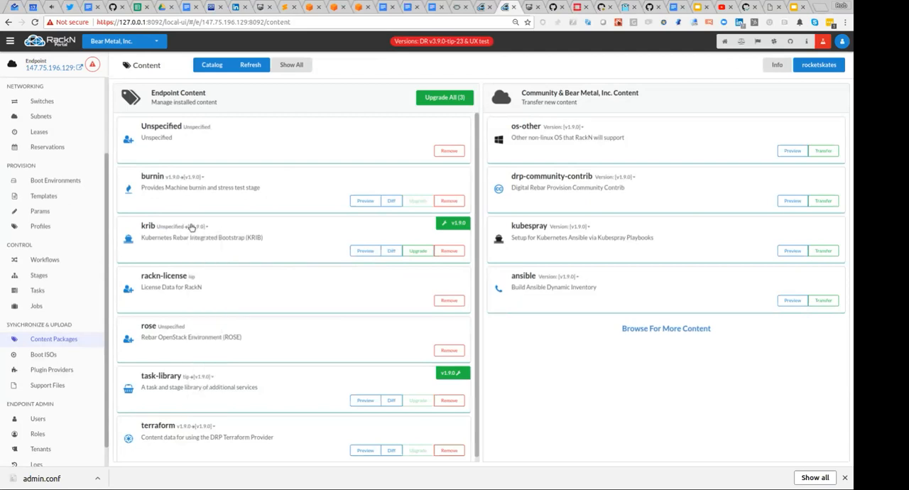
{"action": "mouse_move", "coordinate": [258, 276]}
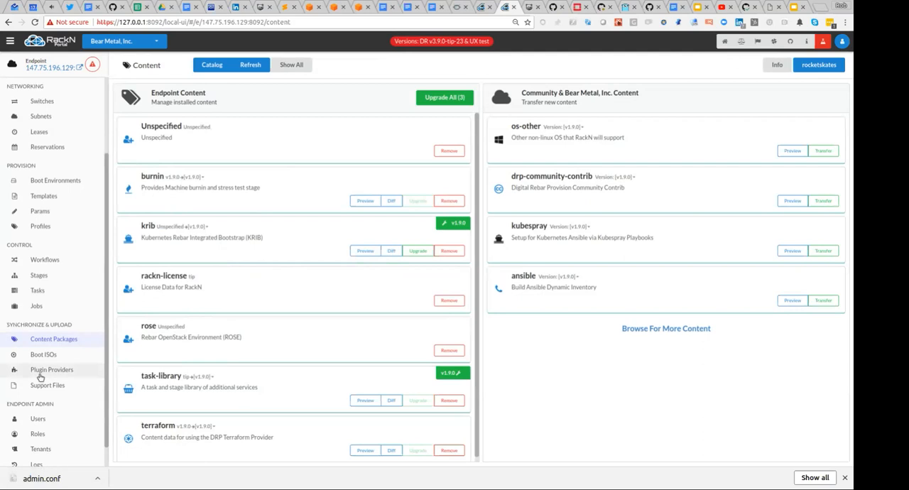
Review Plugin Providers showing the certs, Packet IPMI and Honeycomb plugins.
{"action": "left_click", "coordinate": [51, 369]}
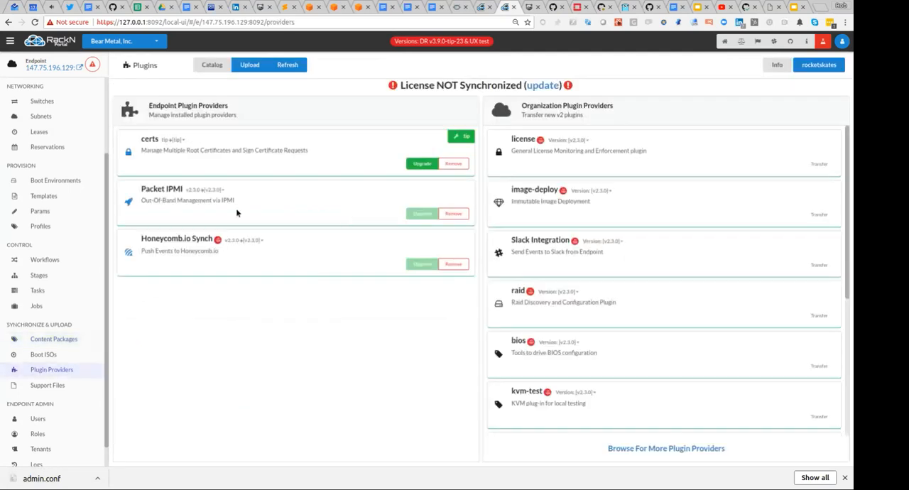
{"action": "mouse_move", "coordinate": [152, 147]}
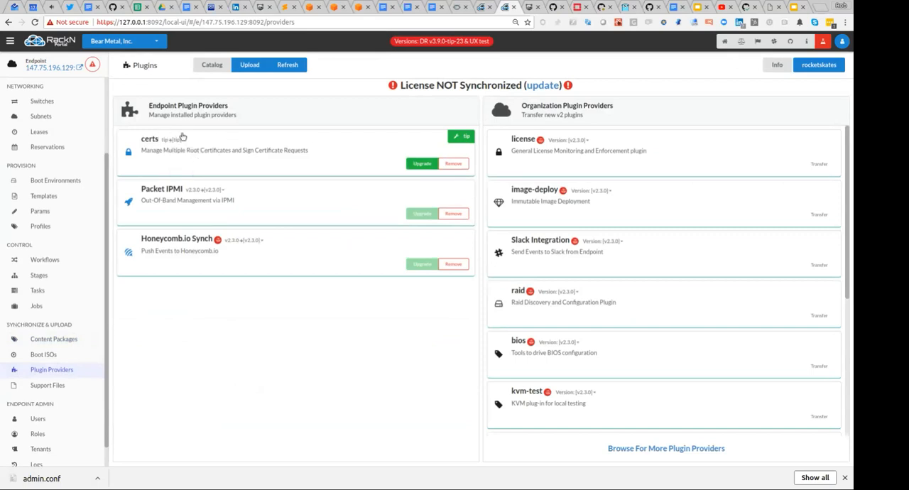
{"action": "mouse_move", "coordinate": [133, 150]}
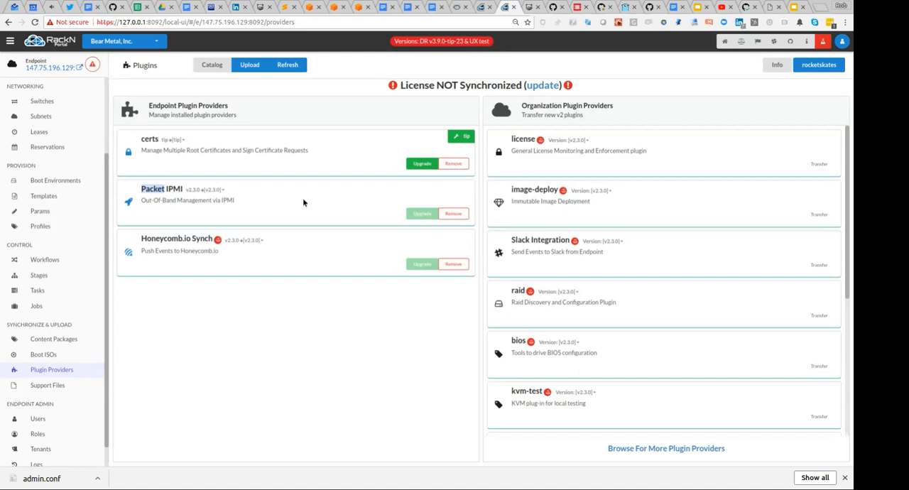
{"action": "mouse_move", "coordinate": [81, 134]}
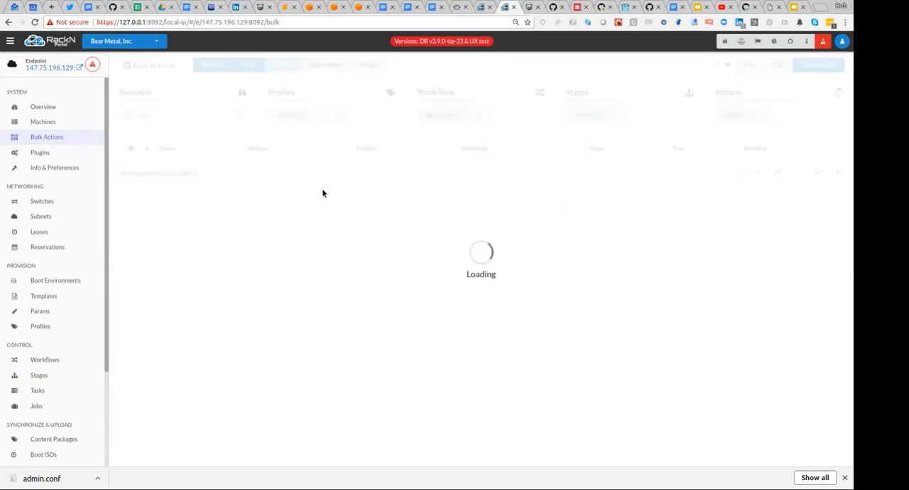
{"action": "mouse_move", "coordinate": [467, 77]}
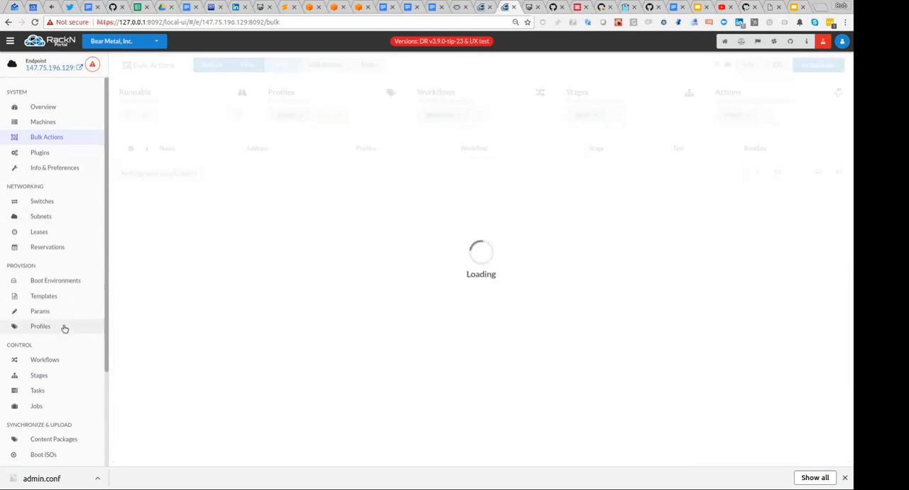
{"action": "mouse_move", "coordinate": [283, 300]}
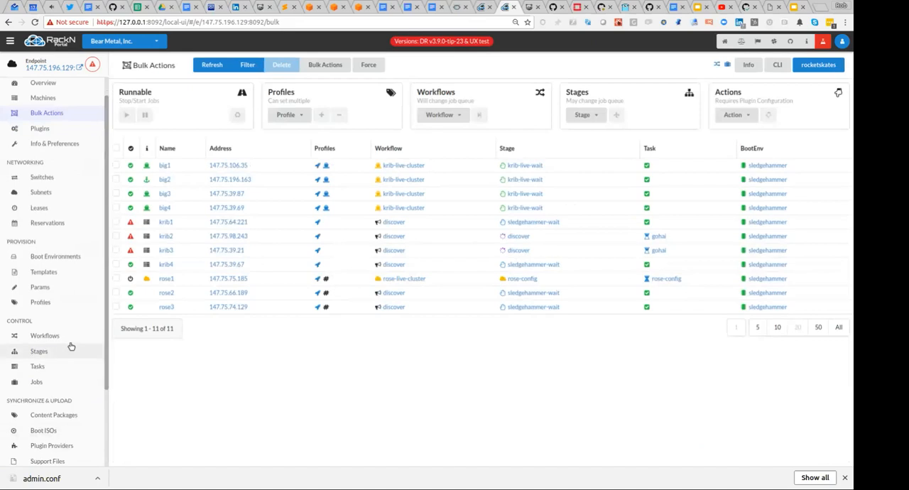
Open Workflows under Control, listing seven workflows and their available stages.
{"action": "left_click", "coordinate": [44, 335]}
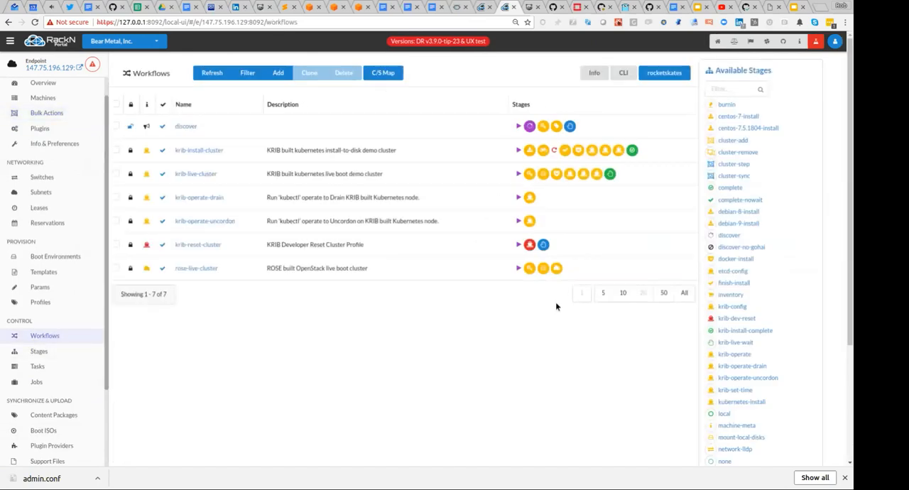
{"action": "mouse_move", "coordinate": [232, 139]}
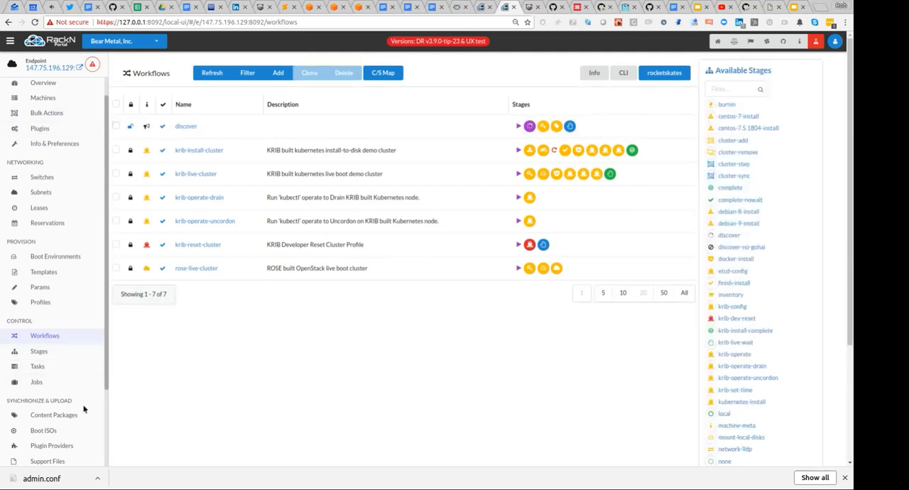
{"action": "left_click", "coordinate": [54, 414]}
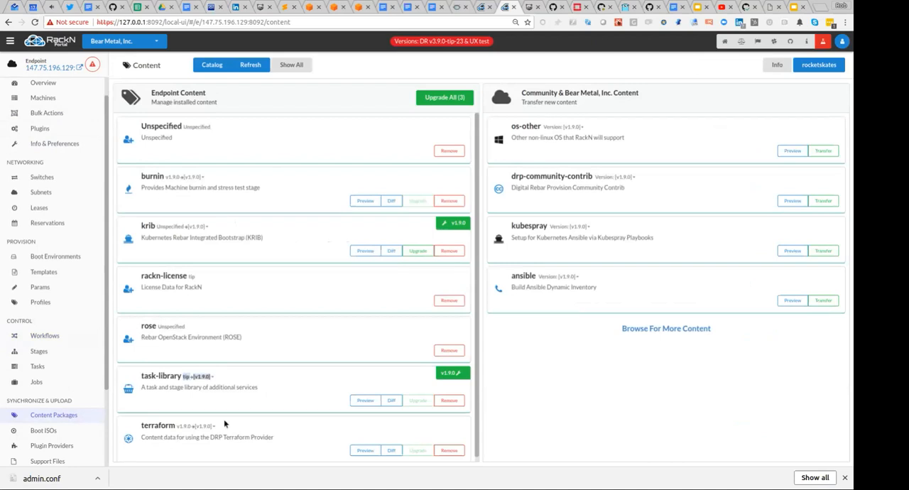
{"action": "mouse_move", "coordinate": [191, 376]}
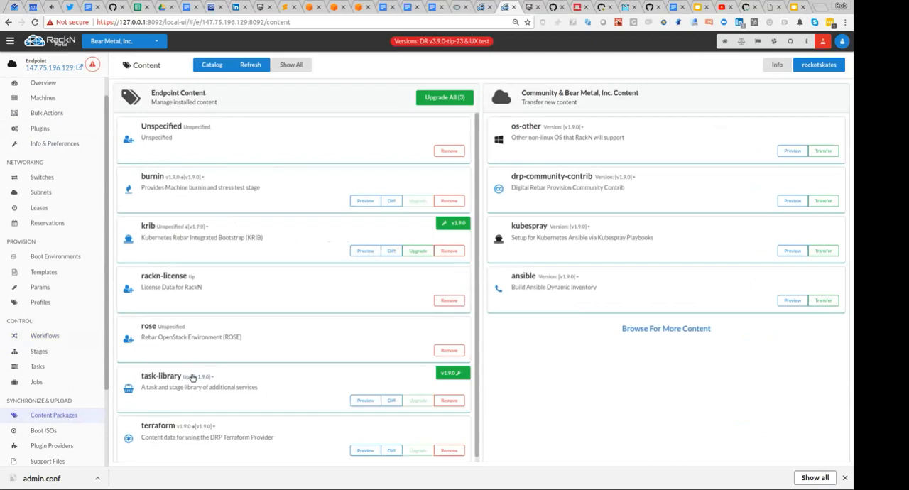
{"action": "mouse_move", "coordinate": [130, 387]}
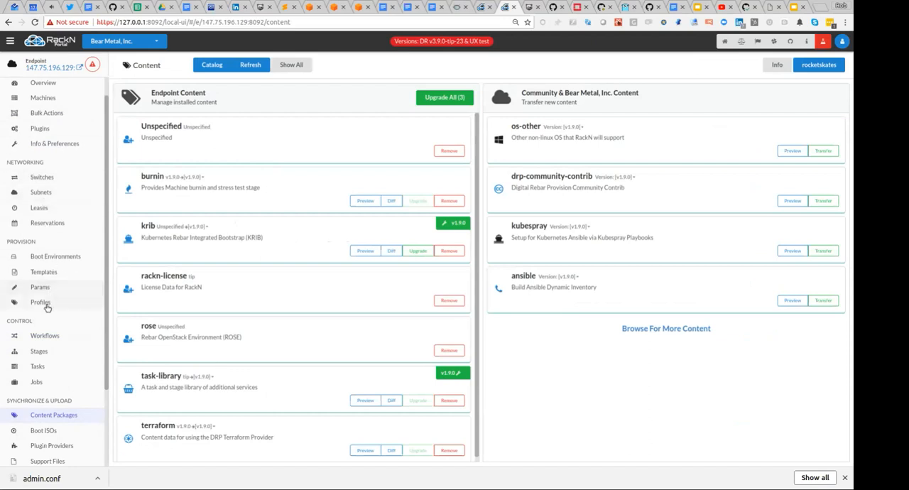
{"action": "left_click", "coordinate": [44, 335]}
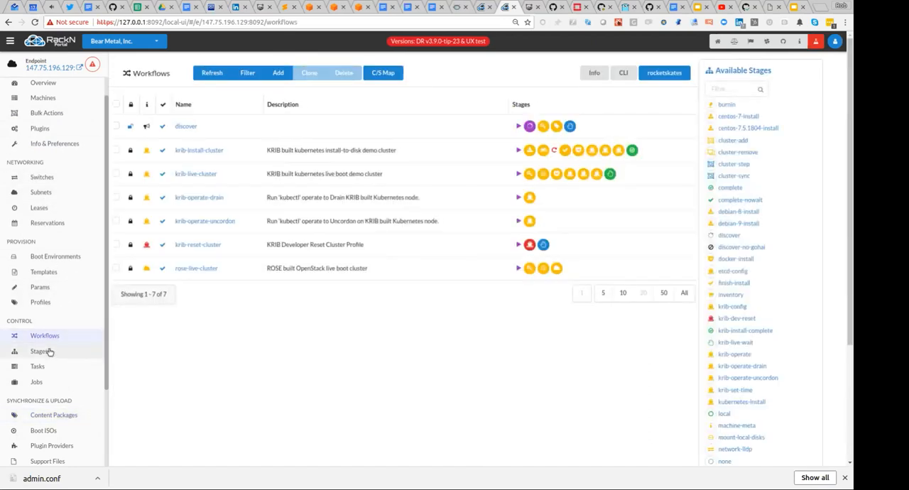
Check the Stages list, then filter the discover workflow's available stages for 'in'.
{"action": "left_click", "coordinate": [38, 351]}
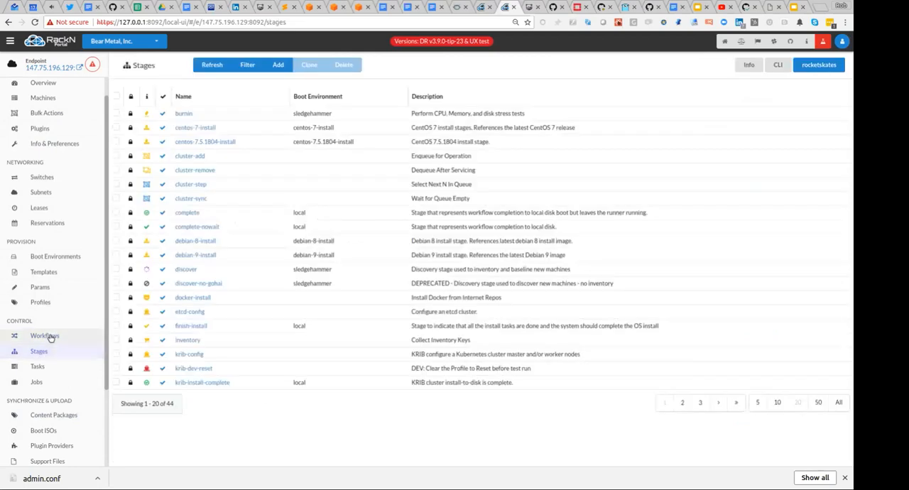
{"action": "left_click", "coordinate": [45, 335]}
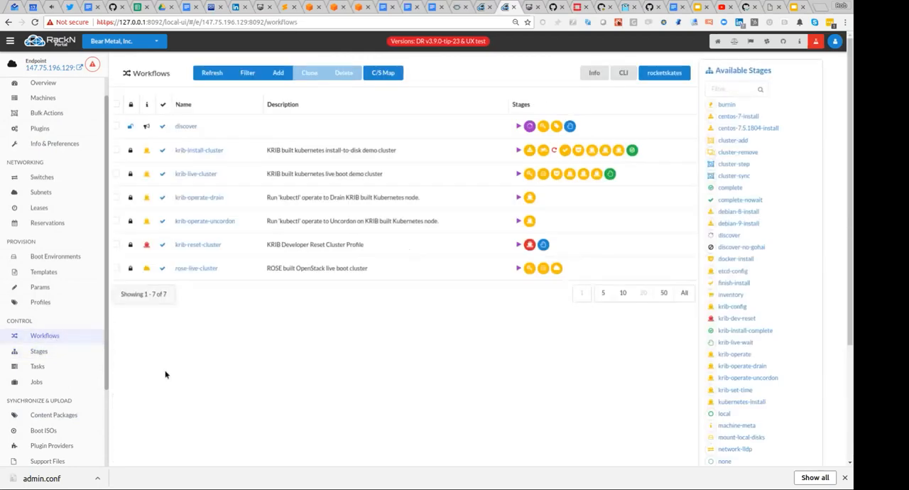
{"action": "mouse_move", "coordinate": [222, 188]}
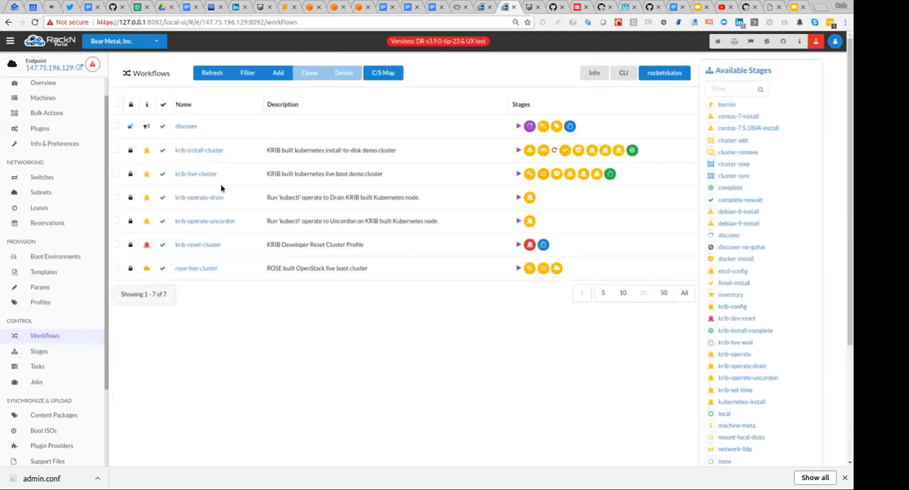
{"action": "type", "text": "inv"}
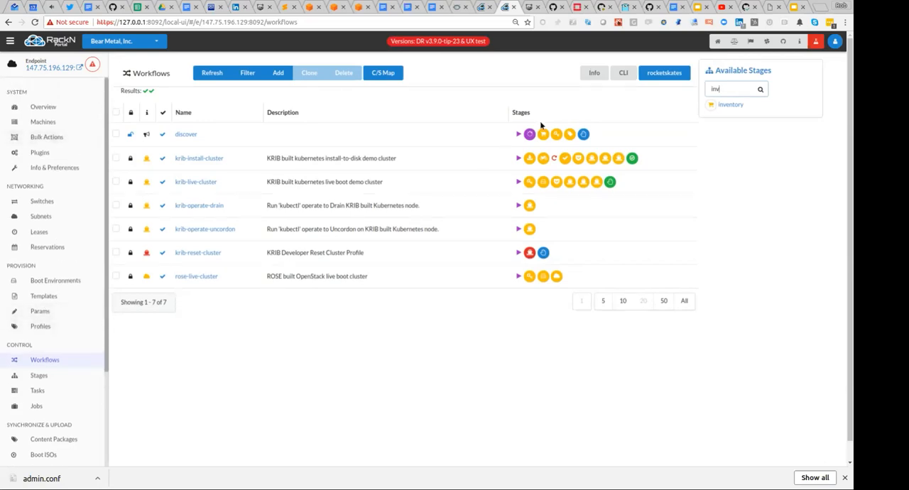
{"action": "mouse_move", "coordinate": [43, 122]}
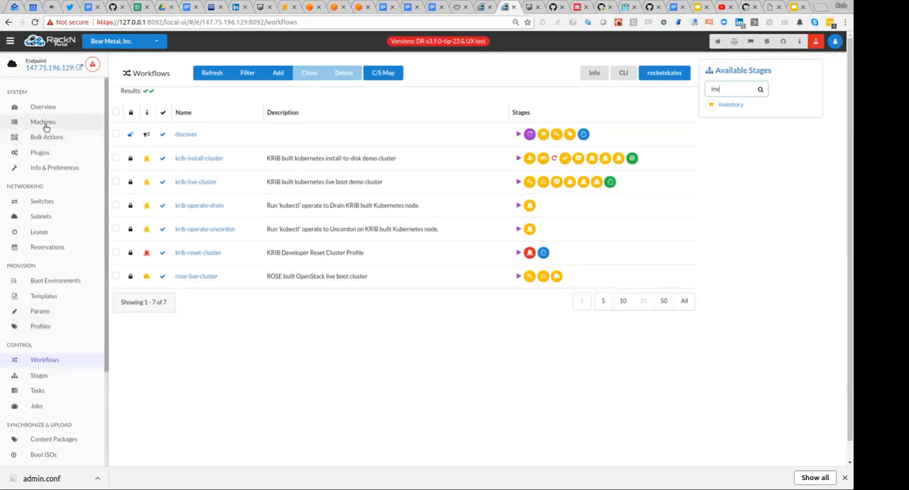
Select krib4 in the Machines list and move to Bulk Actions.
{"action": "left_click", "coordinate": [43, 121]}
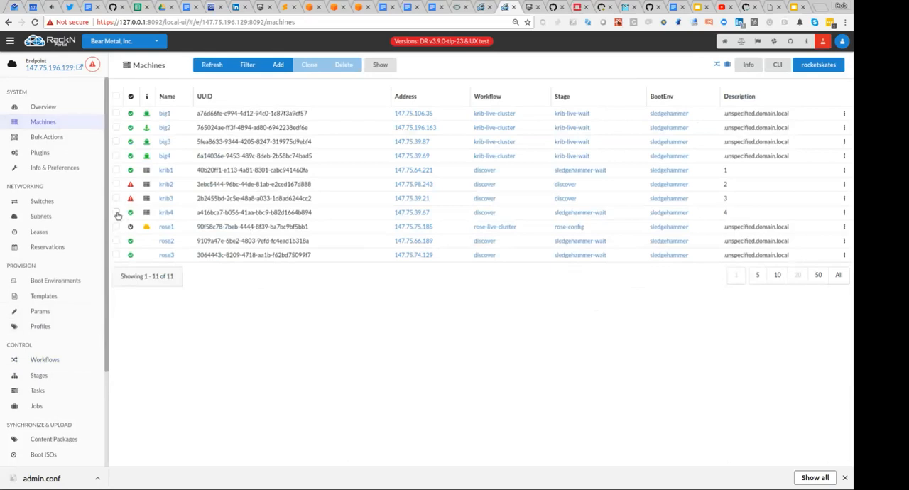
{"action": "left_click", "coordinate": [116, 212]}
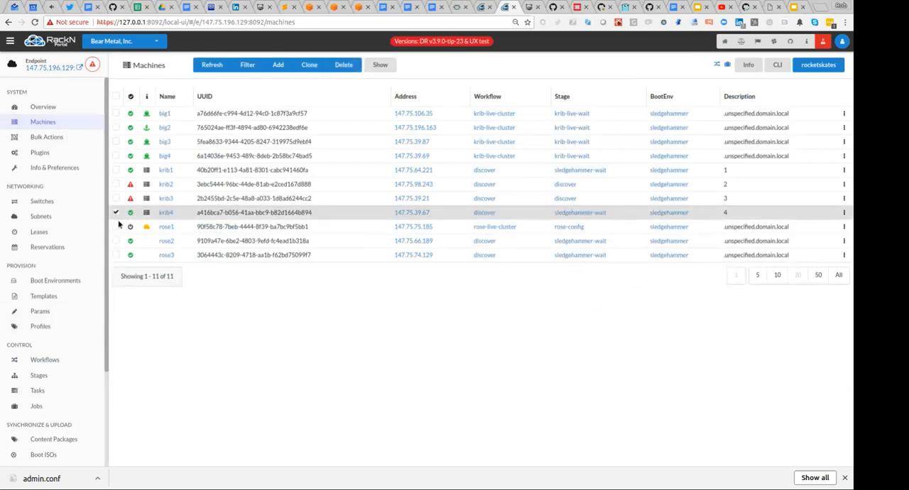
{"action": "left_click", "coordinate": [46, 136]}
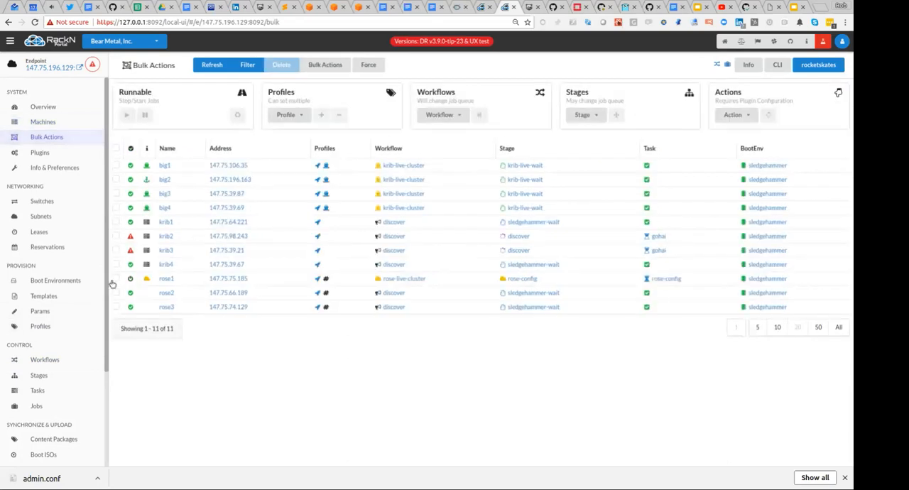
Open krib4's detail panel, inspect its parameters, and close it.
{"action": "left_click", "coordinate": [116, 264]}
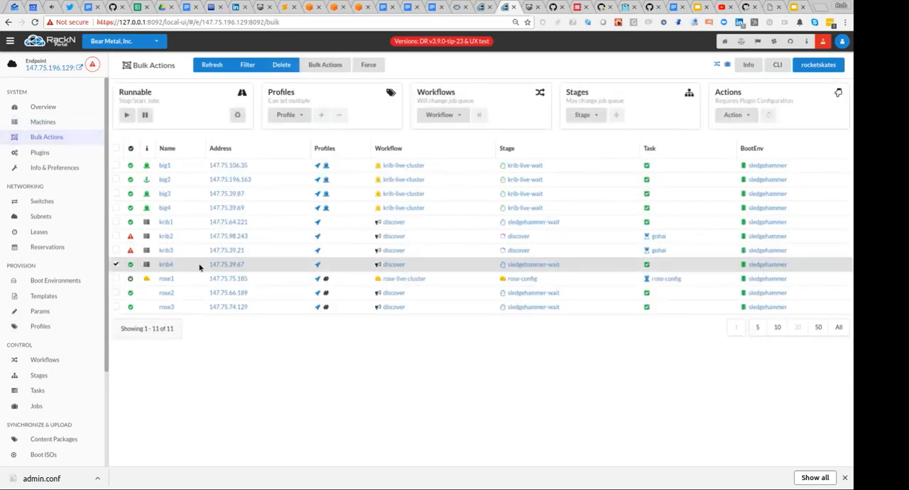
{"action": "left_click", "coordinate": [166, 264]}
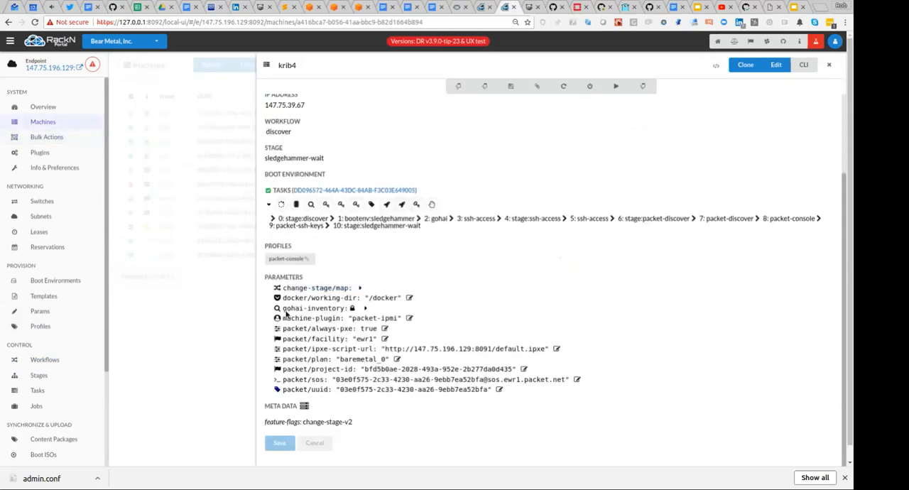
{"action": "left_click", "coordinate": [365, 307]}
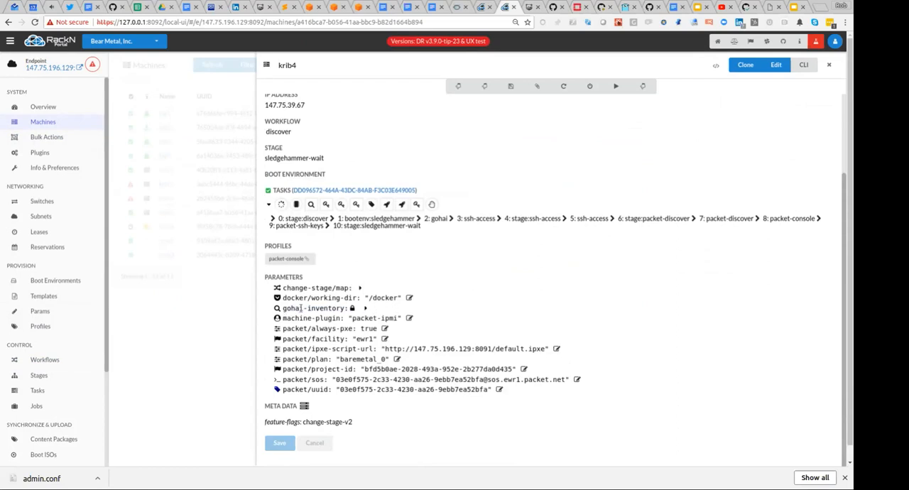
{"action": "left_click", "coordinate": [829, 65]}
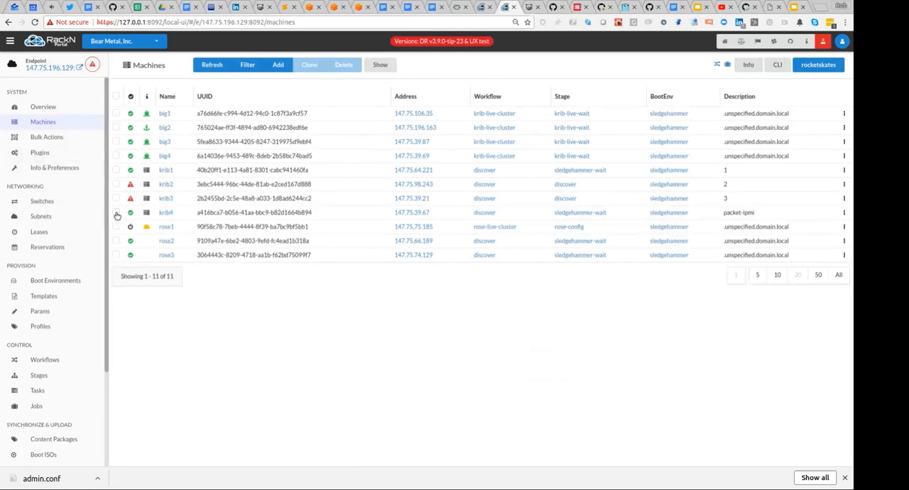
Clear krib4's workflow with [clear item], refresh, then reapply the discover workflow.
{"action": "left_click", "coordinate": [46, 136]}
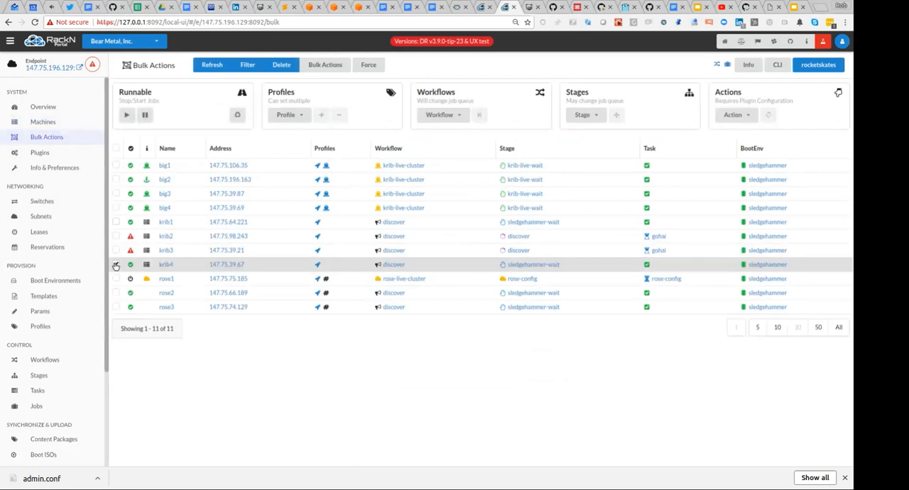
{"action": "left_click", "coordinate": [298, 114]}
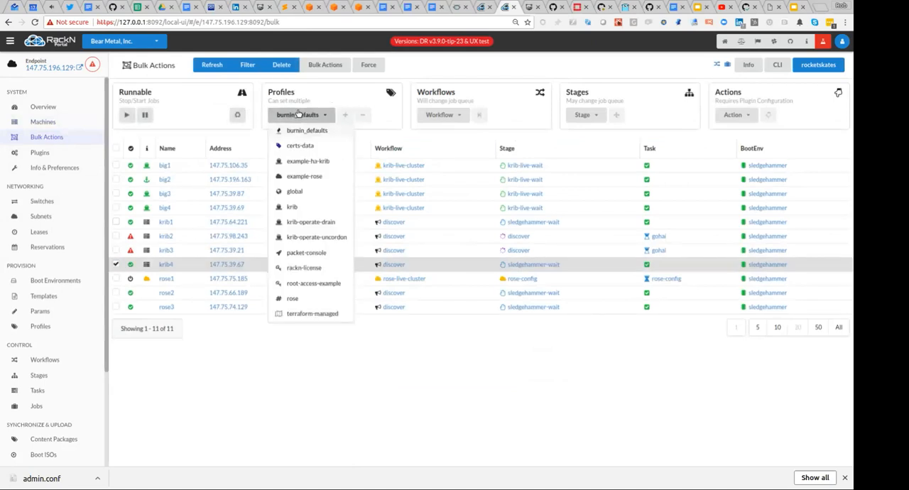
{"action": "left_click", "coordinate": [440, 115]}
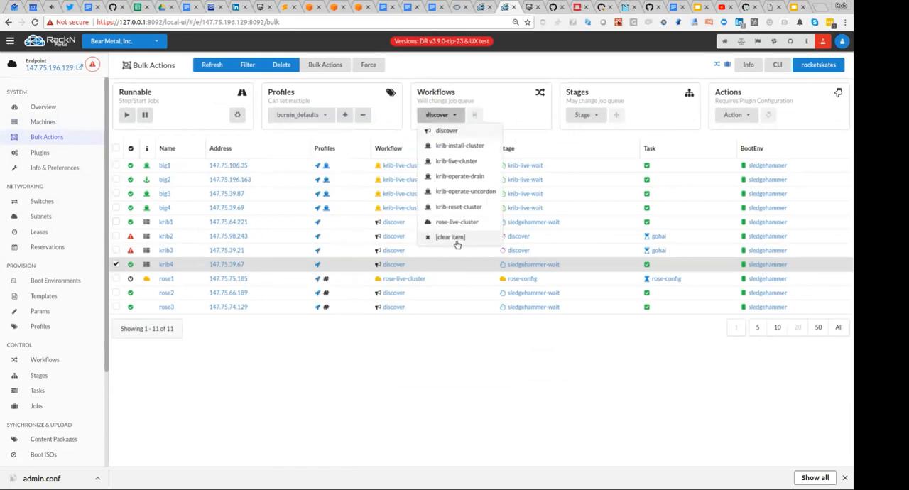
{"action": "left_click", "coordinate": [450, 236]}
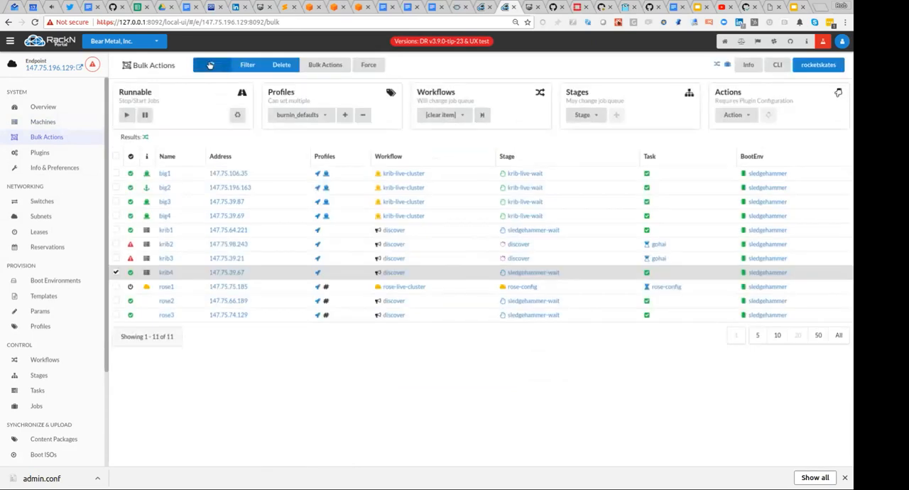
{"action": "left_click", "coordinate": [443, 115]}
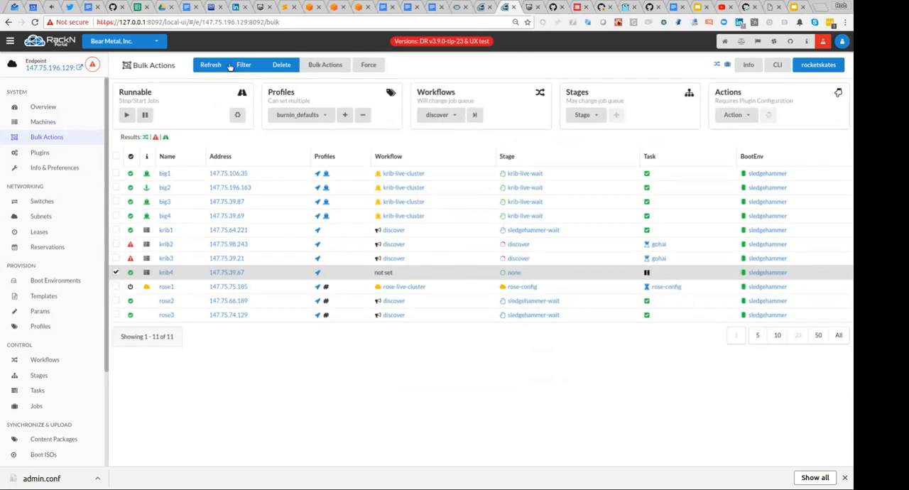
{"action": "left_click", "coordinate": [210, 64]}
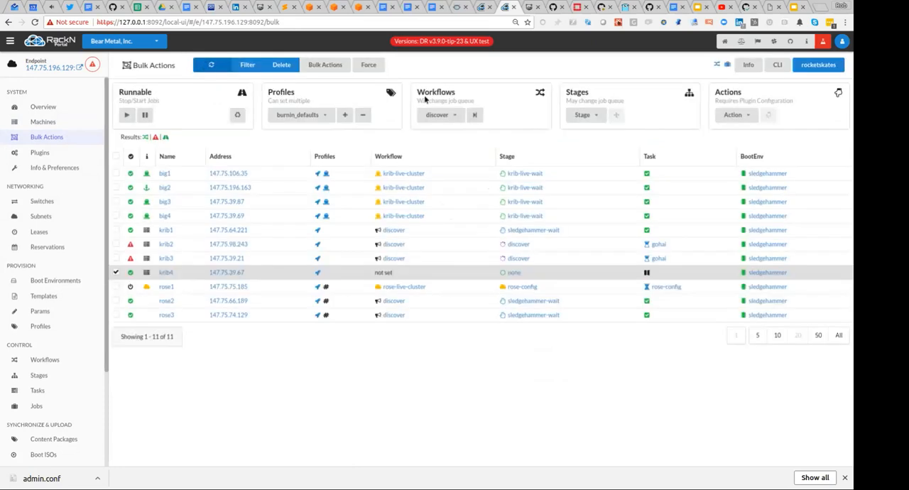
{"action": "left_click", "coordinate": [472, 115]}
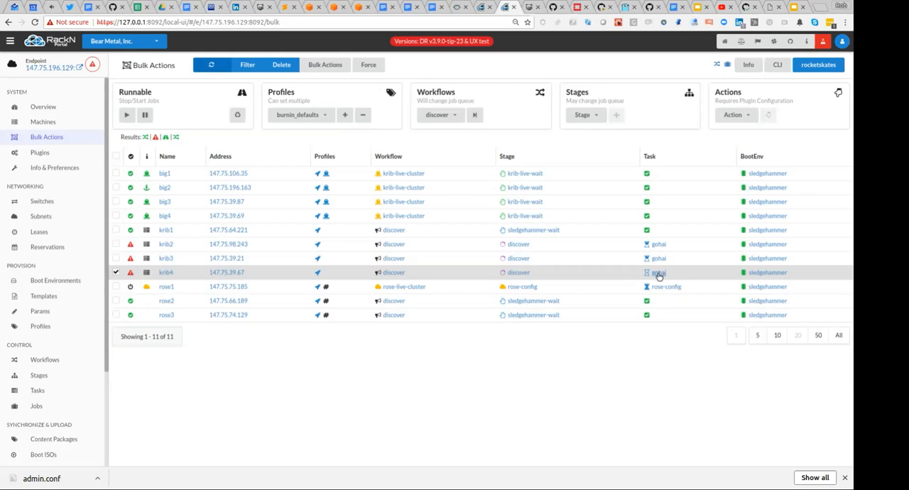
Read krib4's failed gohai job log, open its machine page, cancel editing, reselect krib4.
{"action": "left_click", "coordinate": [657, 272]}
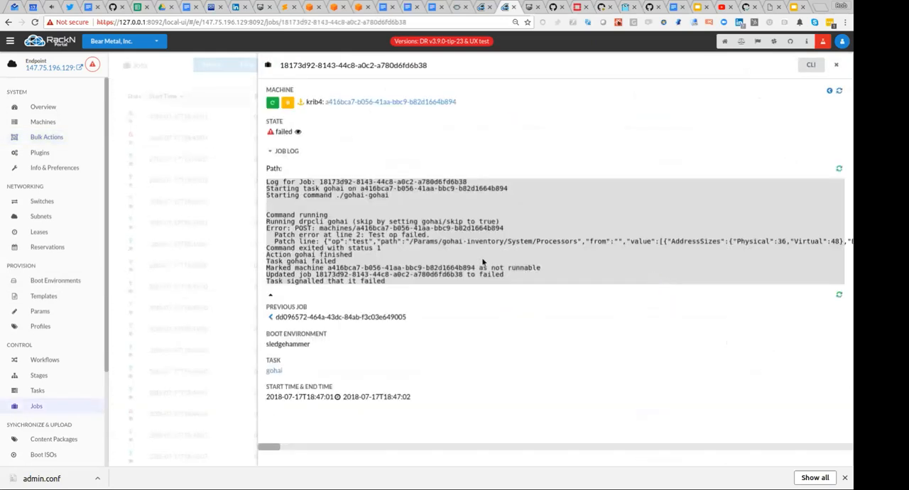
{"action": "mouse_move", "coordinate": [424, 248]}
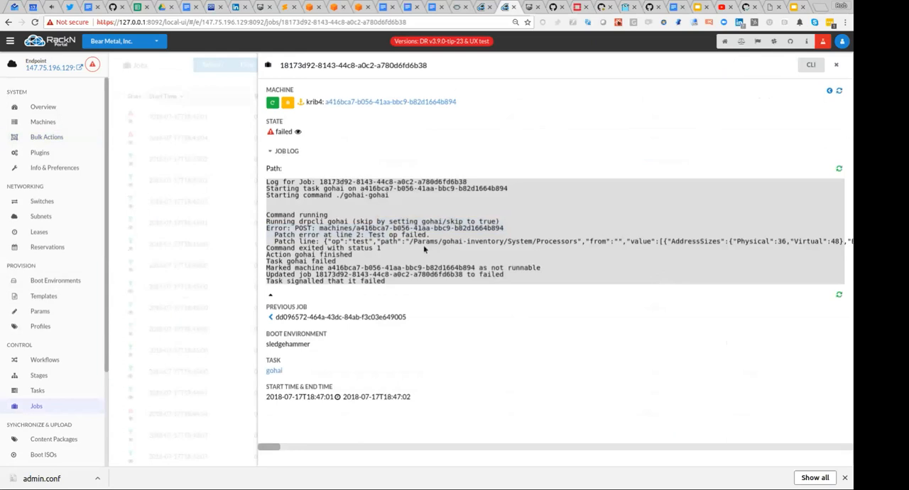
{"action": "mouse_move", "coordinate": [413, 261]}
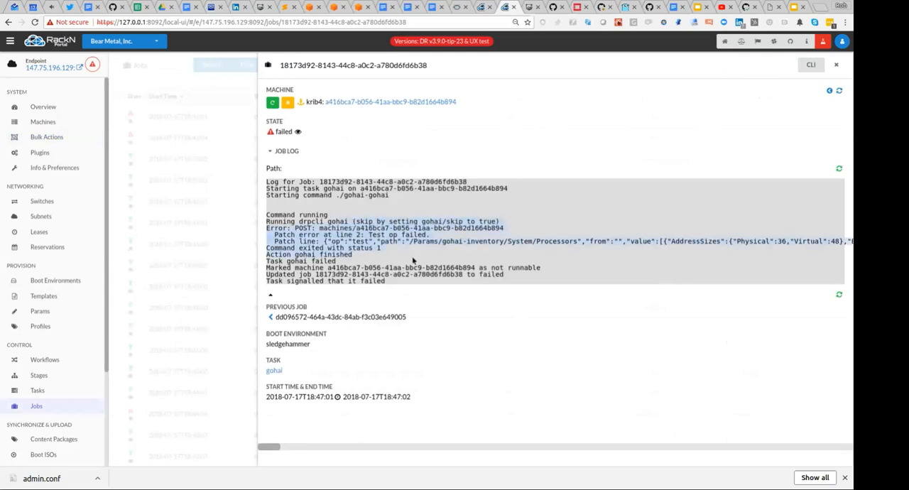
{"action": "left_click", "coordinate": [390, 101]}
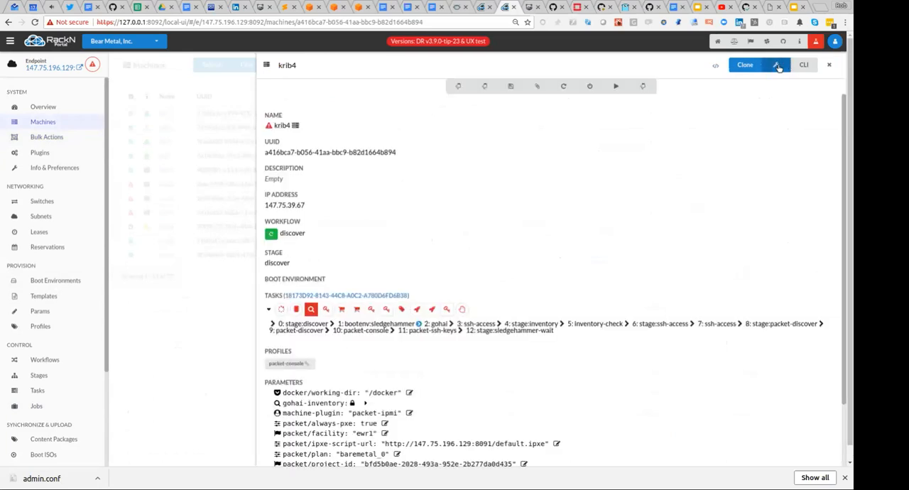
{"action": "left_click", "coordinate": [775, 65]}
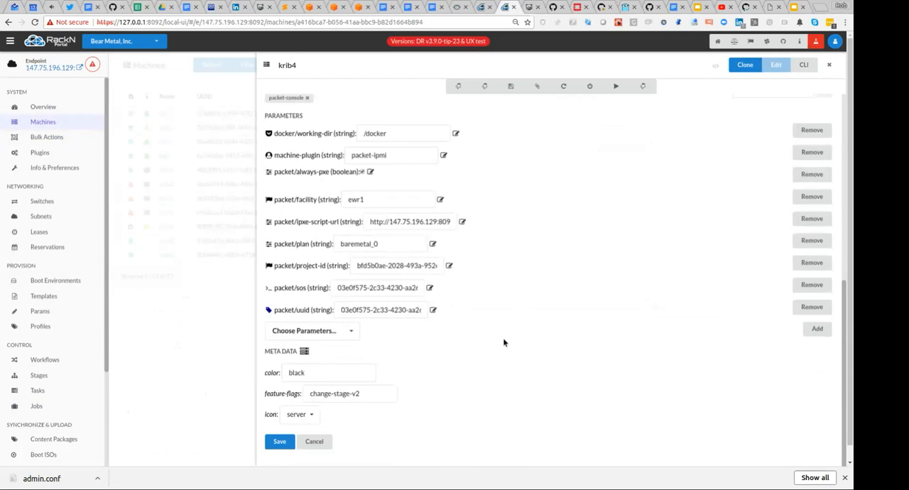
{"action": "left_click", "coordinate": [828, 64]}
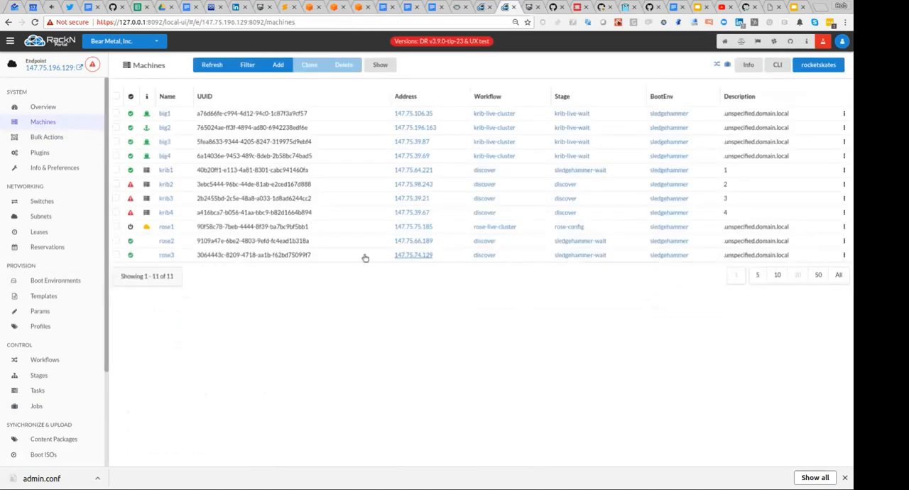
{"action": "left_click", "coordinate": [115, 212]}
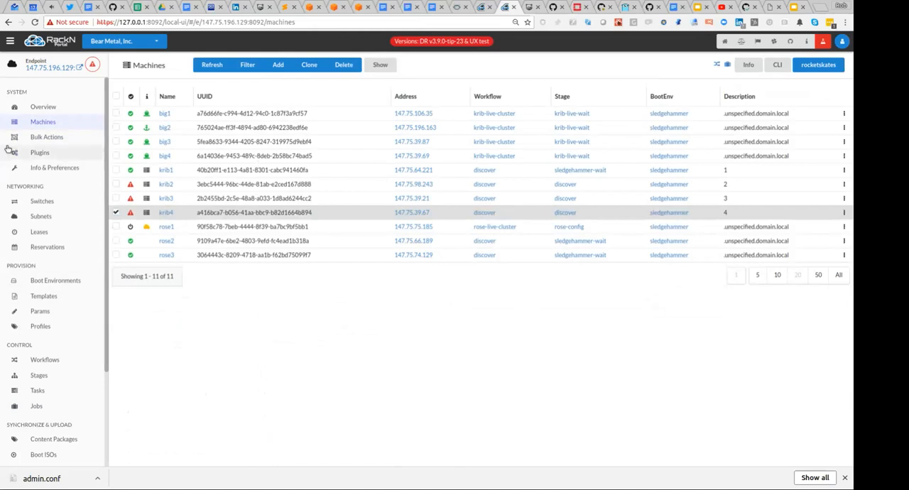
Mark krib4 Runnable in Bulk Actions so its jobs resume.
{"action": "left_click", "coordinate": [46, 136]}
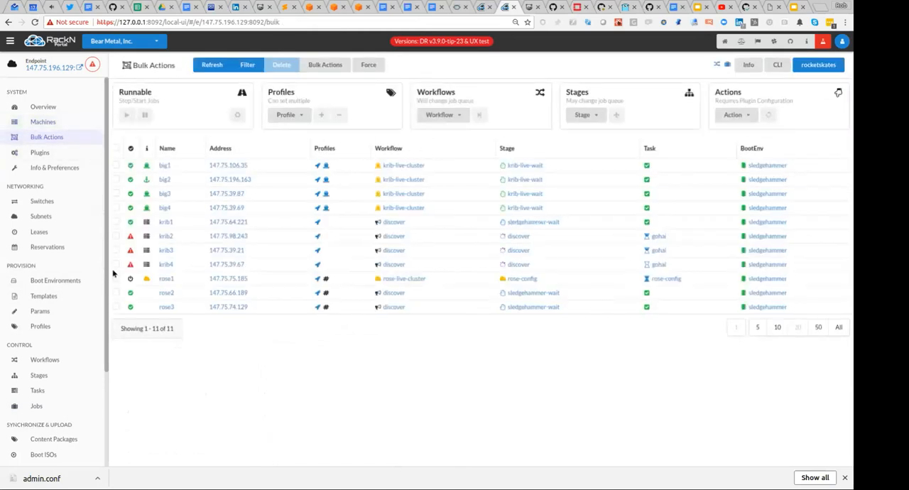
{"action": "left_click", "coordinate": [115, 263]}
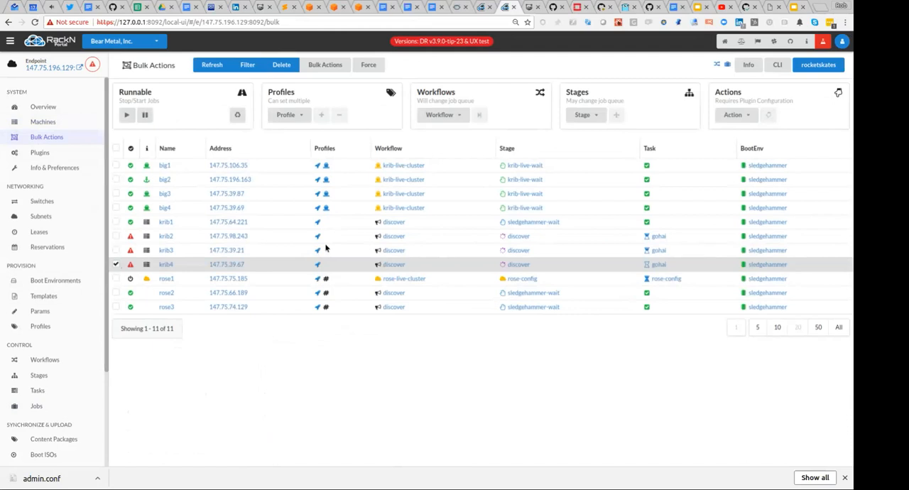
{"action": "mouse_move", "coordinate": [189, 96]}
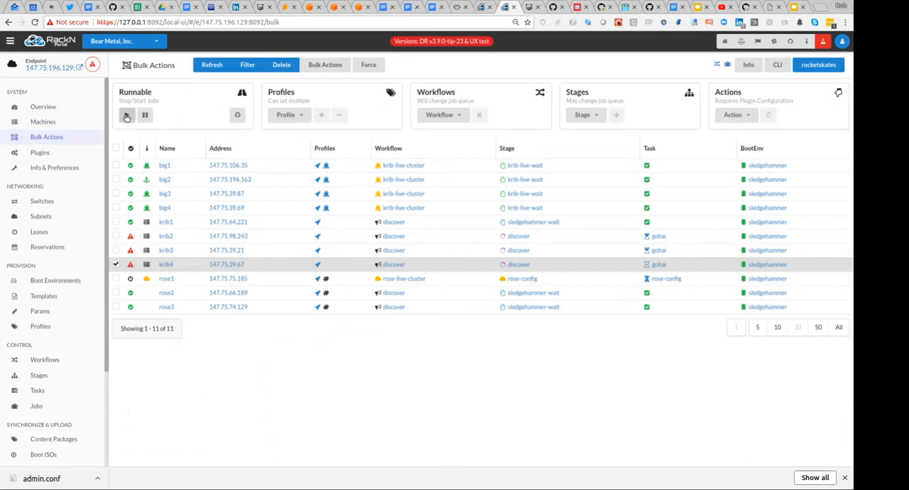
{"action": "left_click", "coordinate": [126, 115]}
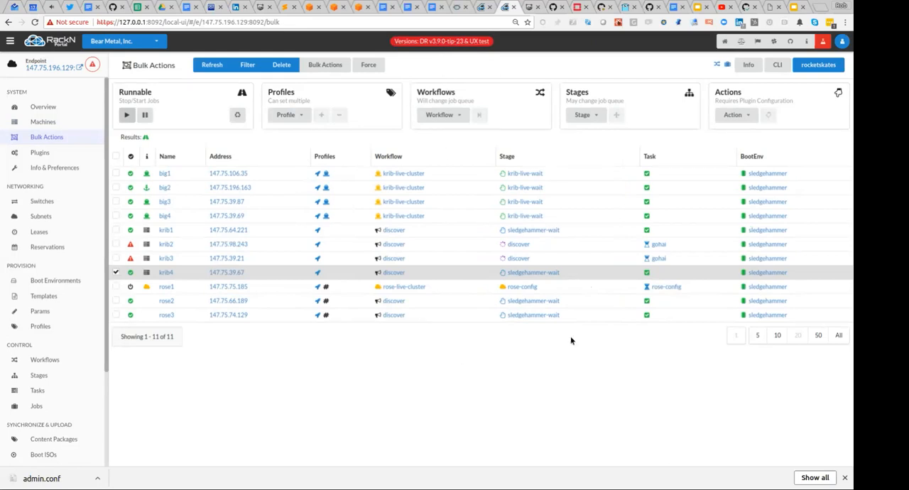
{"action": "mouse_move", "coordinate": [227, 315]}
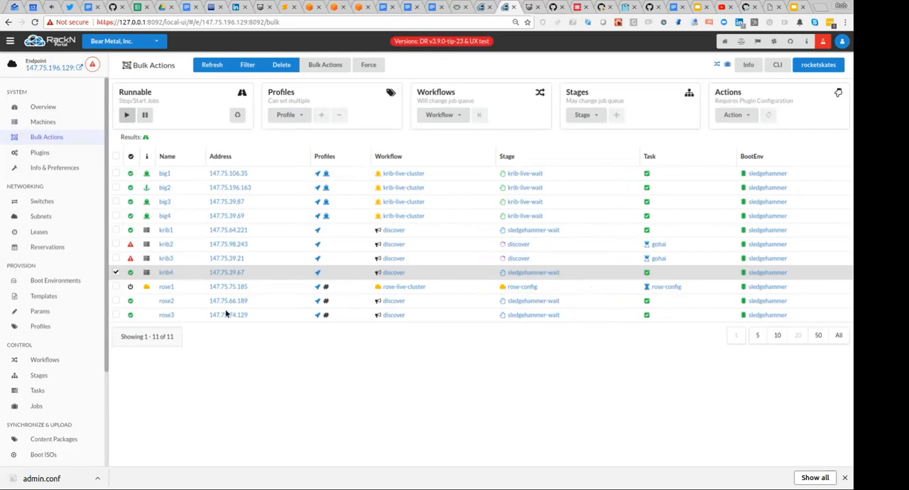
{"action": "mouse_move", "coordinate": [203, 273]}
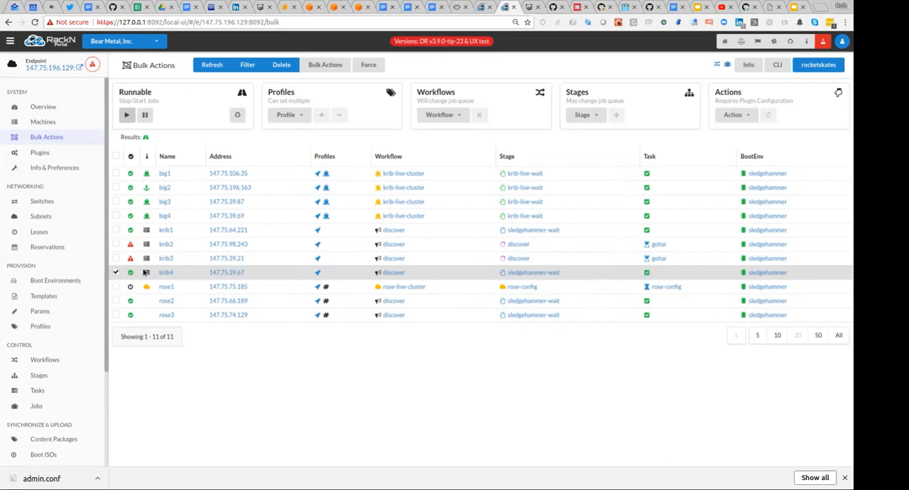
Open krib4's details showing gohai-inventory and inventory/data params.
{"action": "left_click", "coordinate": [166, 271]}
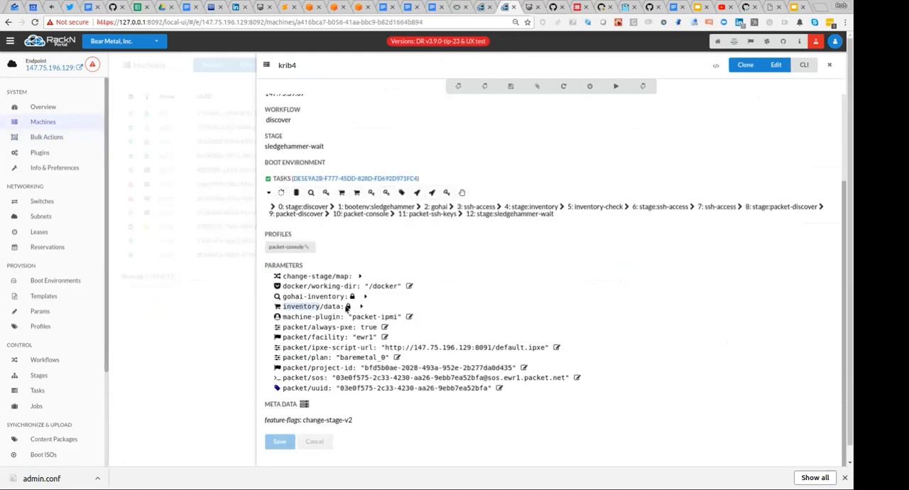
Expand krib4's inventory/data and gohai-inventory params showing Supermicro Atom C2550 hardware, then close.
{"action": "left_click", "coordinate": [361, 306]}
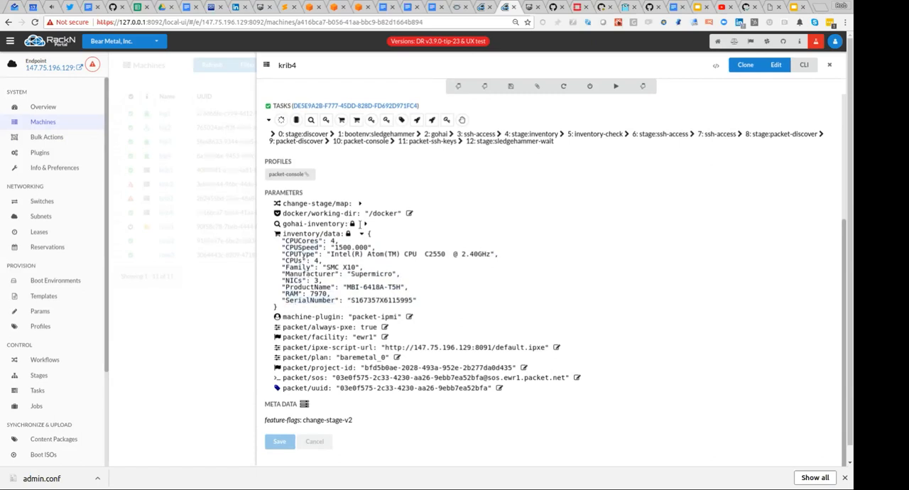
{"action": "left_click", "coordinate": [362, 224]}
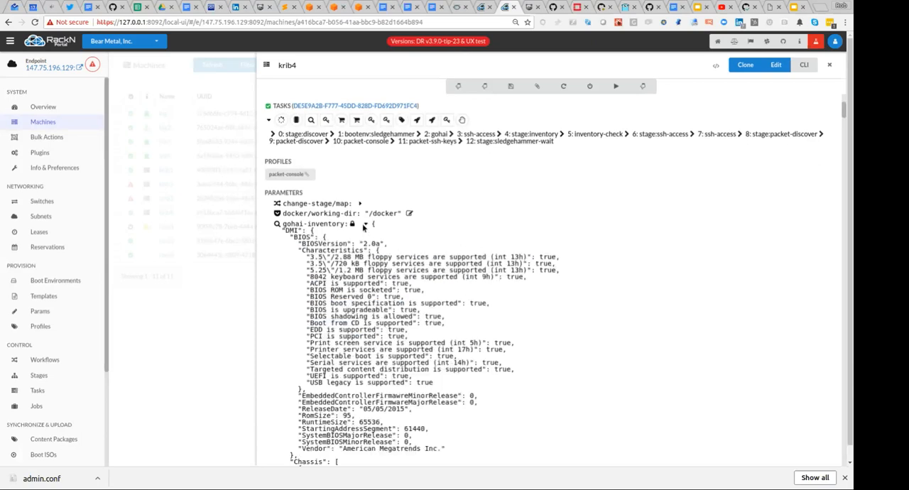
{"action": "scroll", "scroll_direction": "down", "scroll_amount": 3}
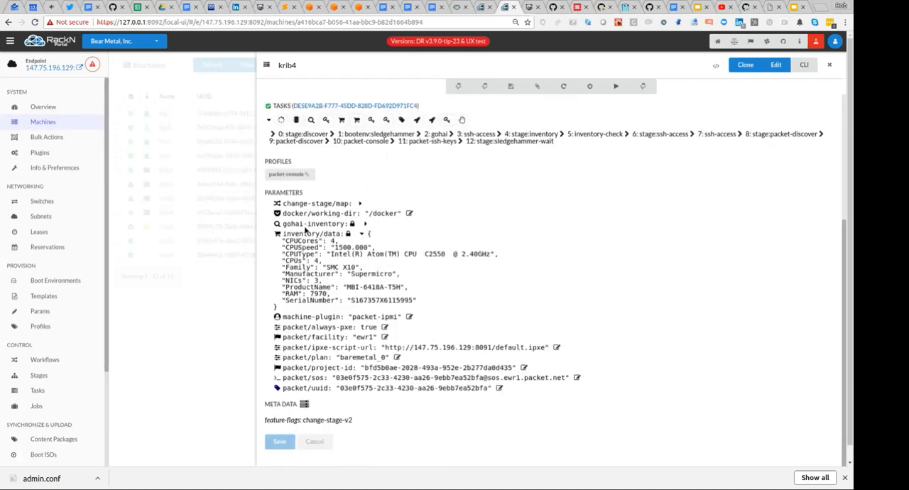
{"action": "mouse_move", "coordinate": [387, 294]}
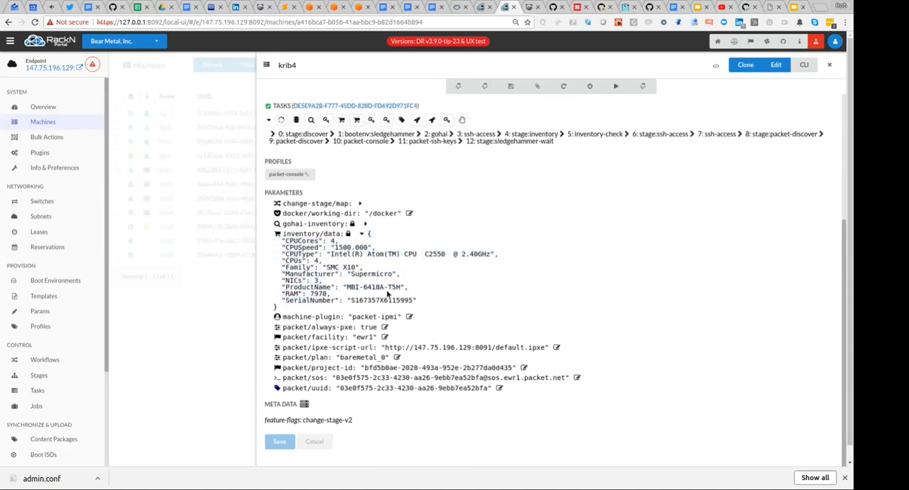
{"action": "left_click", "coordinate": [829, 64]}
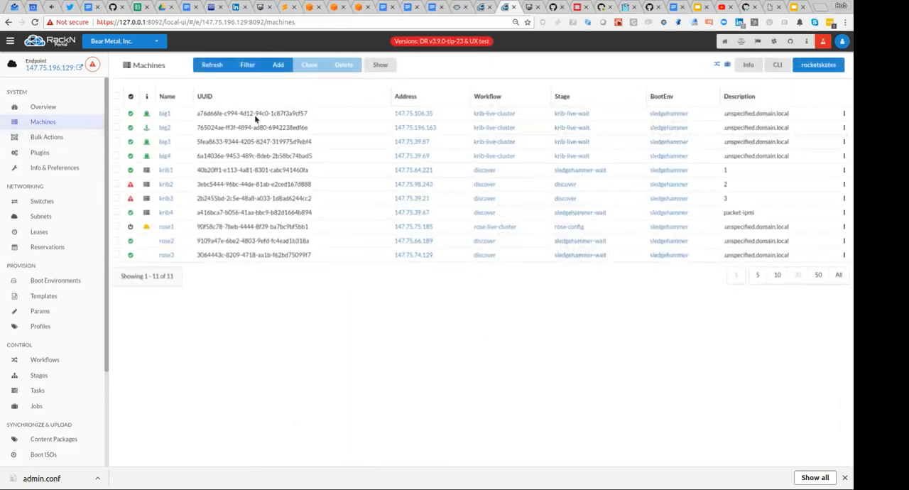
{"action": "mouse_move", "coordinate": [348, 111]}
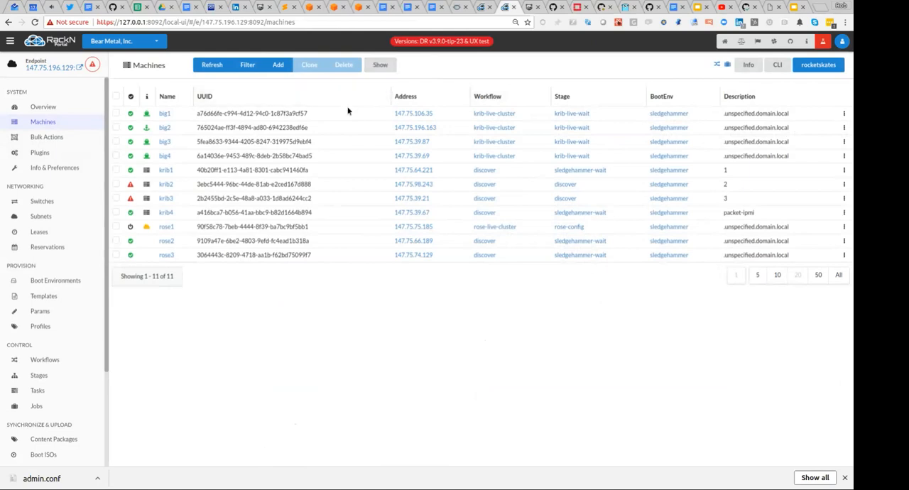
Show the hardware inventory columns, then open Bulk Actions for all eleven machines.
{"action": "left_click", "coordinate": [380, 64]}
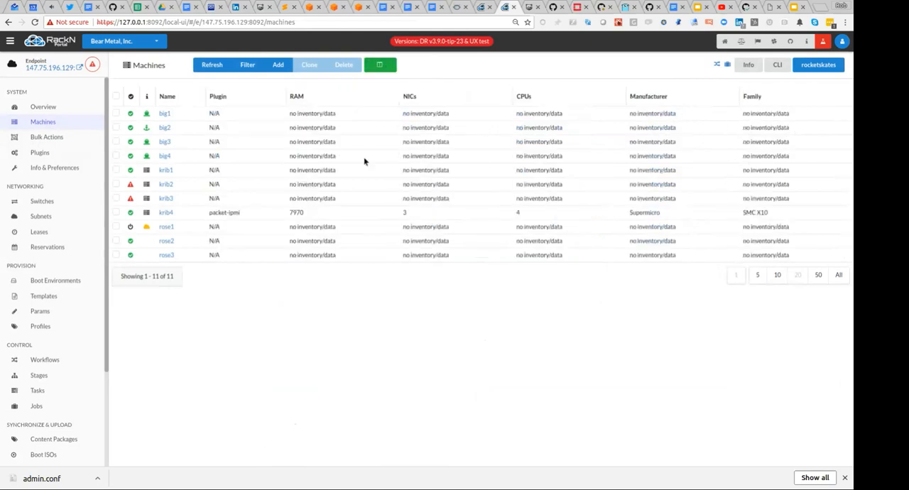
{"action": "mouse_move", "coordinate": [316, 181]}
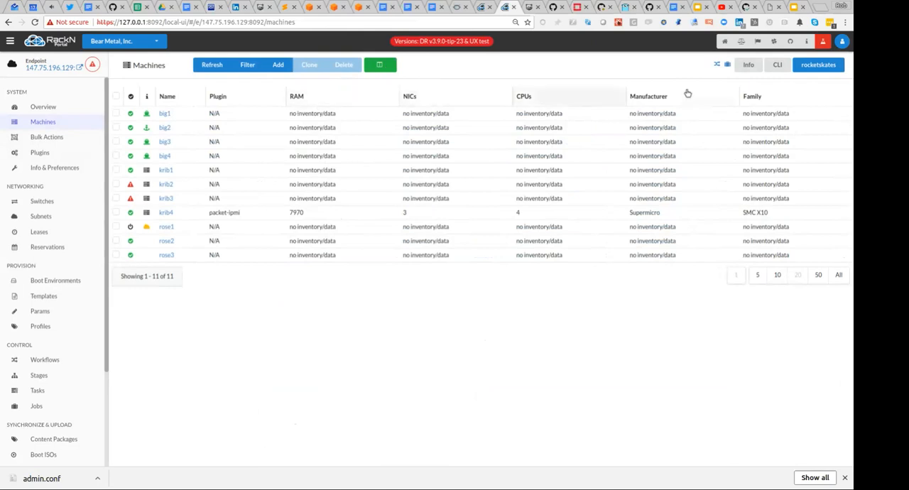
{"action": "mouse_move", "coordinate": [270, 216]}
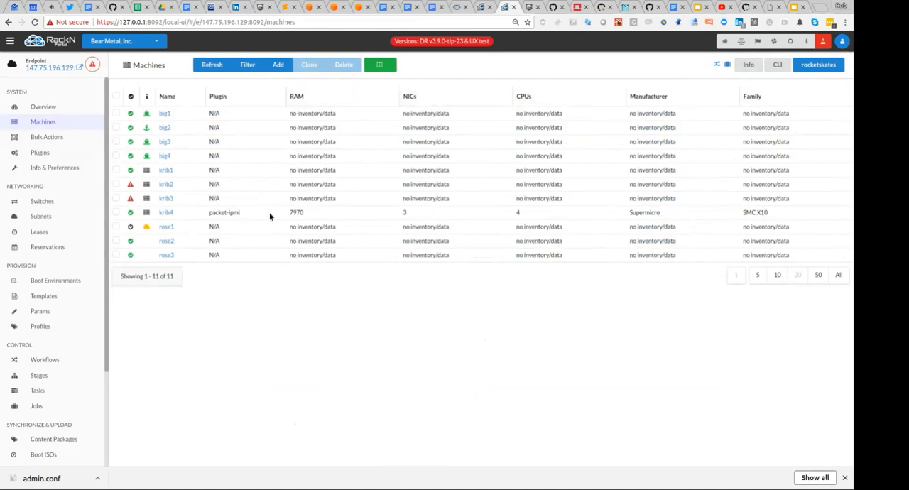
{"action": "mouse_move", "coordinate": [312, 216]}
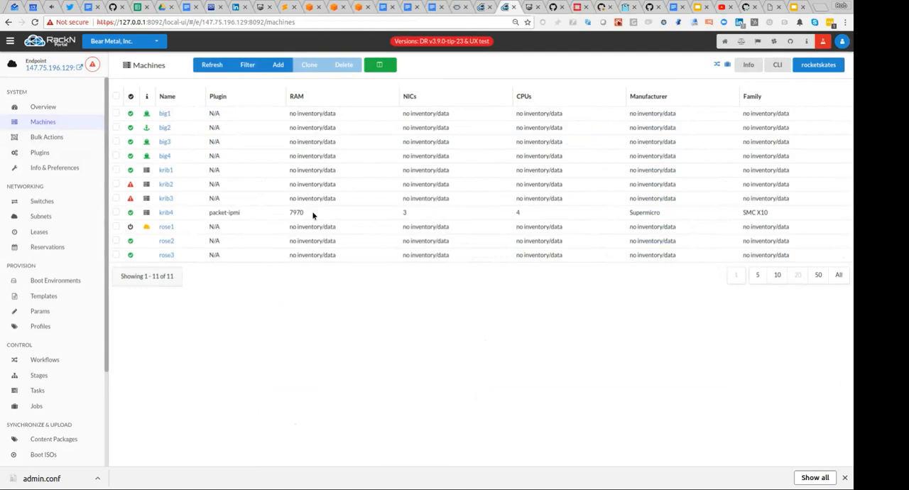
{"action": "mouse_move", "coordinate": [283, 216]}
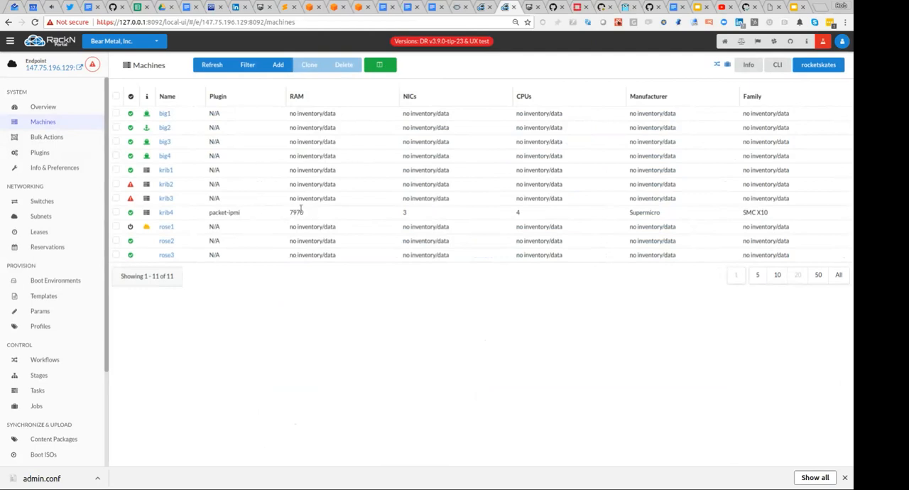
{"action": "mouse_move", "coordinate": [722, 205]}
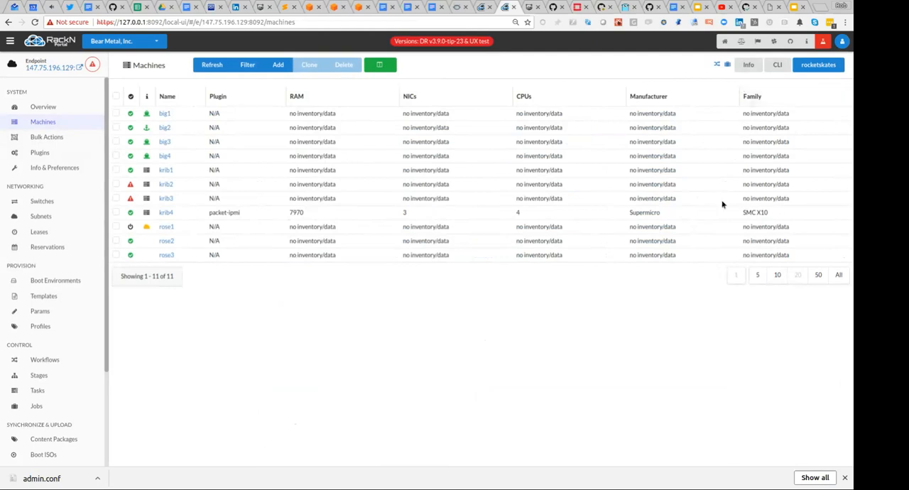
{"action": "mouse_move", "coordinate": [244, 220]}
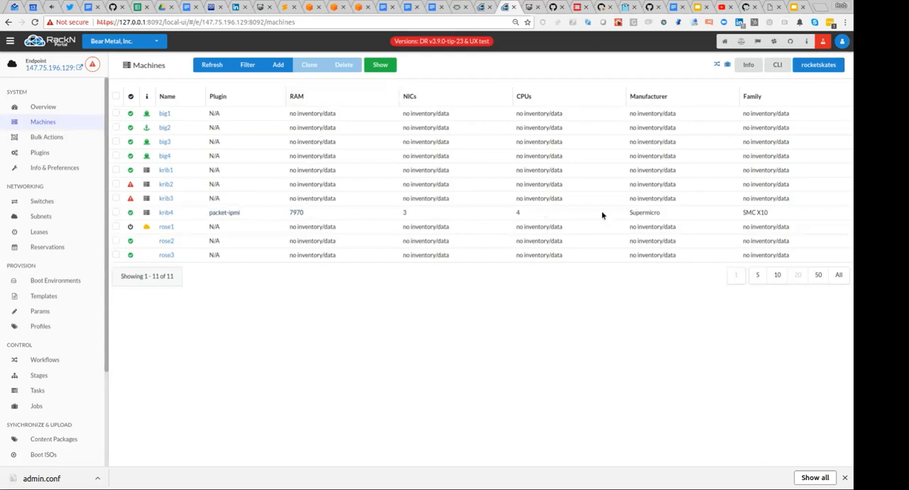
{"action": "mouse_move", "coordinate": [740, 271]}
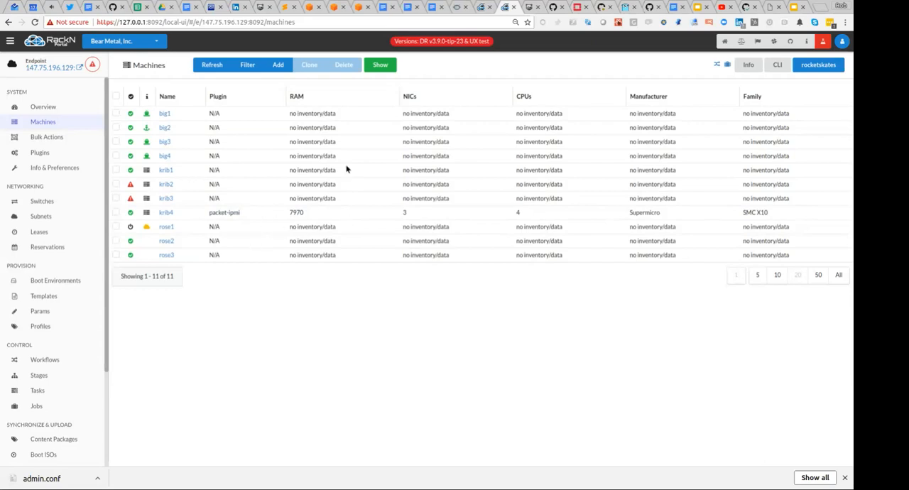
{"action": "mouse_move", "coordinate": [61, 74]}
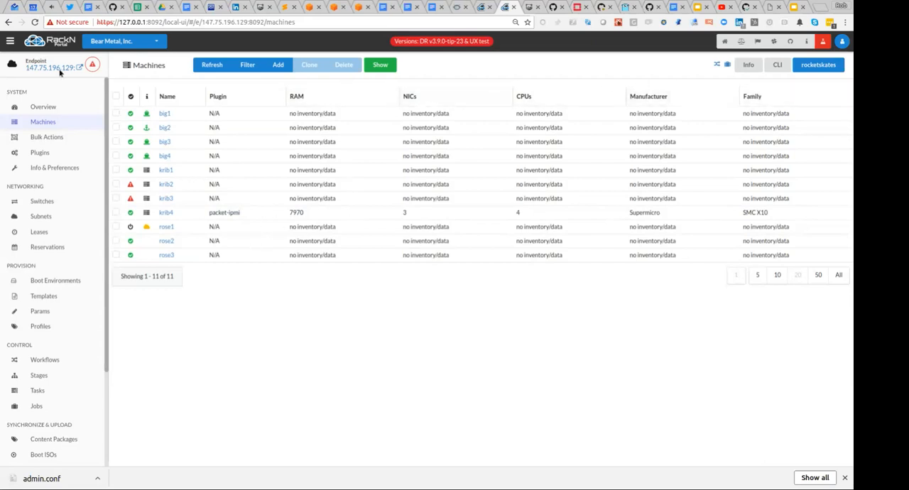
{"action": "left_click", "coordinate": [46, 136]}
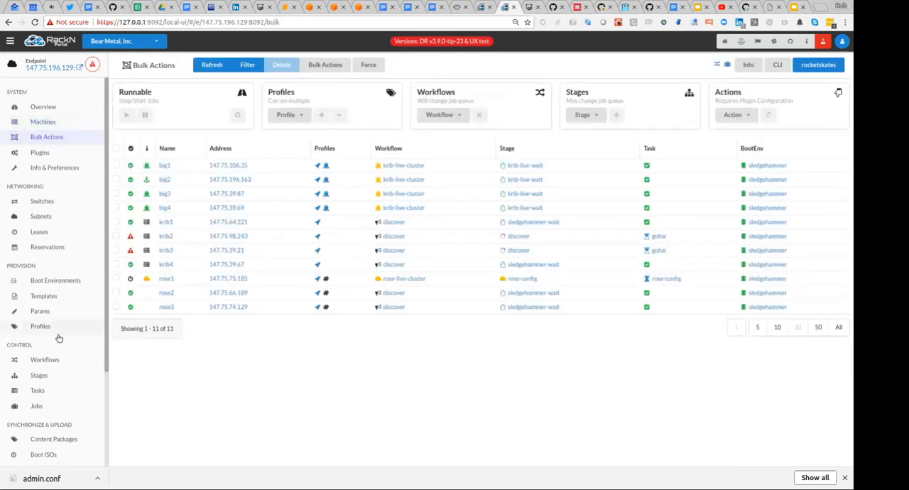
Open Params and select inventory/collect to view its gohai command and fields schema.
{"action": "left_click", "coordinate": [39, 311]}
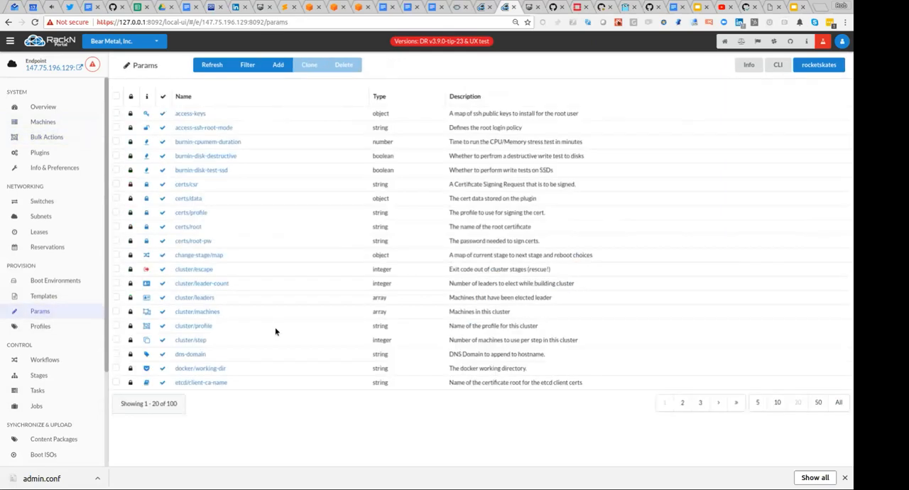
{"action": "mouse_move", "coordinate": [390, 281]}
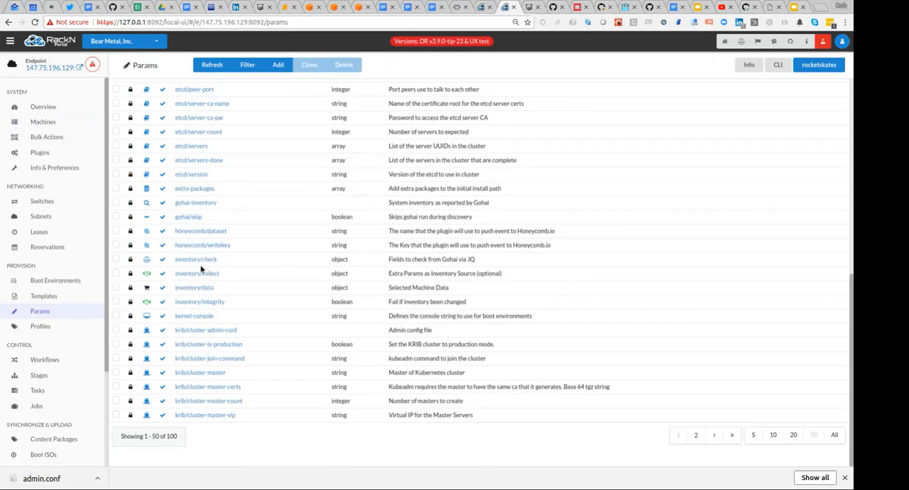
{"action": "mouse_move", "coordinate": [202, 245]}
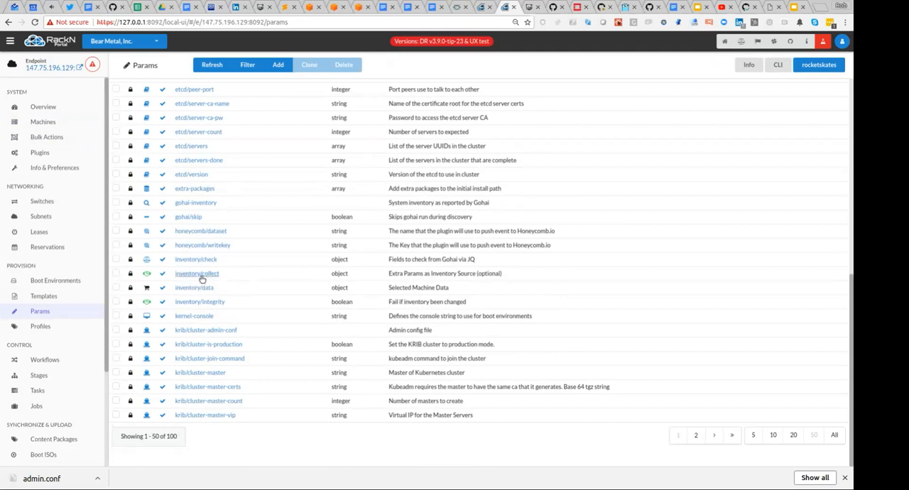
{"action": "mouse_move", "coordinate": [198, 277]}
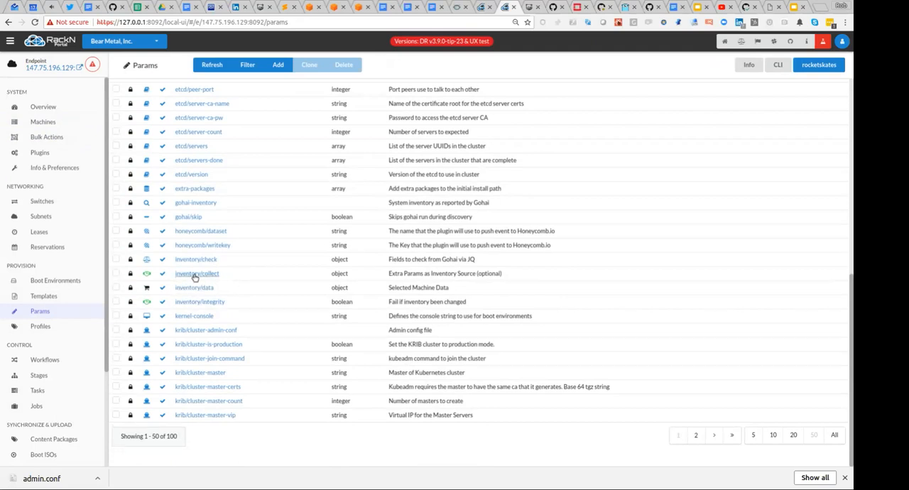
{"action": "left_click", "coordinate": [197, 274]}
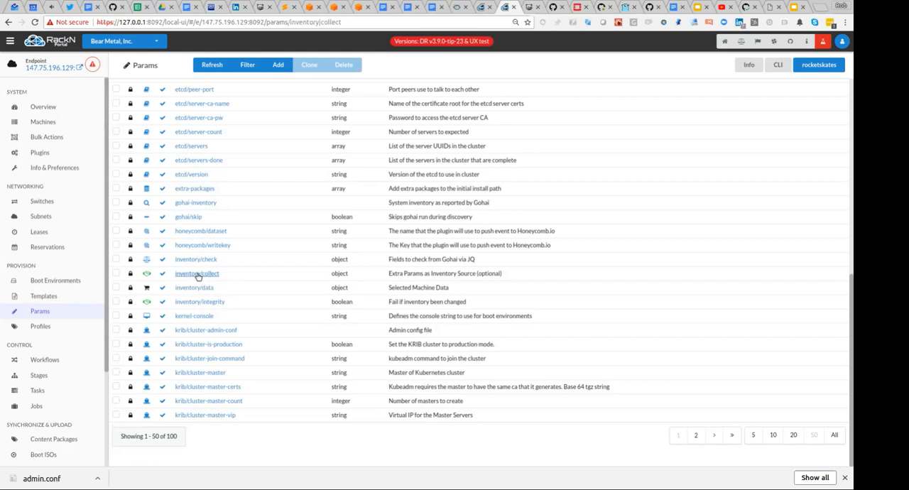
{"action": "left_click", "coordinate": [198, 273]}
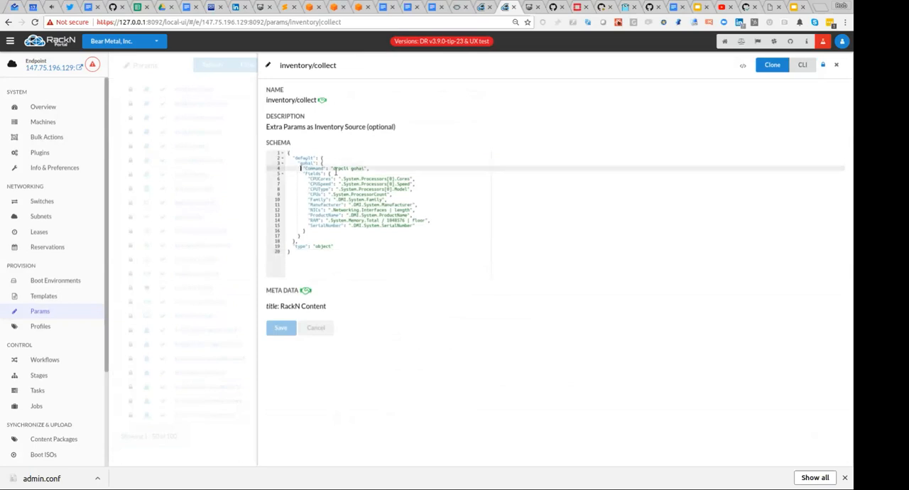
{"action": "double_click", "coordinate": [341, 169]}
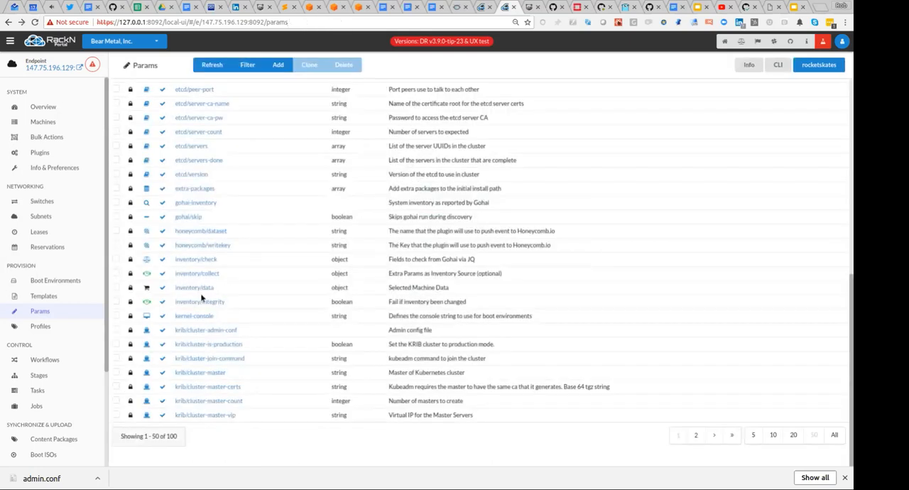
{"action": "mouse_move", "coordinate": [192, 302]}
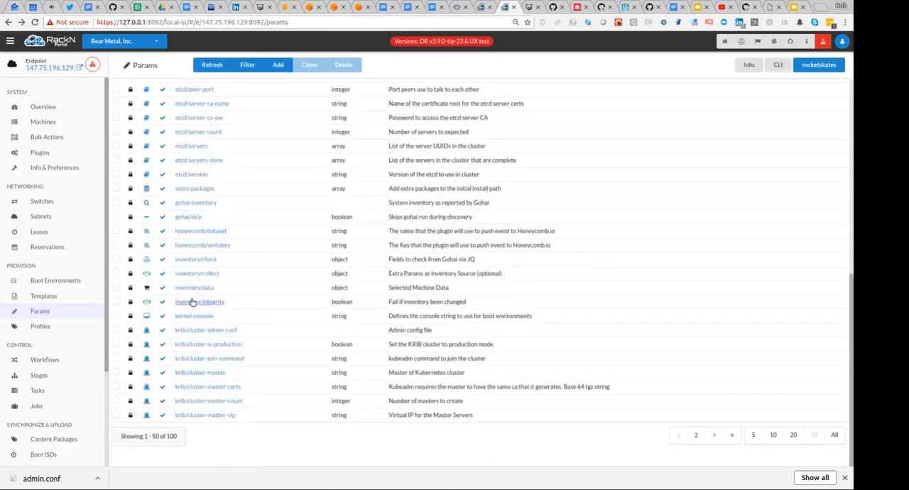
{"action": "left_click", "coordinate": [196, 259]}
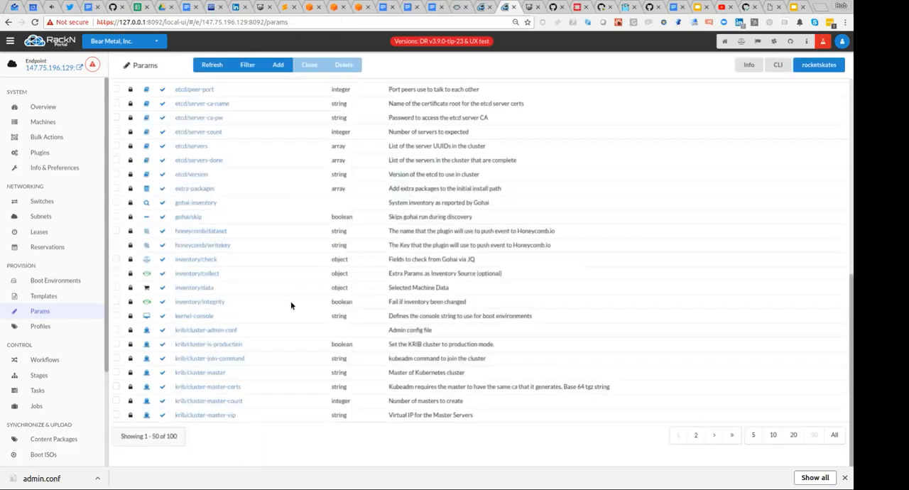
{"action": "left_click", "coordinate": [199, 301]}
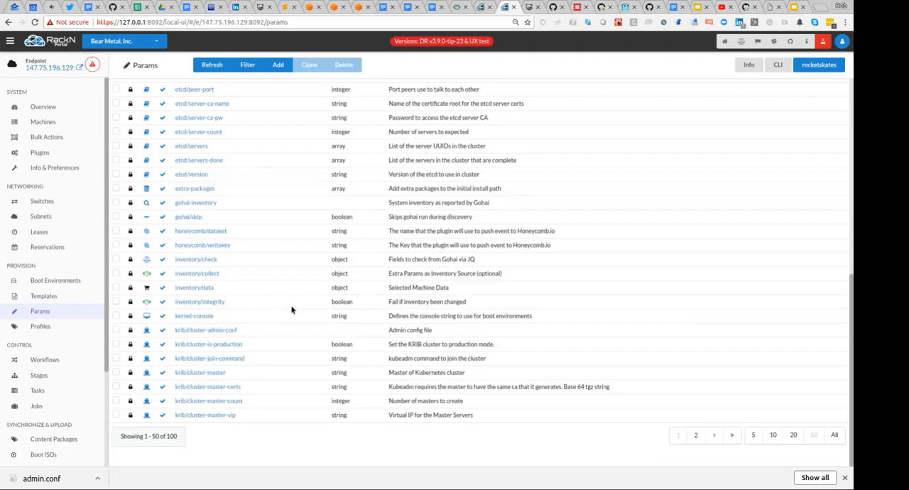
{"action": "mouse_move", "coordinate": [269, 297]}
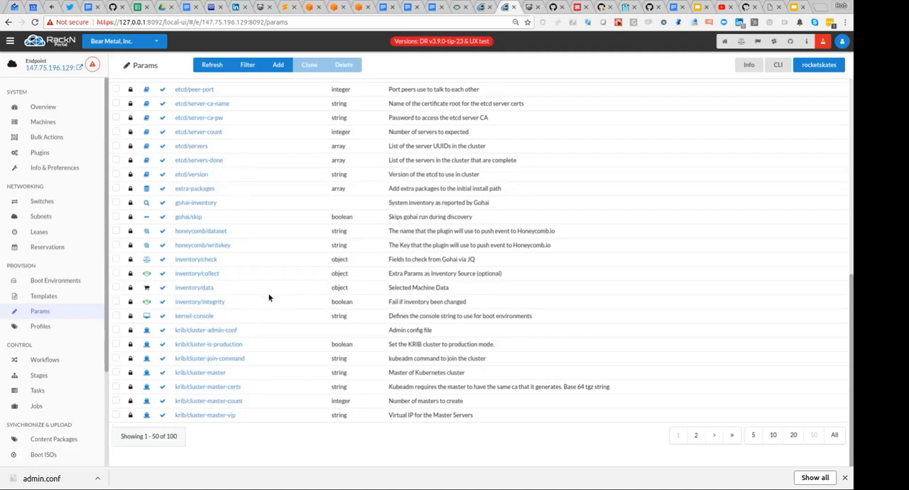
{"action": "mouse_move", "coordinate": [193, 315]}
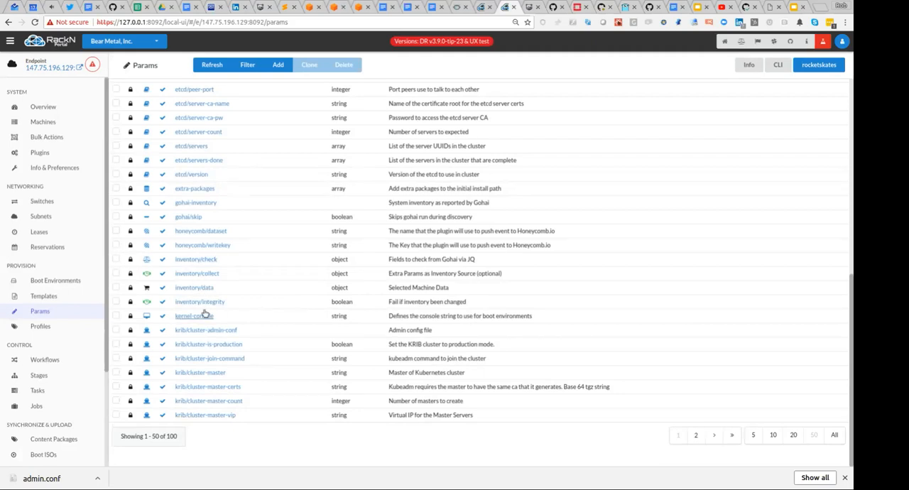
{"action": "mouse_move", "coordinate": [218, 290]}
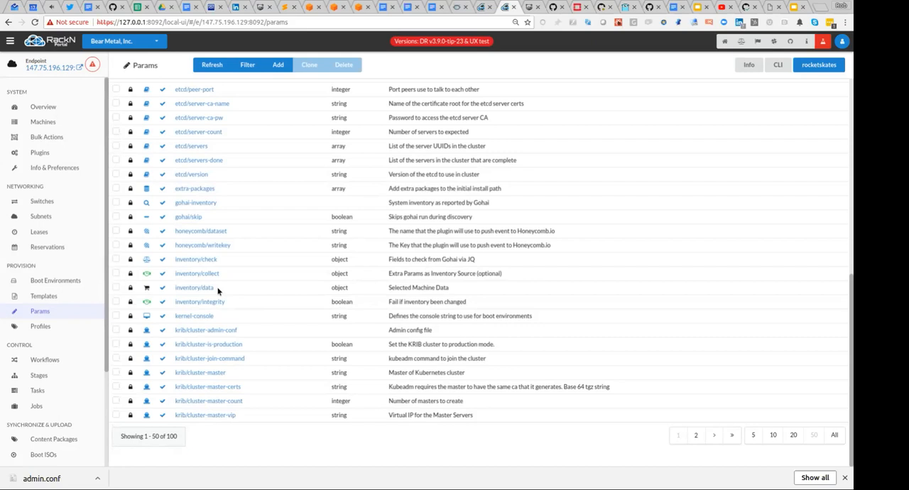
{"action": "mouse_move", "coordinate": [121, 258]}
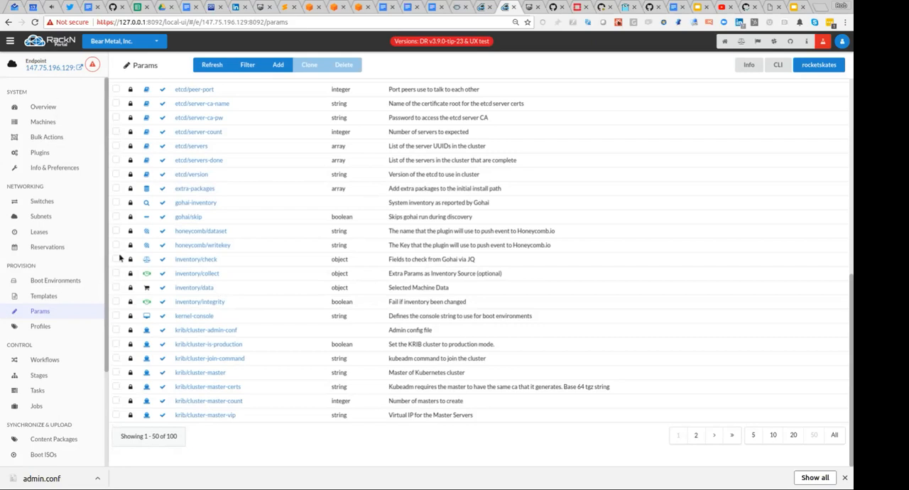
{"action": "mouse_move", "coordinate": [51, 142]}
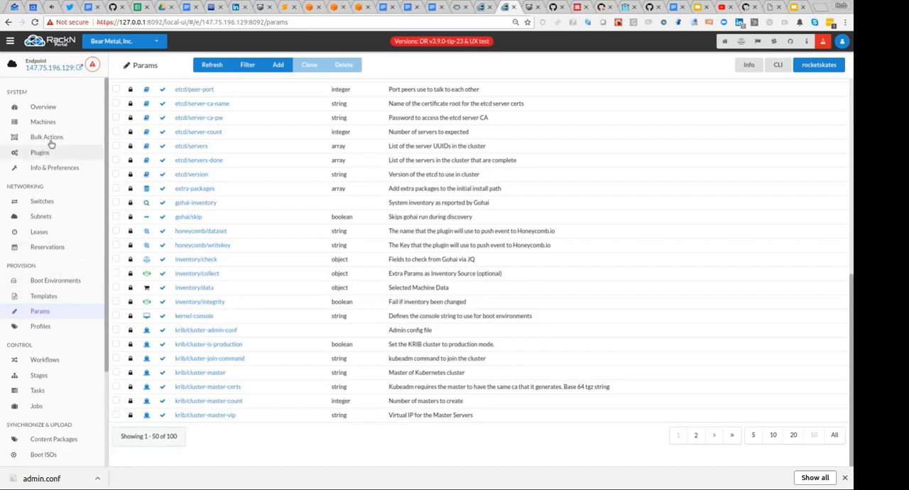
Reopen krib4's details from Machines, scroll through its edit form, and close the panel.
{"action": "left_click", "coordinate": [42, 121]}
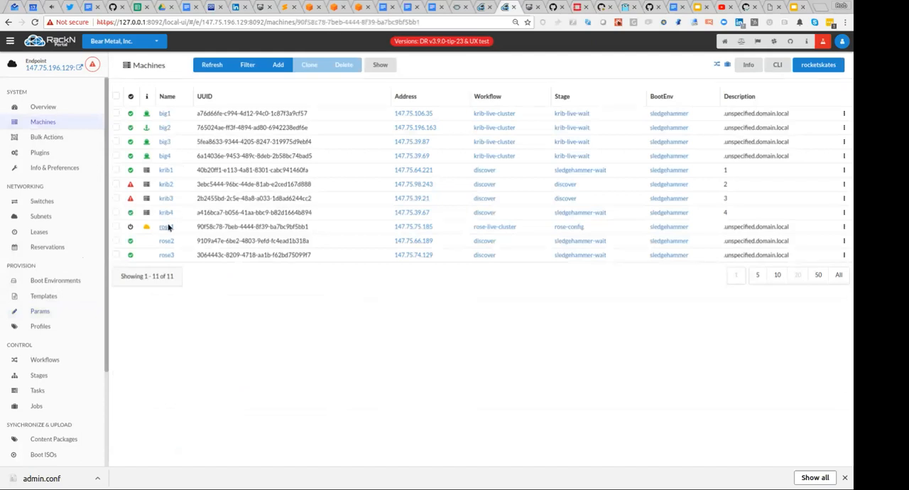
{"action": "left_click", "coordinate": [166, 213]}
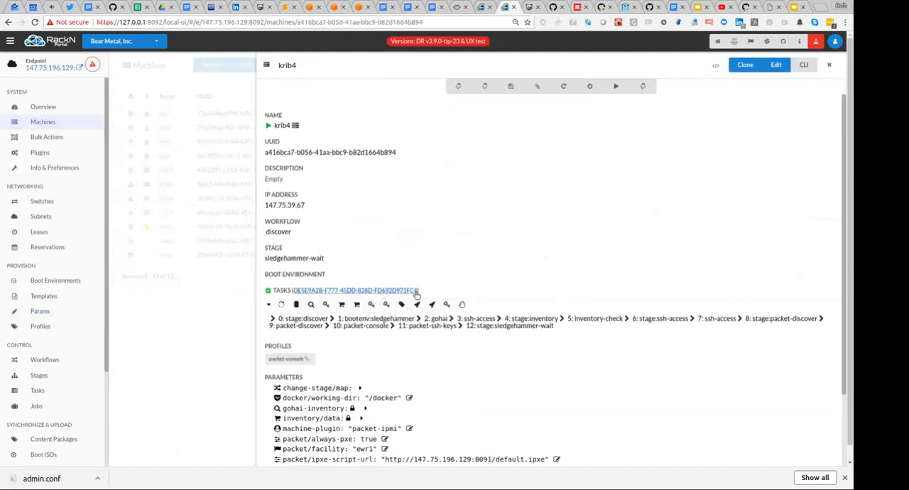
{"action": "left_click", "coordinate": [775, 65]}
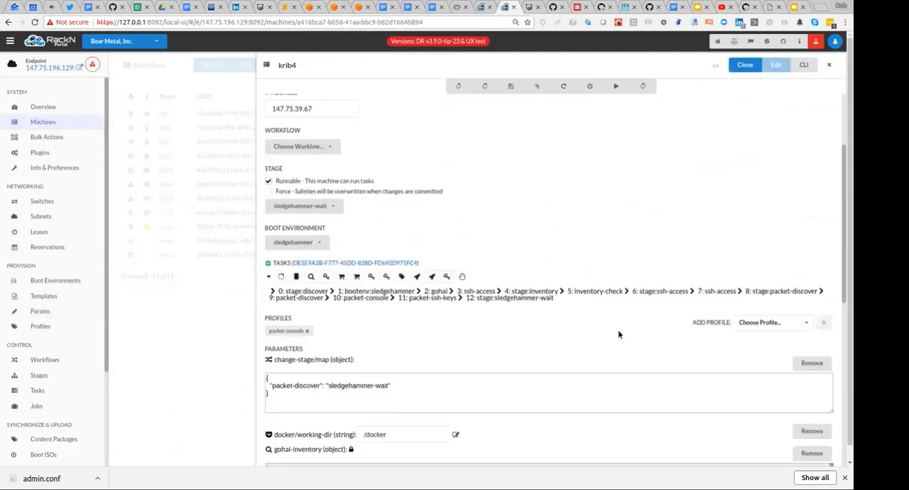
{"action": "scroll", "scroll_direction": "down", "scroll_amount": 3}
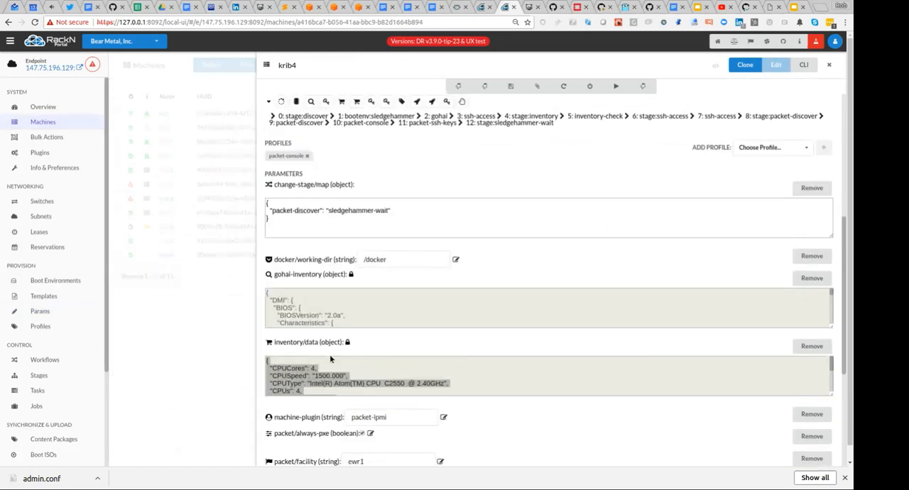
{"action": "scroll", "scroll_direction": "down", "scroll_amount": 3}
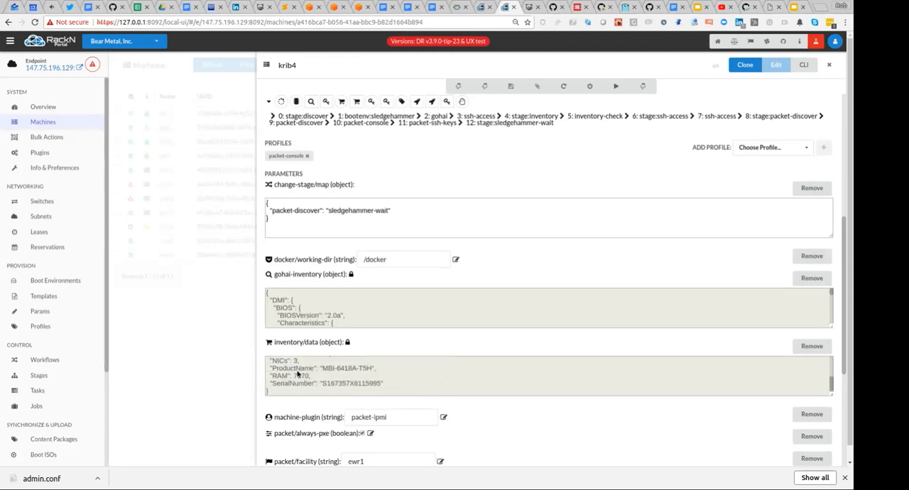
{"action": "mouse_move", "coordinate": [418, 389]}
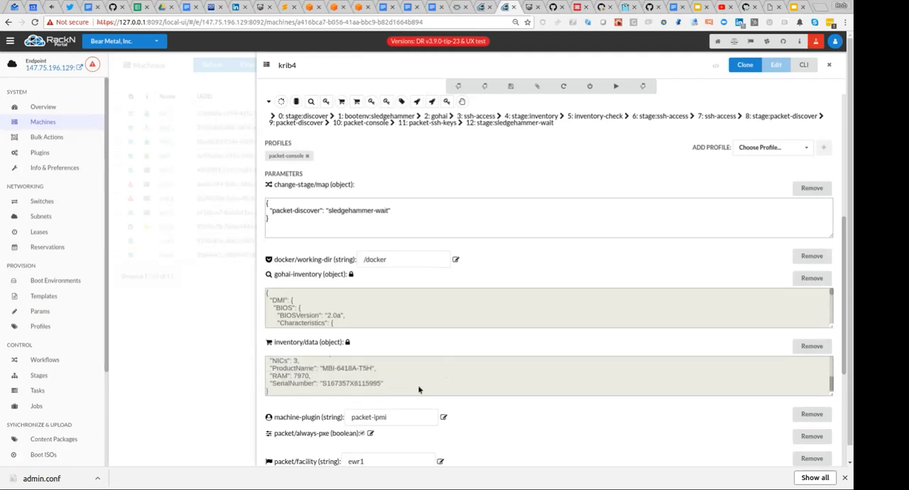
{"action": "mouse_move", "coordinate": [391, 350]}
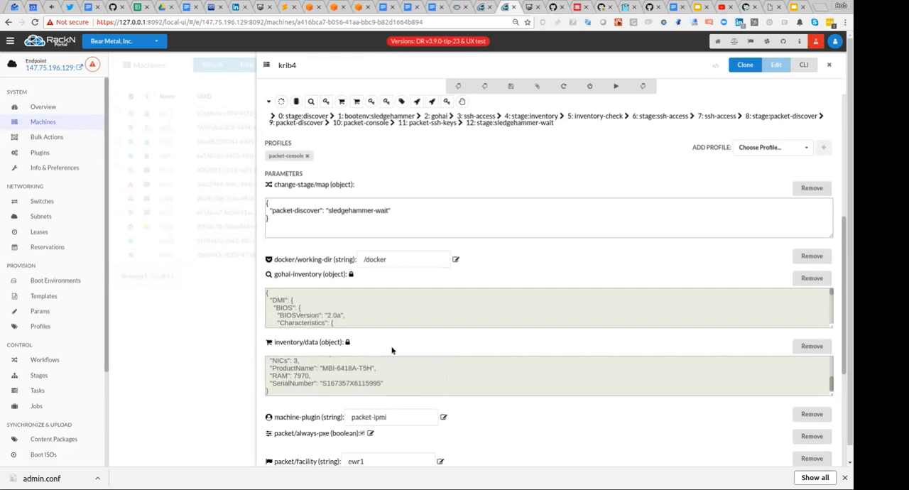
{"action": "left_click", "coordinate": [828, 64]}
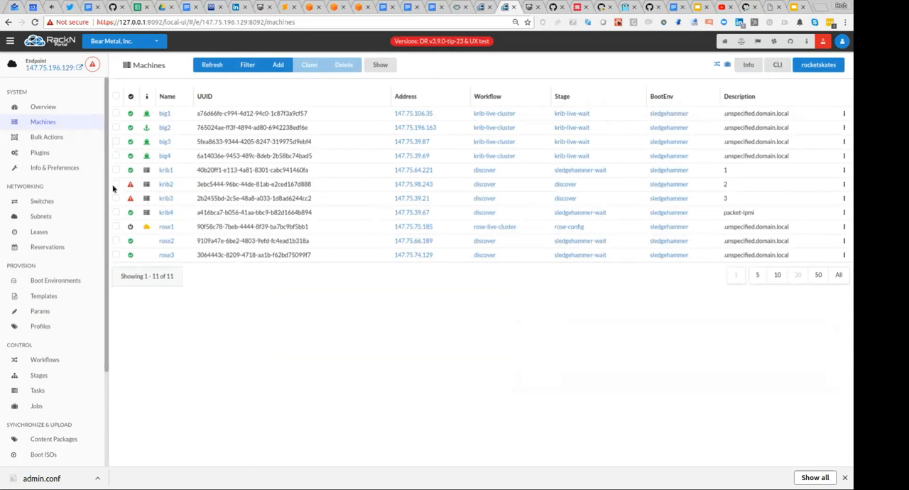
Open Bulk Actions to view all eleven machines' workflows, stages, tasks and boot environments.
{"action": "left_click", "coordinate": [46, 136]}
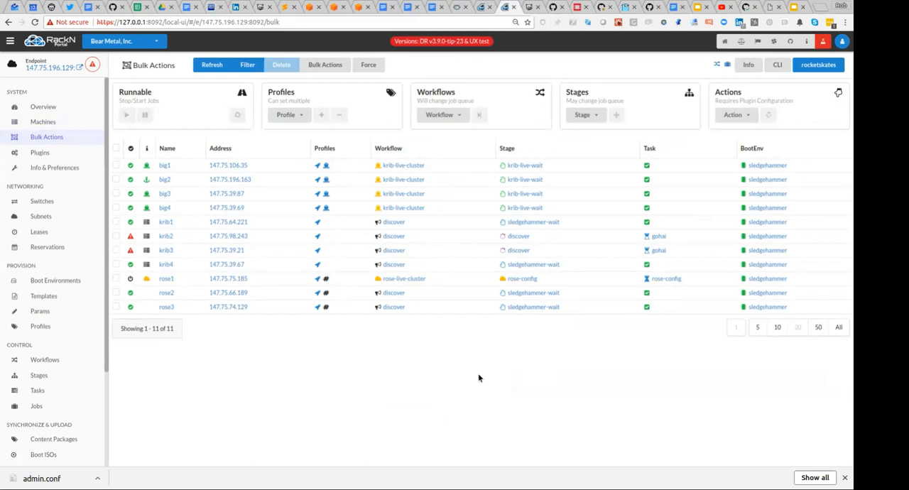
{"action": "mouse_move", "coordinate": [418, 342]}
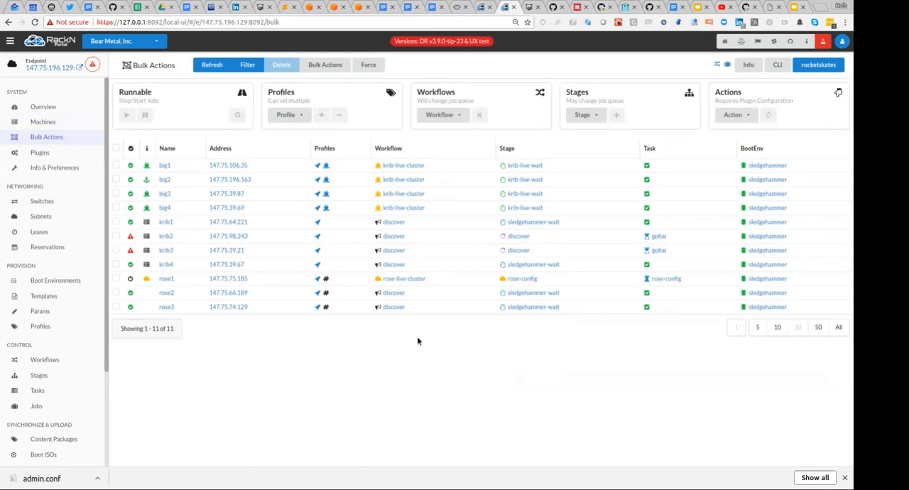
{"action": "mouse_move", "coordinate": [542, 221]}
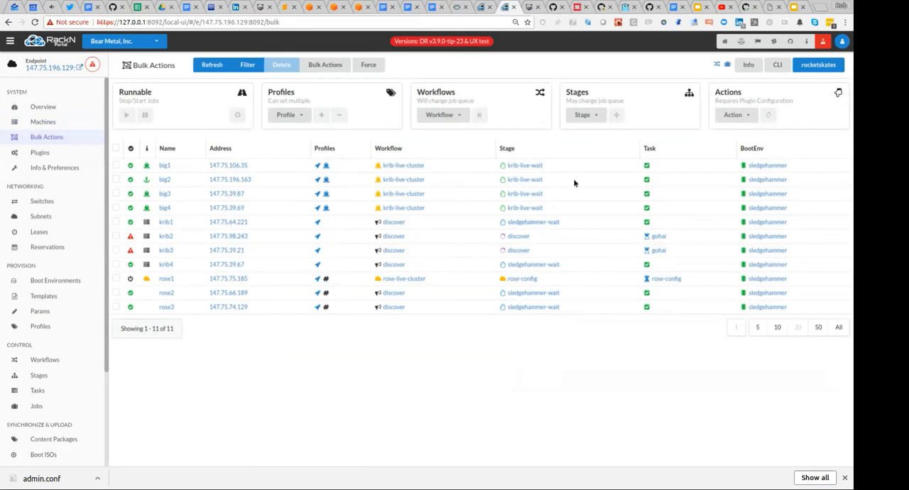
{"action": "mouse_move", "coordinate": [458, 328]}
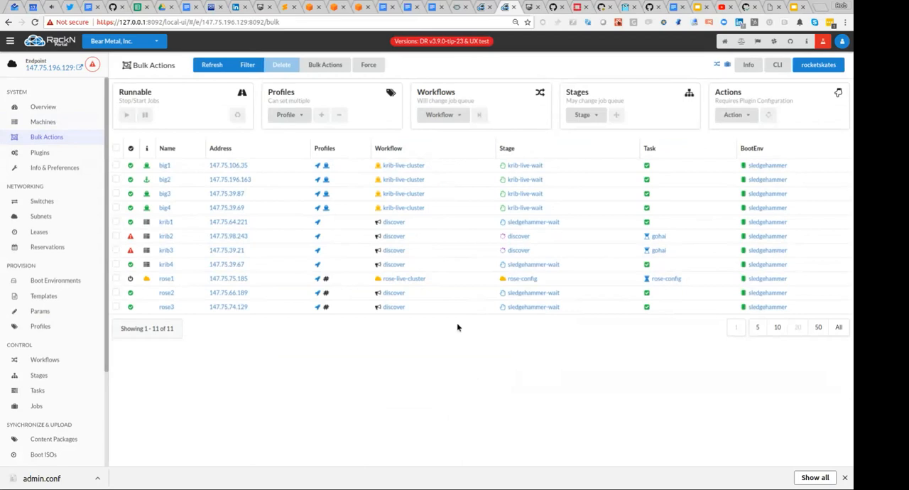
{"action": "mouse_move", "coordinate": [447, 14]}
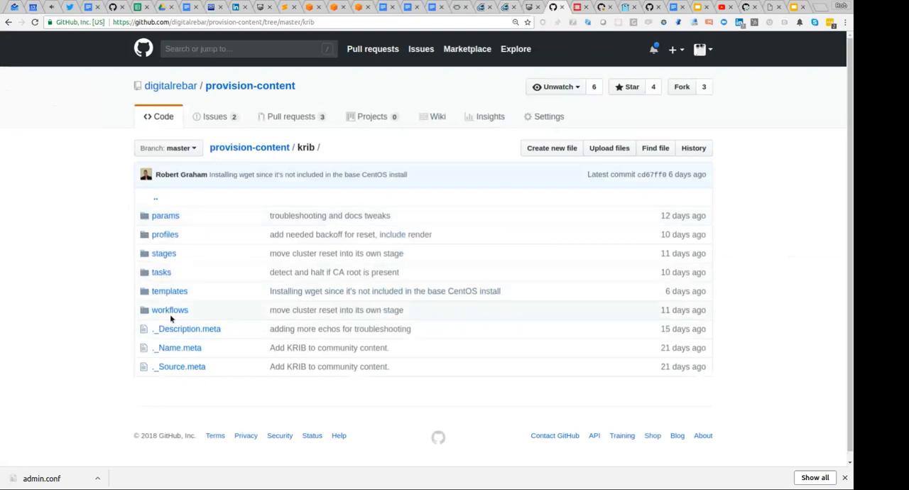
From the provision-content repo root, open new-packet-cluster.tf in integrations/krib.
{"action": "left_click", "coordinate": [249, 147]}
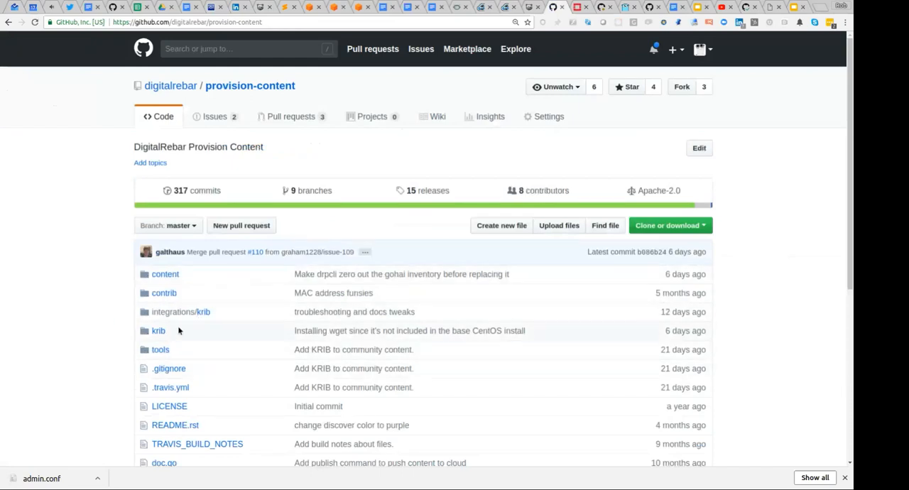
{"action": "left_click", "coordinate": [181, 311]}
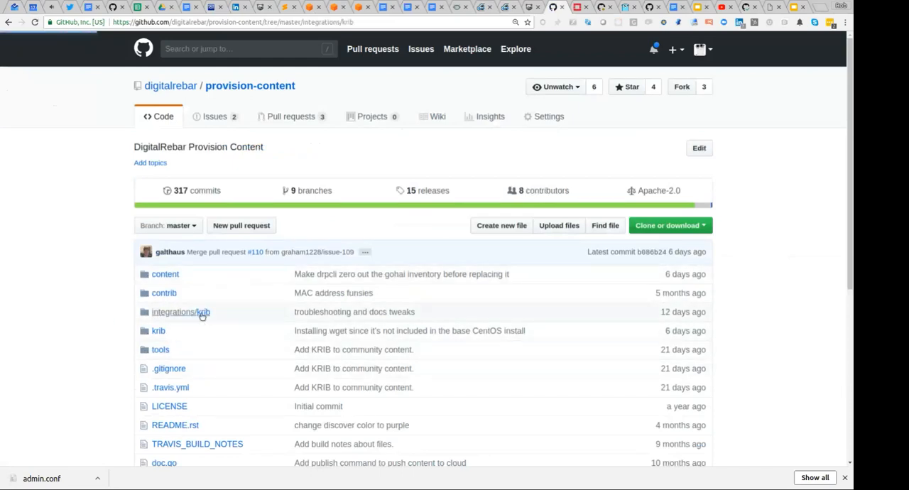
{"action": "left_click", "coordinate": [181, 312]}
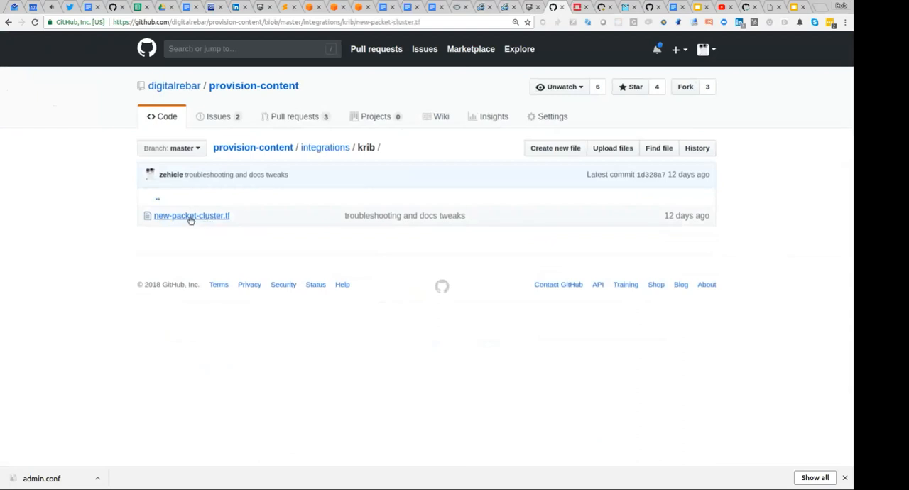
{"action": "left_click", "coordinate": [191, 215]}
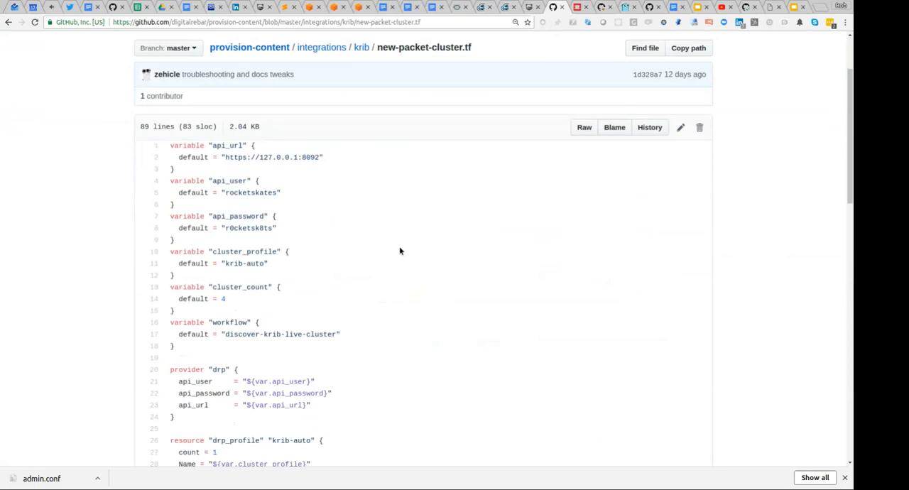
{"action": "mouse_move", "coordinate": [317, 245]}
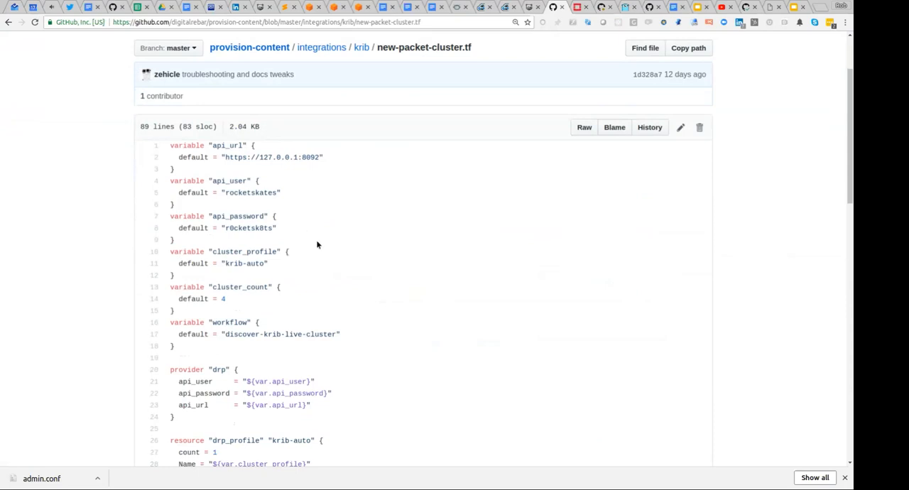
Scroll through the krib-auto profile, discover-krib-live-cluster workflow and packet-machines resources.
{"action": "scroll", "scroll_direction": "down", "scroll_amount": 3}
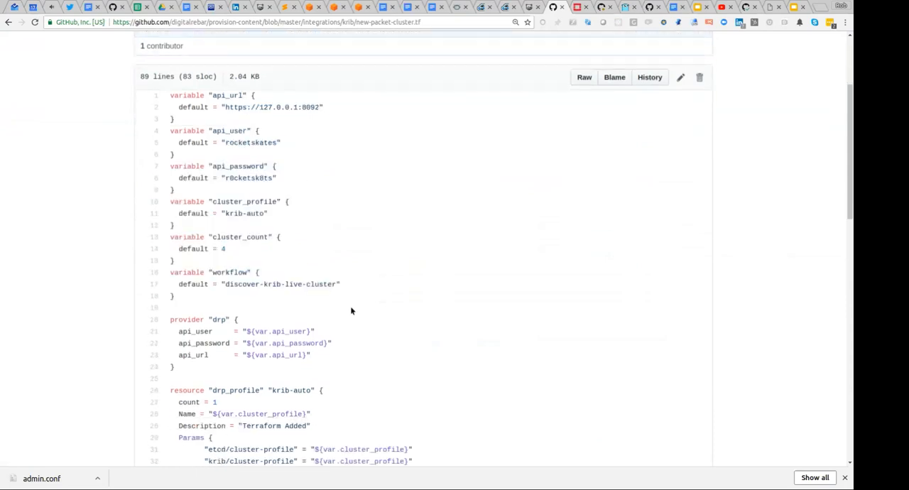
{"action": "scroll", "scroll_direction": "down", "scroll_amount": 3}
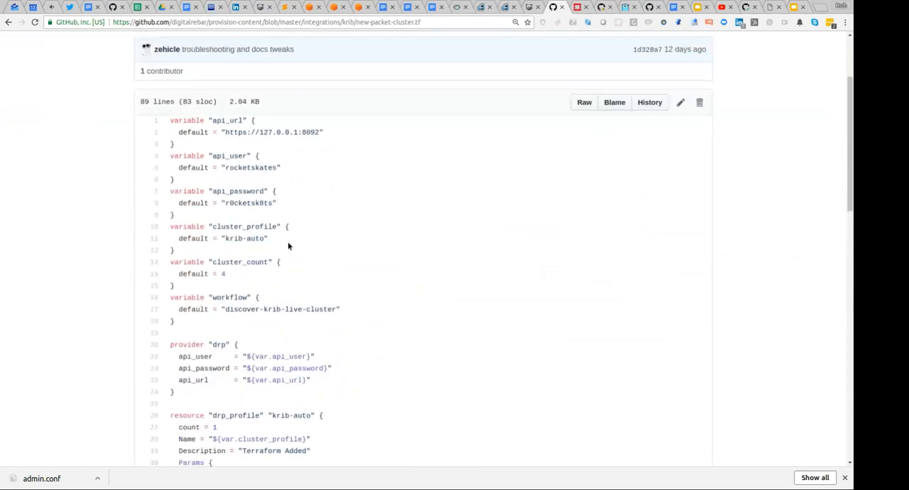
{"action": "mouse_move", "coordinate": [316, 219]}
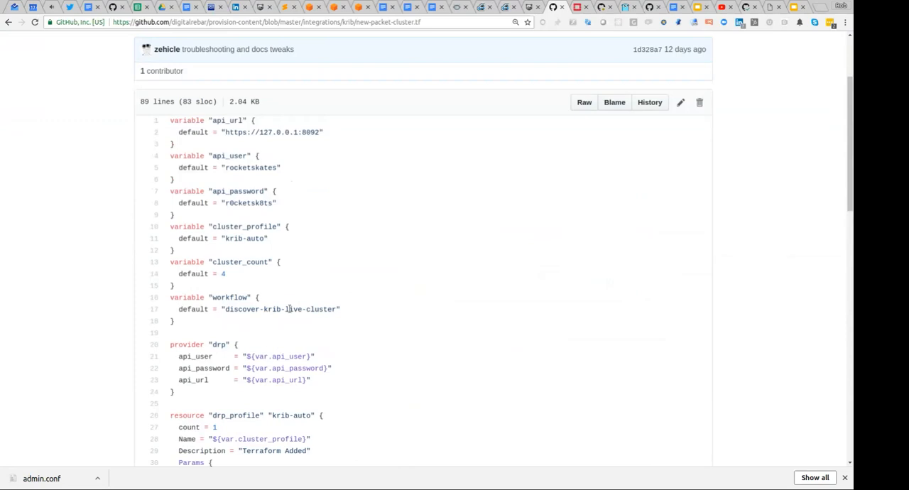
{"action": "scroll", "scroll_direction": "down", "scroll_amount": 3}
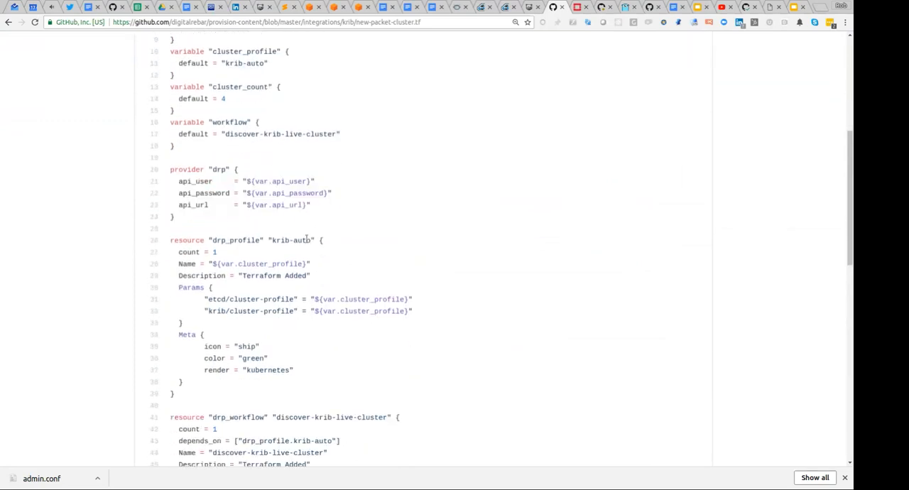
{"action": "scroll", "scroll_direction": "down", "scroll_amount": 3}
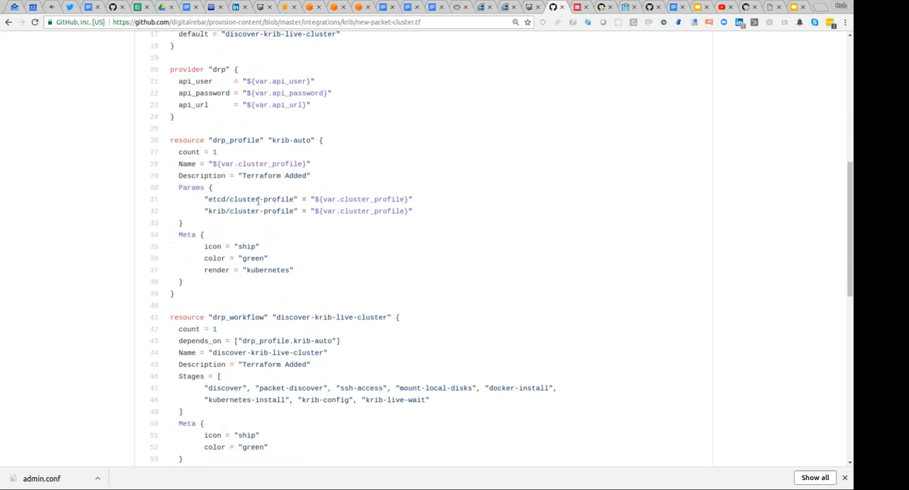
{"action": "double_click", "coordinate": [278, 140]}
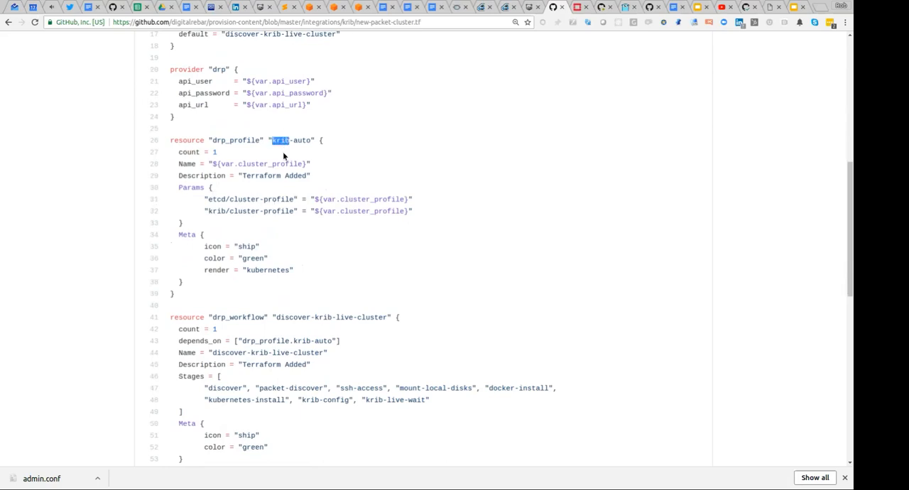
{"action": "scroll", "scroll_direction": "down", "scroll_amount": 3}
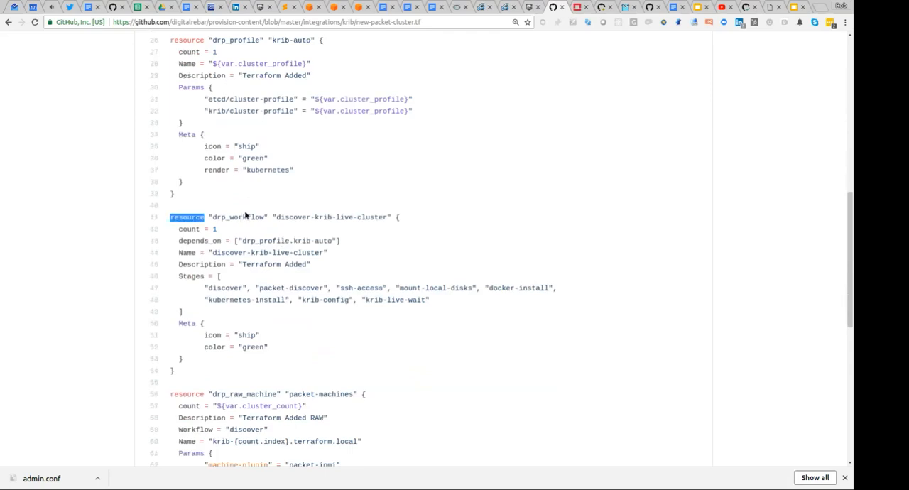
{"action": "scroll", "scroll_direction": "down", "scroll_amount": 3}
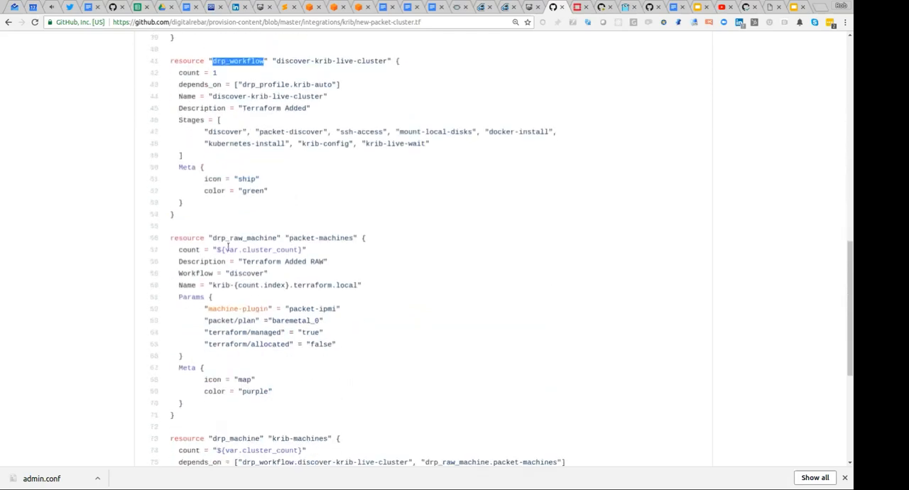
{"action": "scroll", "scroll_direction": "down", "scroll_amount": 3}
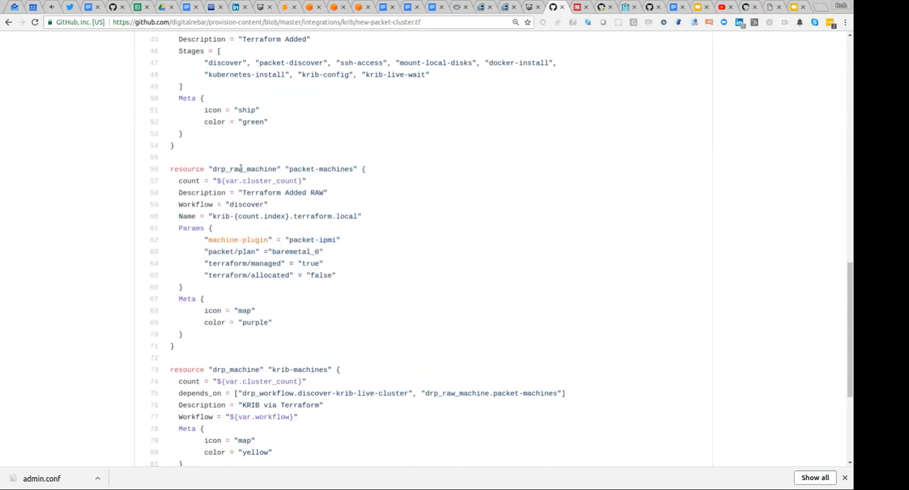
{"action": "mouse_move", "coordinate": [260, 249]}
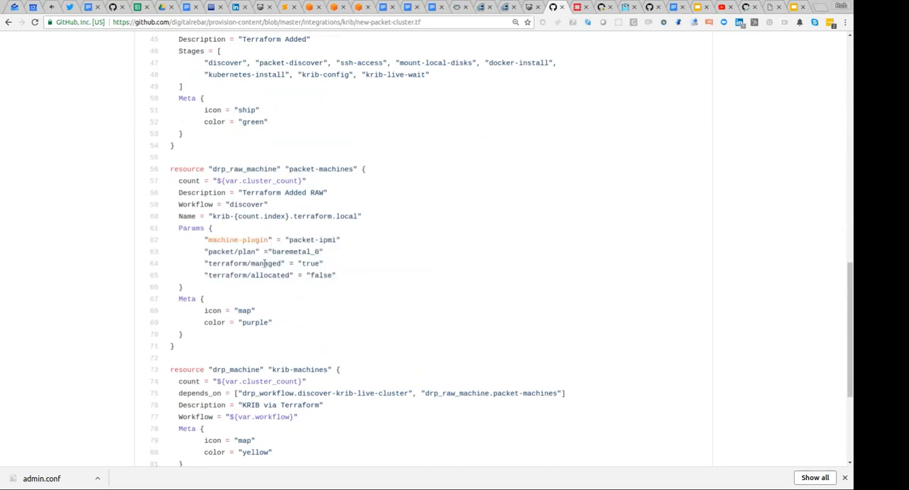
{"action": "double_click", "coordinate": [296, 251]}
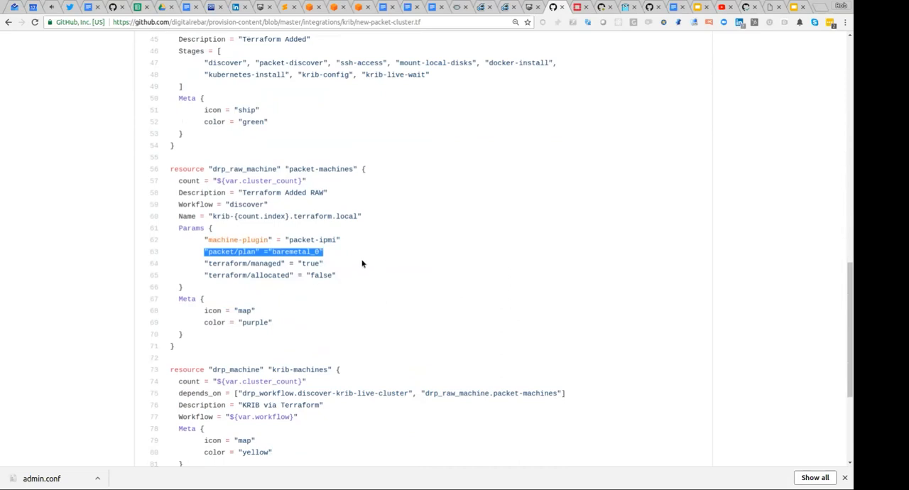
{"action": "left_click", "coordinate": [294, 287]}
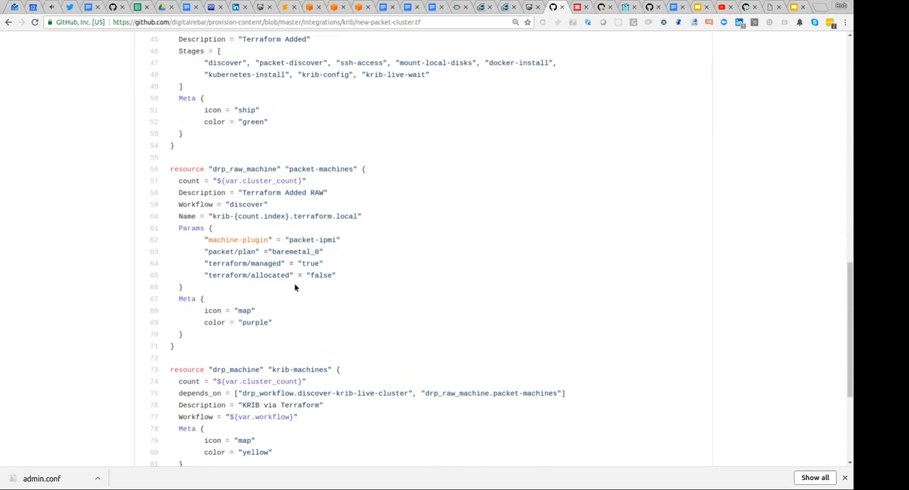
{"action": "scroll", "scroll_direction": "down", "scroll_amount": 3}
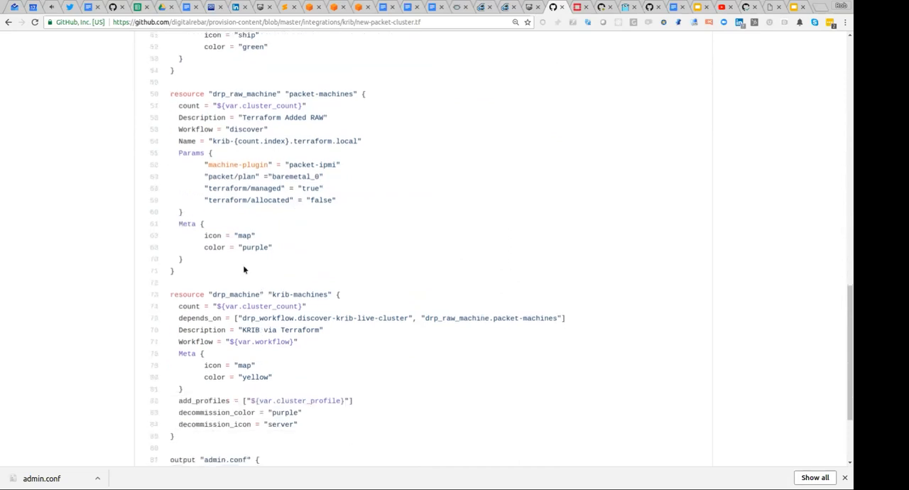
{"action": "left_click_drag", "start_coordinate": [205, 188], "coordinate": [261, 199]}
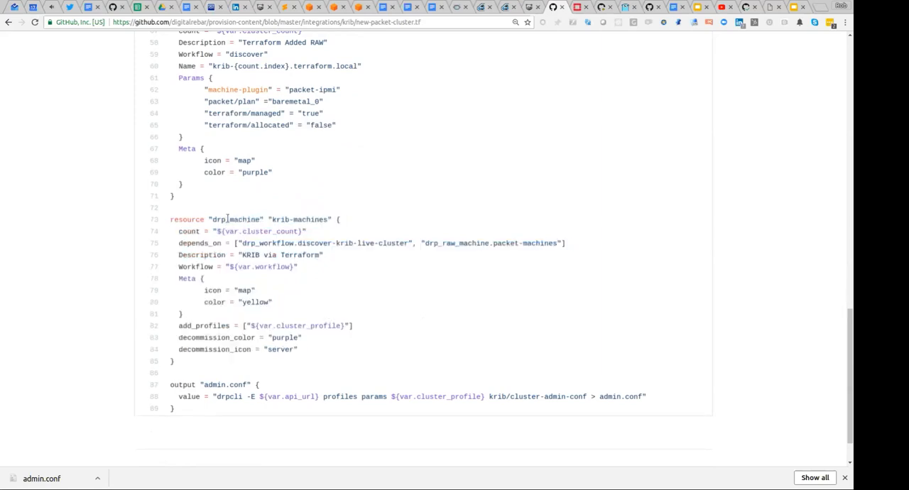
{"action": "double_click", "coordinate": [235, 219]}
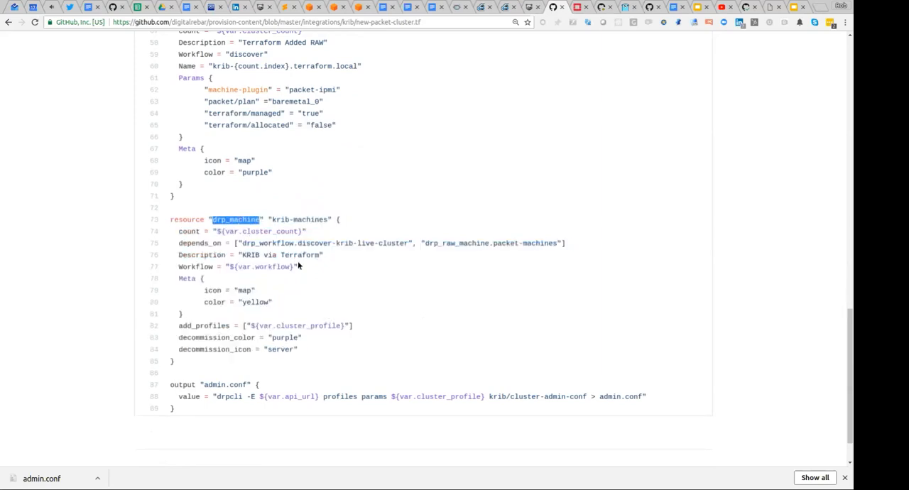
{"action": "mouse_move", "coordinate": [272, 293]}
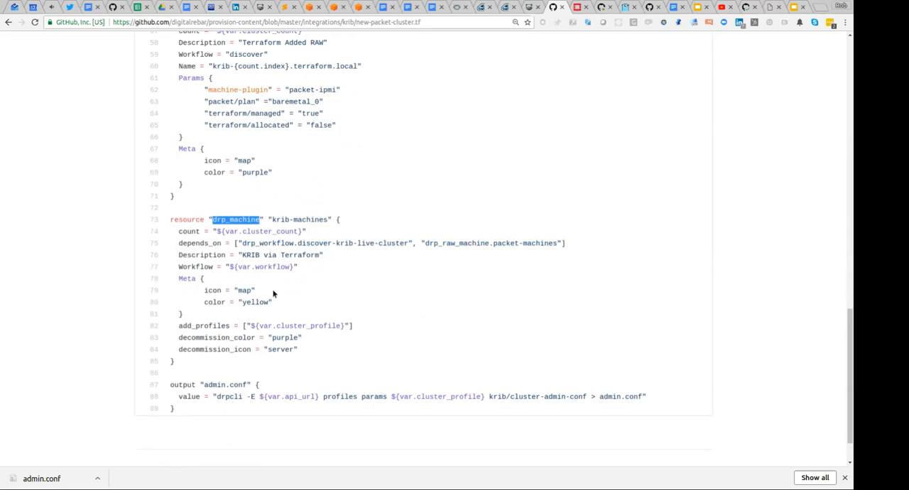
{"action": "scroll", "scroll_direction": "up", "scroll_amount": 3}
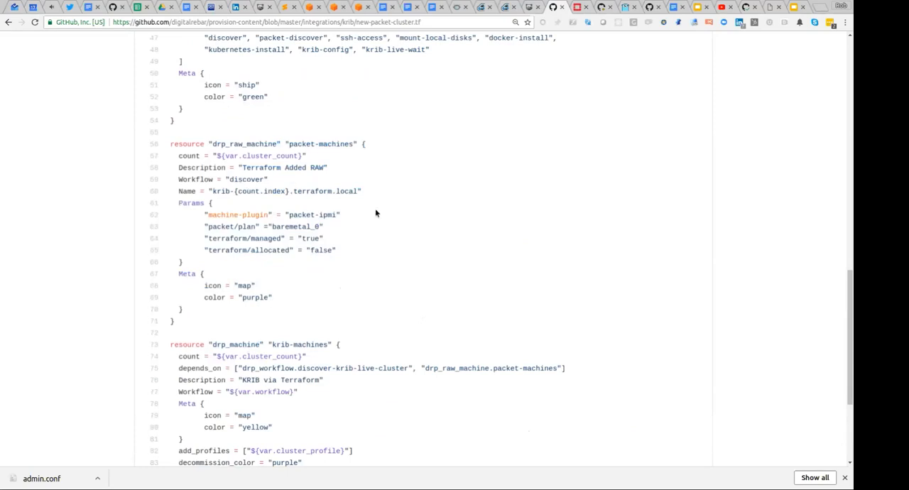
{"action": "mouse_move", "coordinate": [260, 102]}
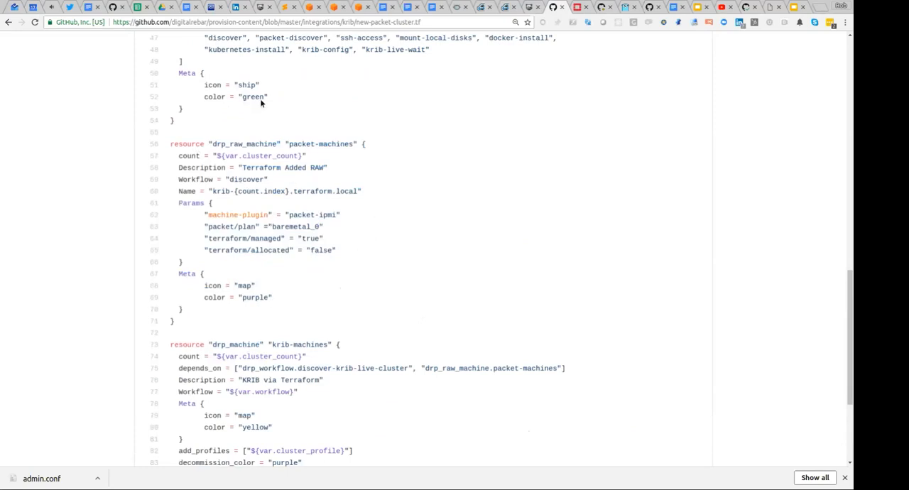
{"action": "scroll", "scroll_direction": "down", "scroll_amount": 3}
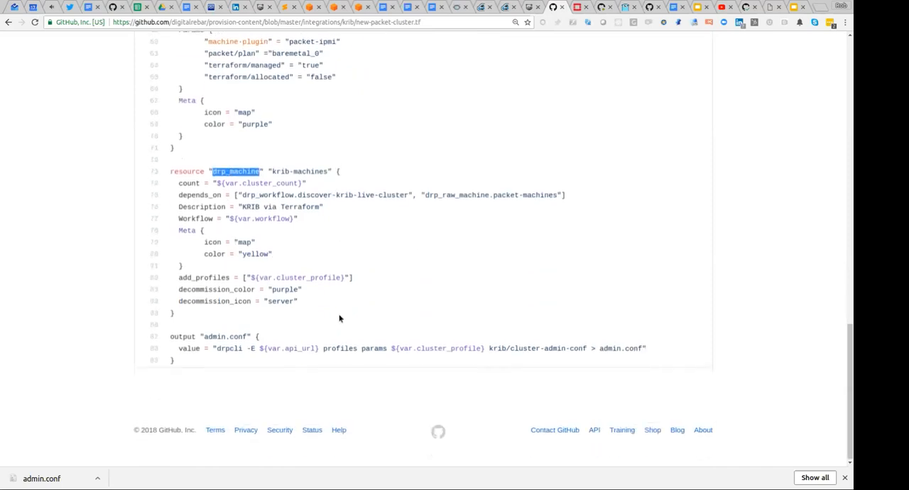
{"action": "double_click", "coordinate": [271, 216]}
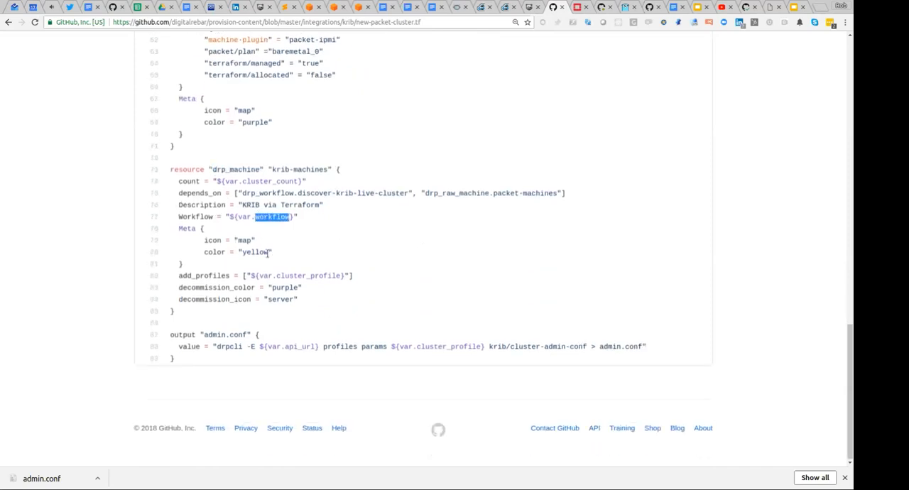
{"action": "mouse_move", "coordinate": [236, 259]}
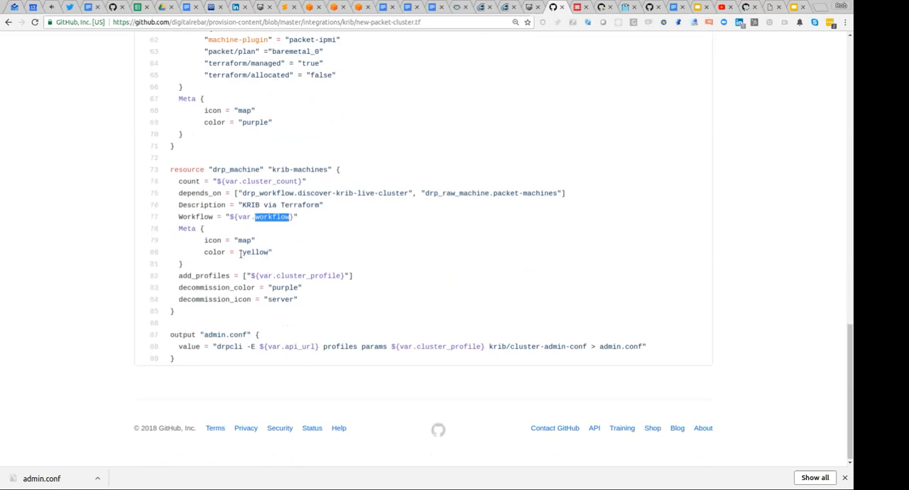
{"action": "scroll", "scroll_direction": "up", "scroll_amount": 3}
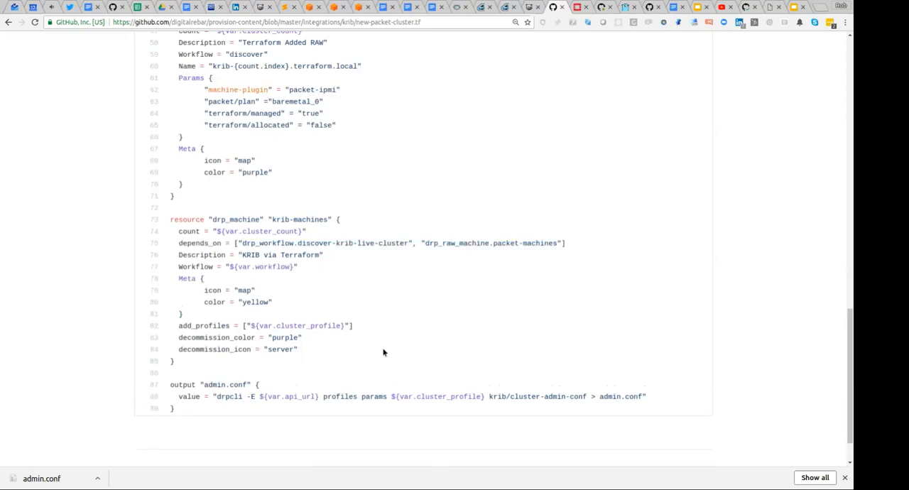
{"action": "scroll", "scroll_direction": "down", "scroll_amount": 3}
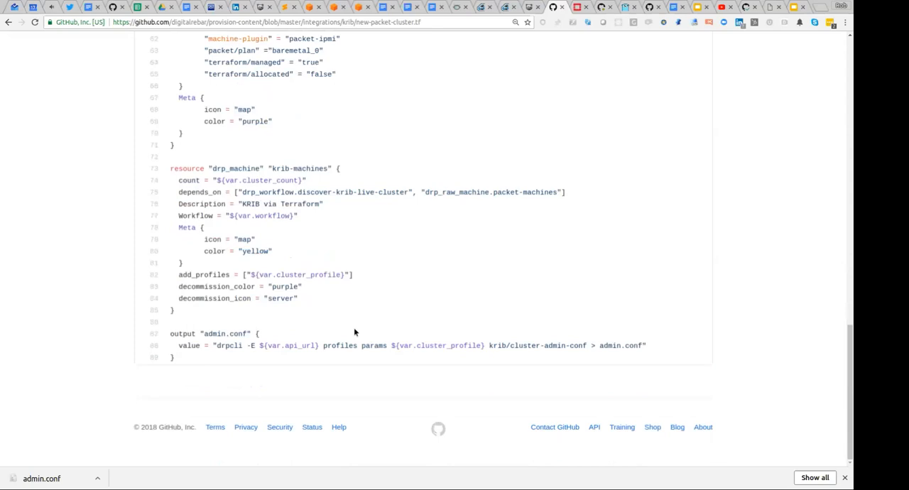
{"action": "double_click", "coordinate": [189, 345]}
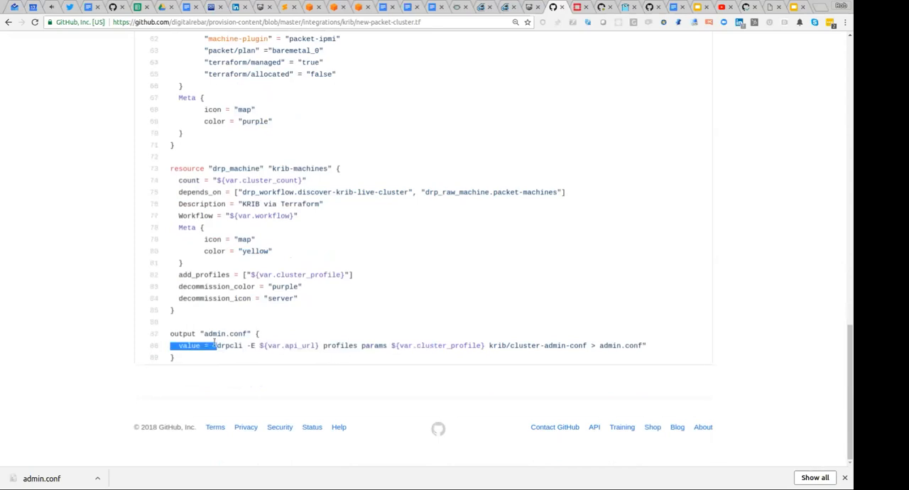
{"action": "double_click", "coordinate": [631, 345]}
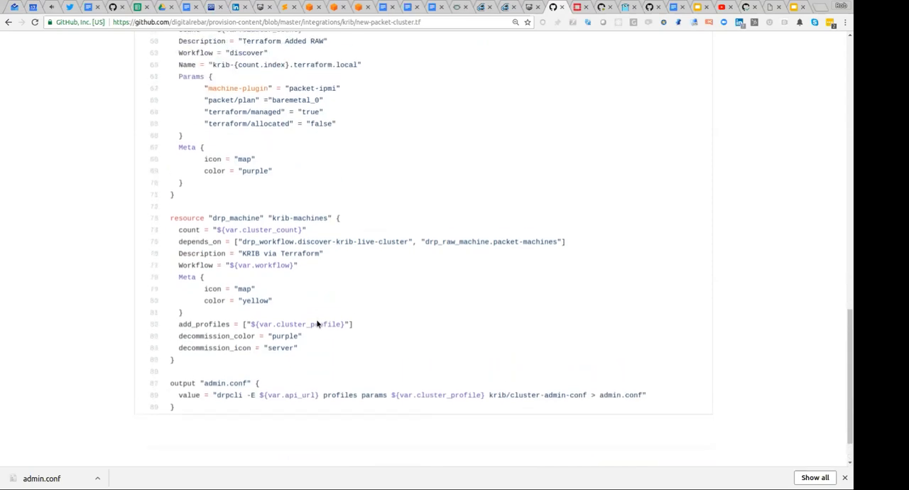
{"action": "scroll", "scroll_direction": "up", "scroll_amount": 3}
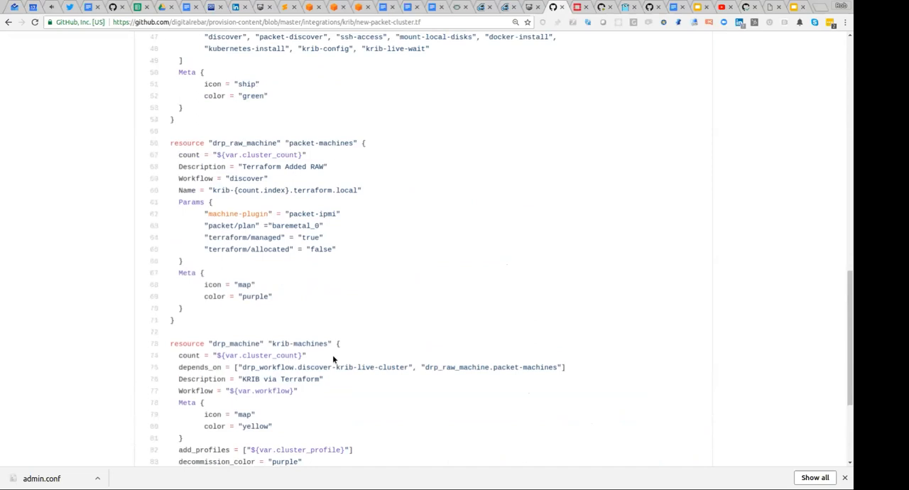
{"action": "scroll", "scroll_direction": "up", "scroll_amount": 3}
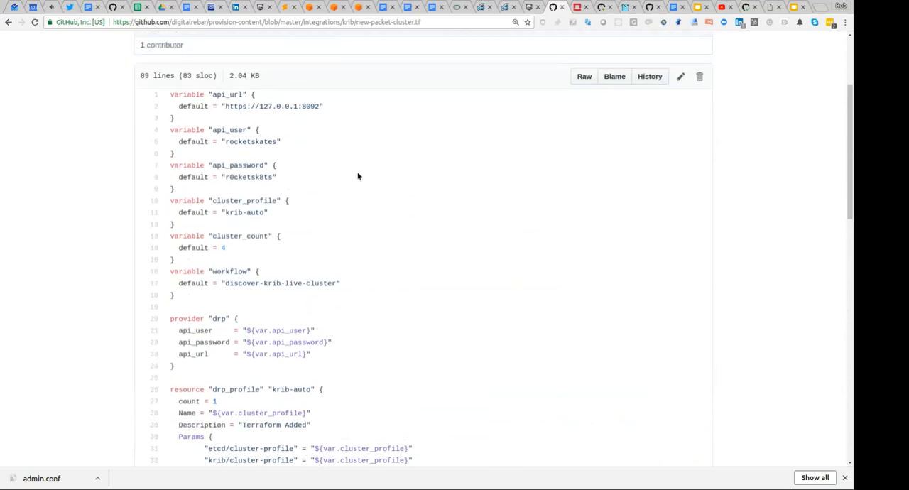
{"action": "mouse_move", "coordinate": [316, 384]}
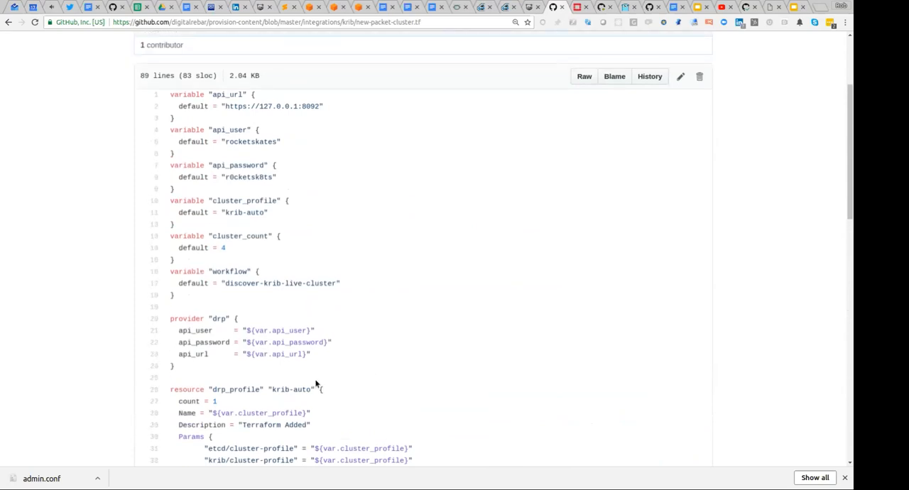
{"action": "scroll", "scroll_direction": "down", "scroll_amount": 3}
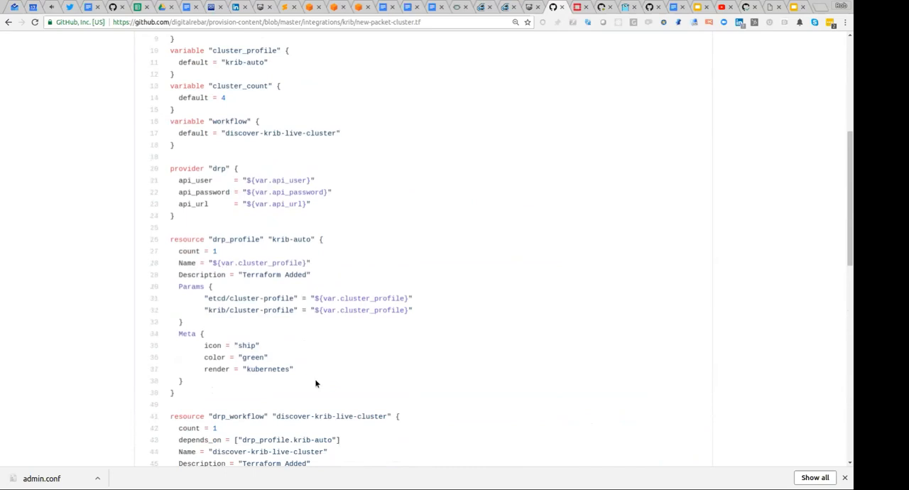
{"action": "scroll", "scroll_direction": "down", "scroll_amount": 3}
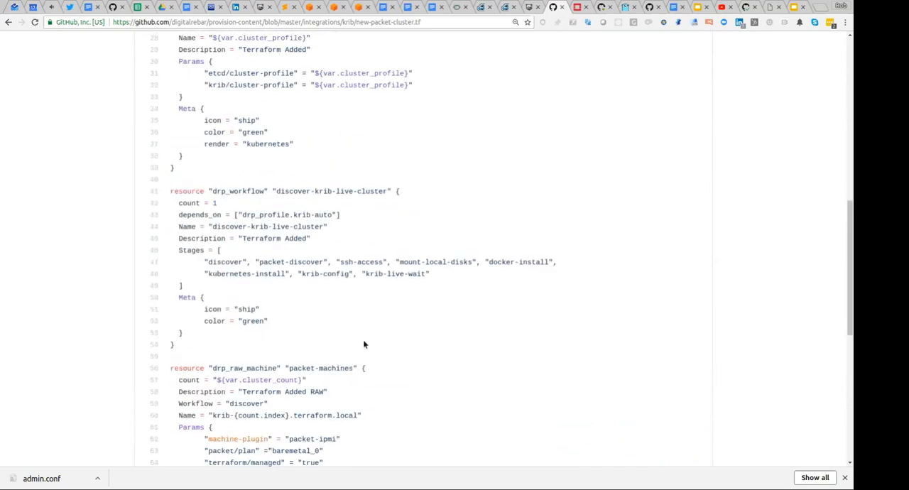
{"action": "scroll", "scroll_direction": "down", "scroll_amount": 3}
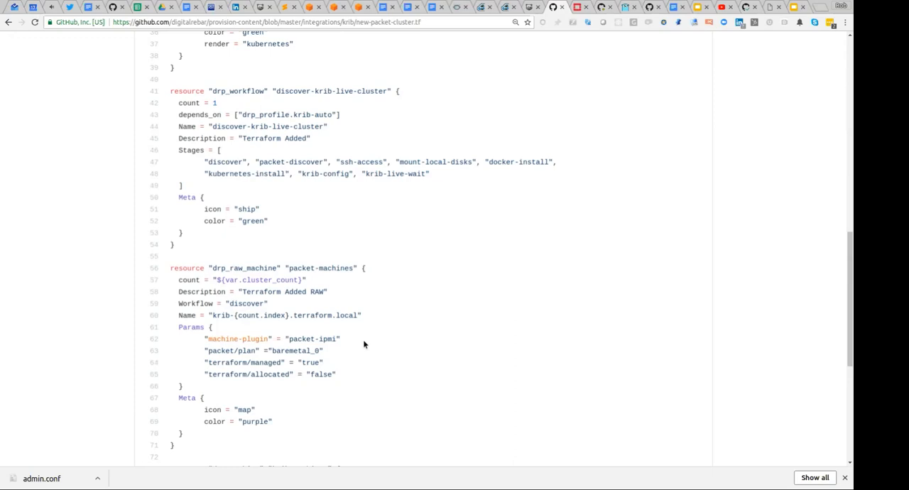
{"action": "mouse_move", "coordinate": [450, 14]}
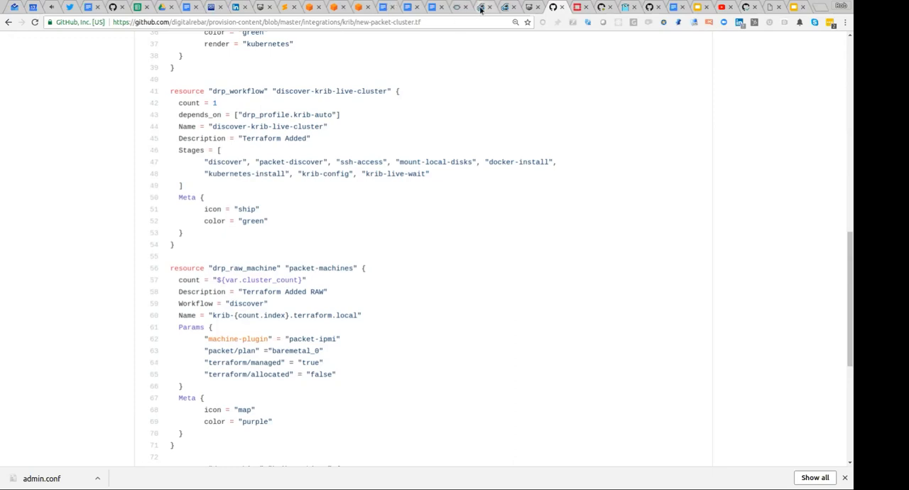
Bring up RackN Portal Bulk Actions listing rob1–rob4 at sledgehammer-wait.
{"action": "left_click", "coordinate": [485, 6]}
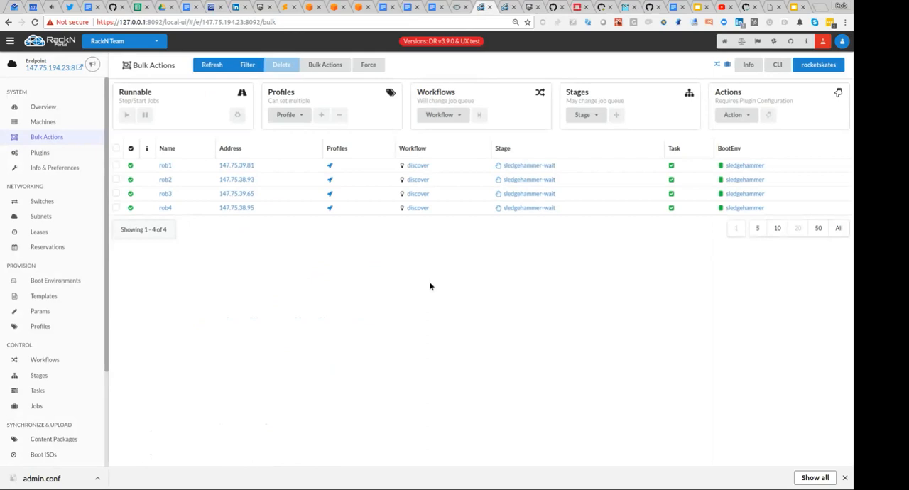
{"action": "mouse_move", "coordinate": [268, 222]}
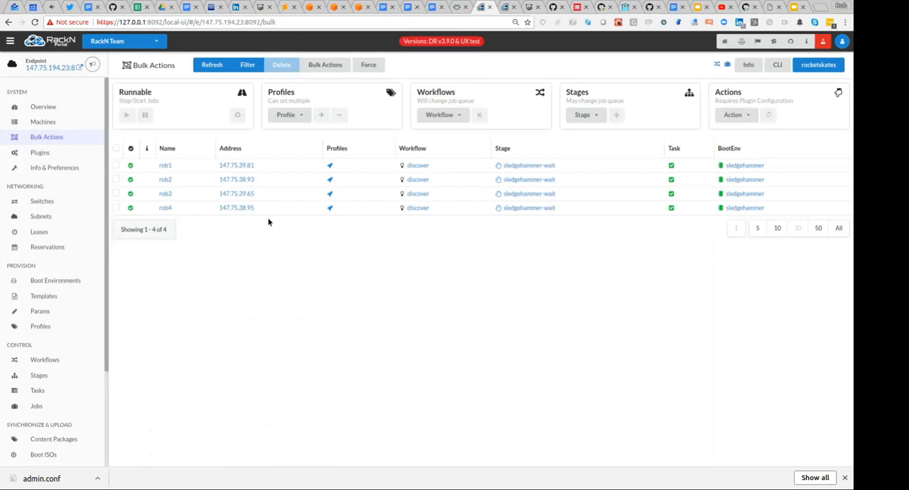
{"action": "mouse_move", "coordinate": [274, 242]}
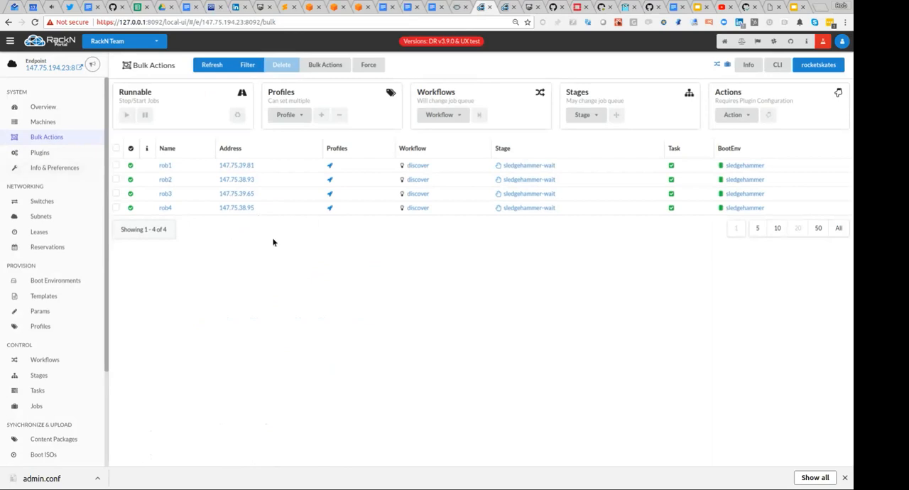
{"action": "mouse_move", "coordinate": [836, 219]}
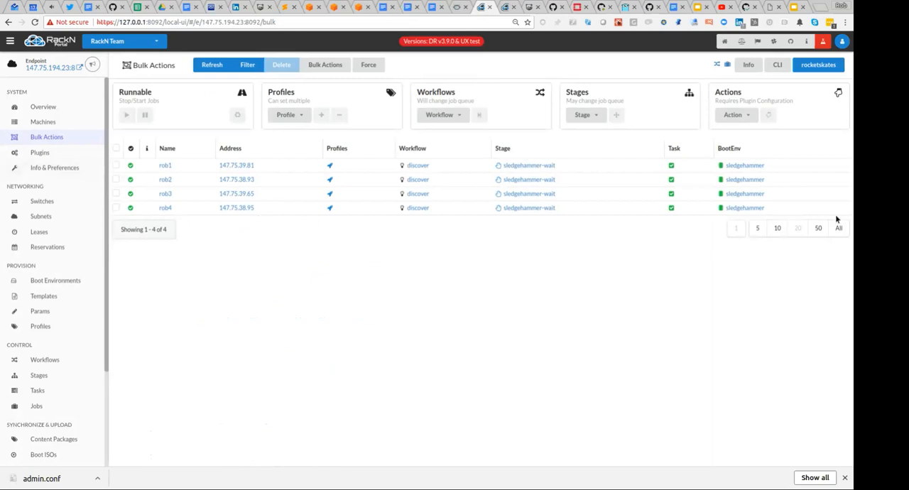